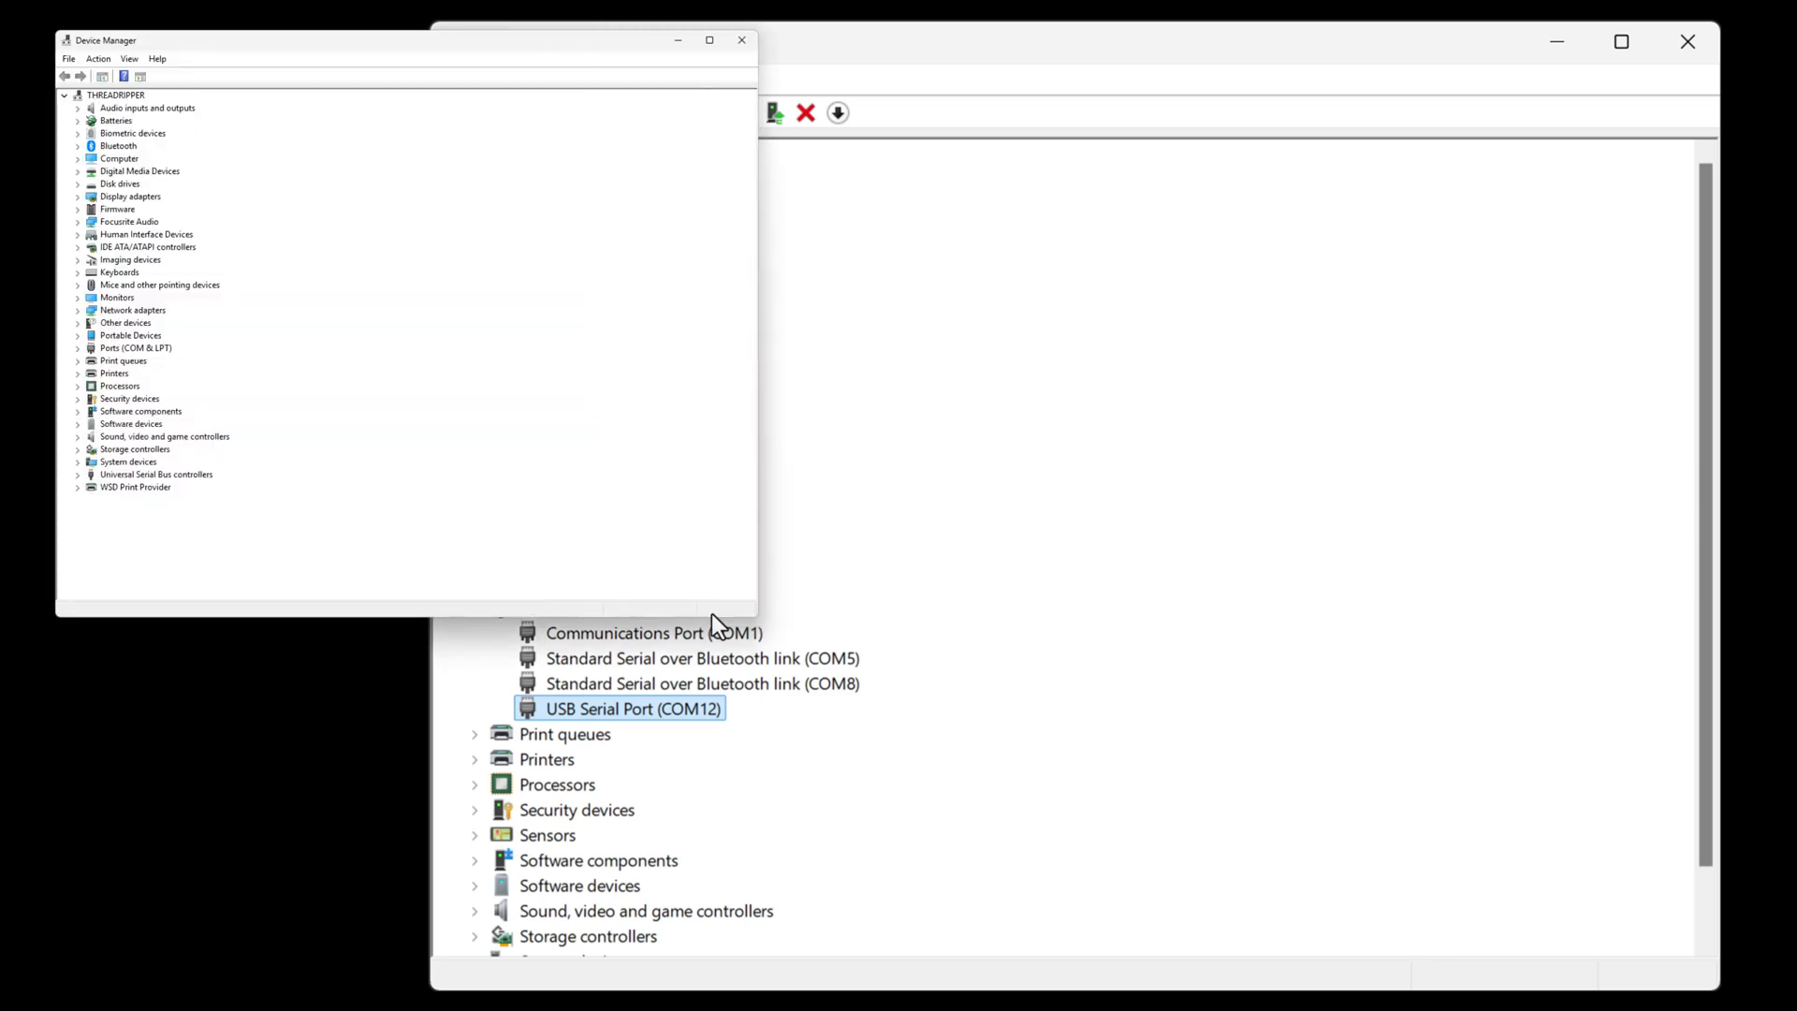
- Review the USB Serial Port (COM10) properties and port settings on the THREADRIPPER machine
click(77, 348)
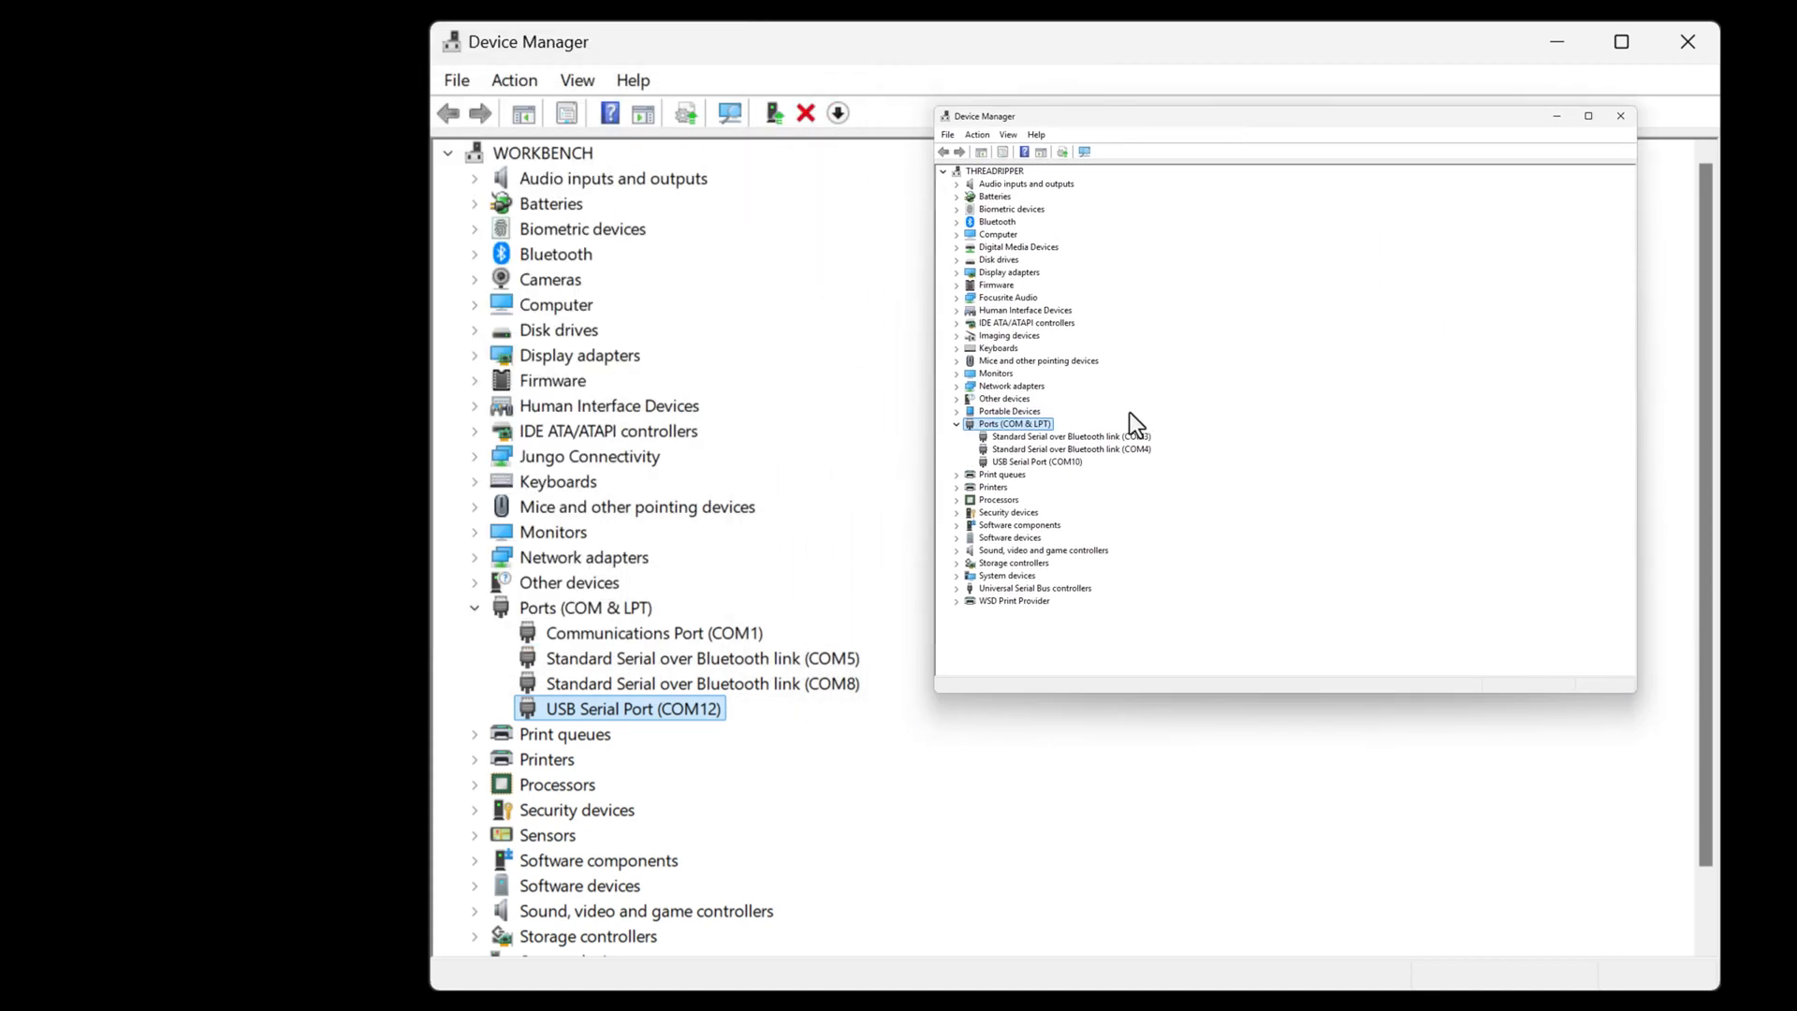
mouse_move(1084, 483)
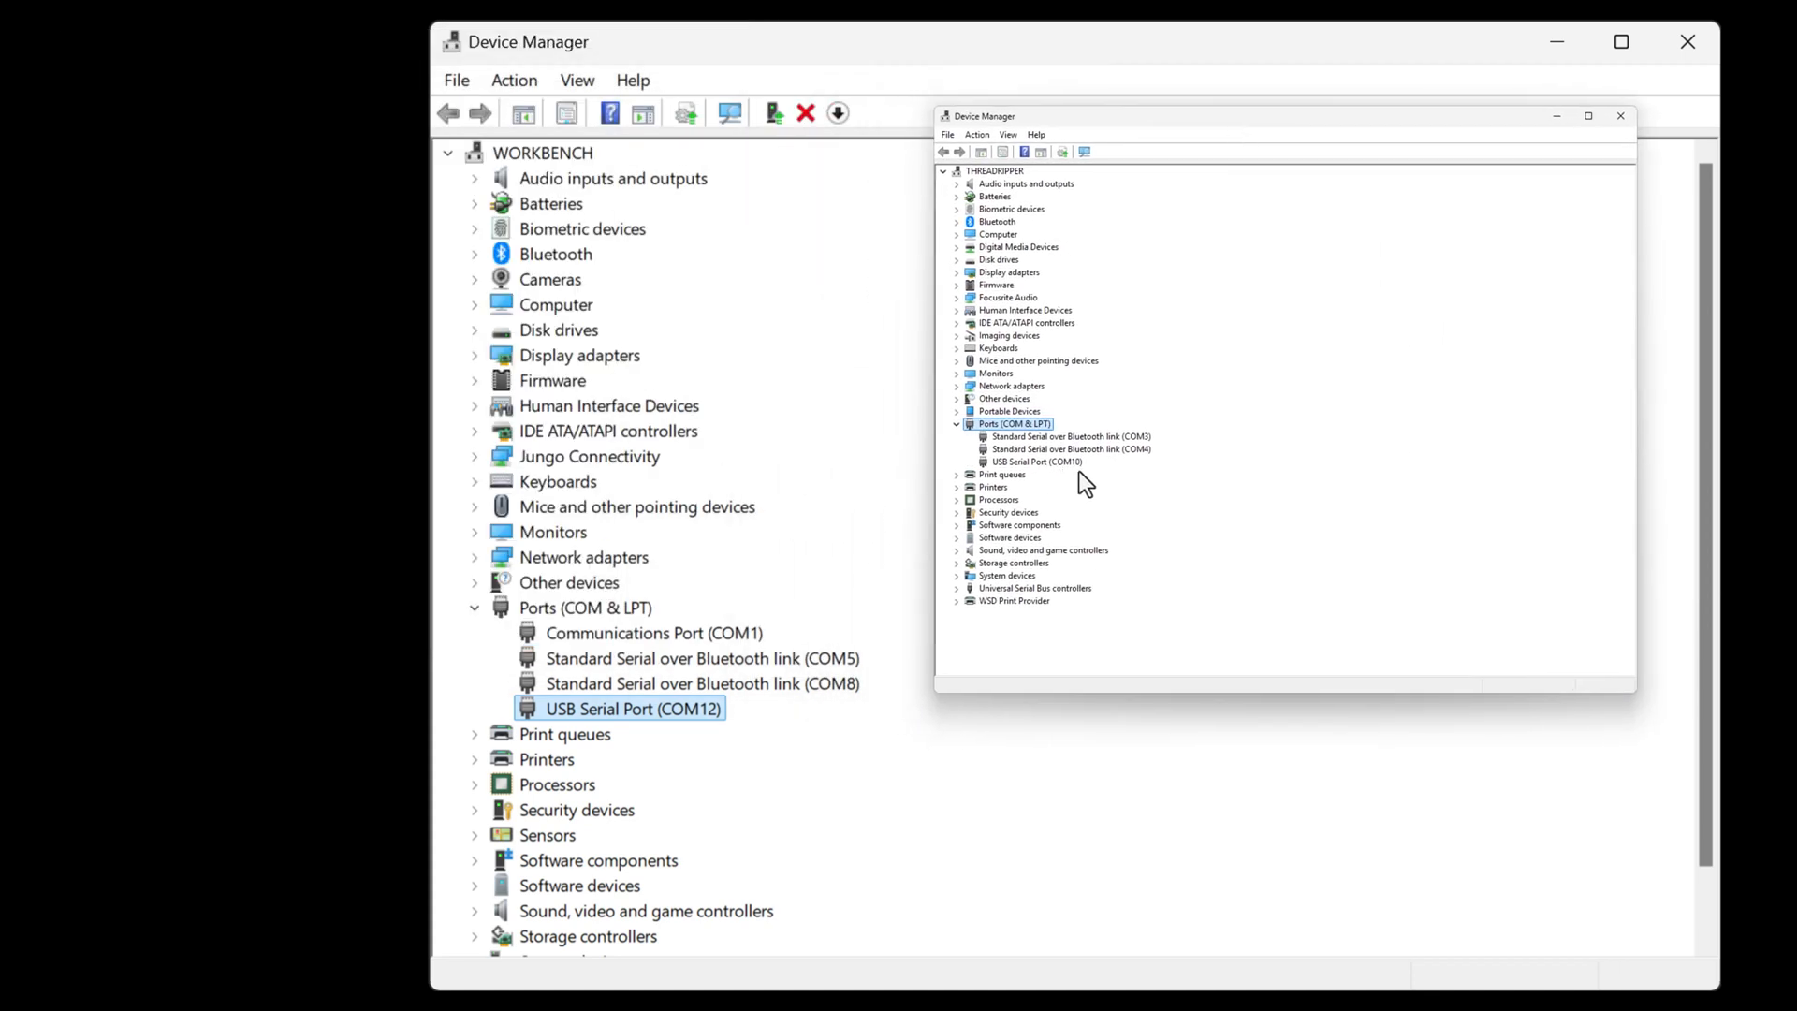
mouse_move(1036, 474)
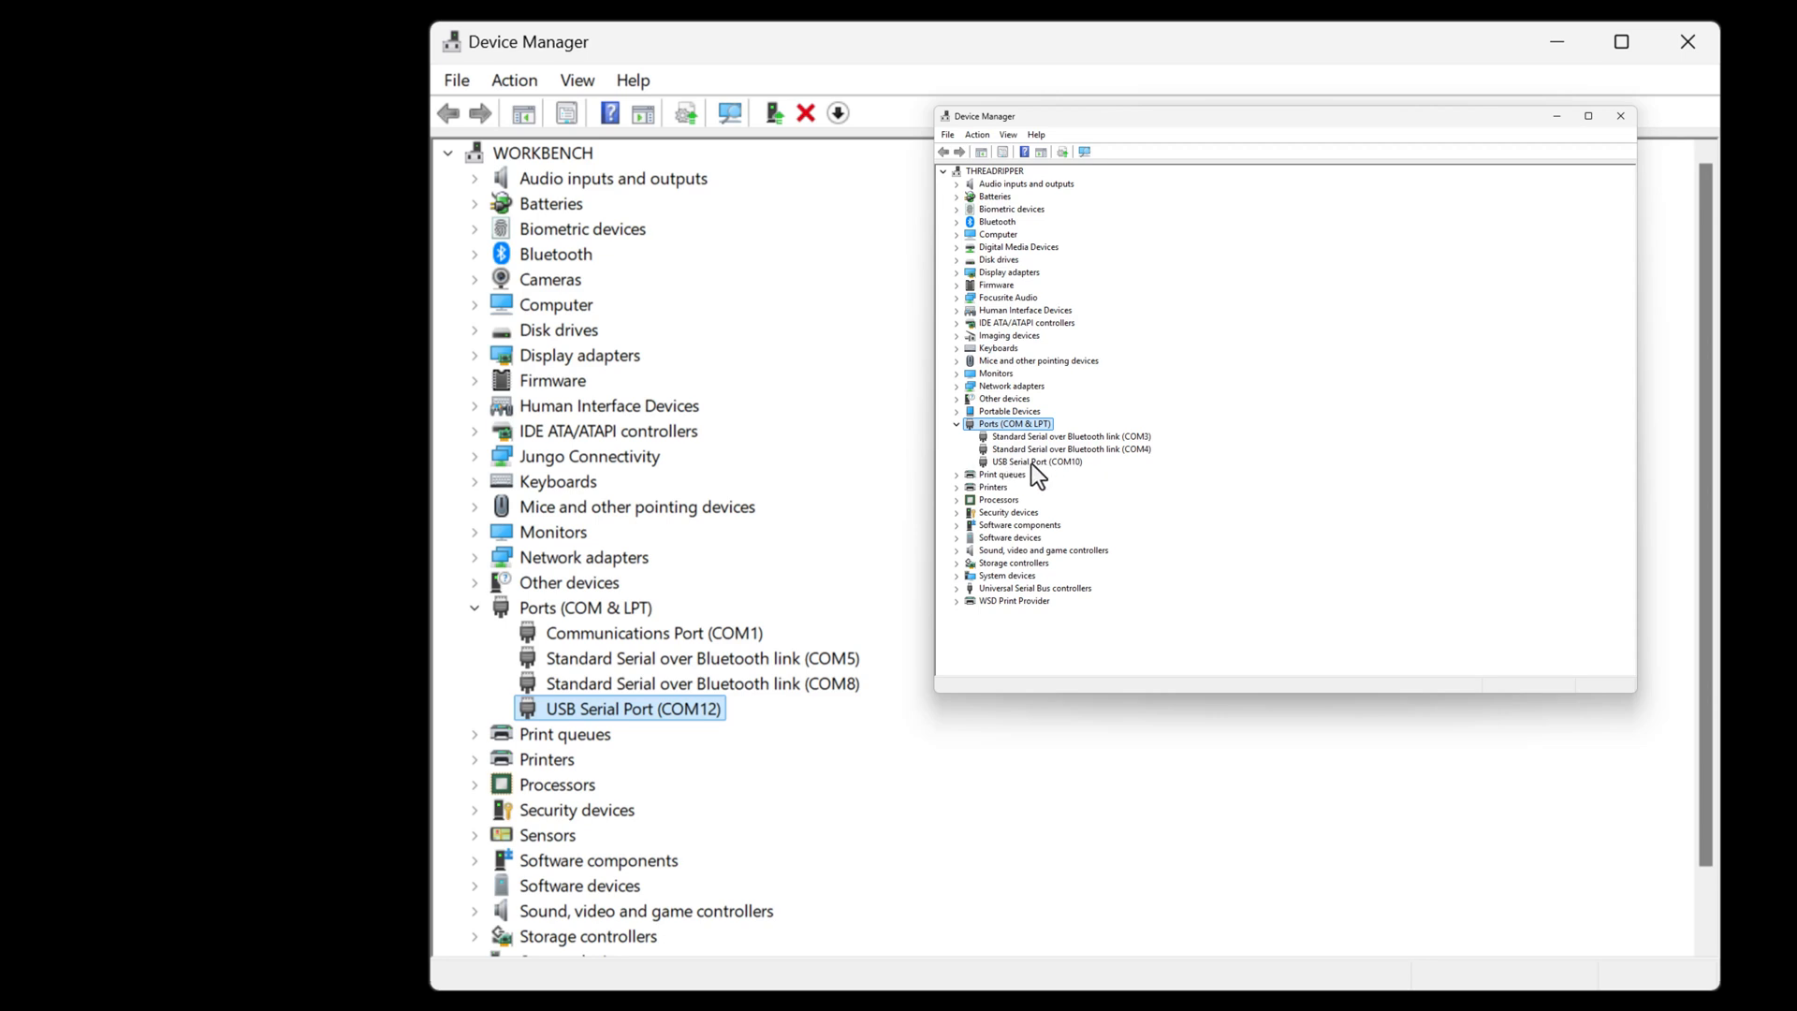
double_click(1035, 460)
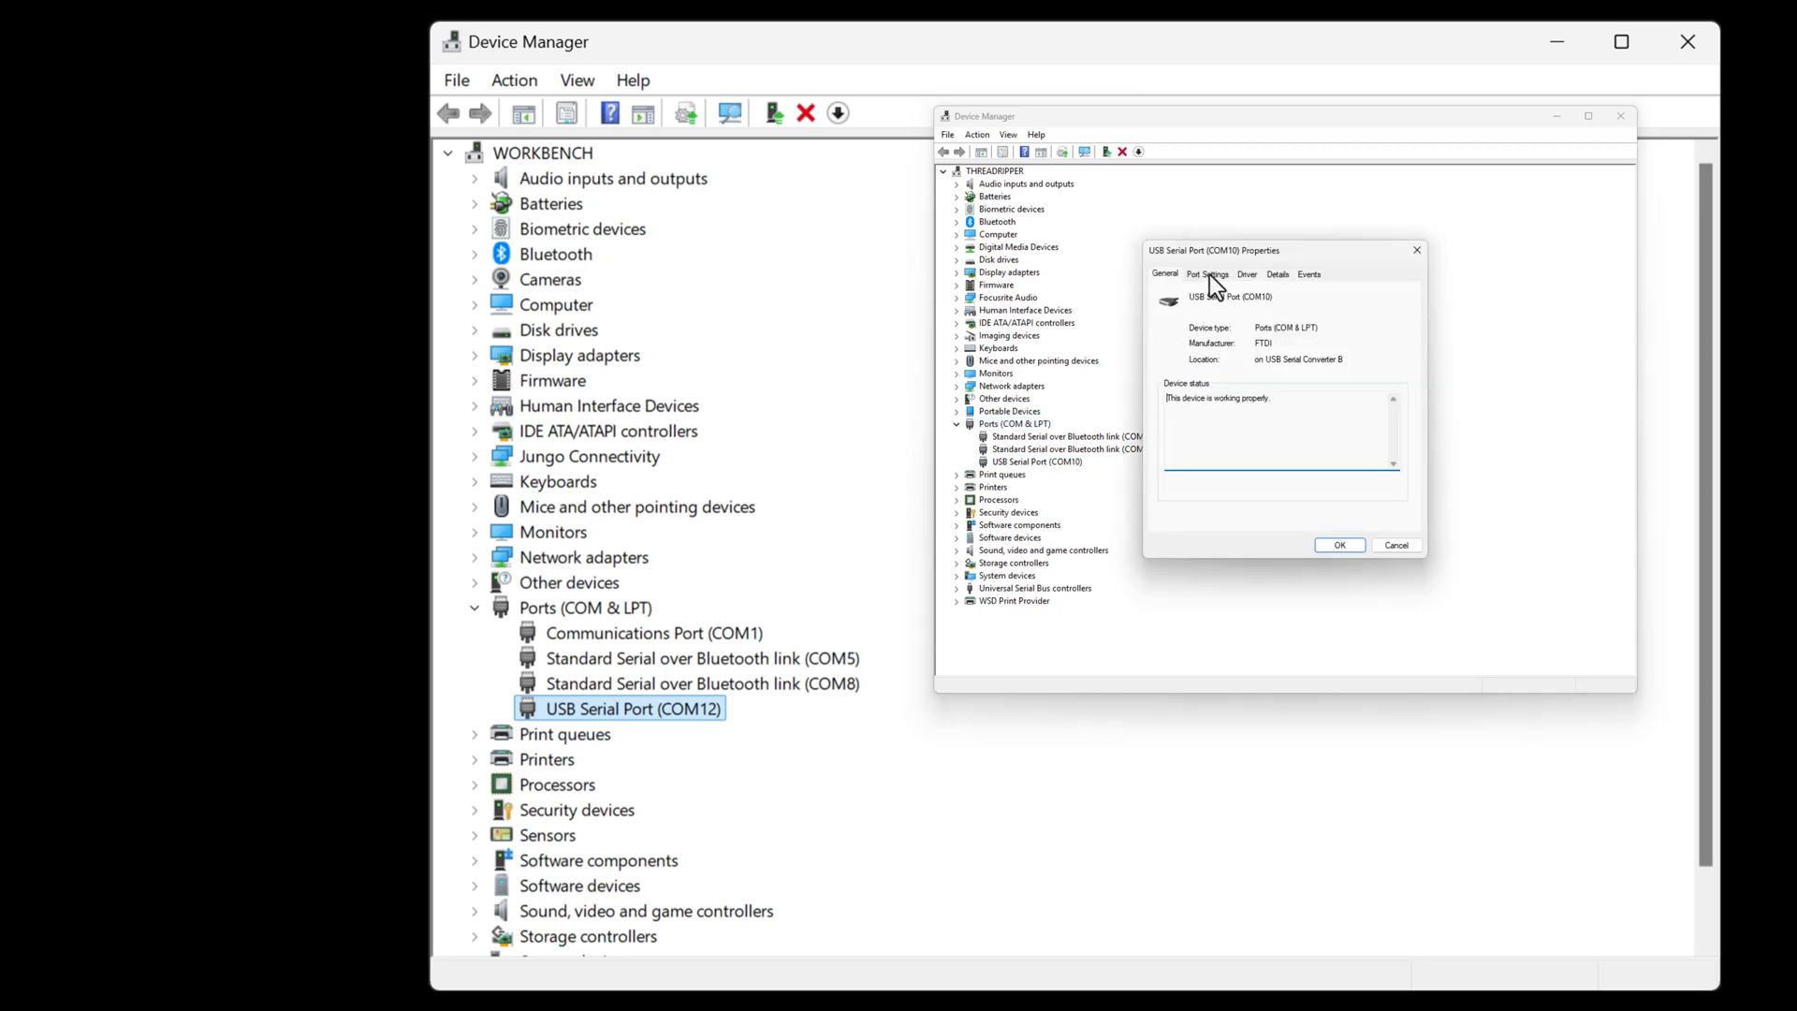
click(1208, 273)
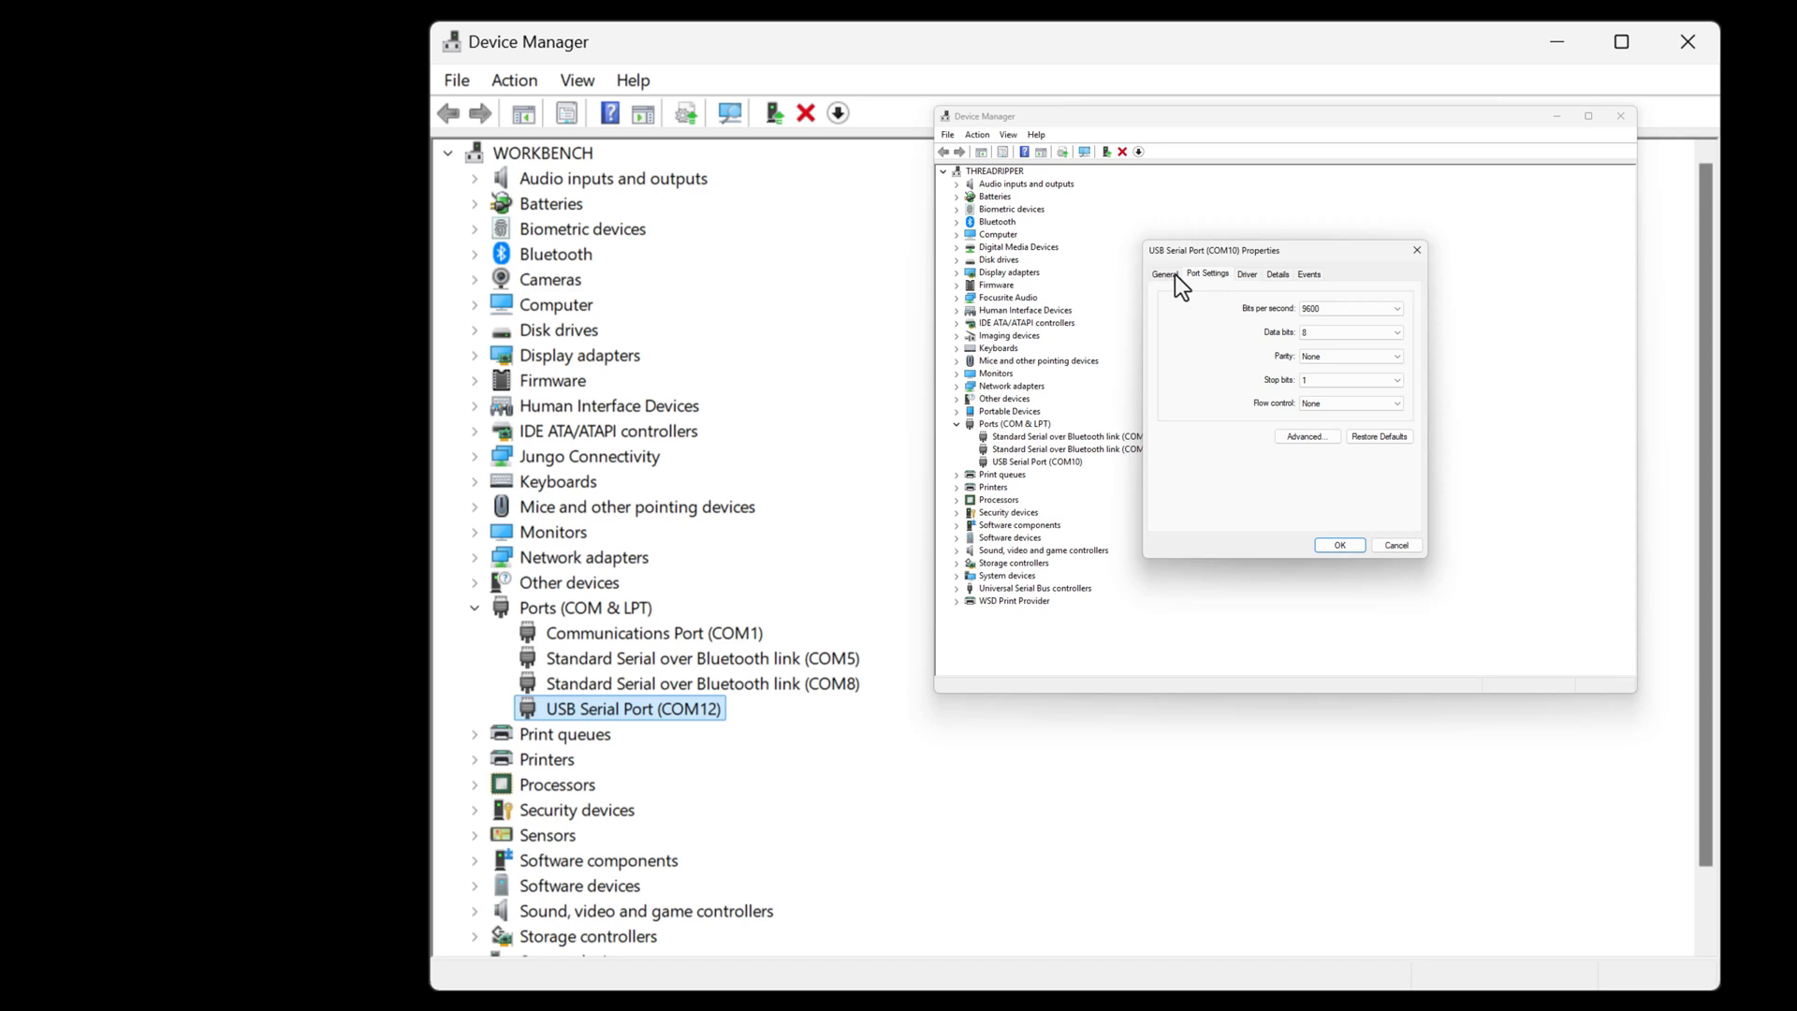
click(1164, 273)
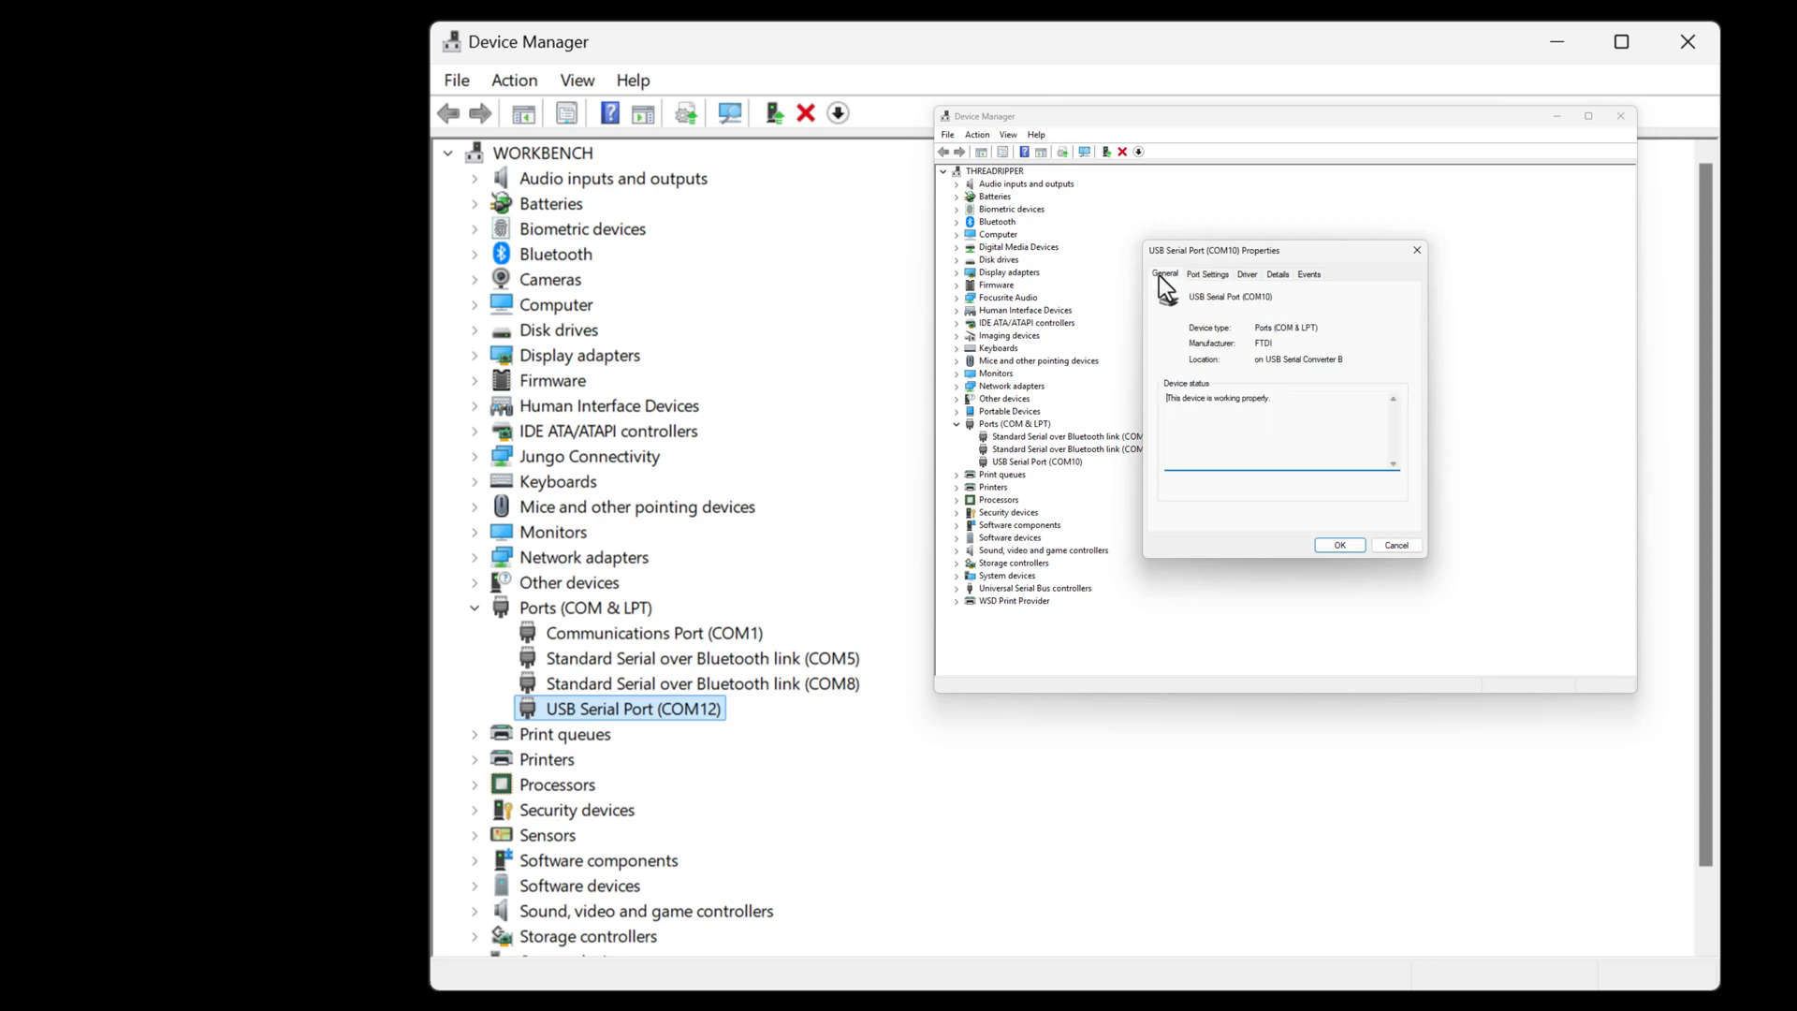
mouse_move(1230, 296)
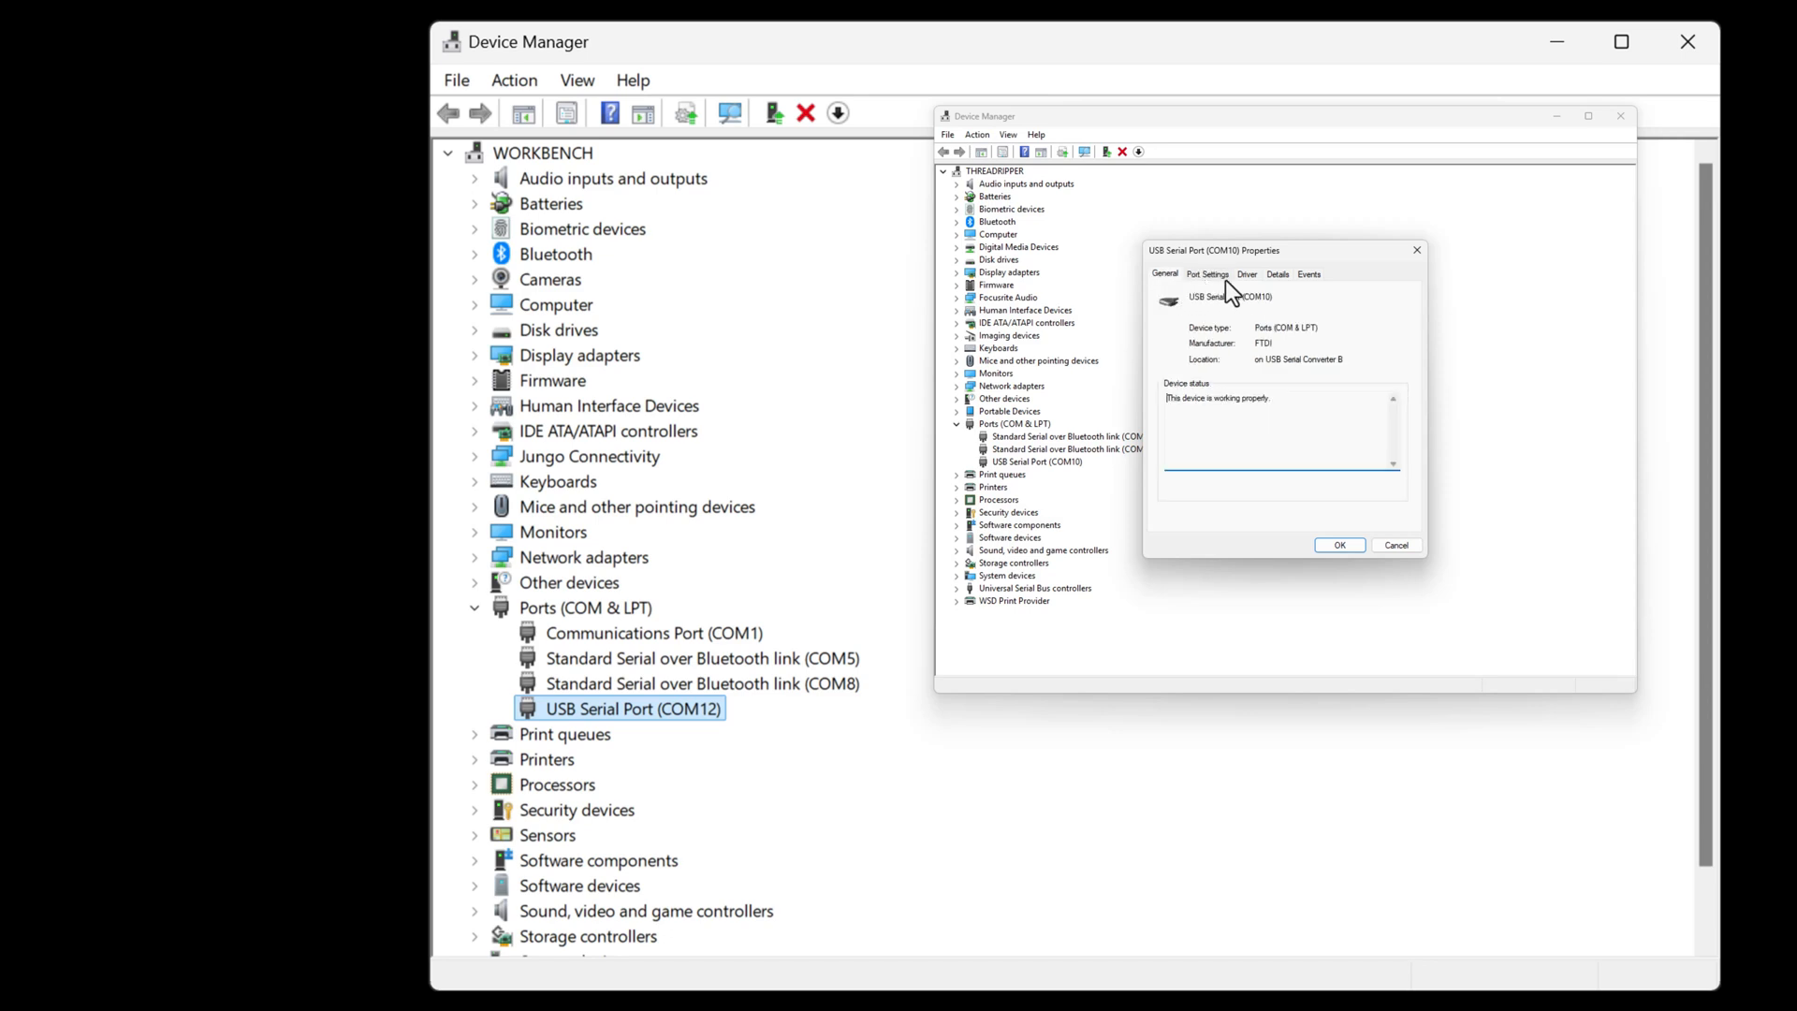
click(1247, 273)
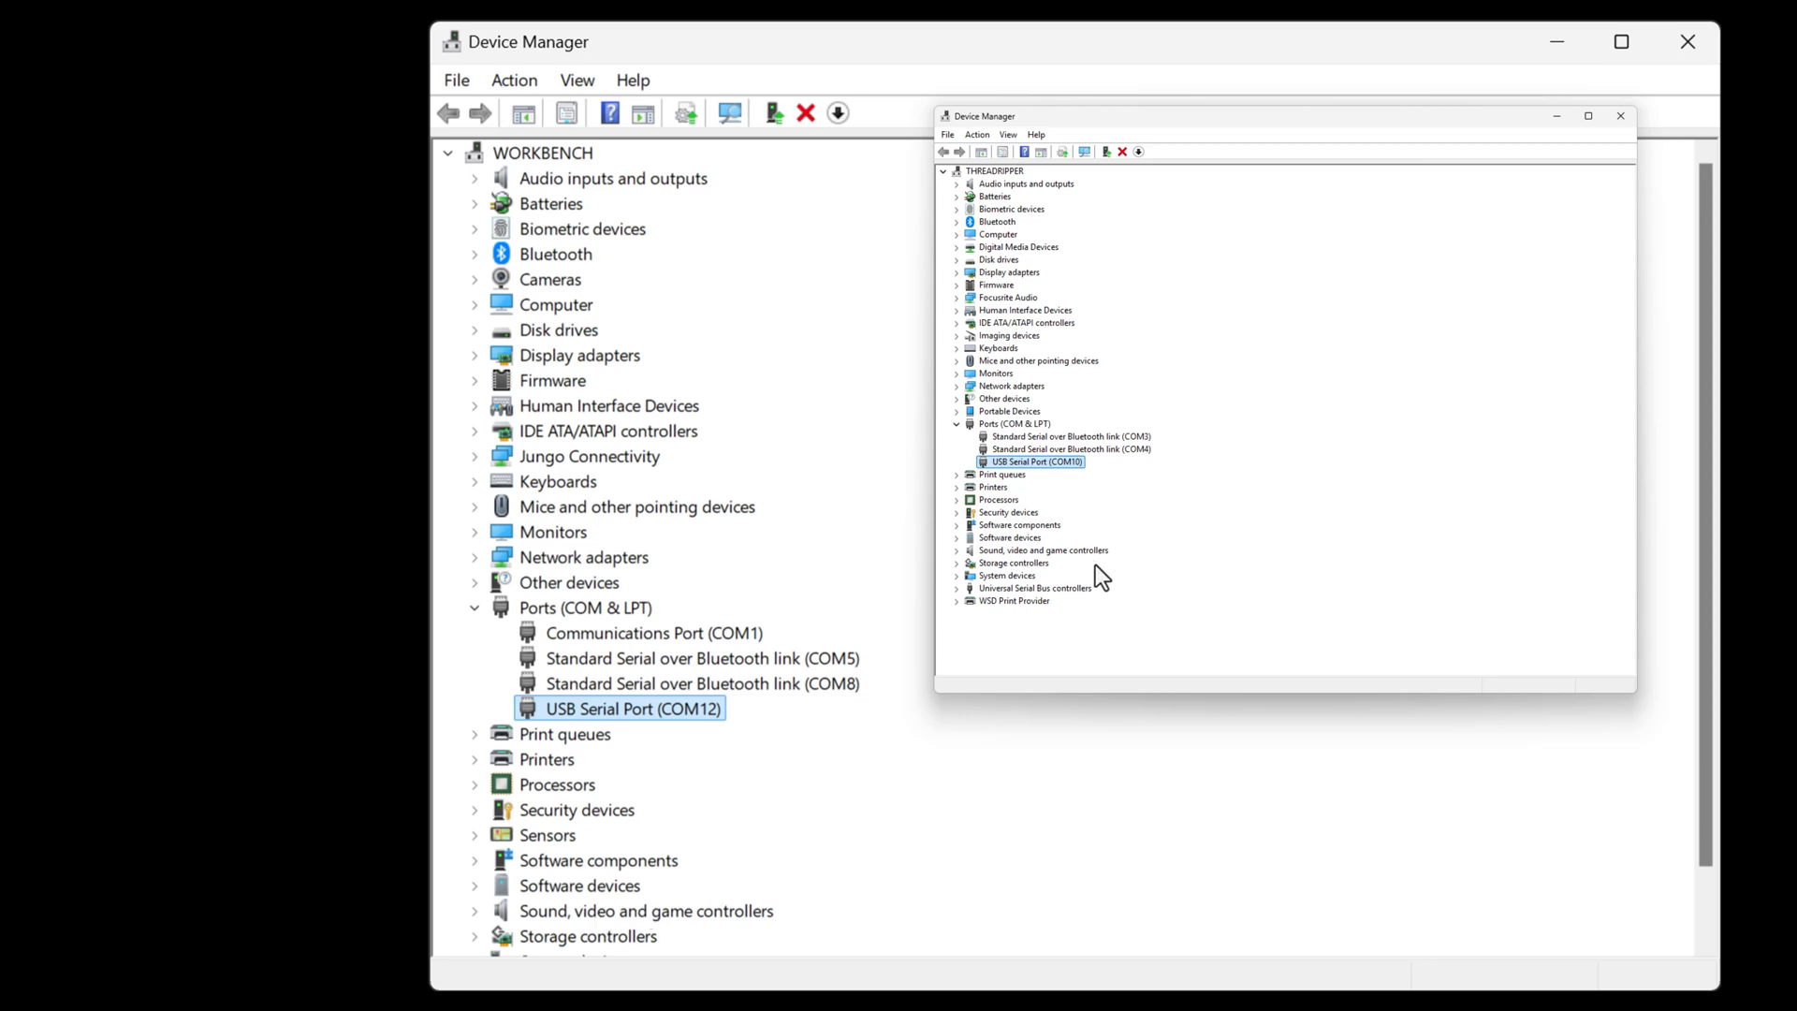
mouse_move(1090, 615)
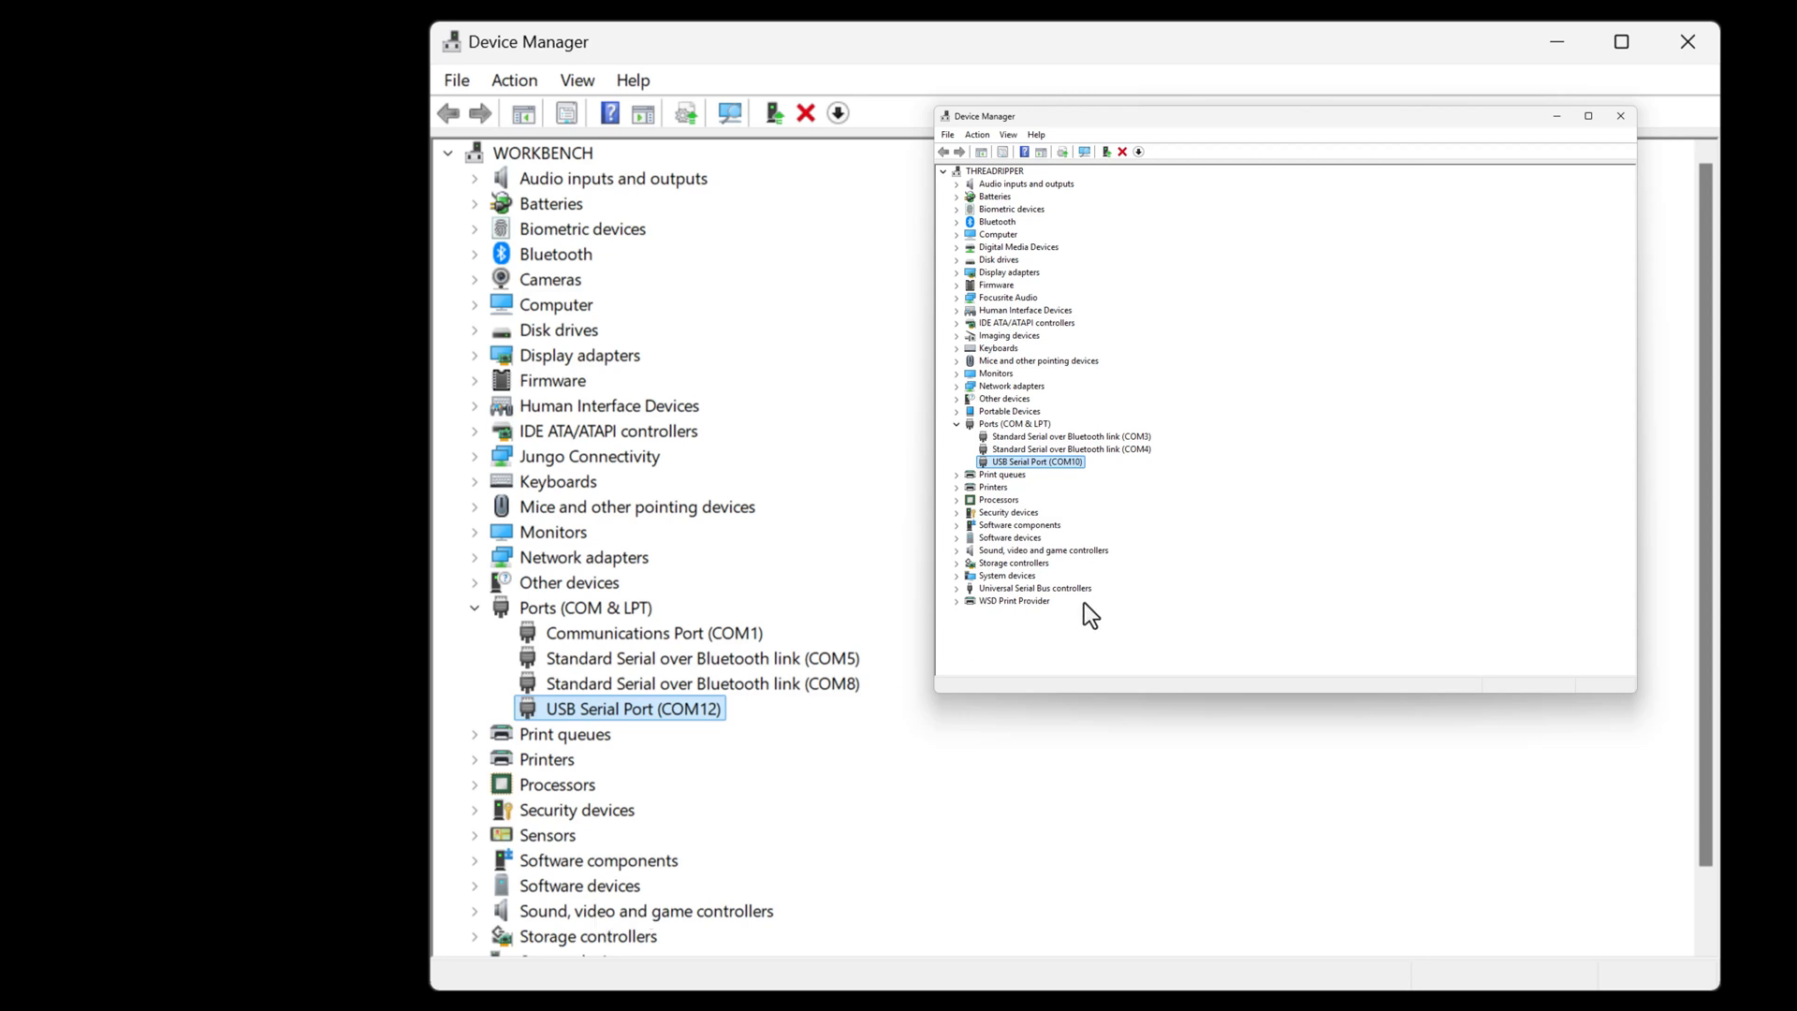
mouse_move(957, 553)
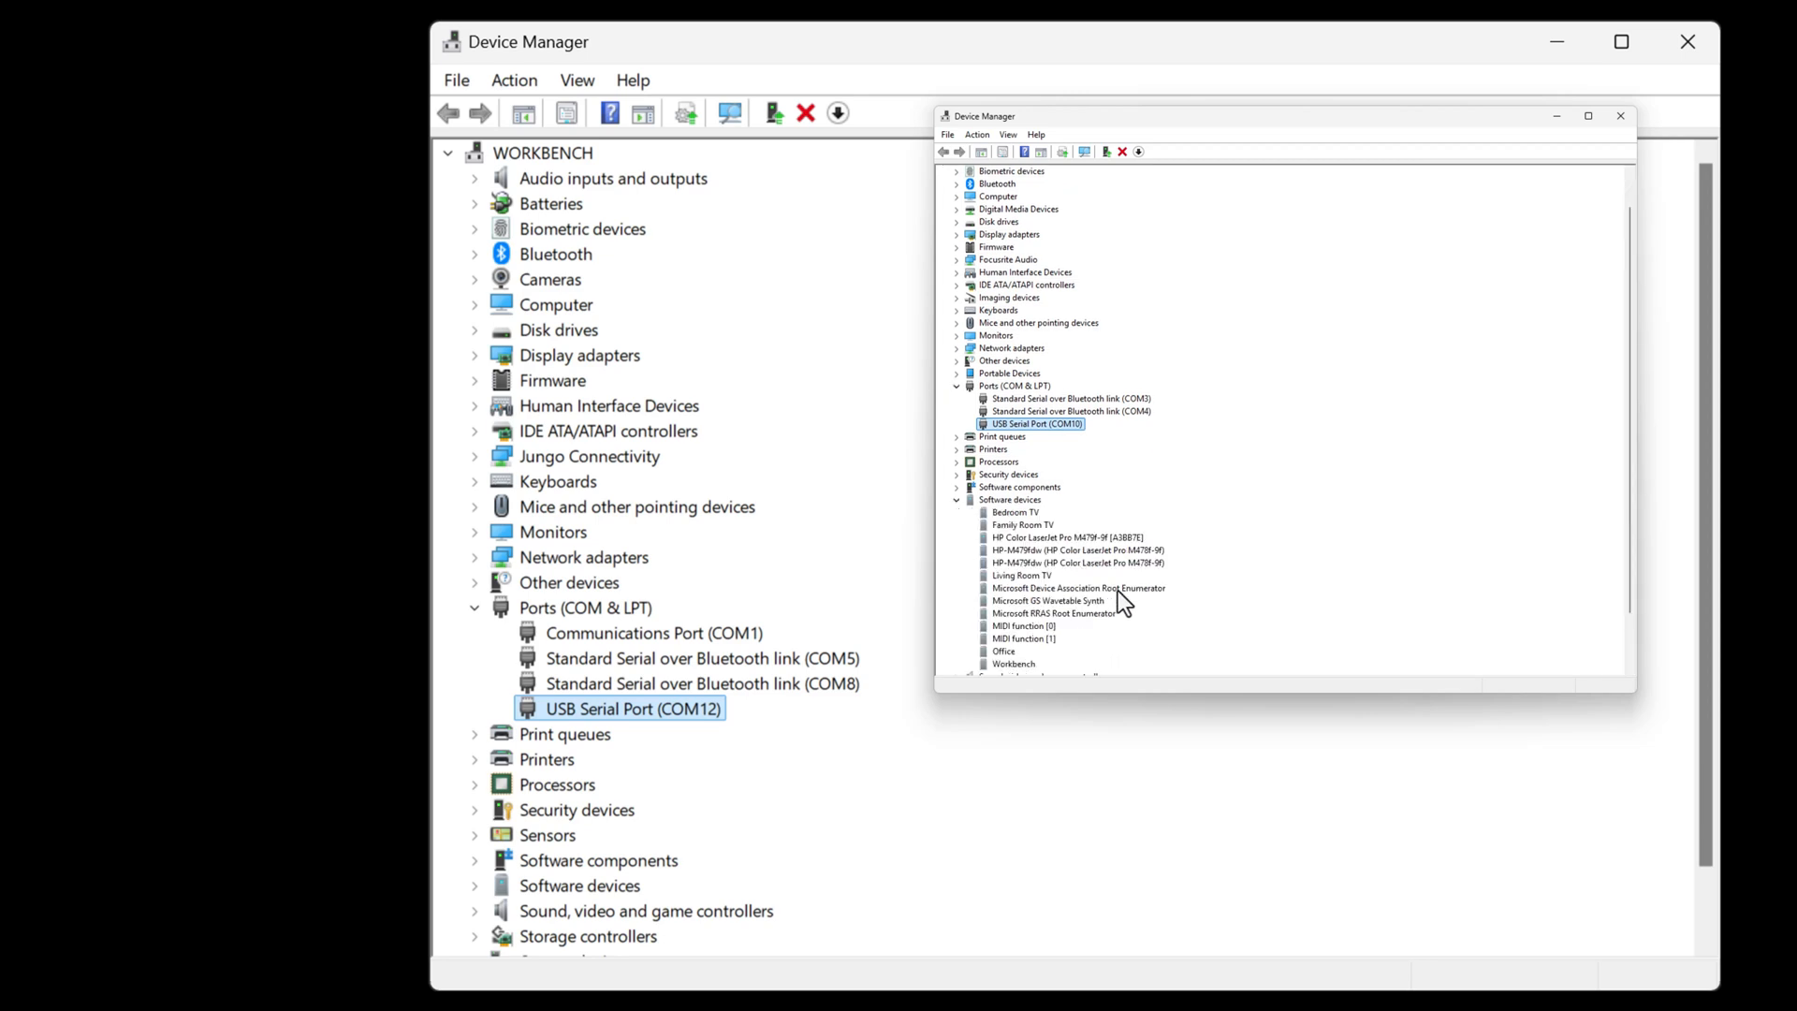
- Close the THREADRIPPER Device Manager, leaving WORKBENCH's Ports list with COM12
scroll(down, 3)
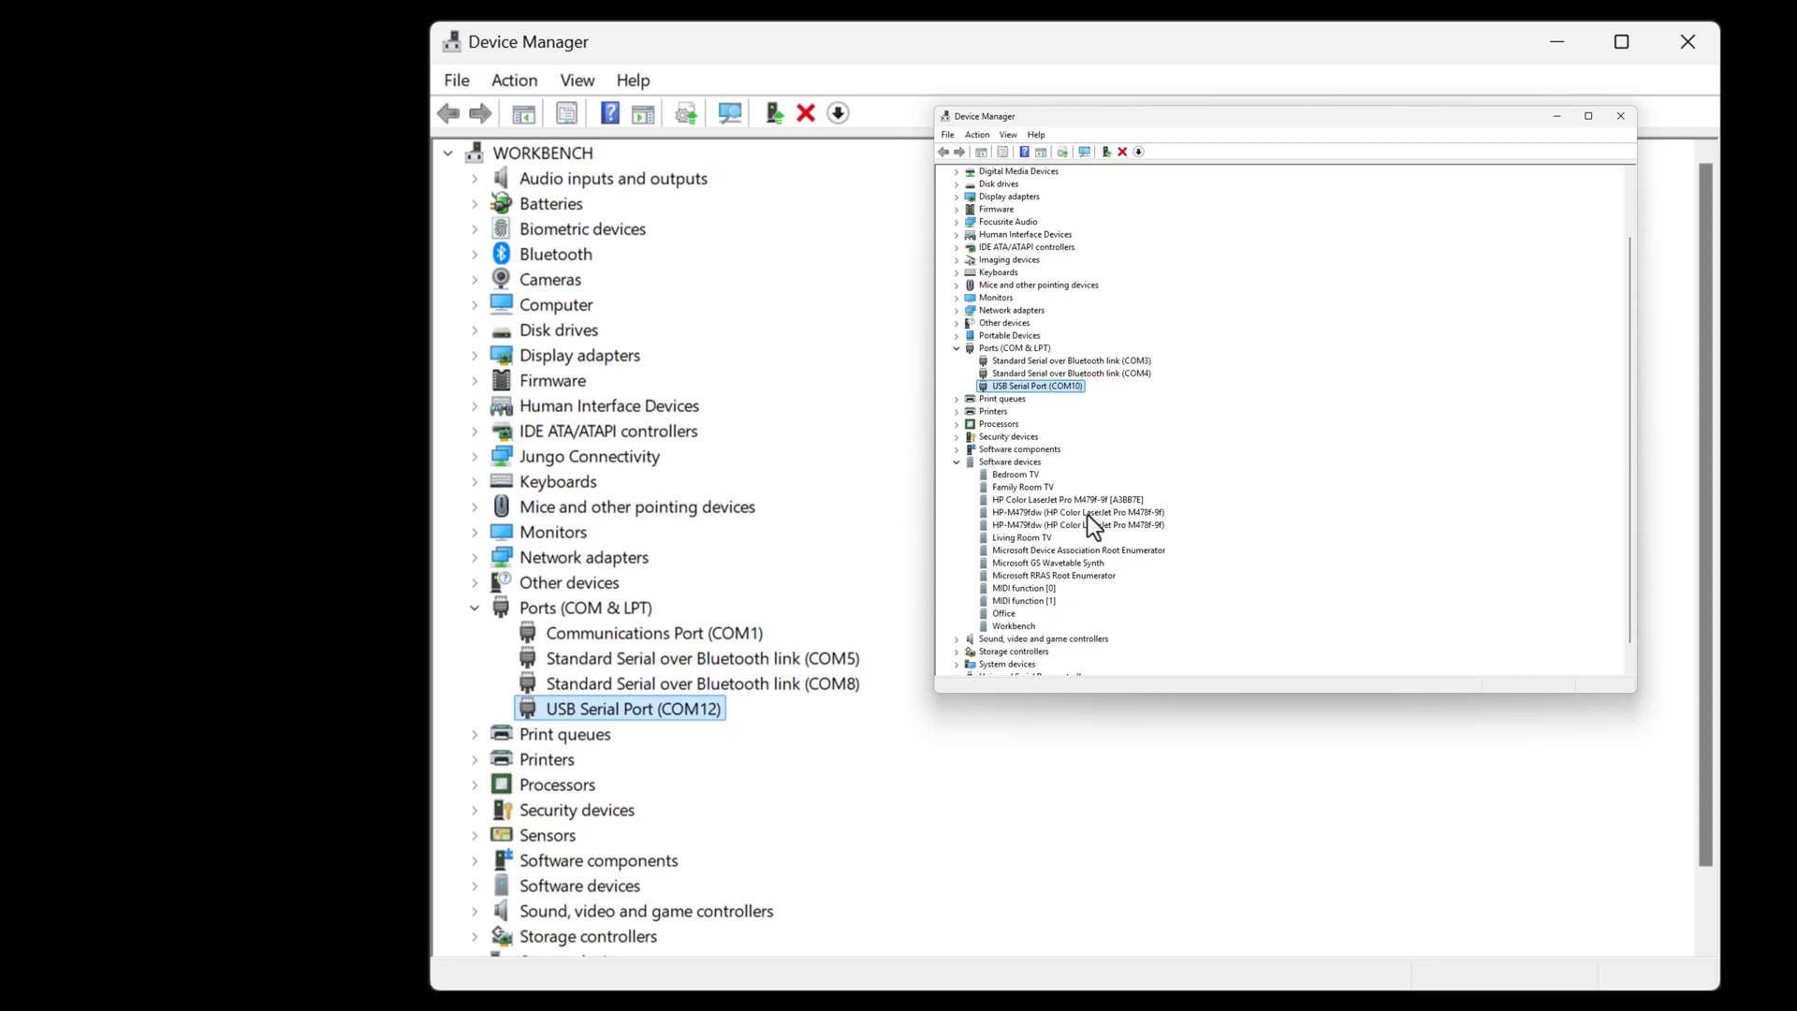
mouse_move(1084, 581)
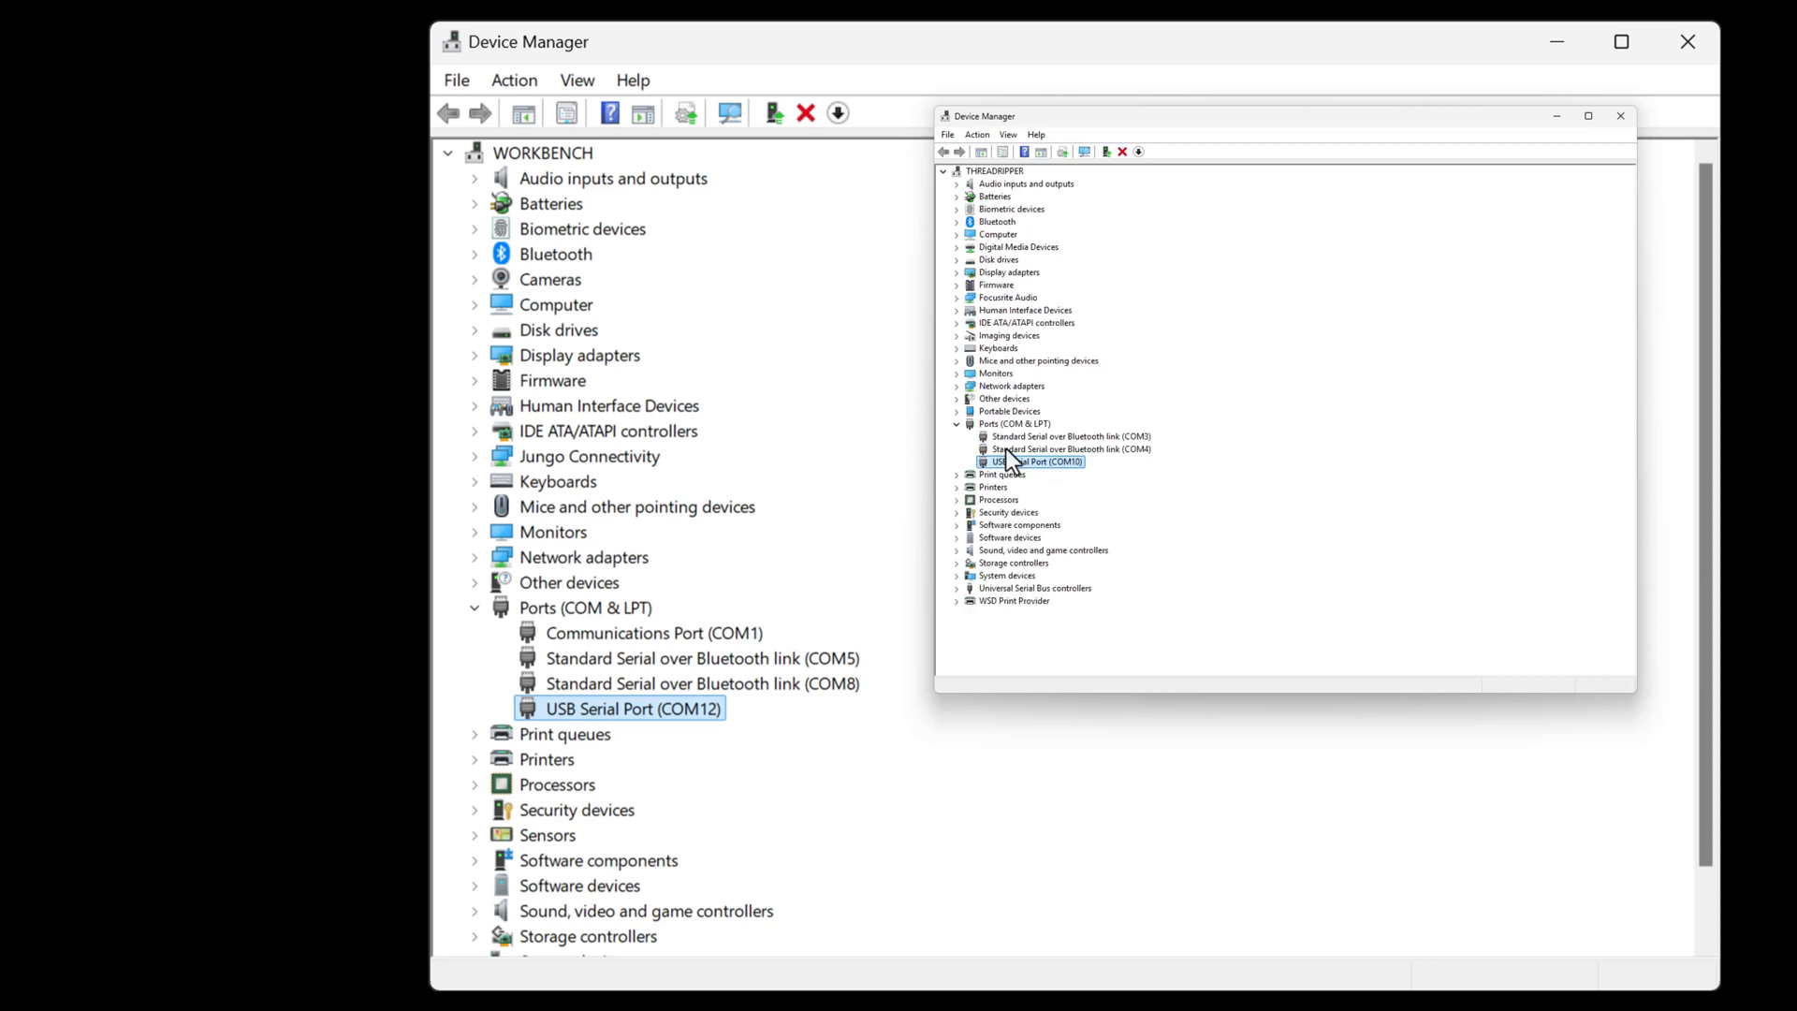
mouse_move(1045, 356)
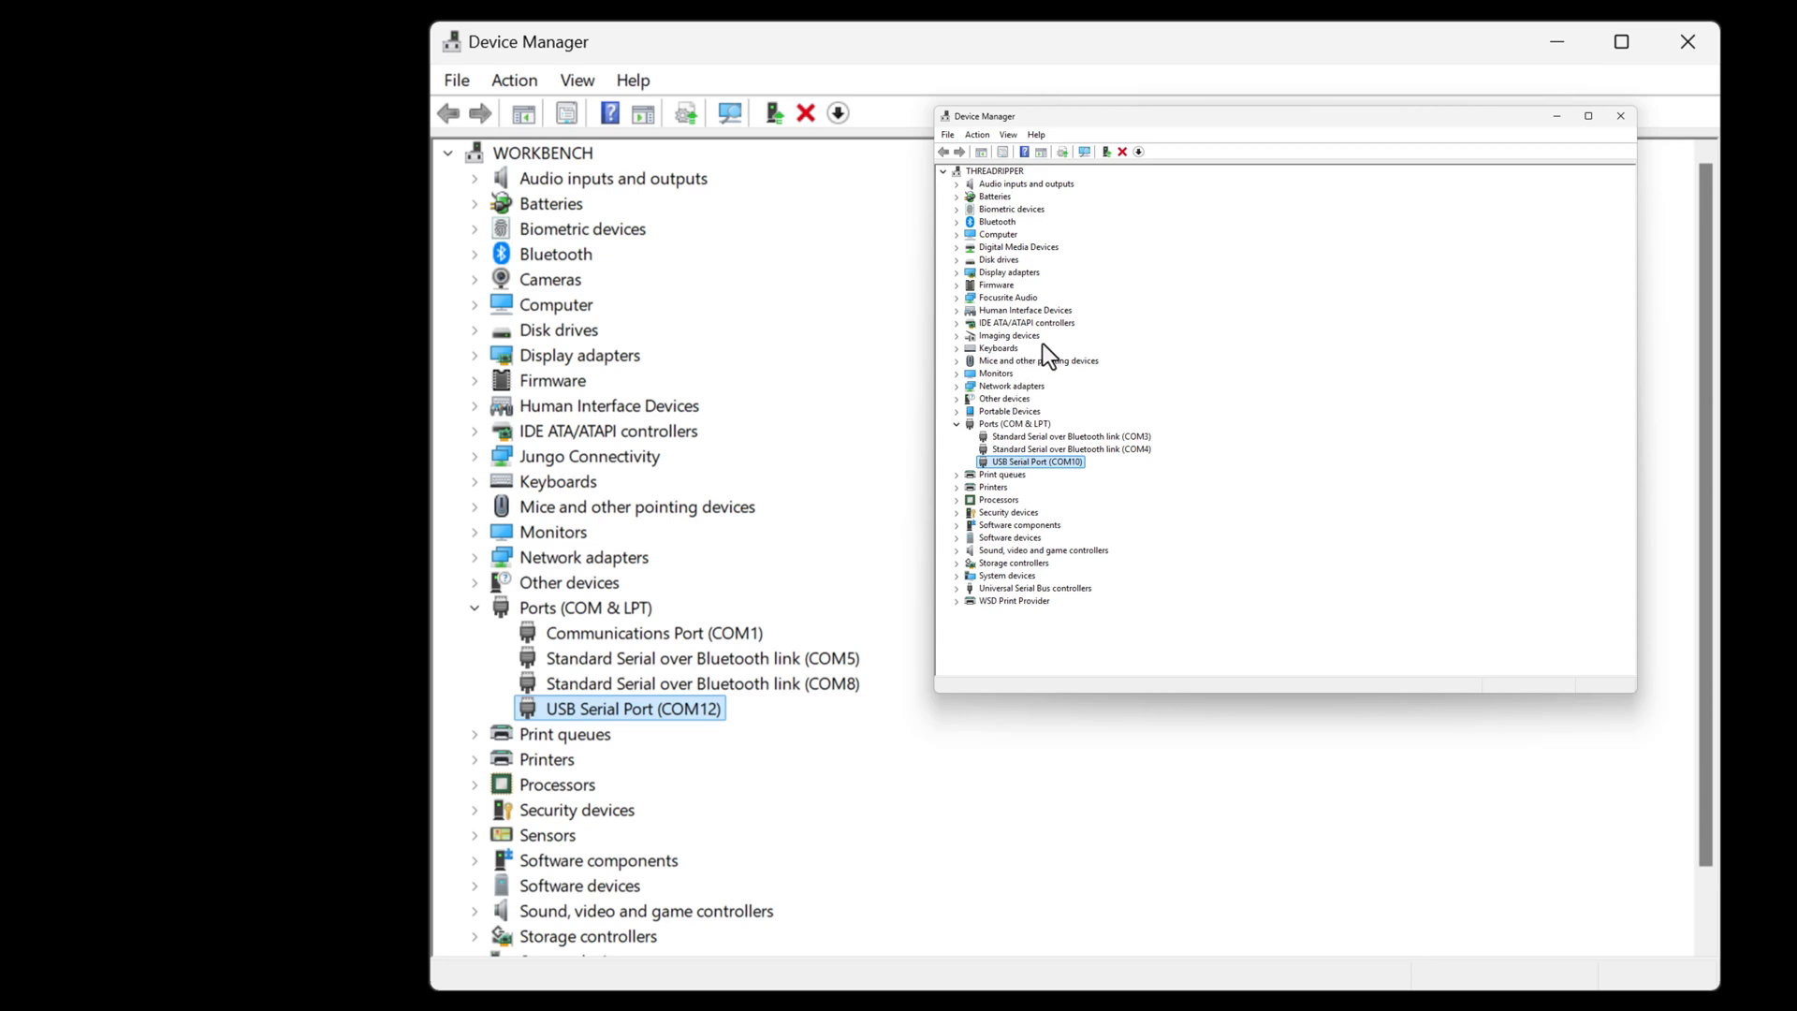
mouse_move(1582, 131)
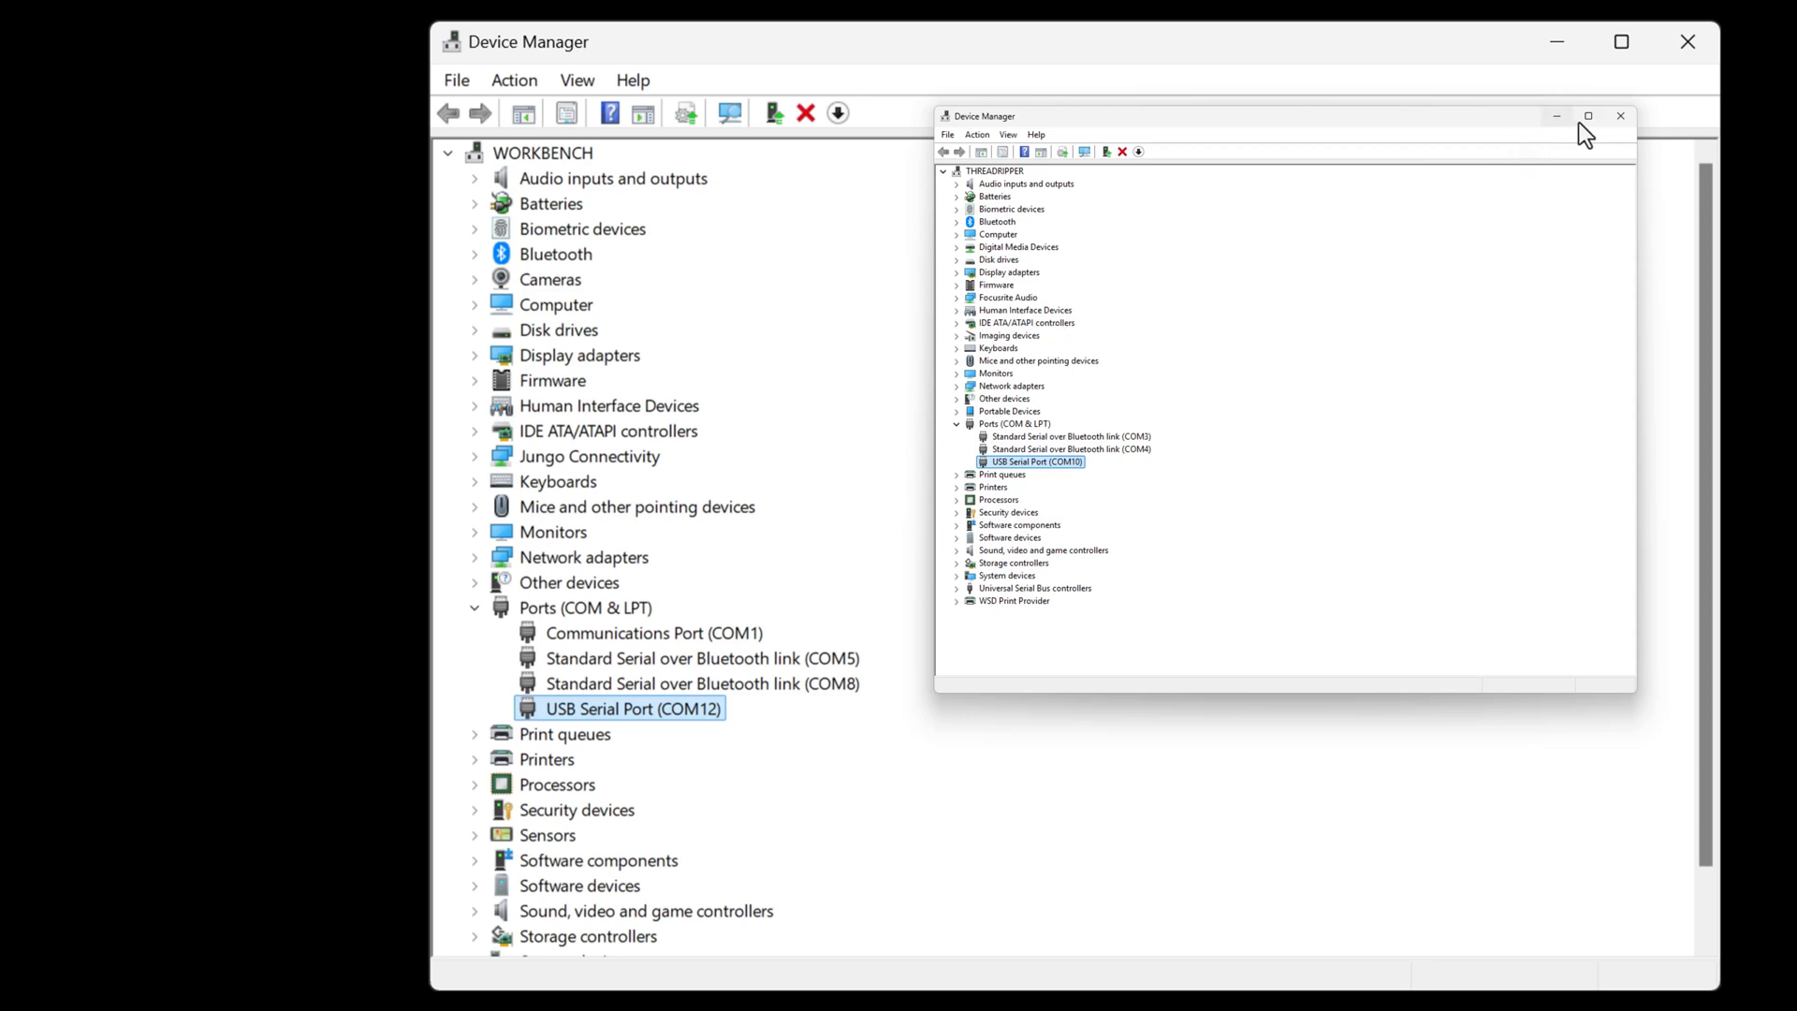
mouse_move(1619, 120)
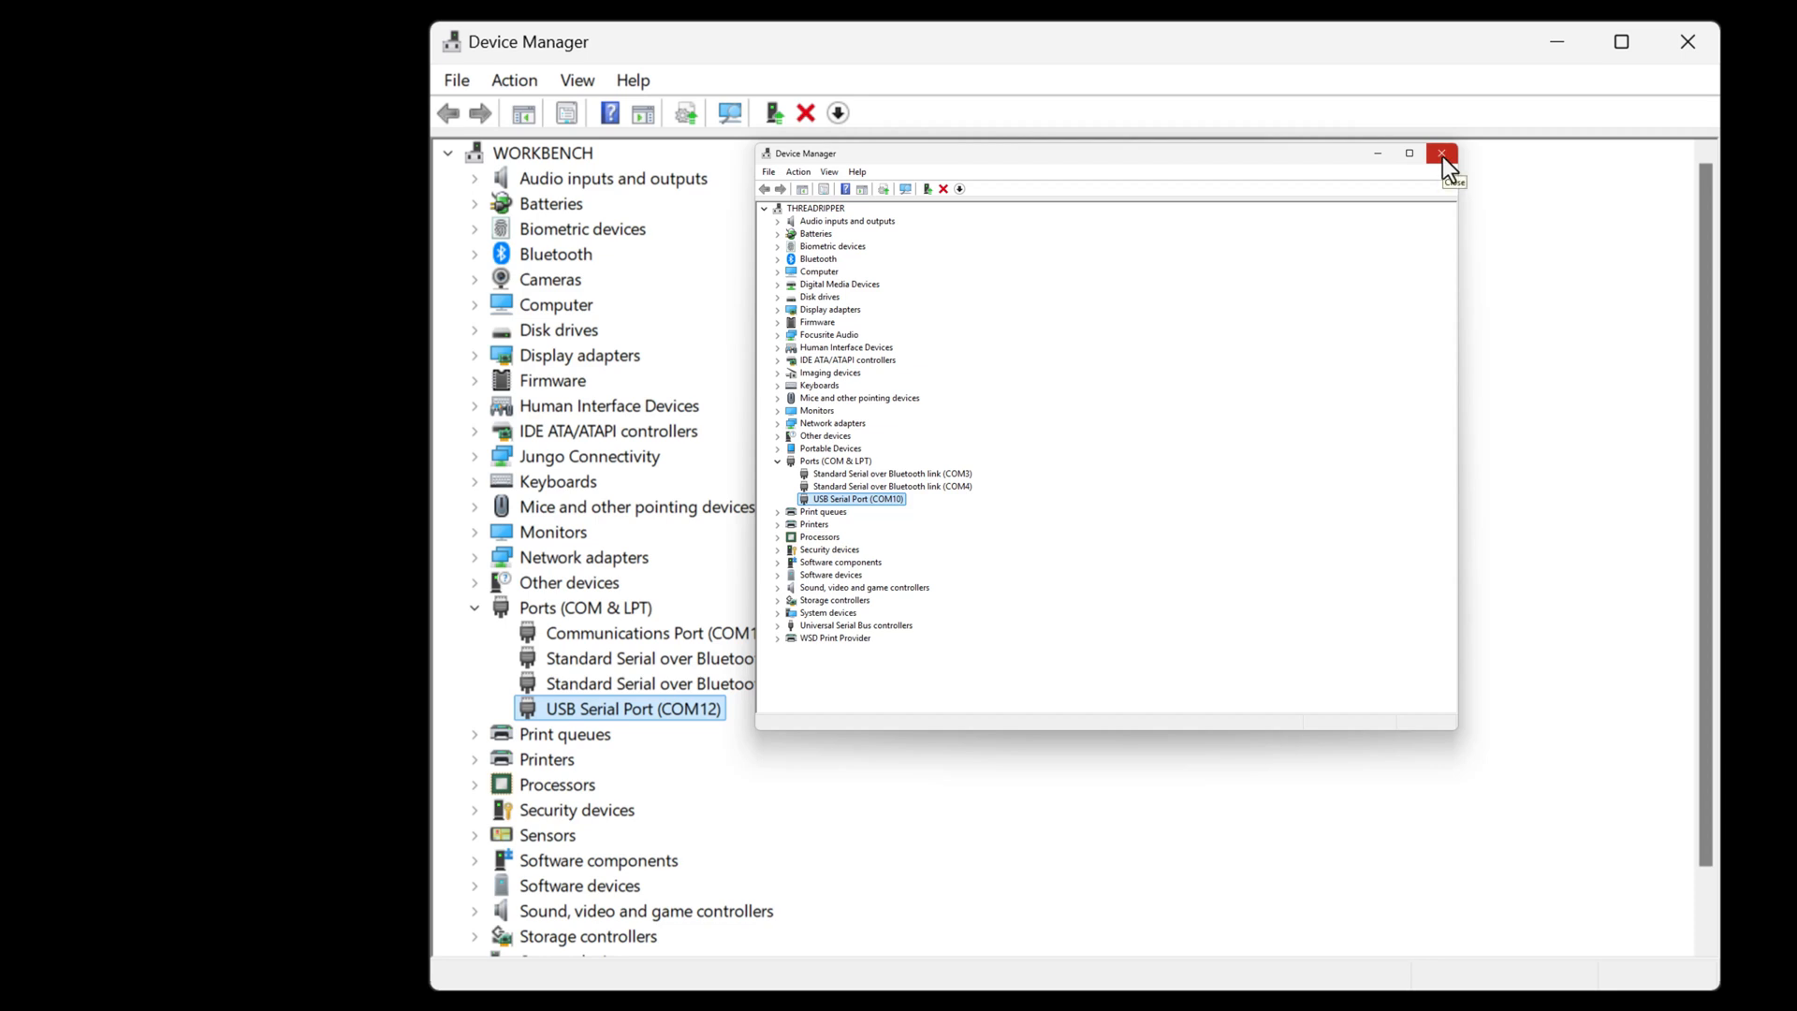
click(1442, 152)
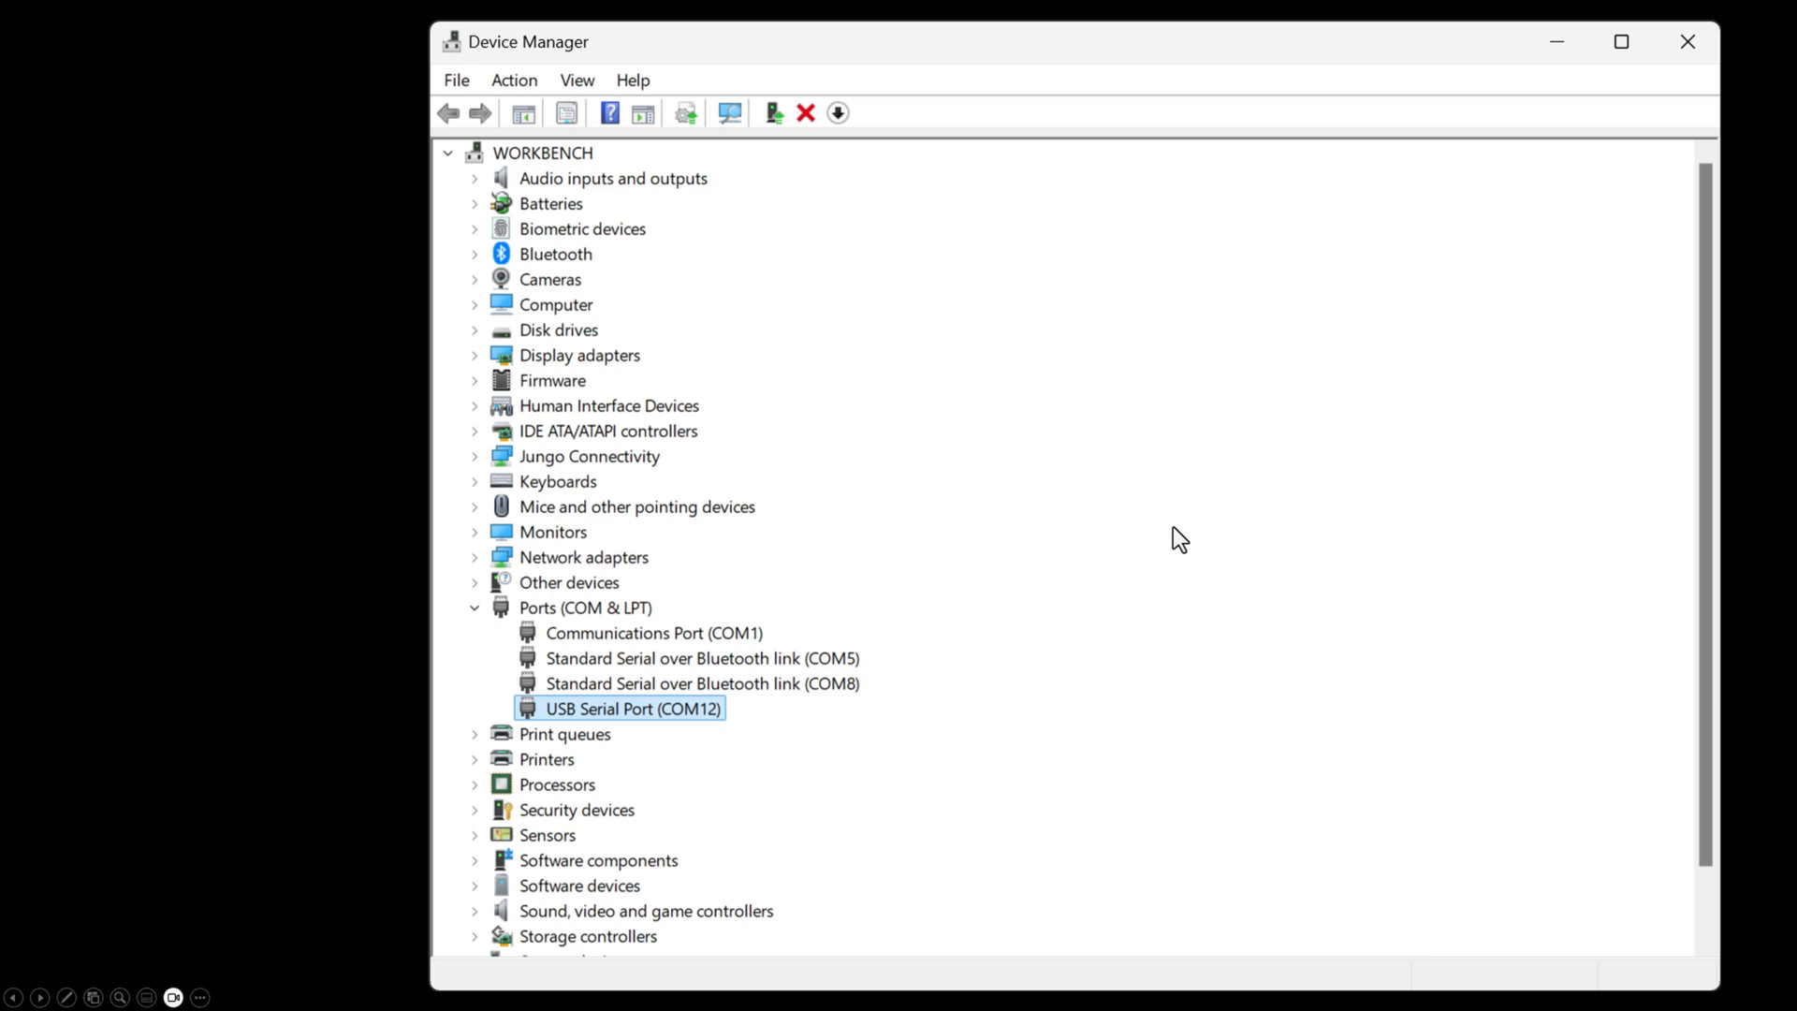
mouse_move(1056, 545)
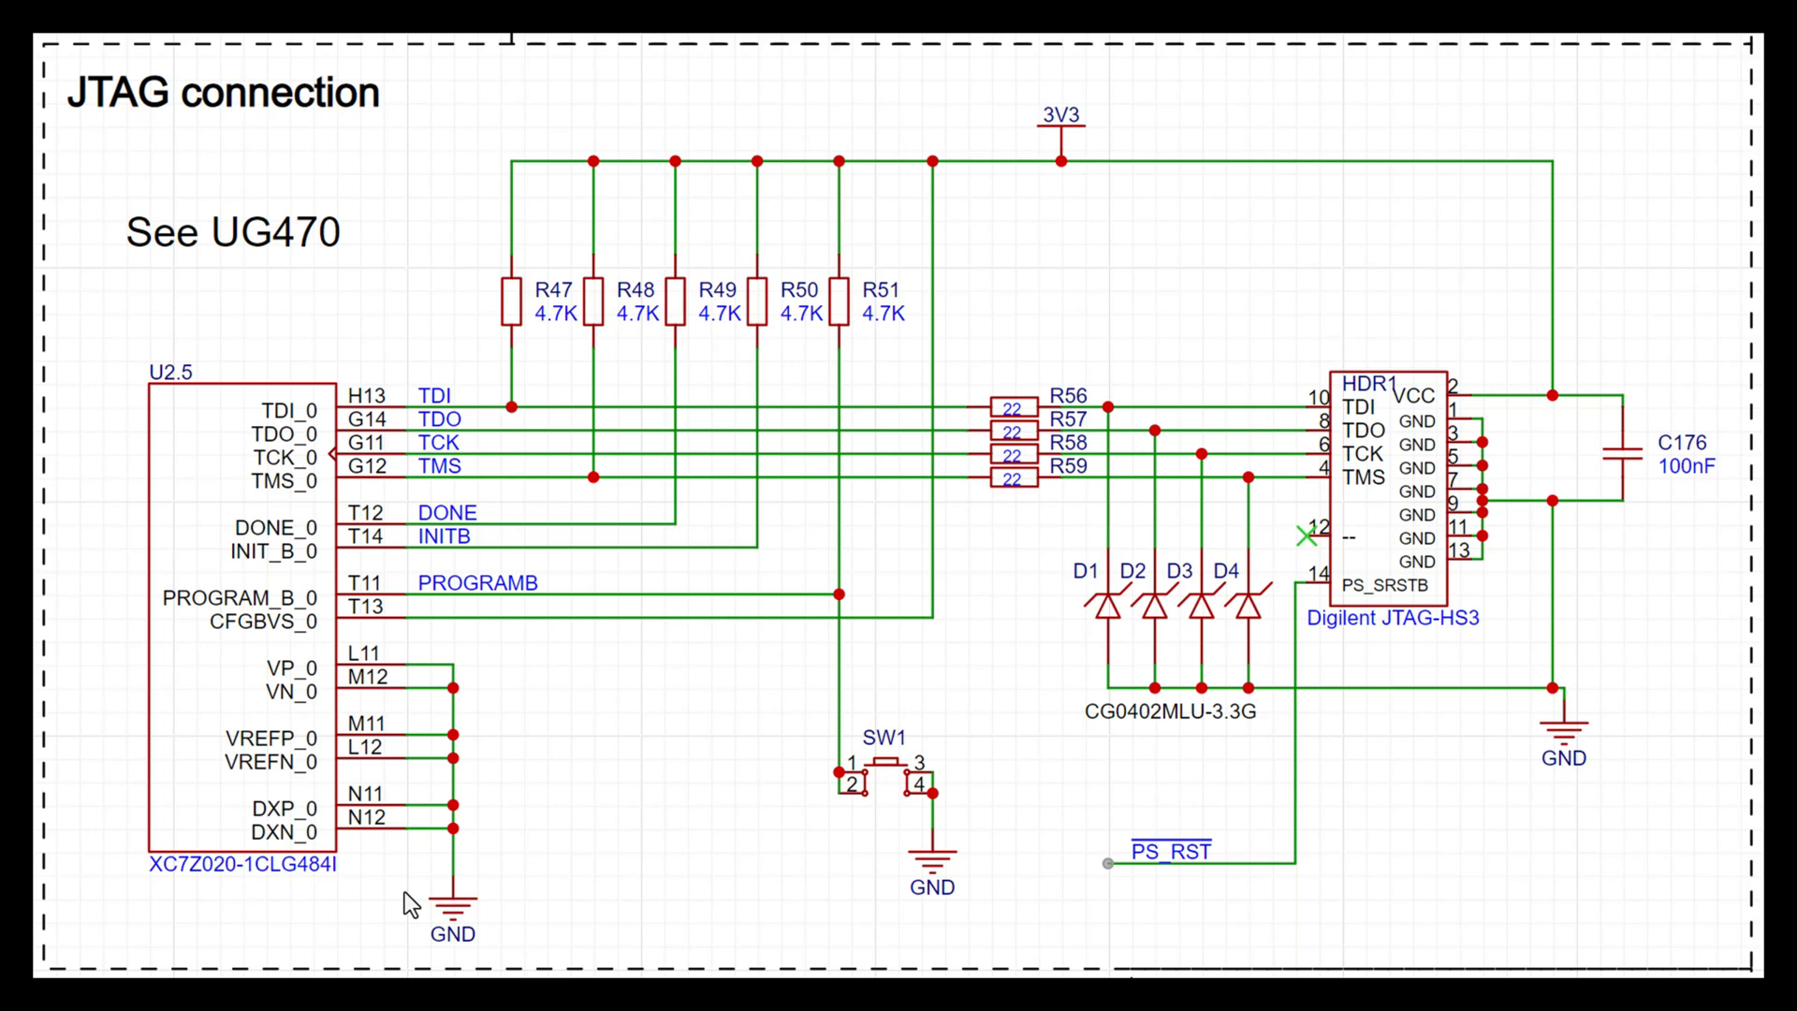
mouse_move(1050, 826)
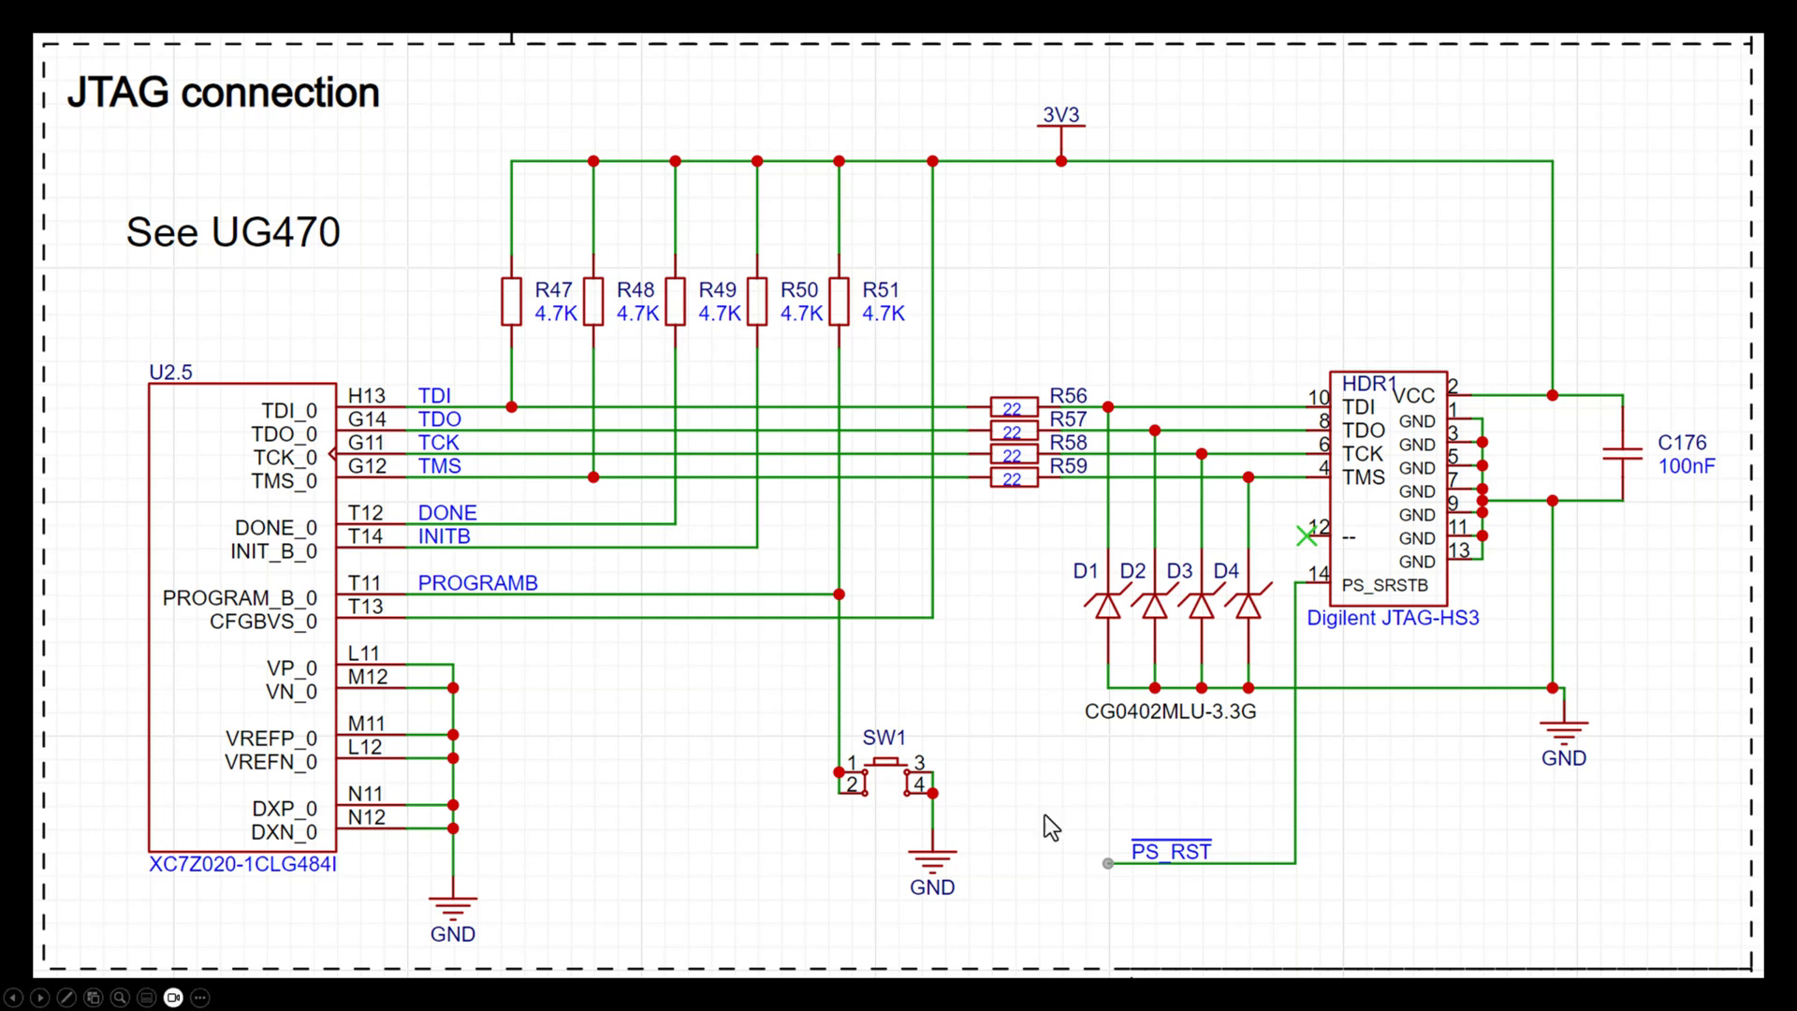
mouse_move(1361, 650)
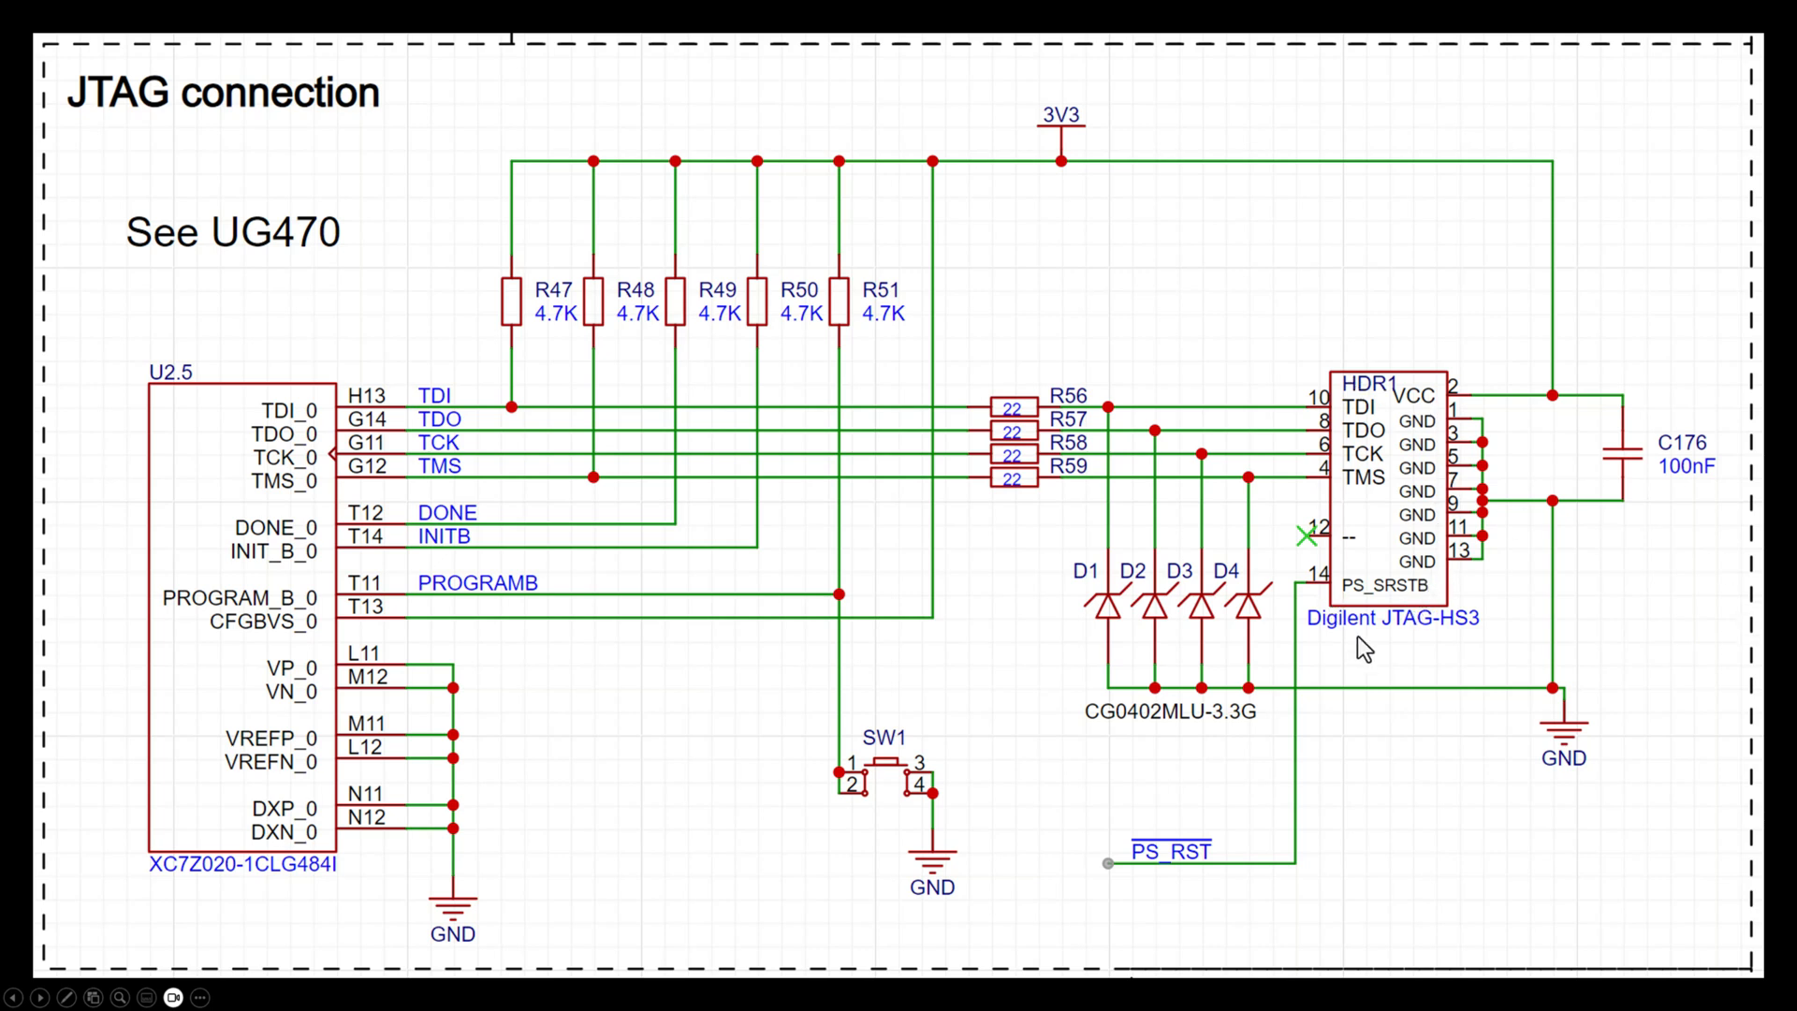
mouse_move(1406, 640)
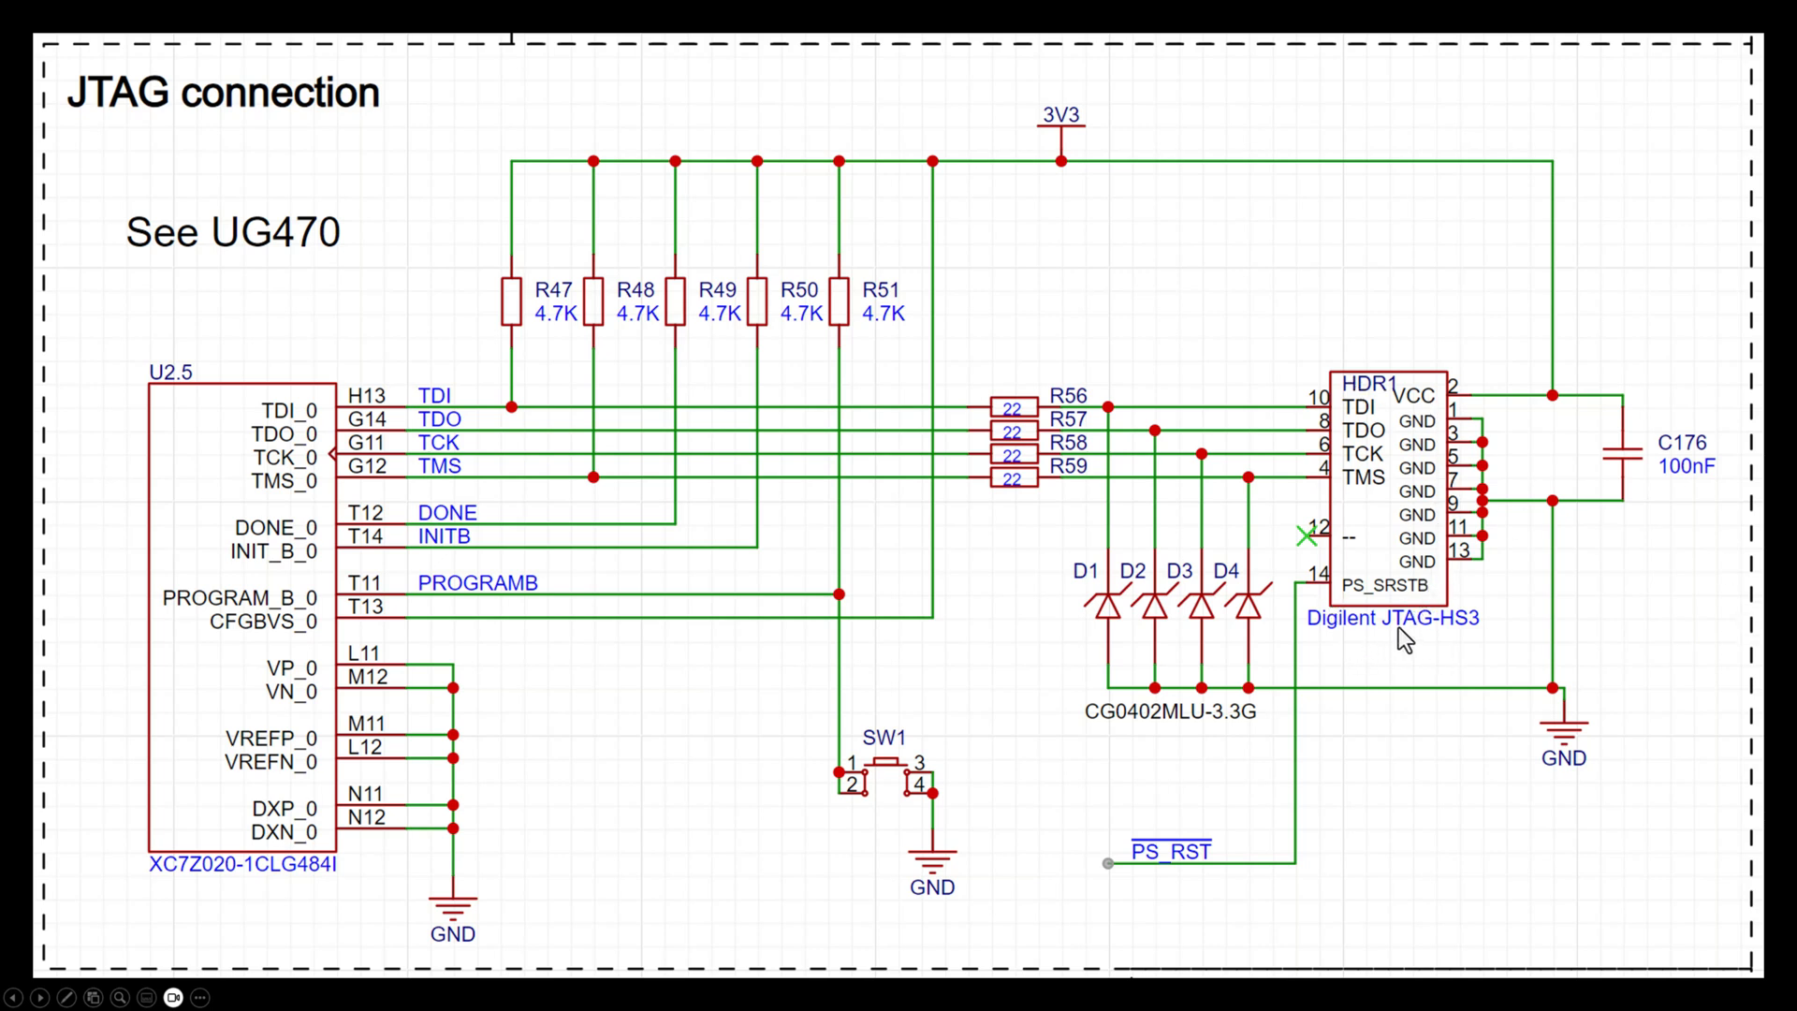
mouse_move(1462, 652)
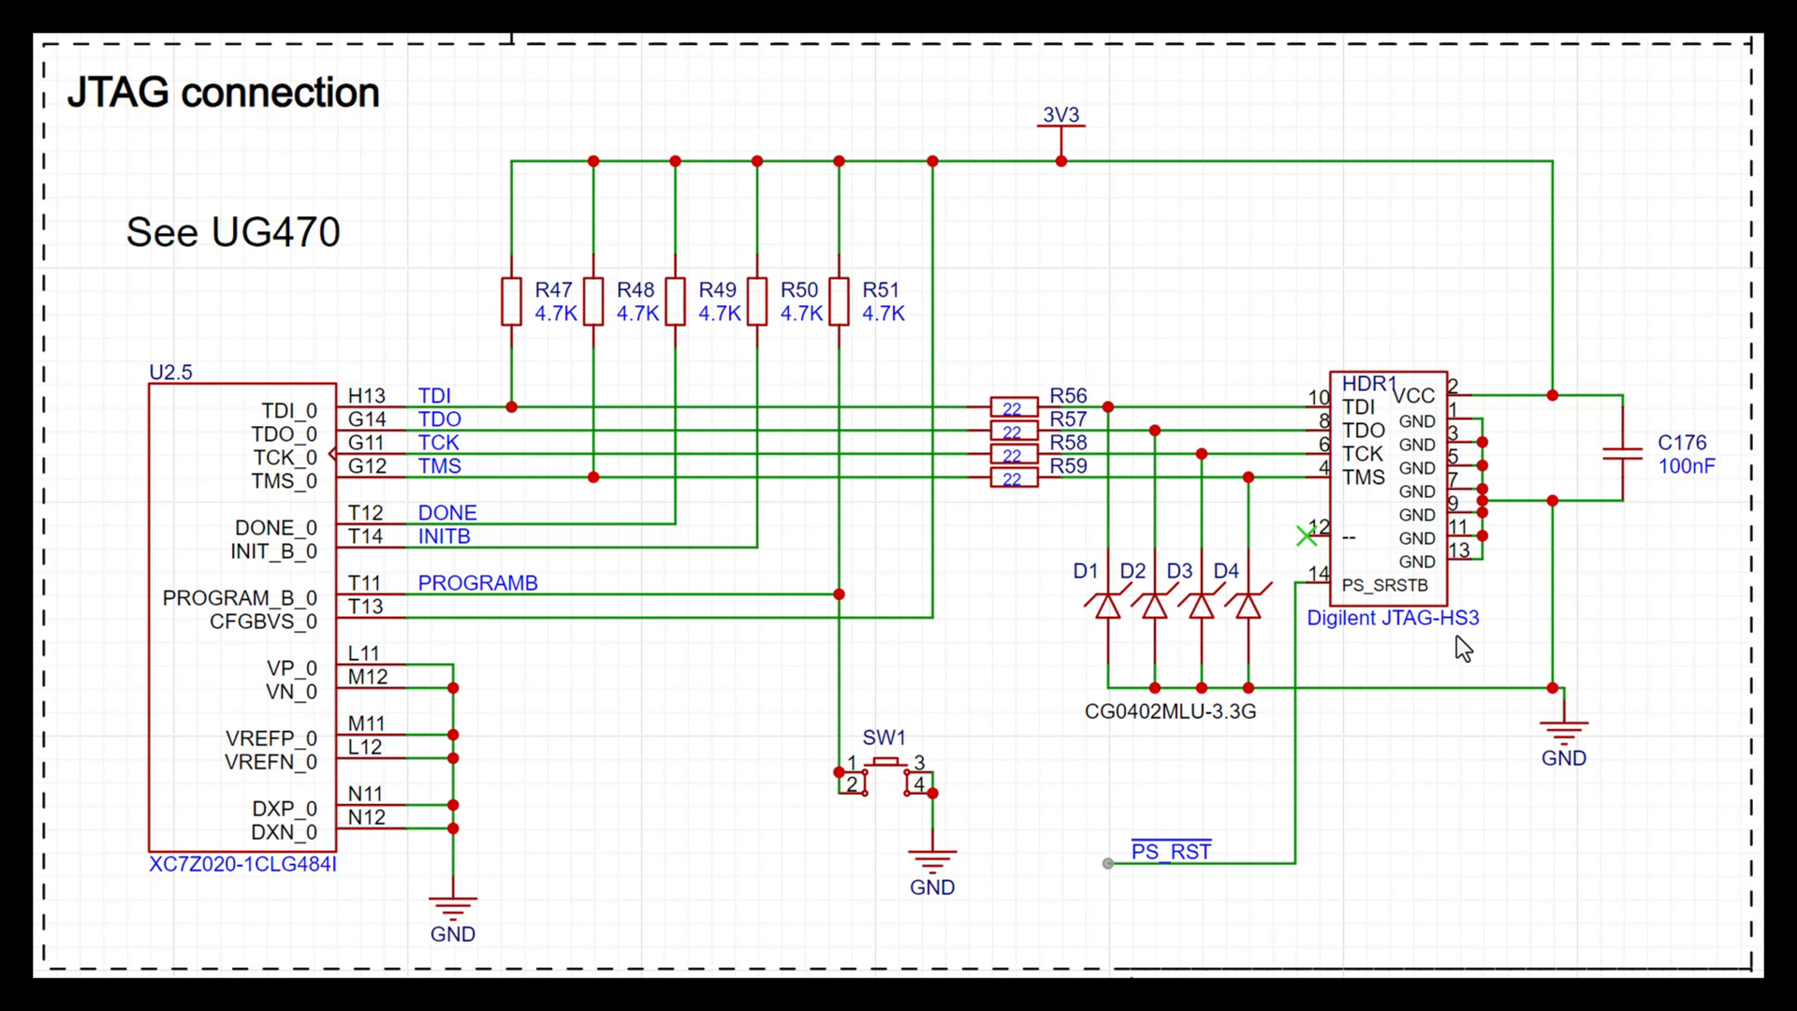
mouse_move(1373, 568)
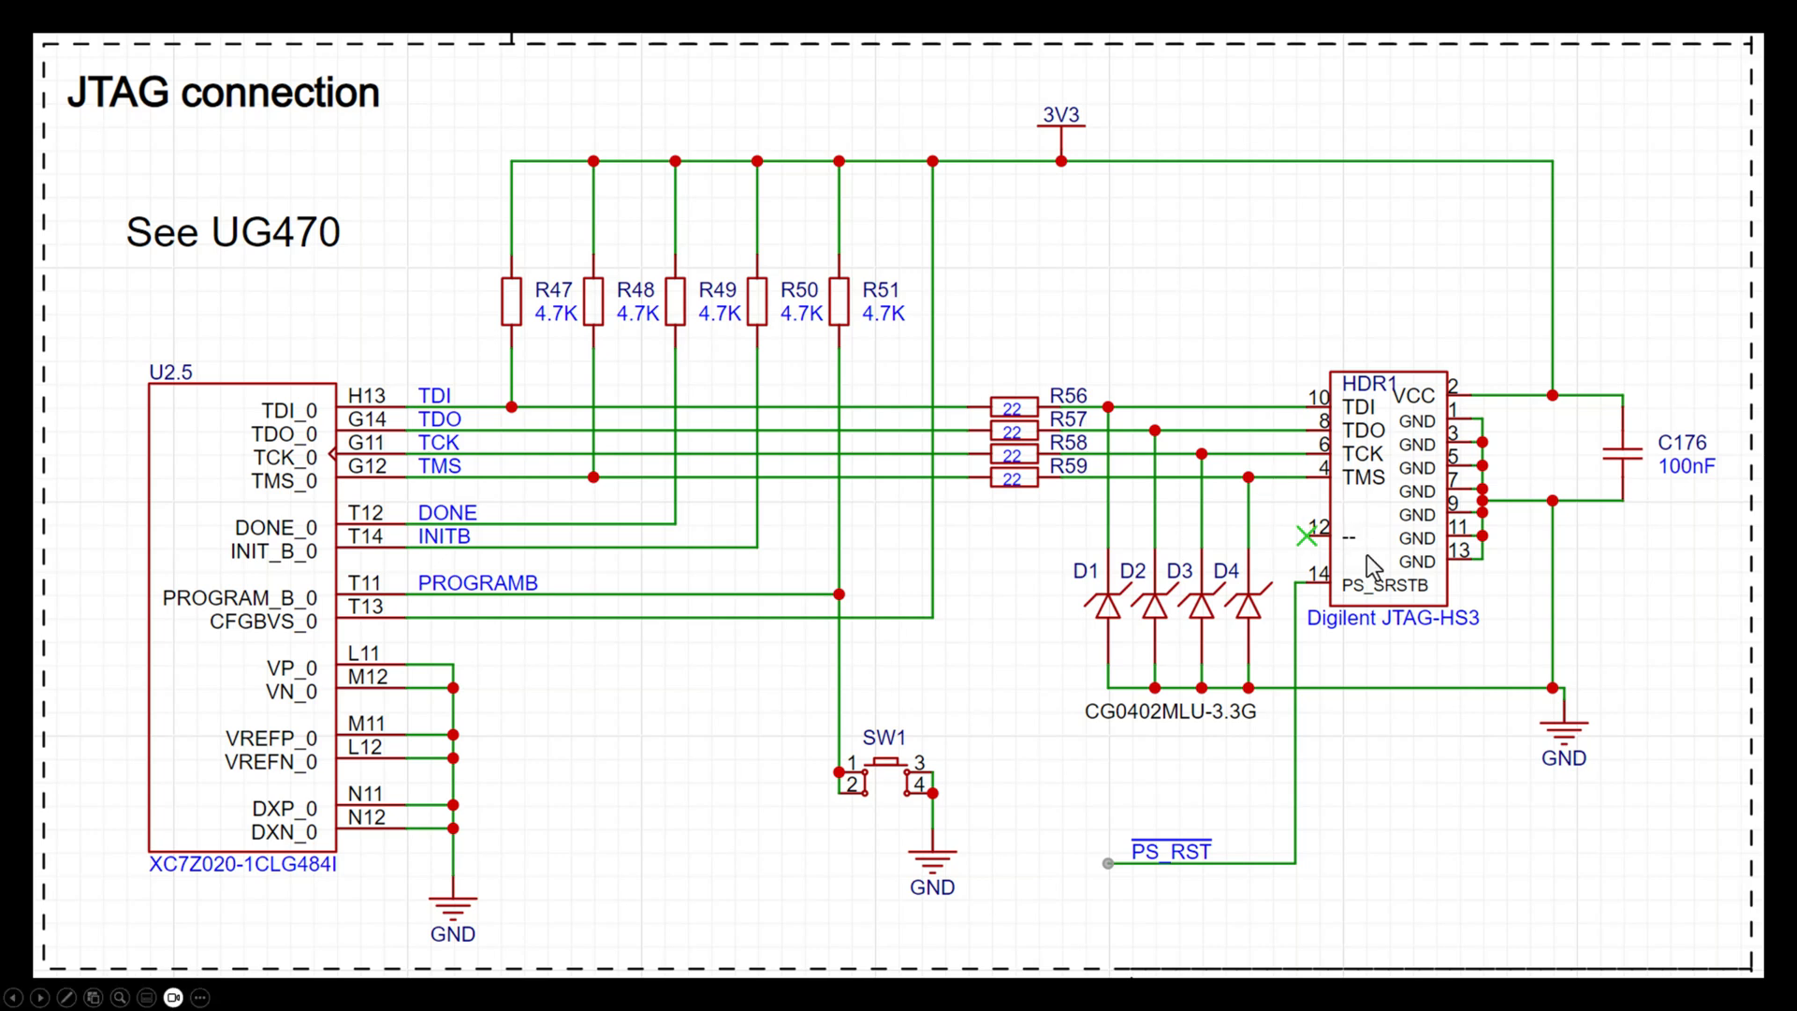
mouse_move(1382, 641)
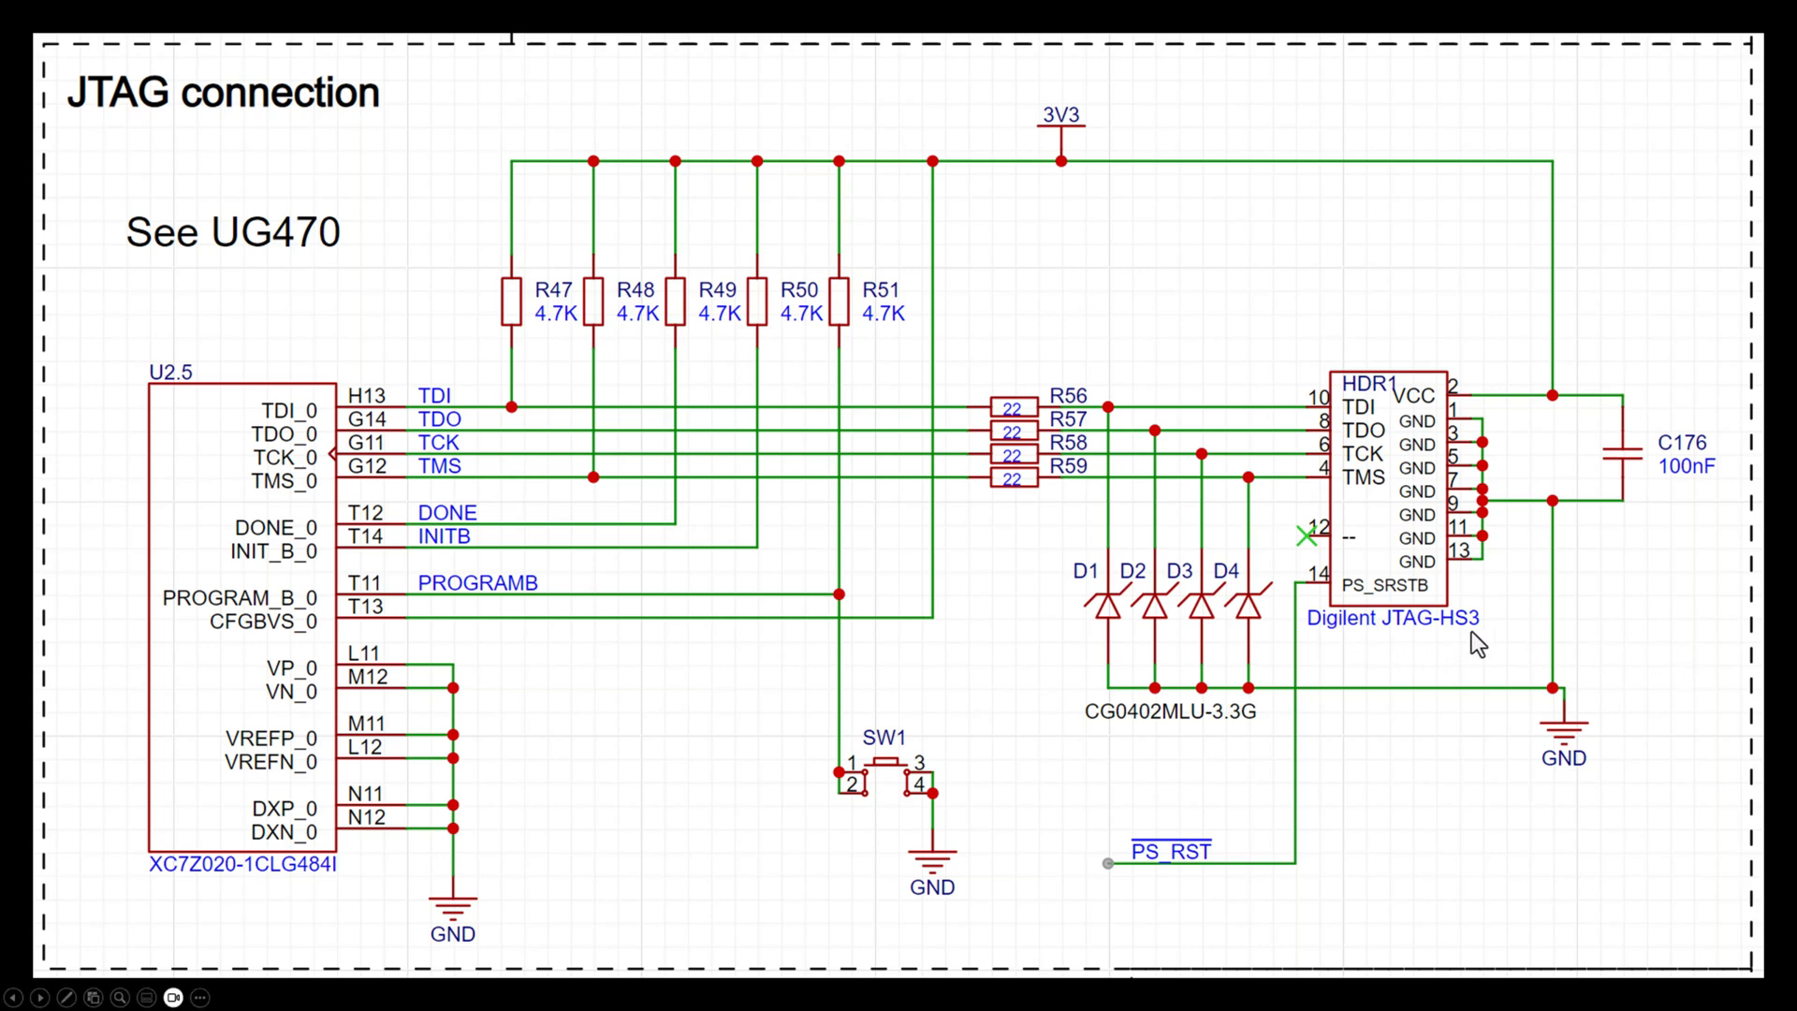
mouse_move(1457, 649)
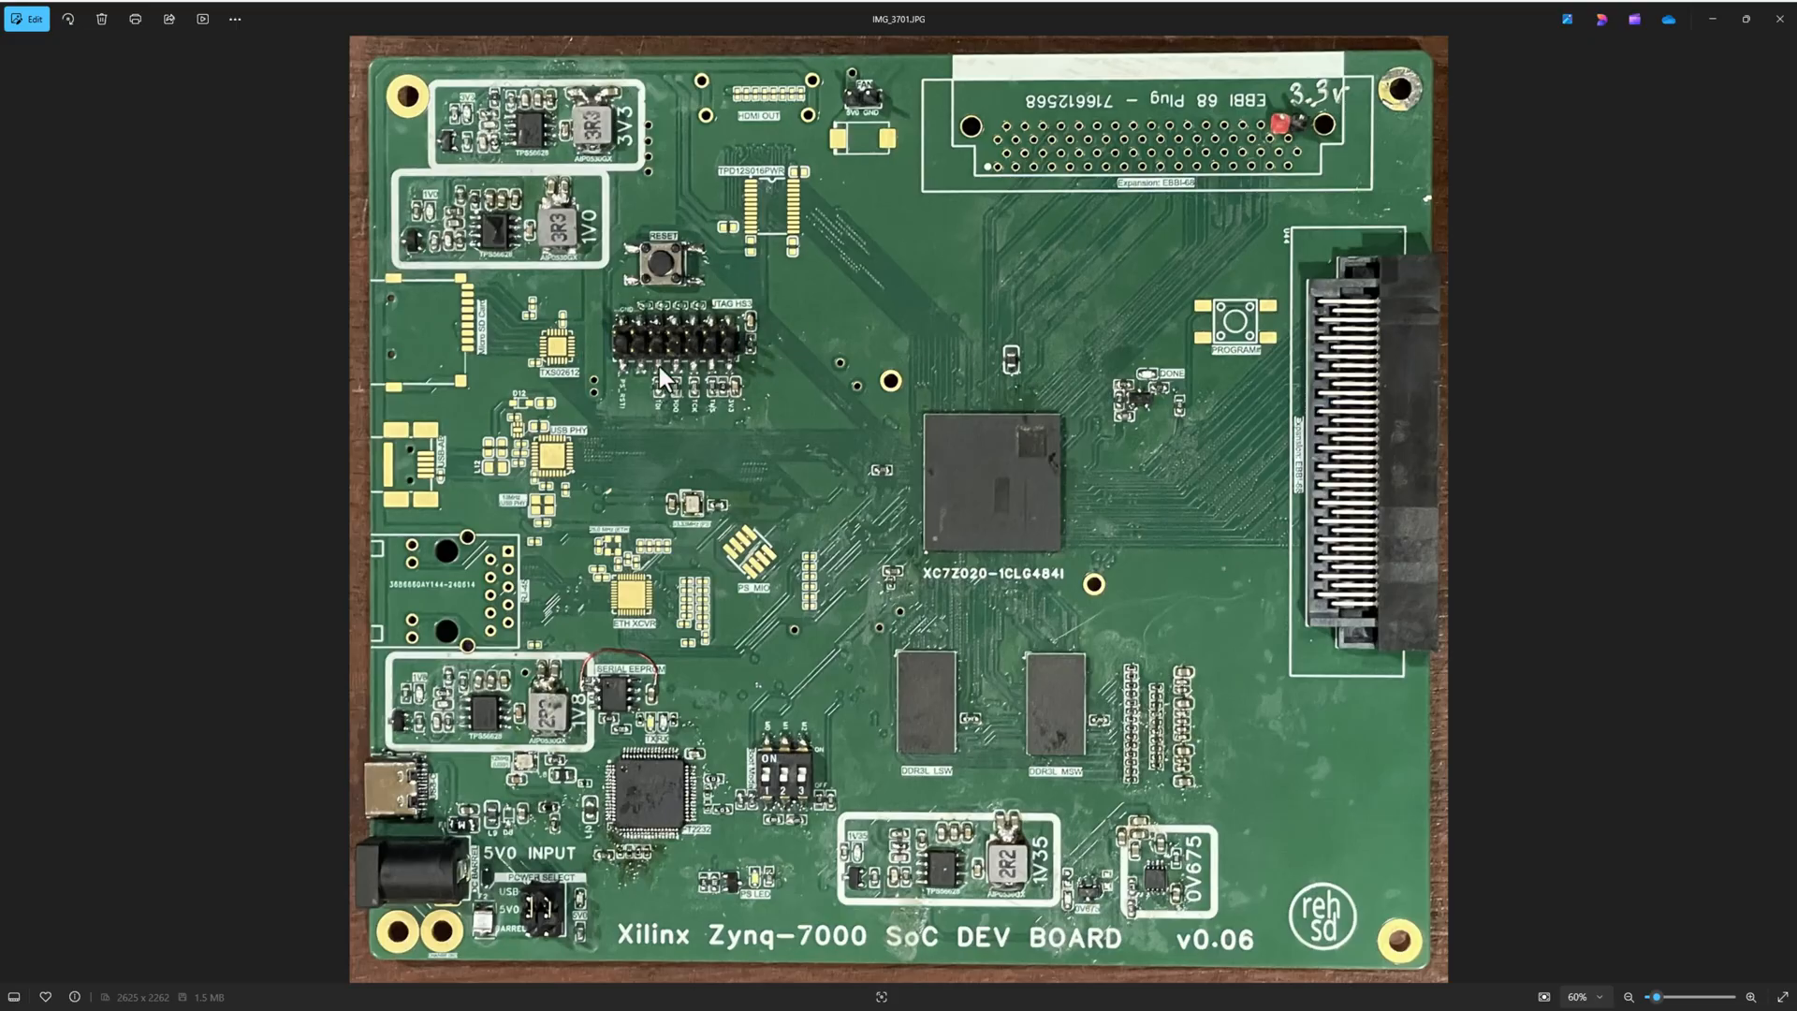
- Zoom into the IMG_3701 board photo toward the FT2232 and serial EEPROM area
scroll(up, 3)
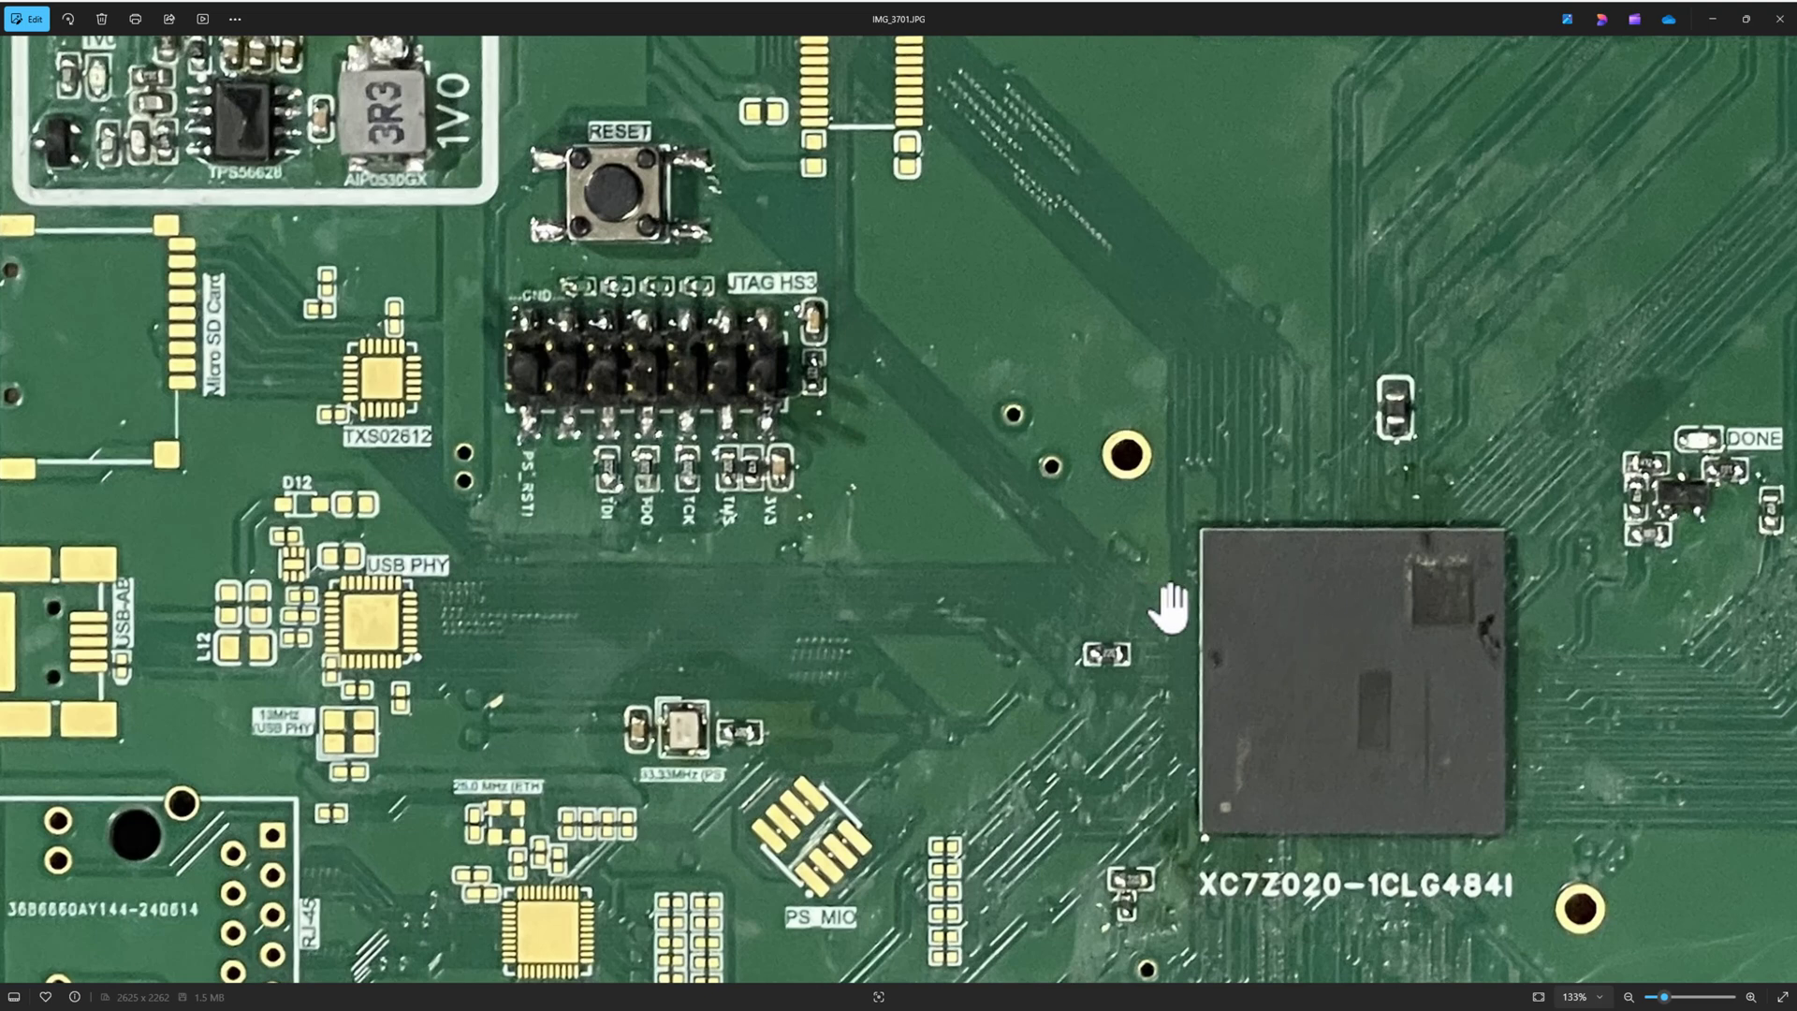
mouse_move(653, 498)
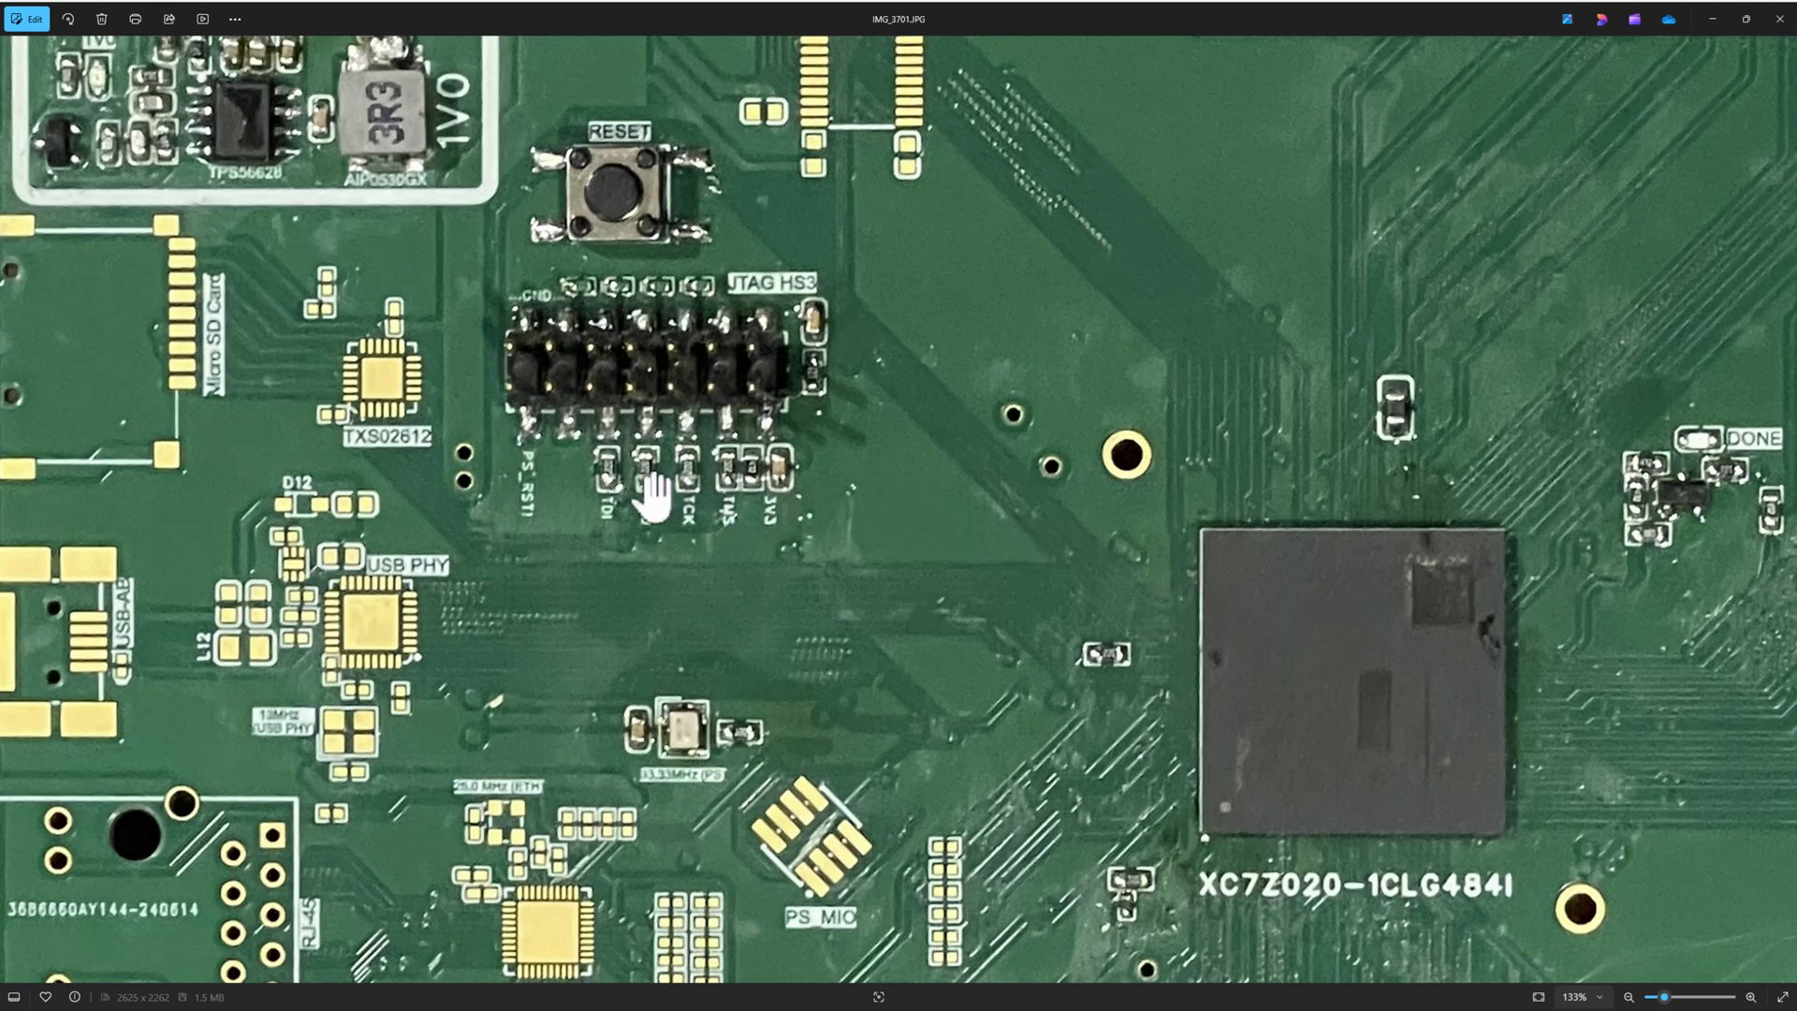
mouse_move(605, 476)
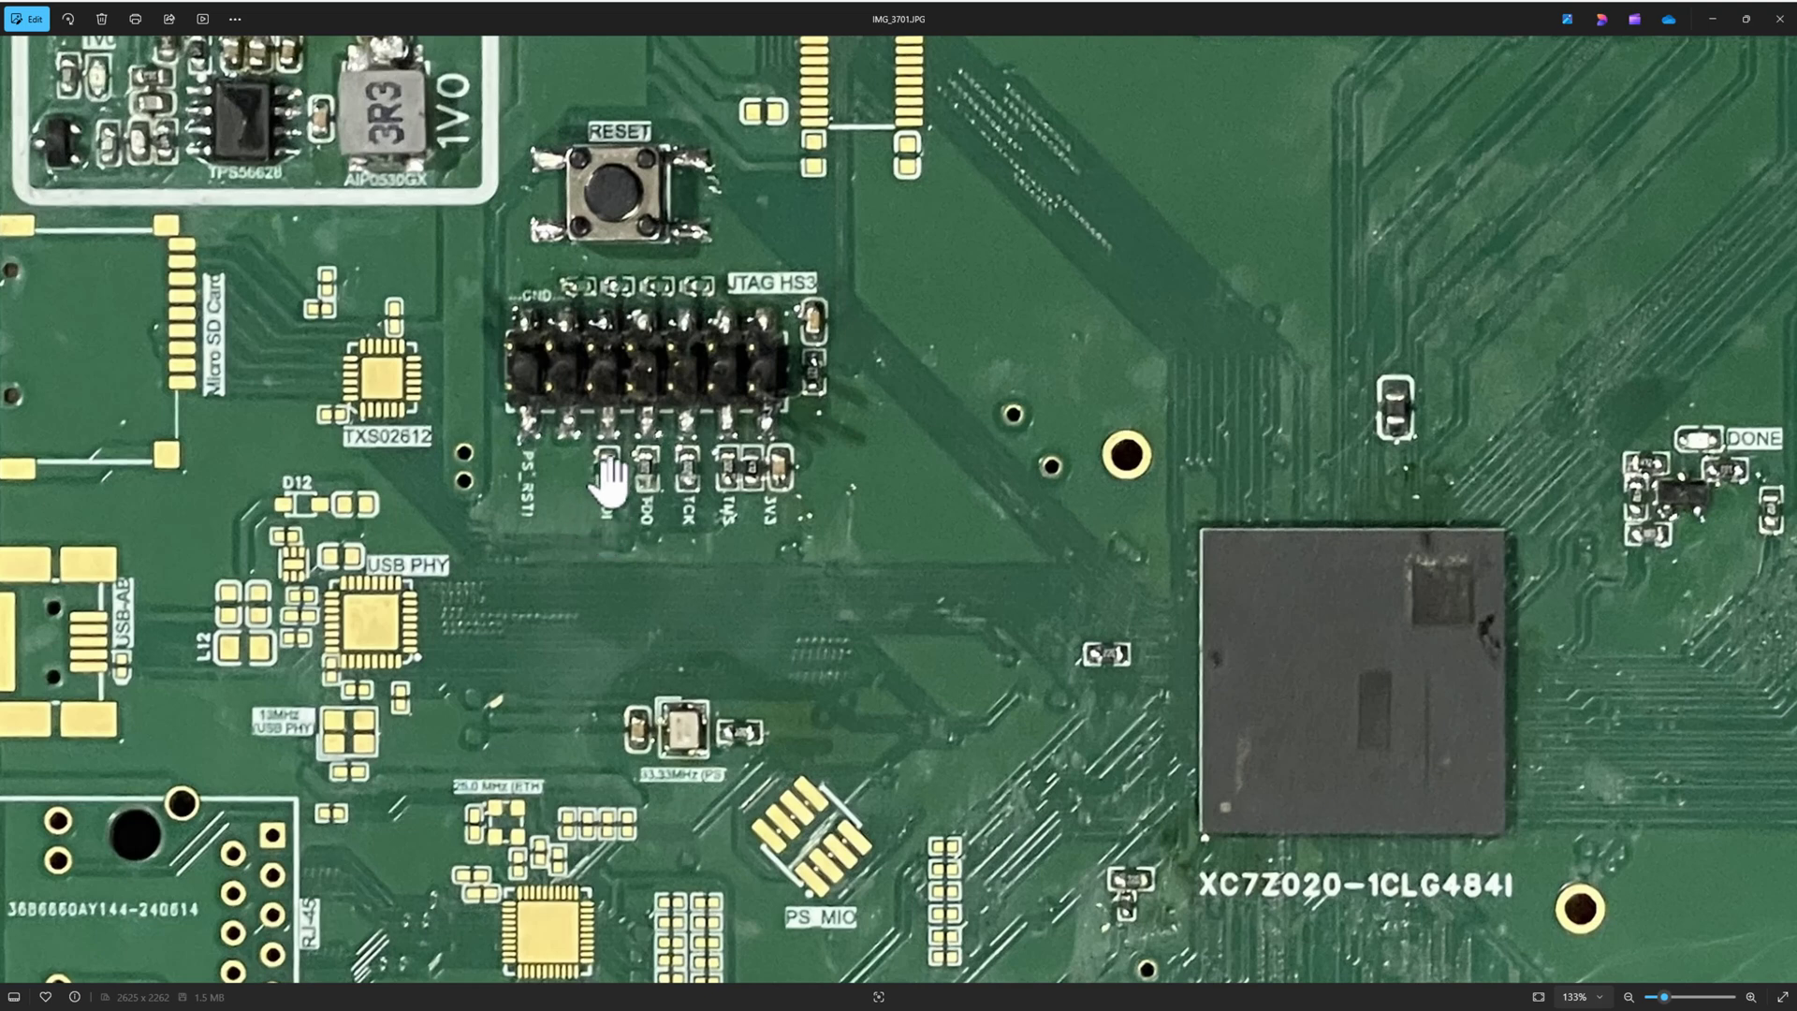
mouse_move(616, 502)
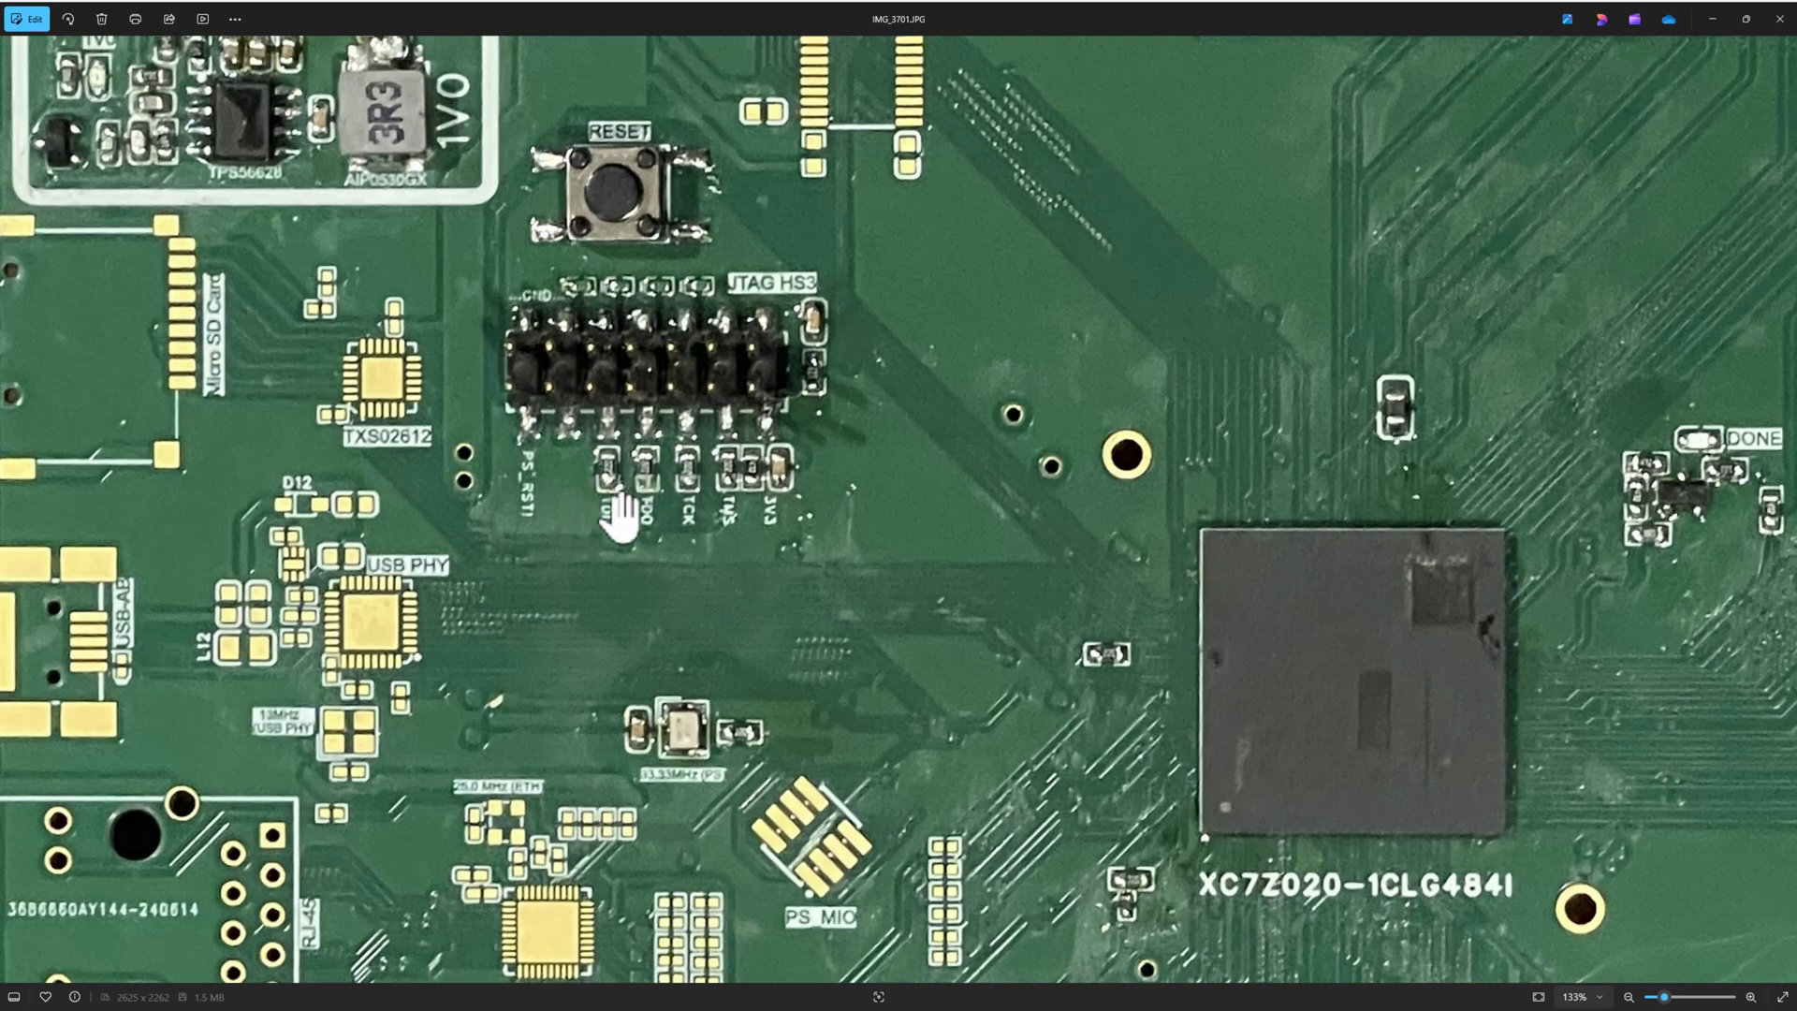
mouse_move(620, 637)
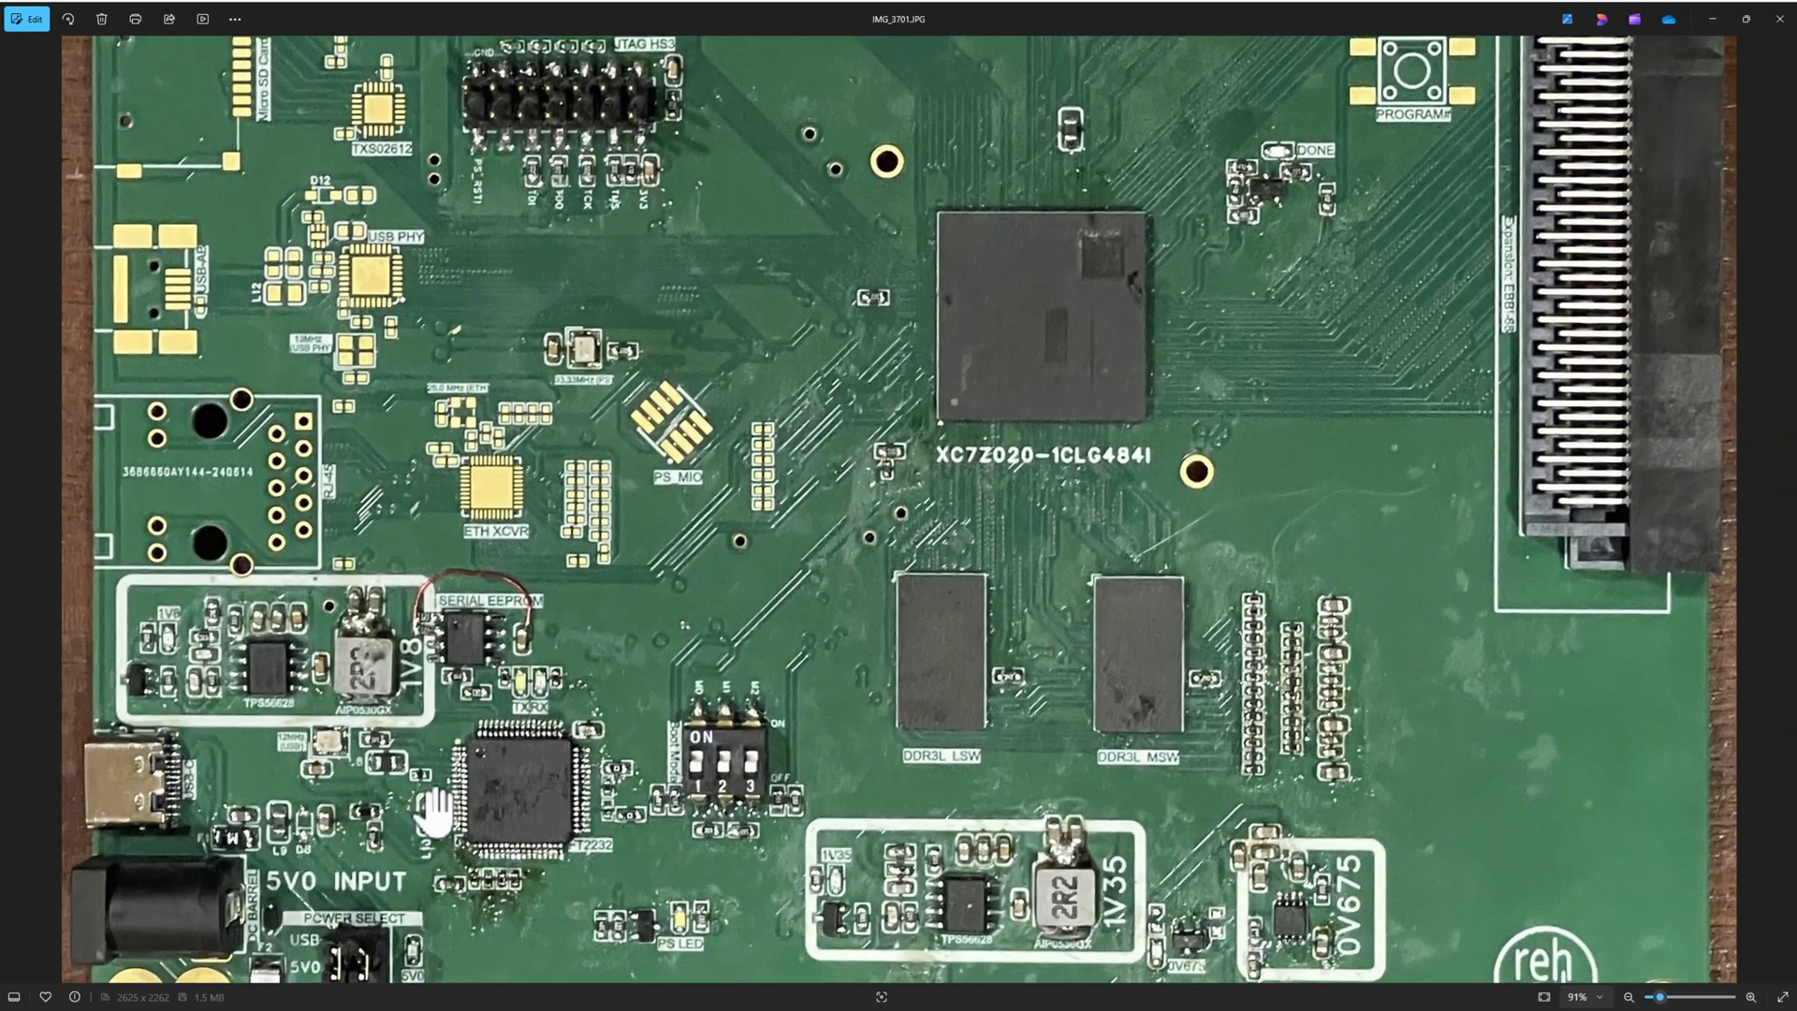
mouse_move(484, 917)
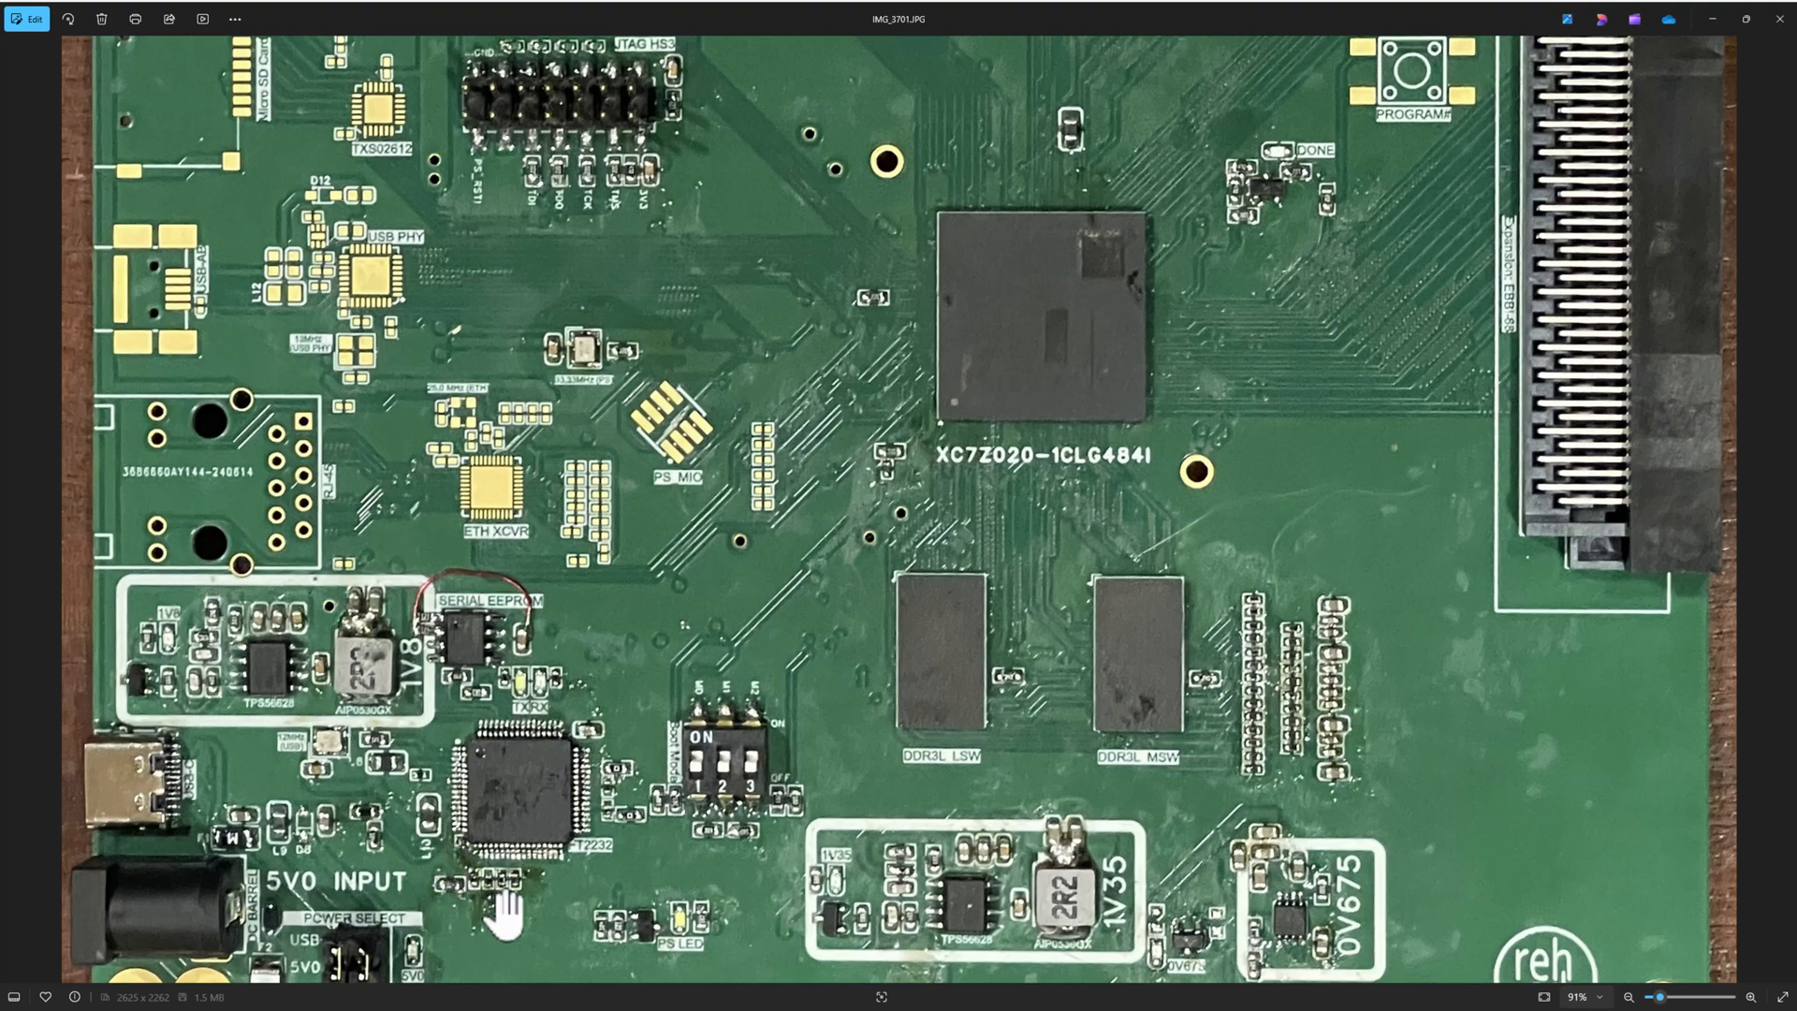
mouse_move(567, 848)
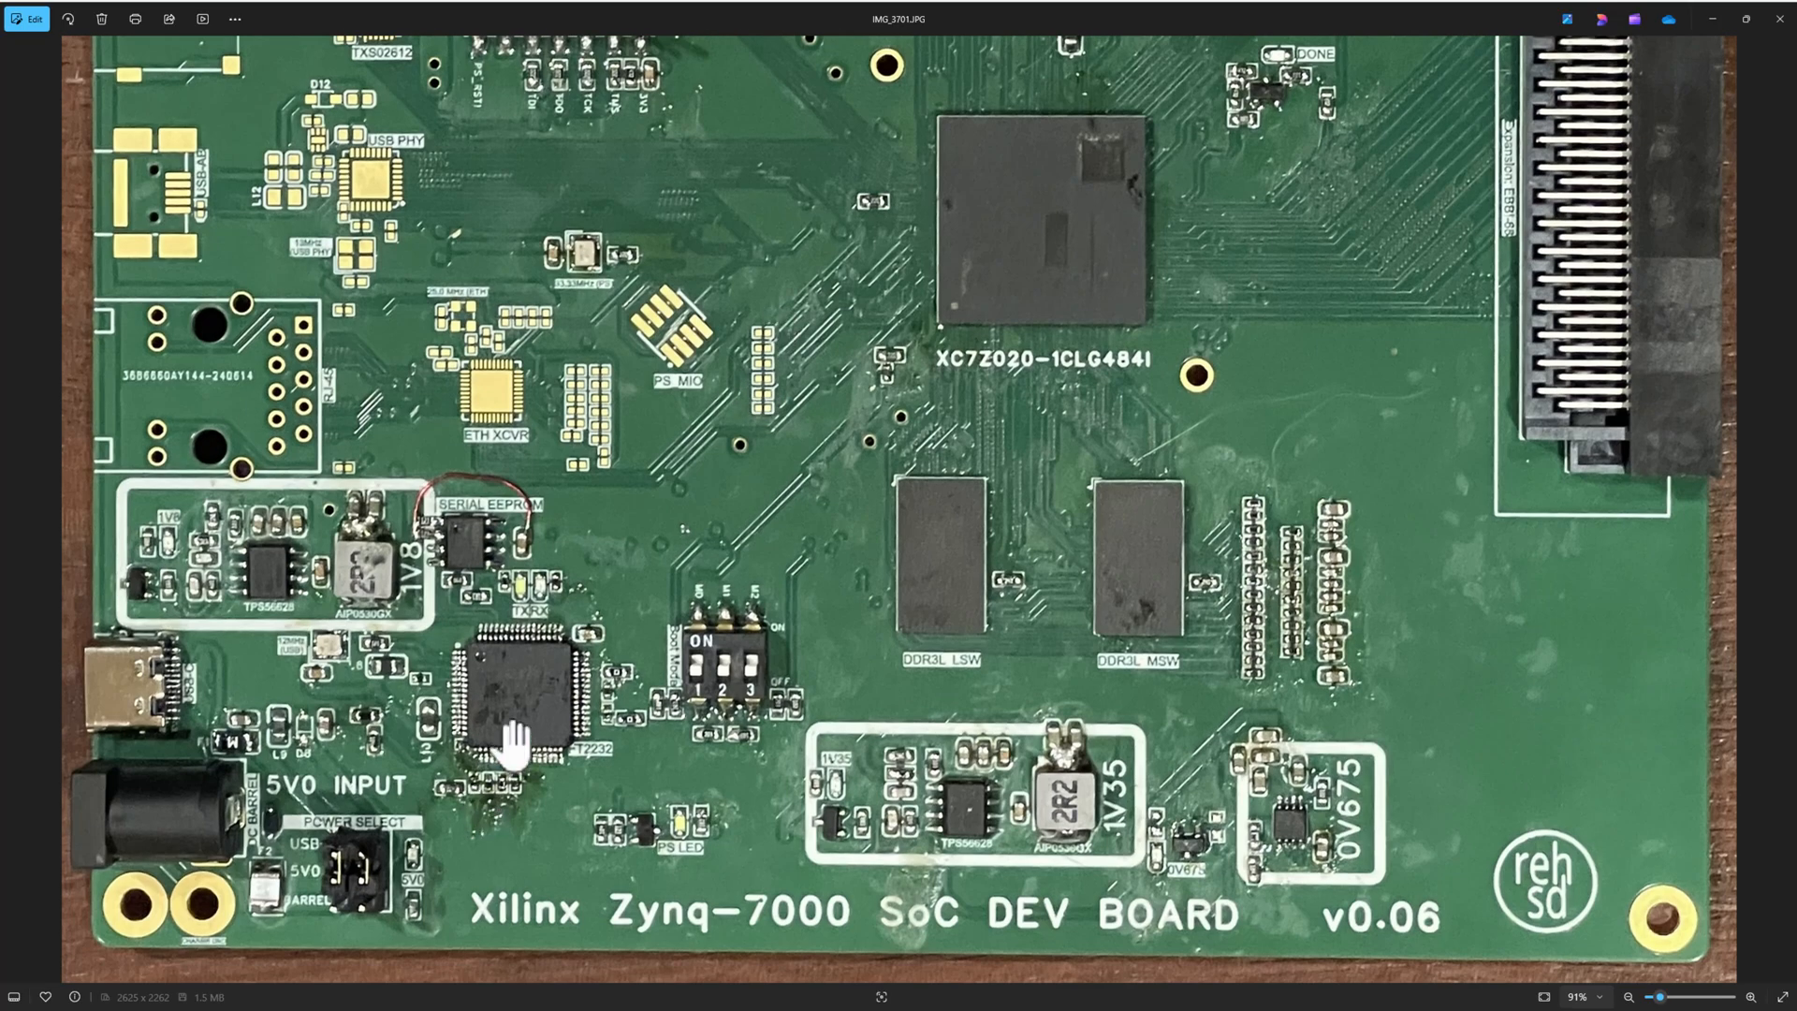
mouse_move(464, 544)
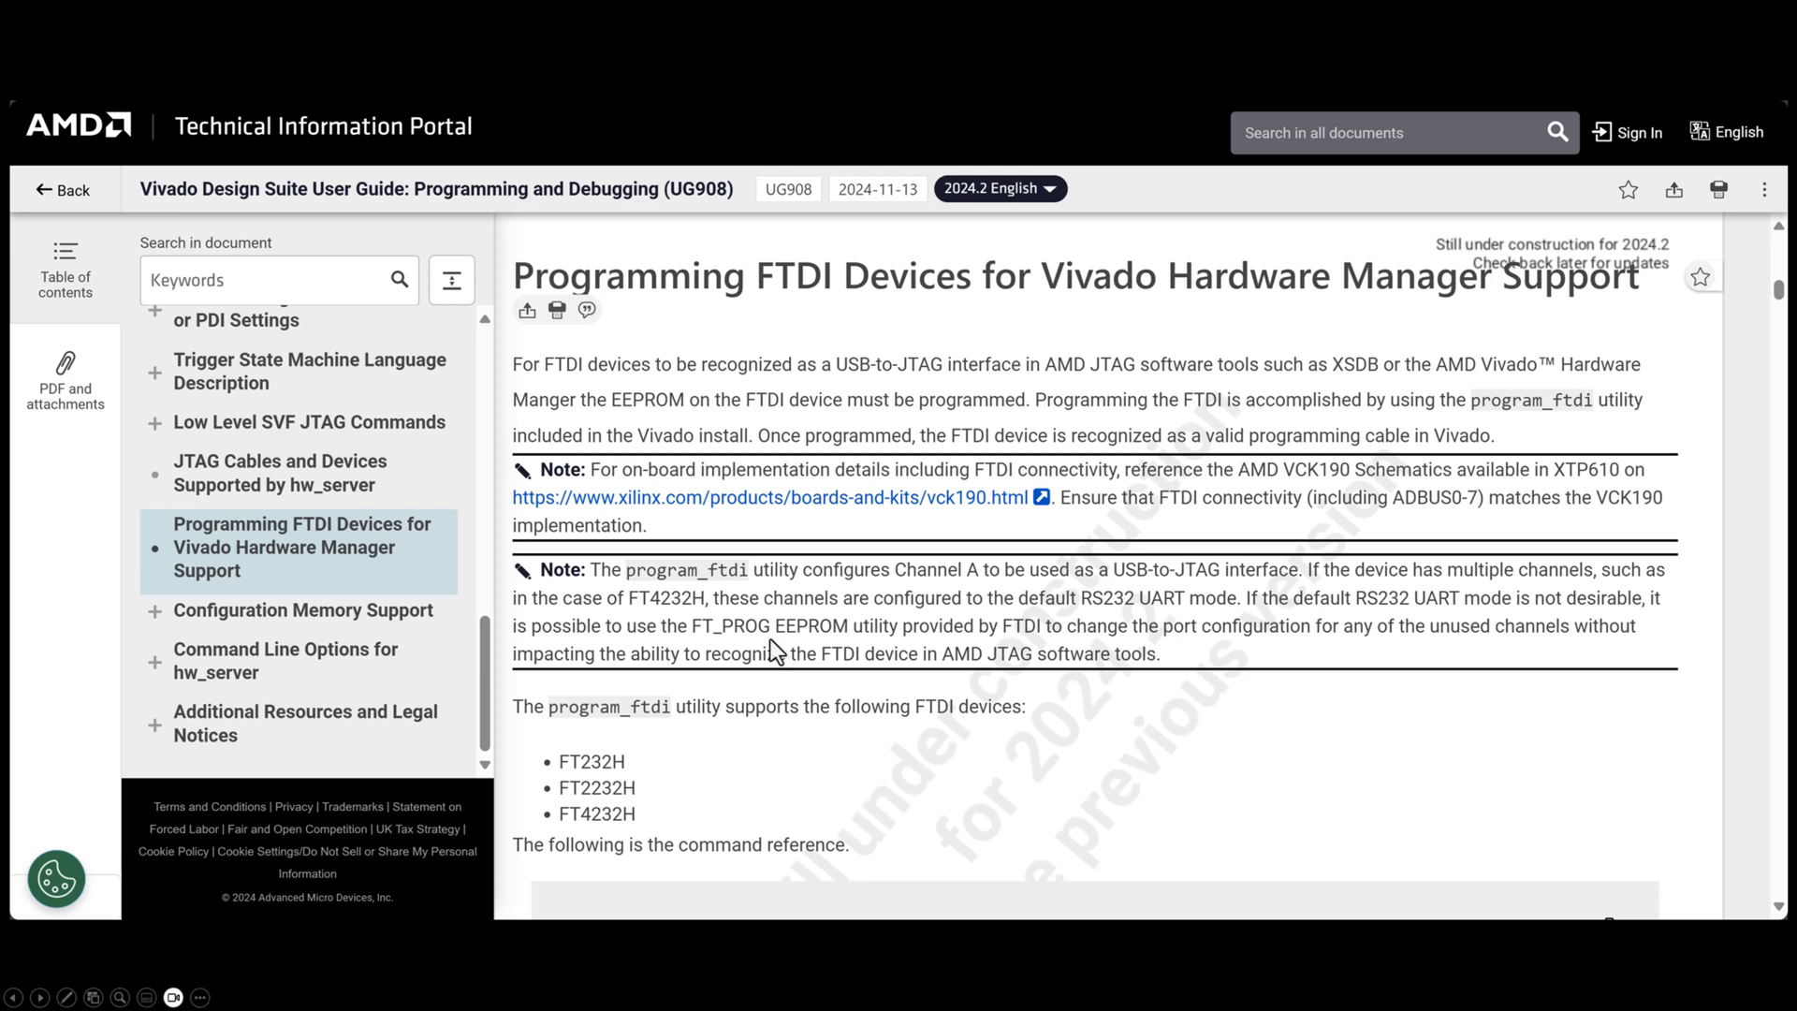
mouse_move(659, 732)
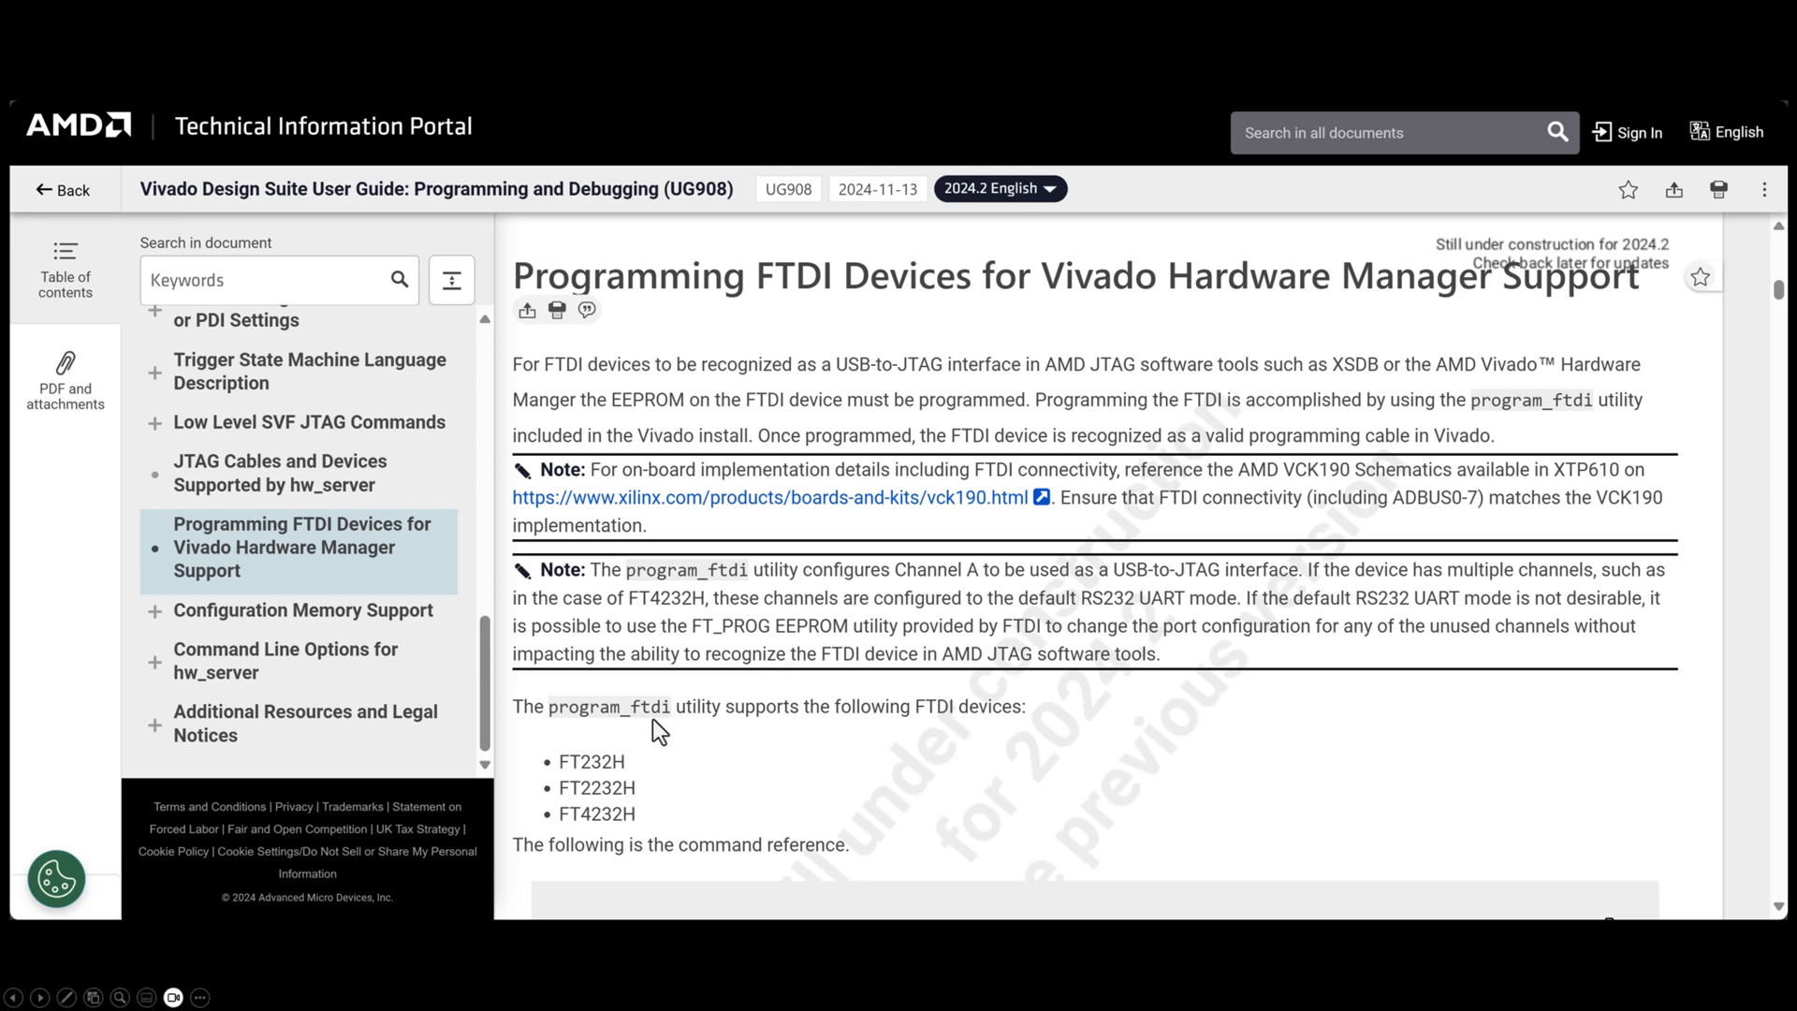
mouse_move(670, 730)
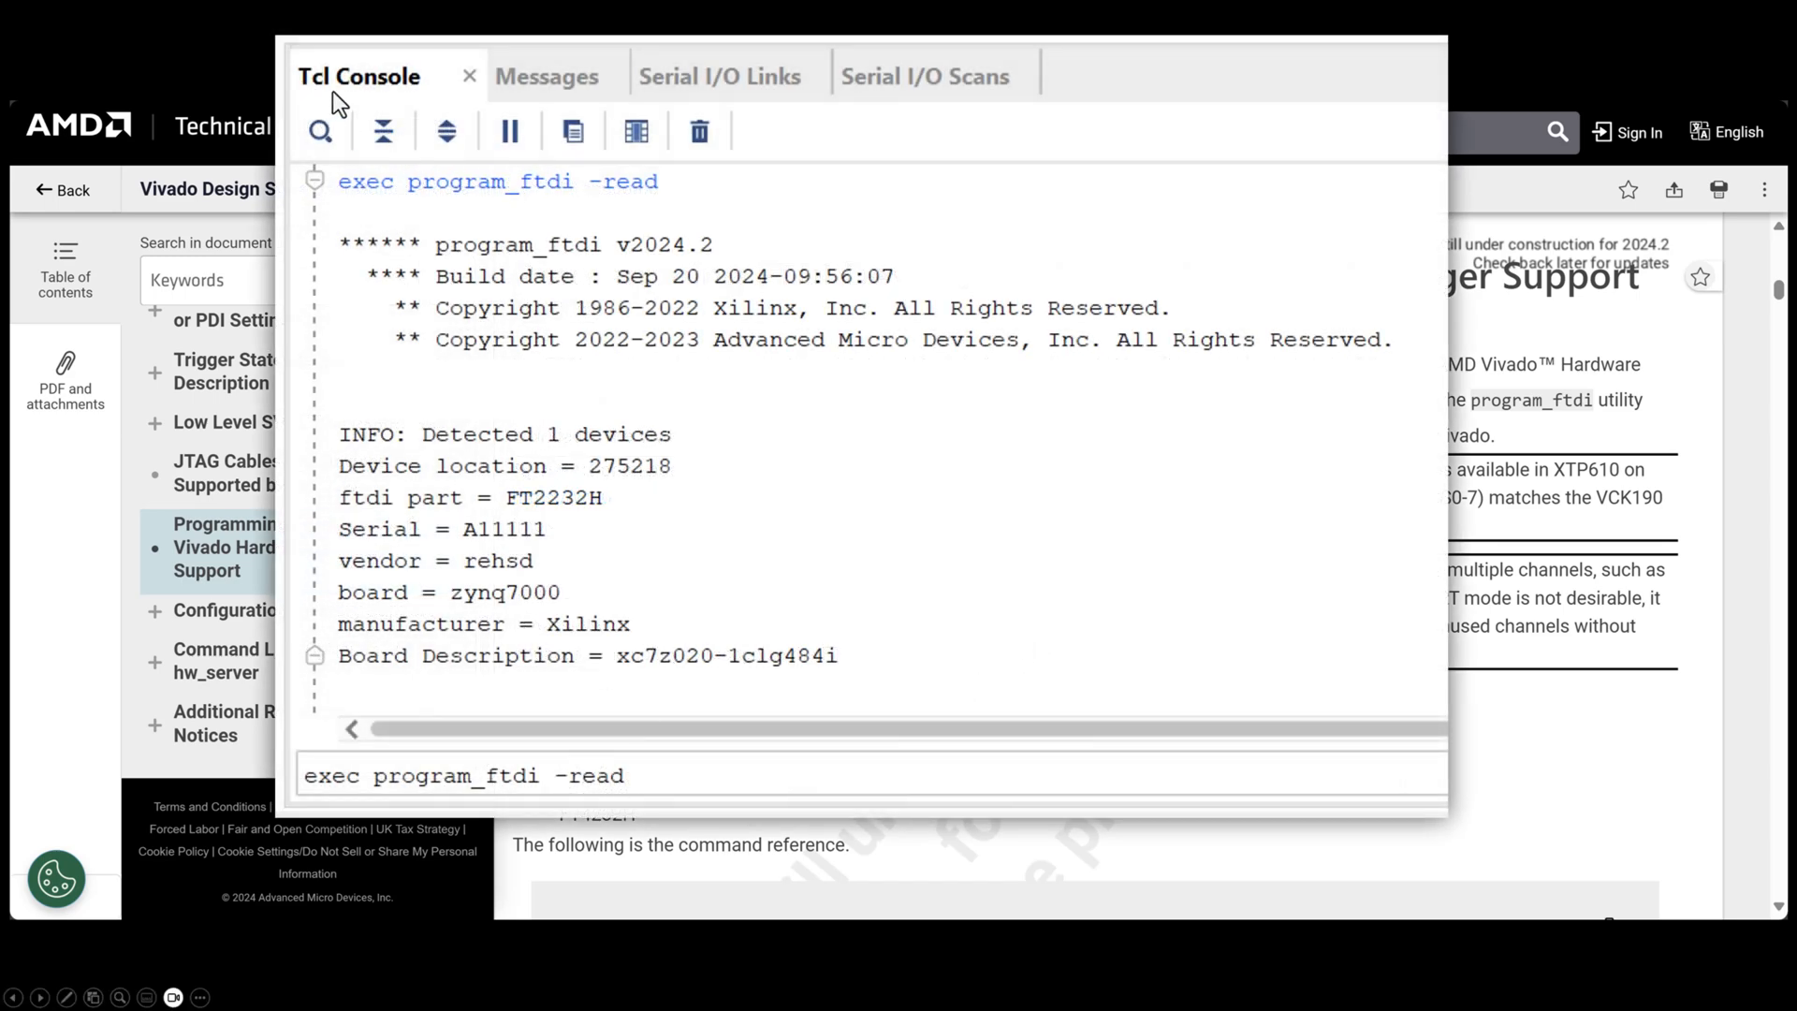
mouse_move(315, 850)
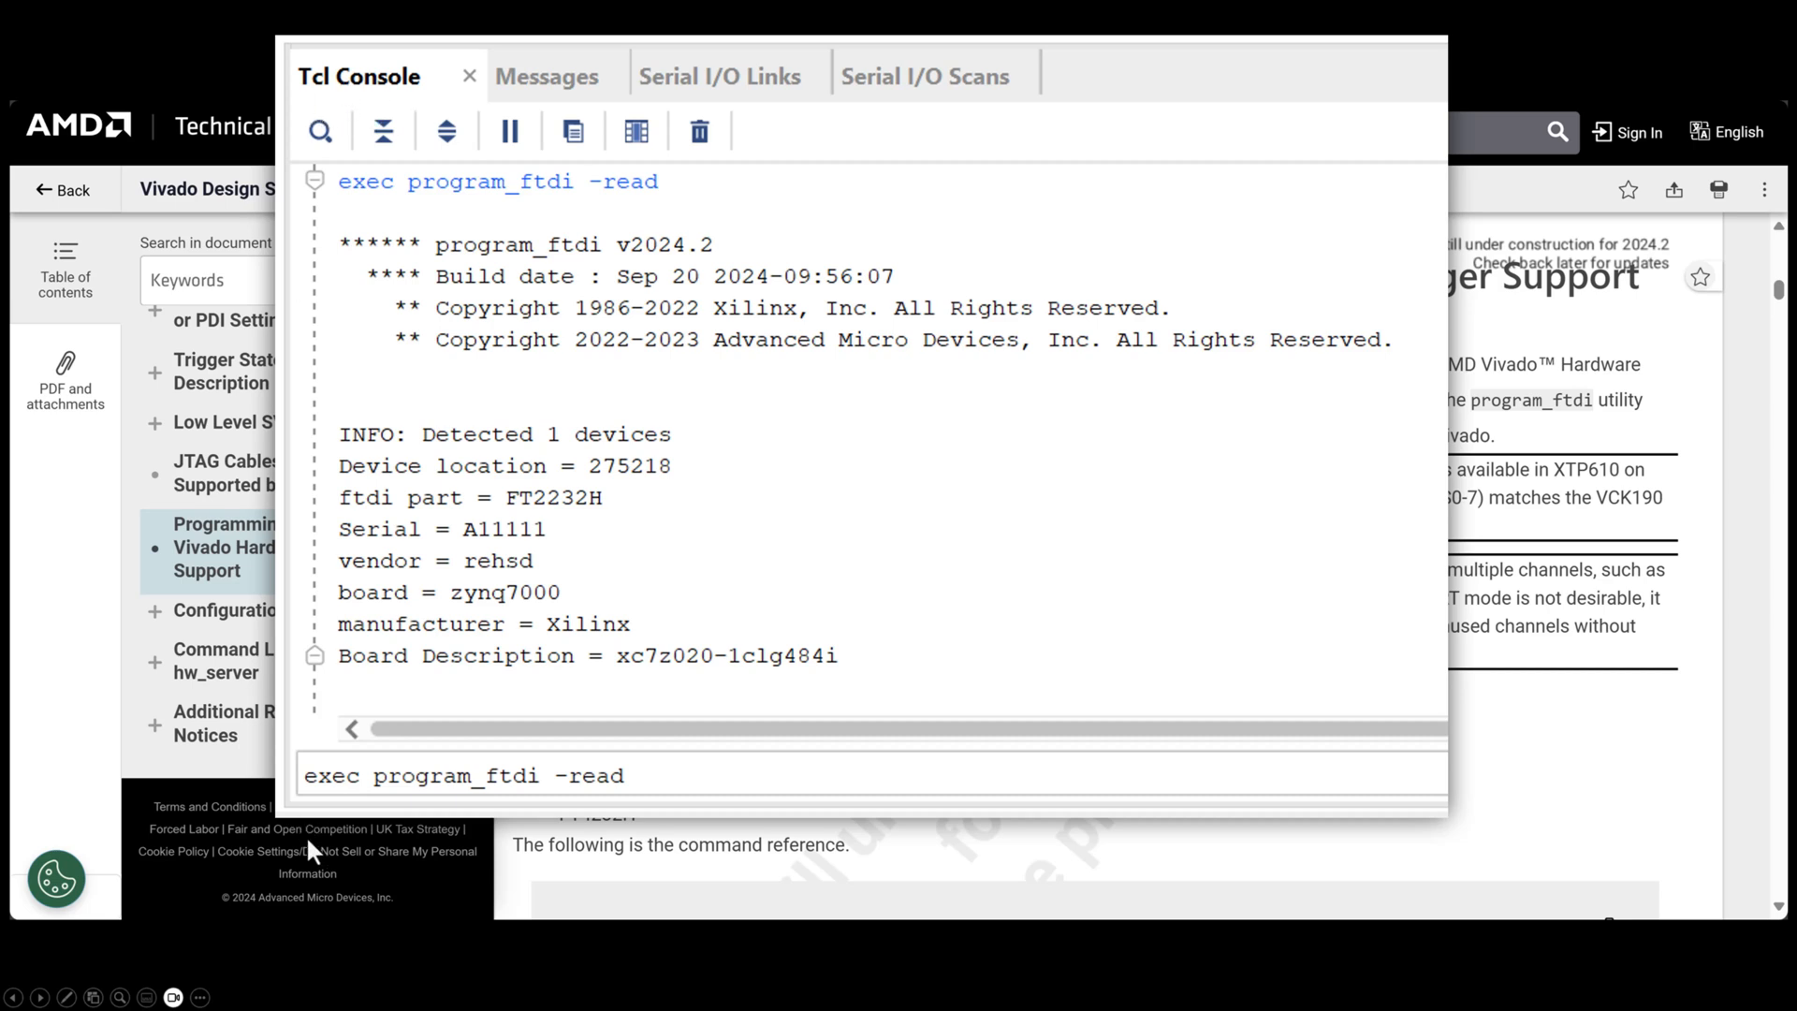
mouse_move(329, 799)
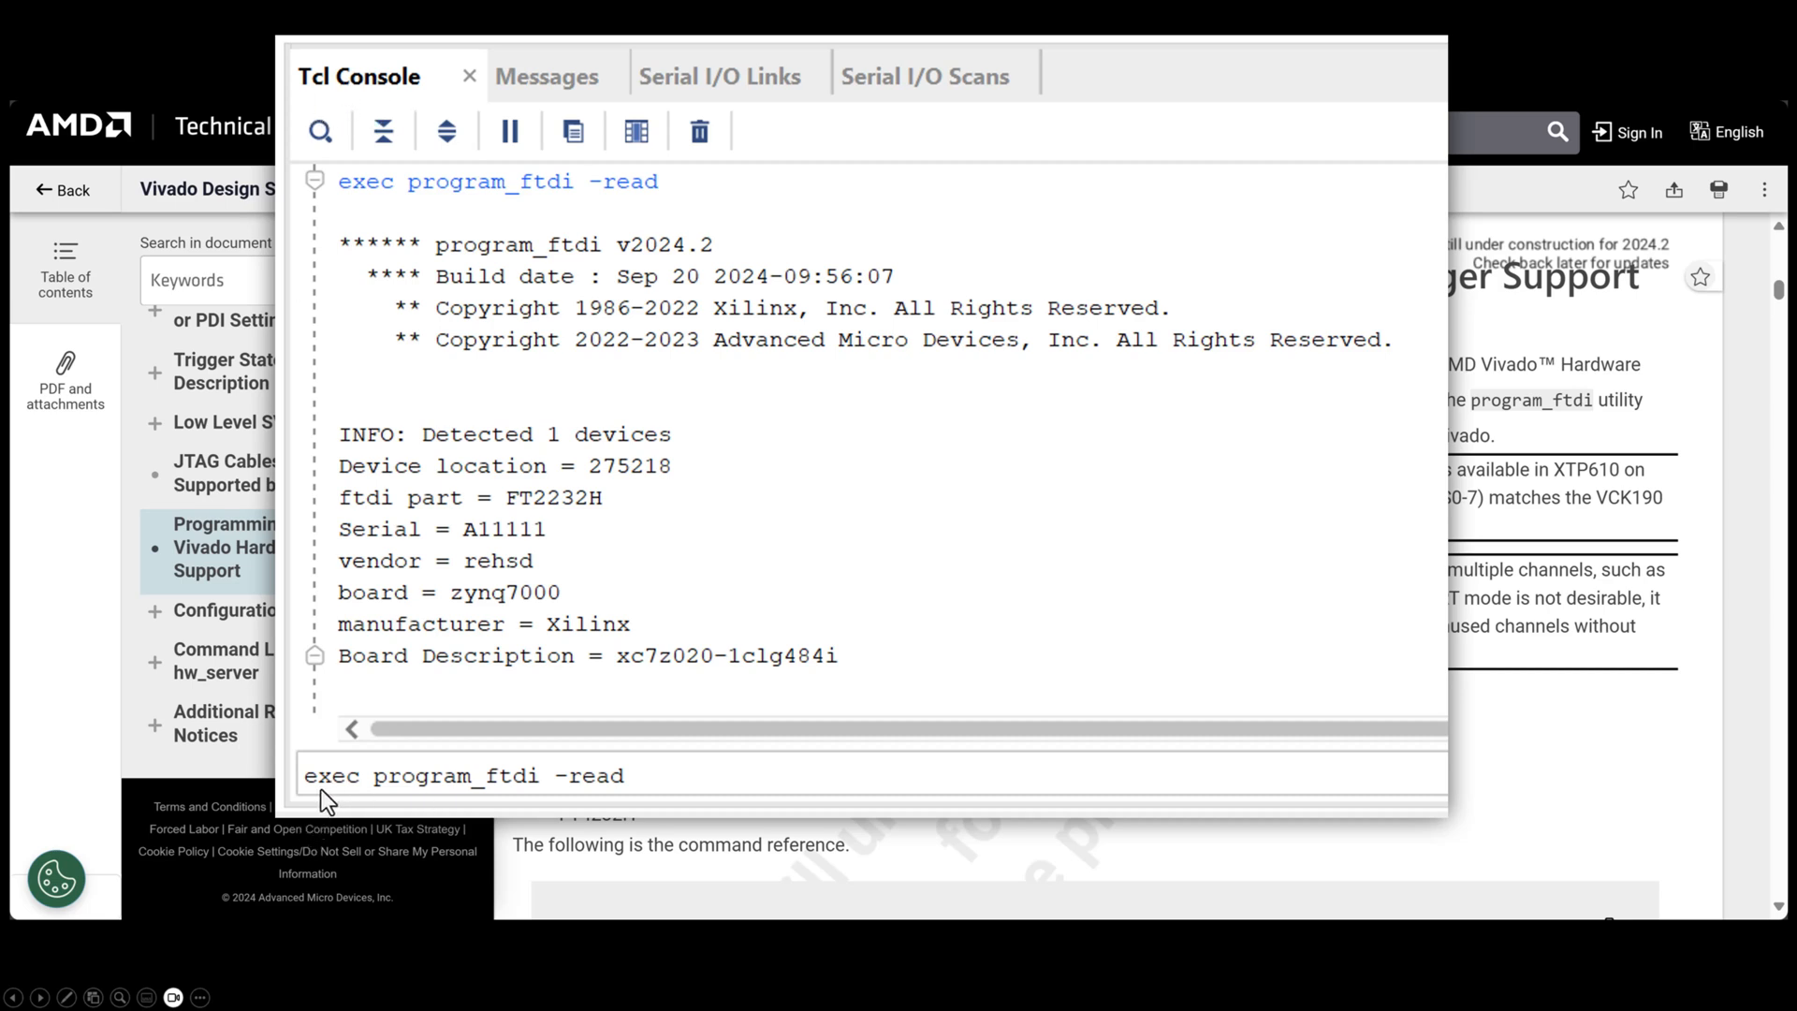
mouse_move(458, 799)
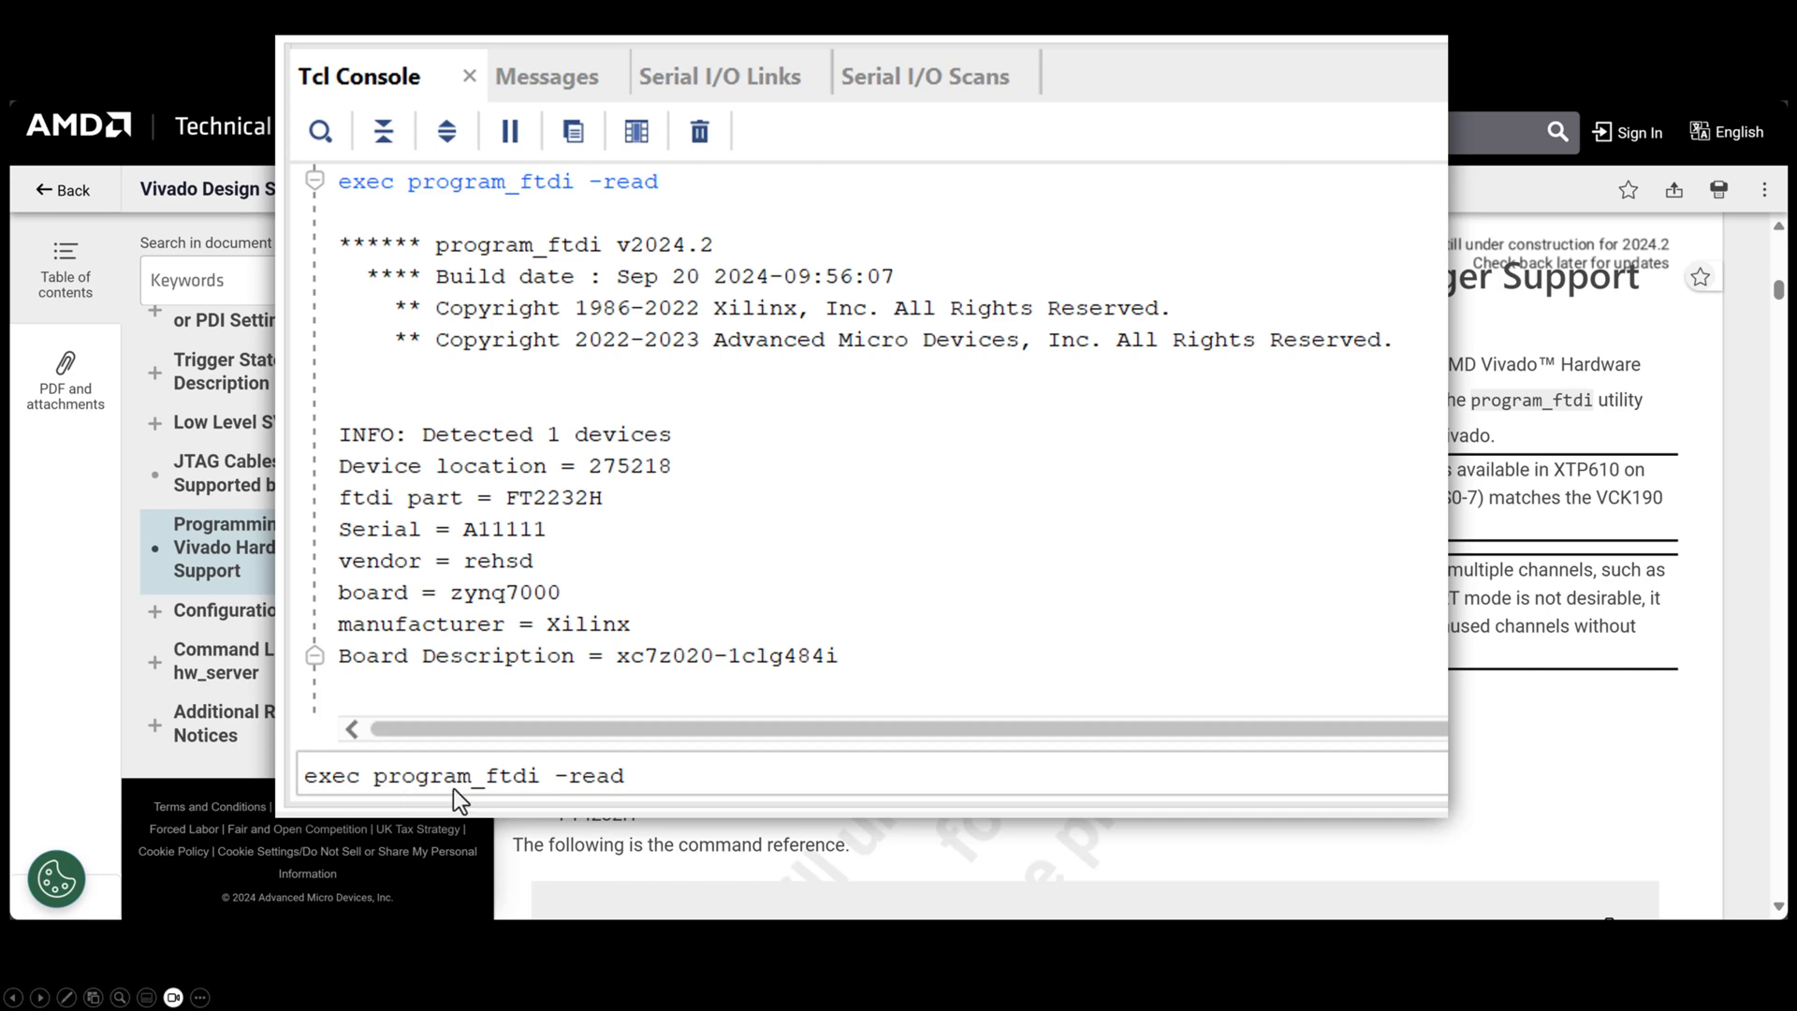
mouse_move(523, 794)
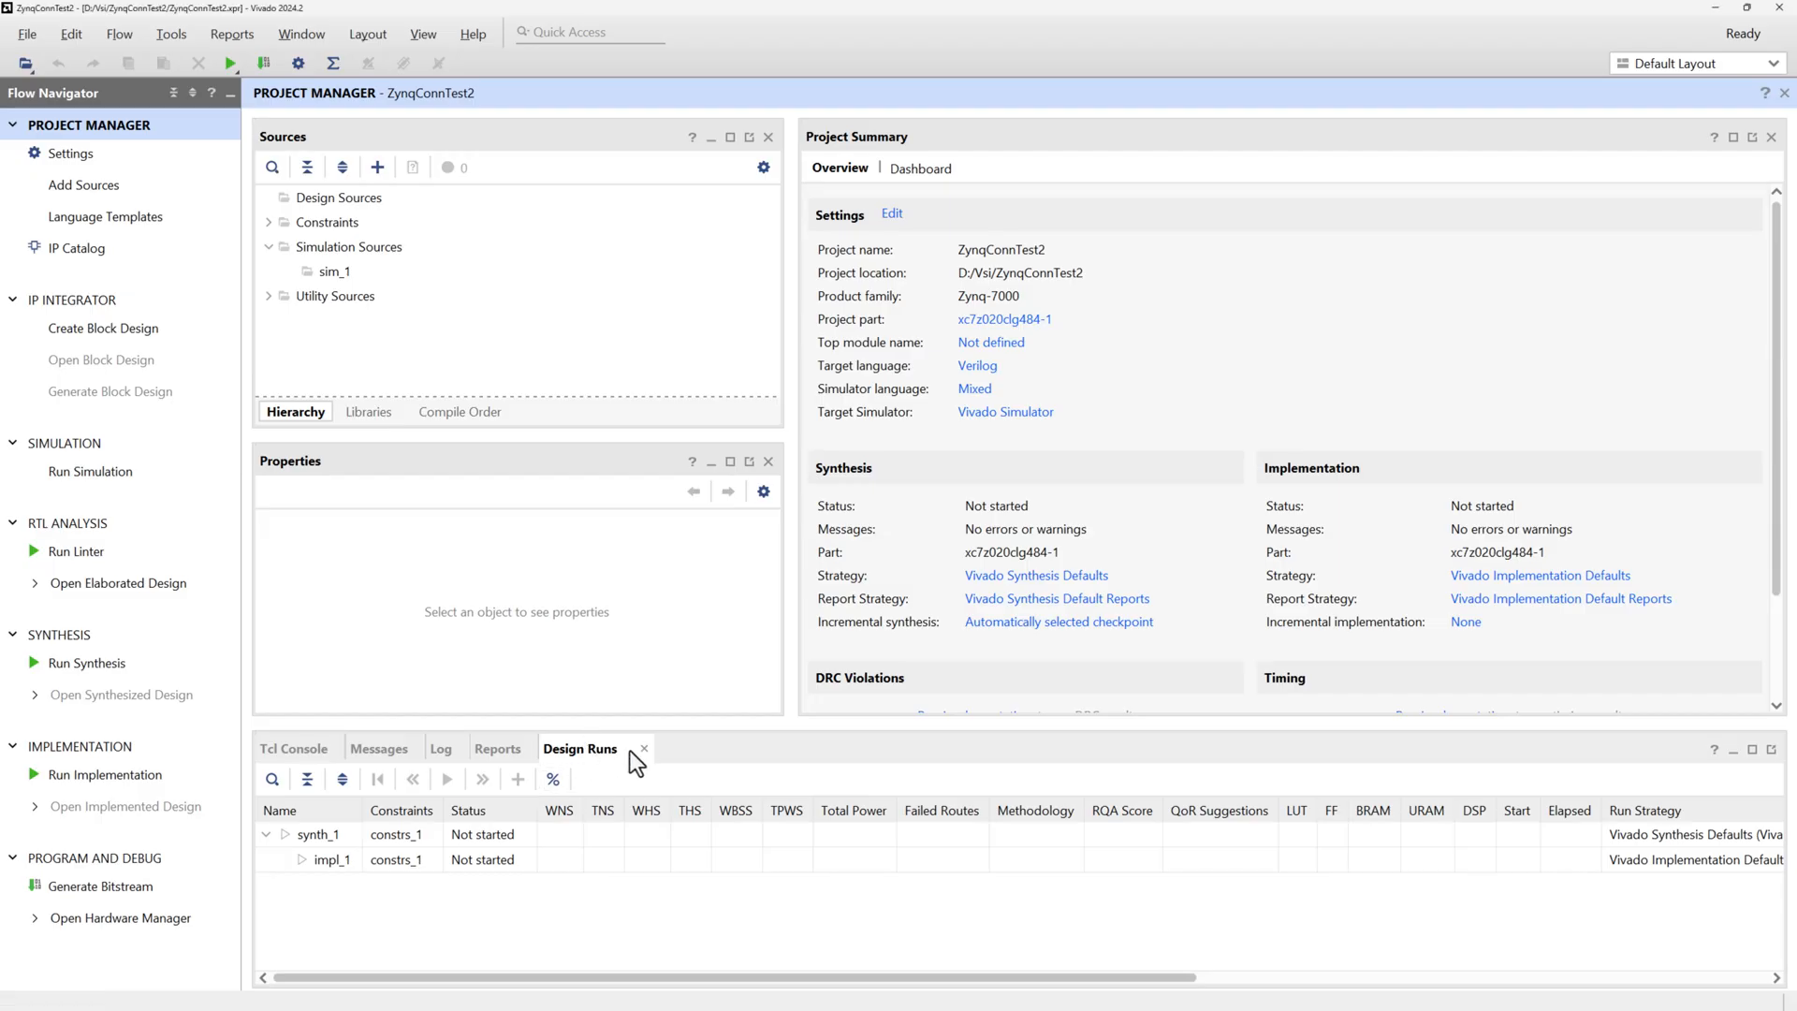
mouse_move(120, 918)
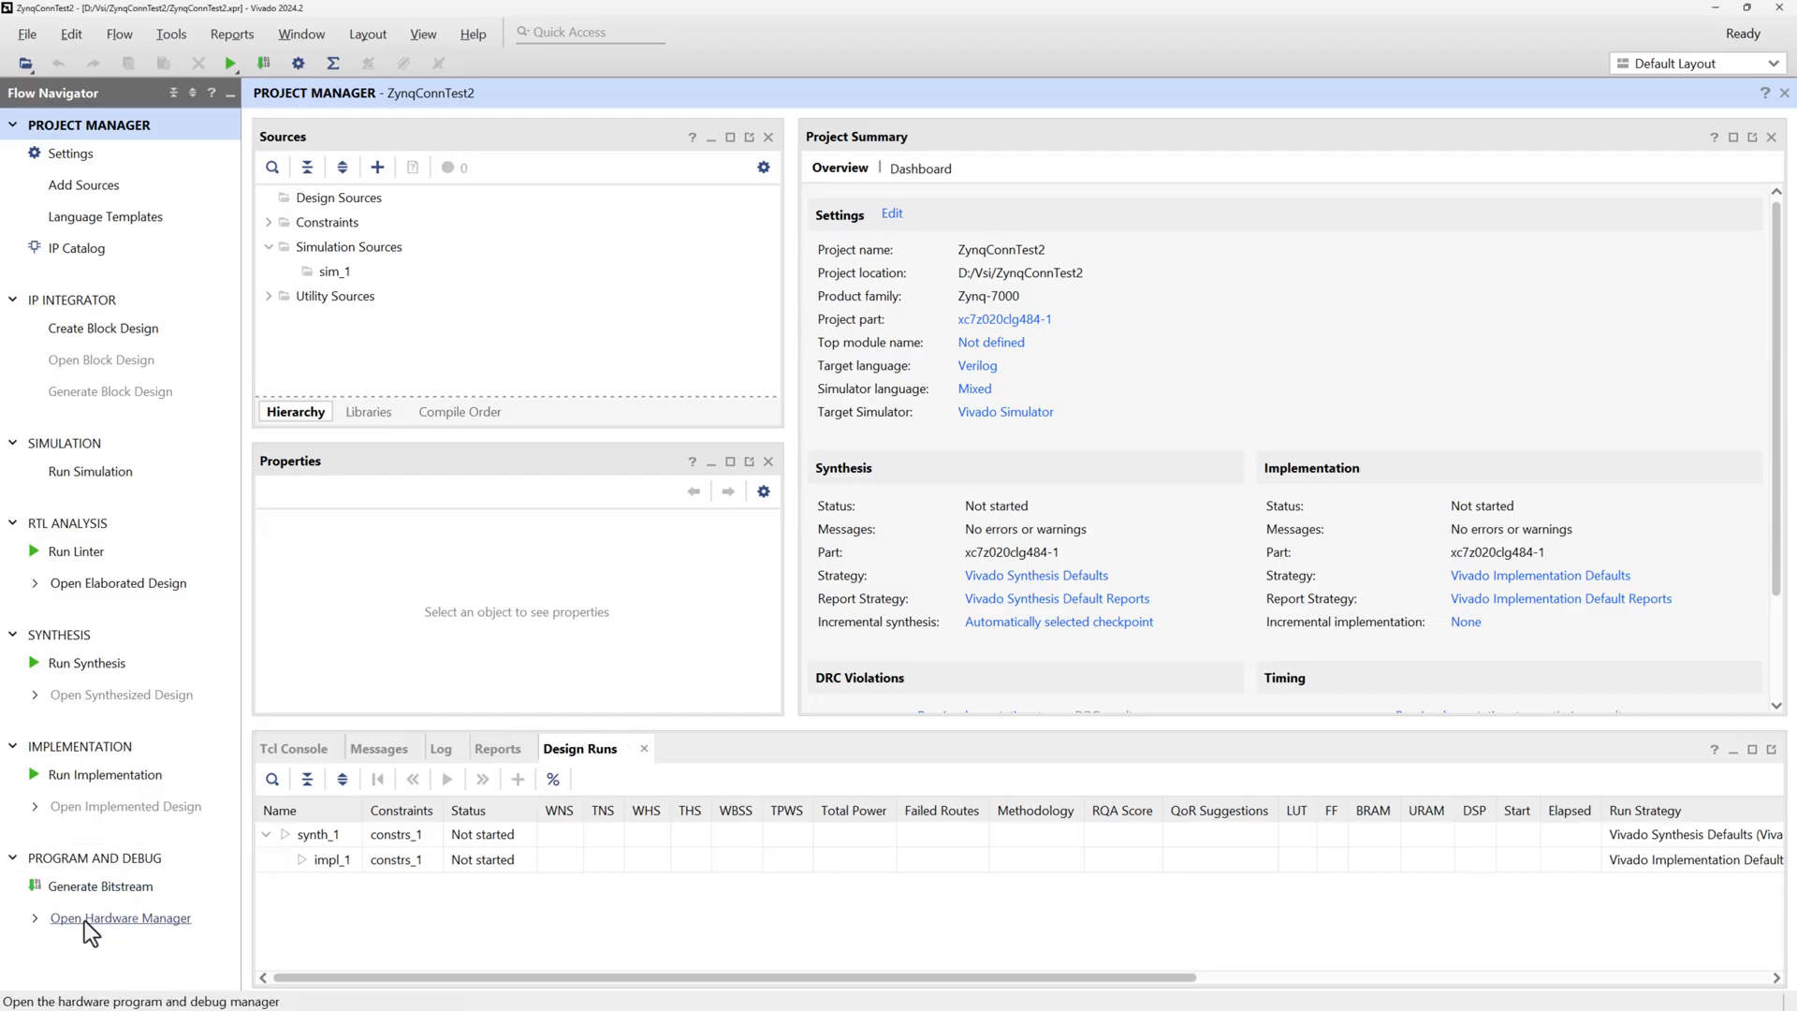
- Auto-connect to the JTAG target in Hardware Manager, then close the localhost server after no devices are found
click(120, 918)
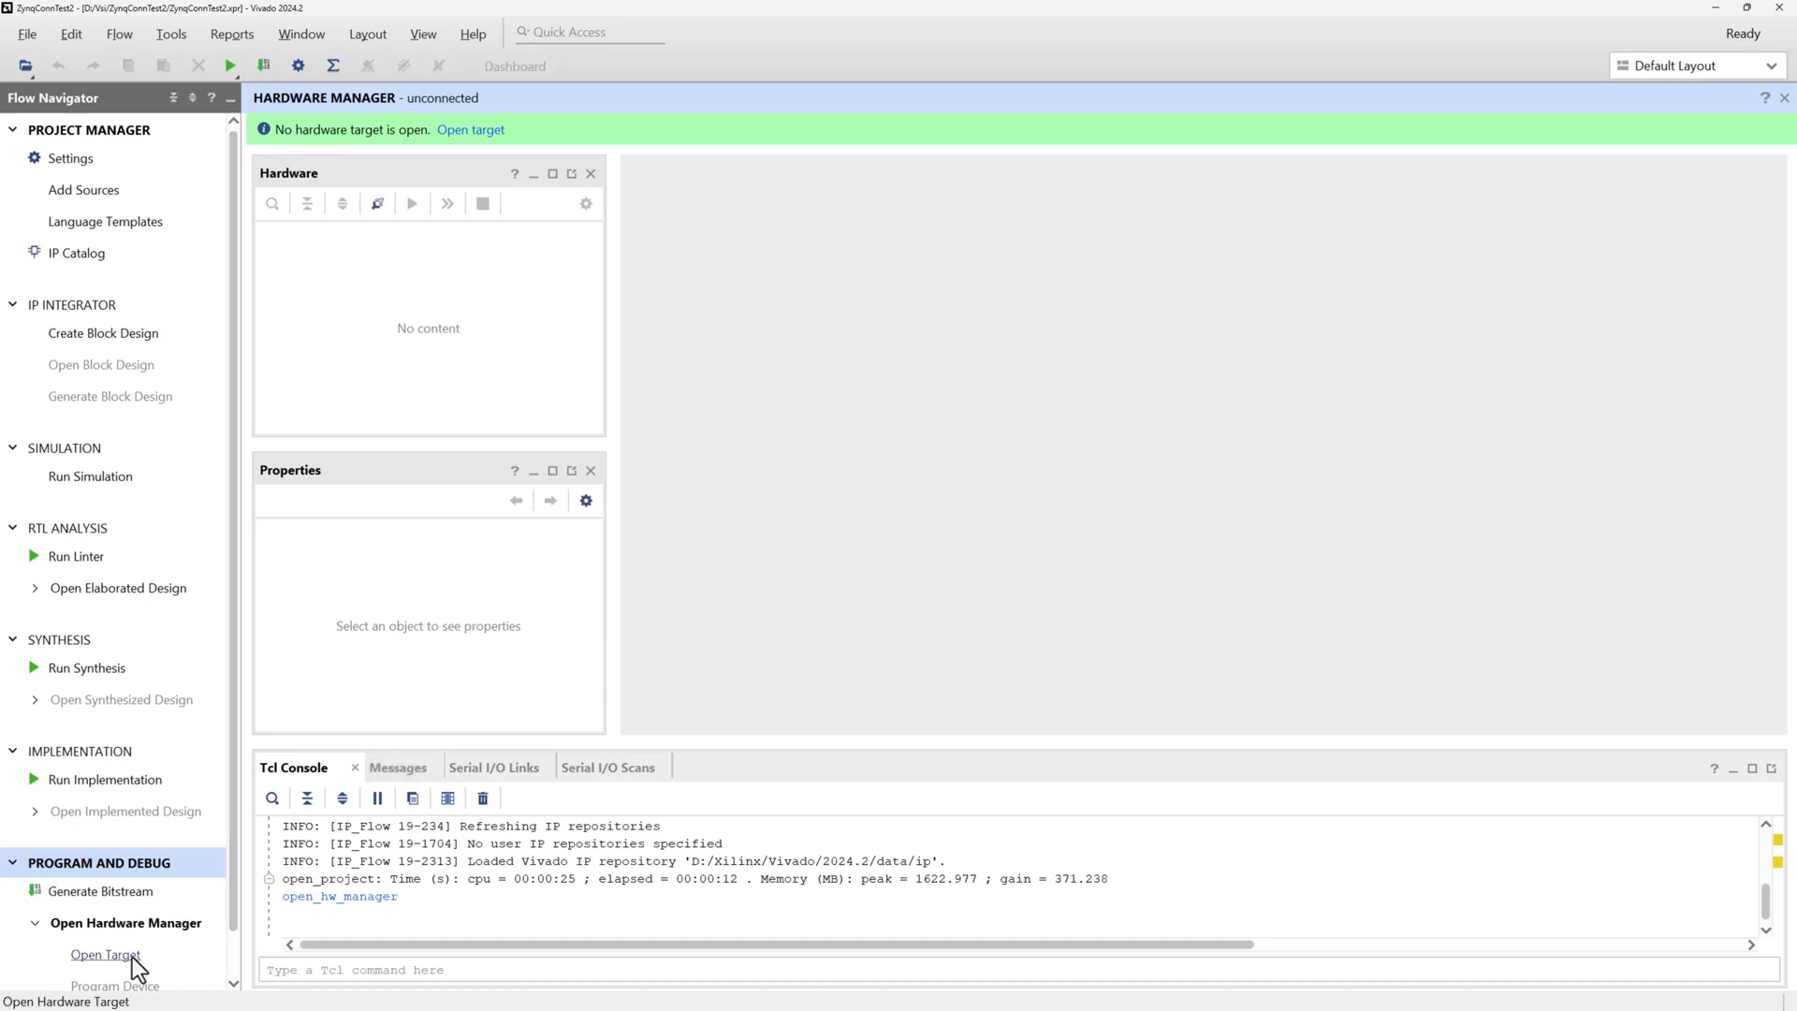
click(104, 953)
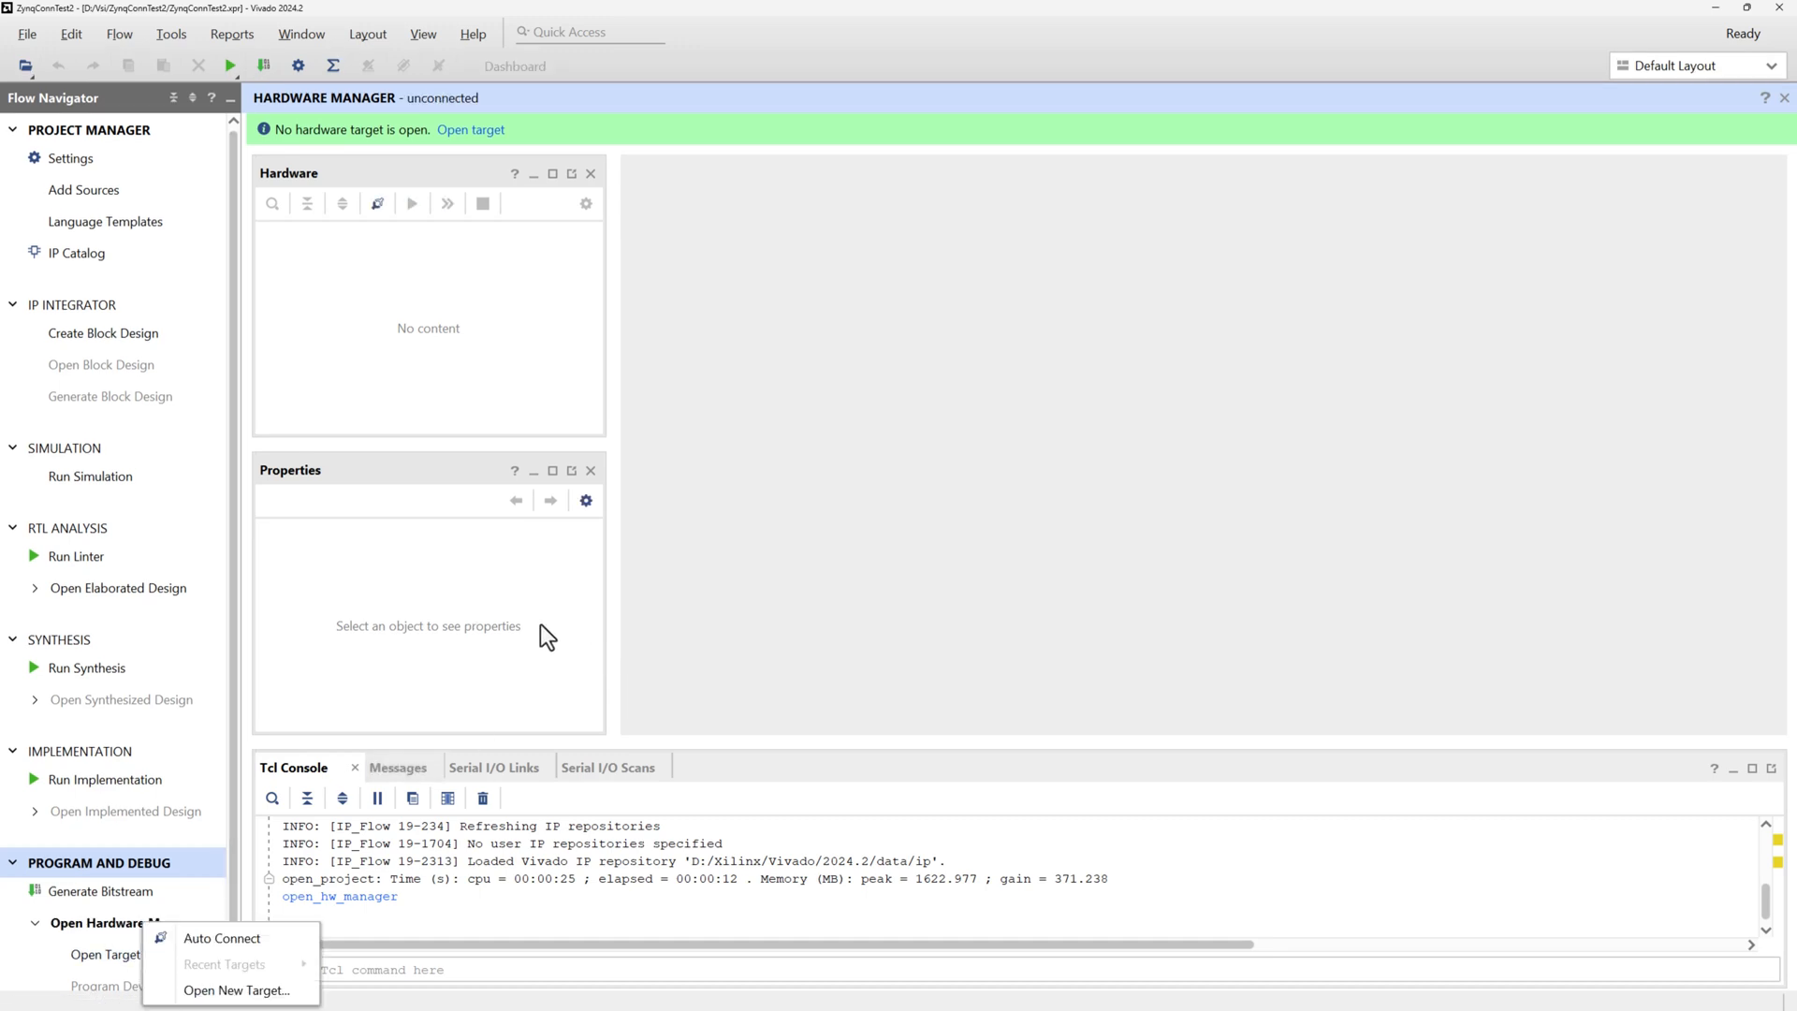
mouse_move(294, 968)
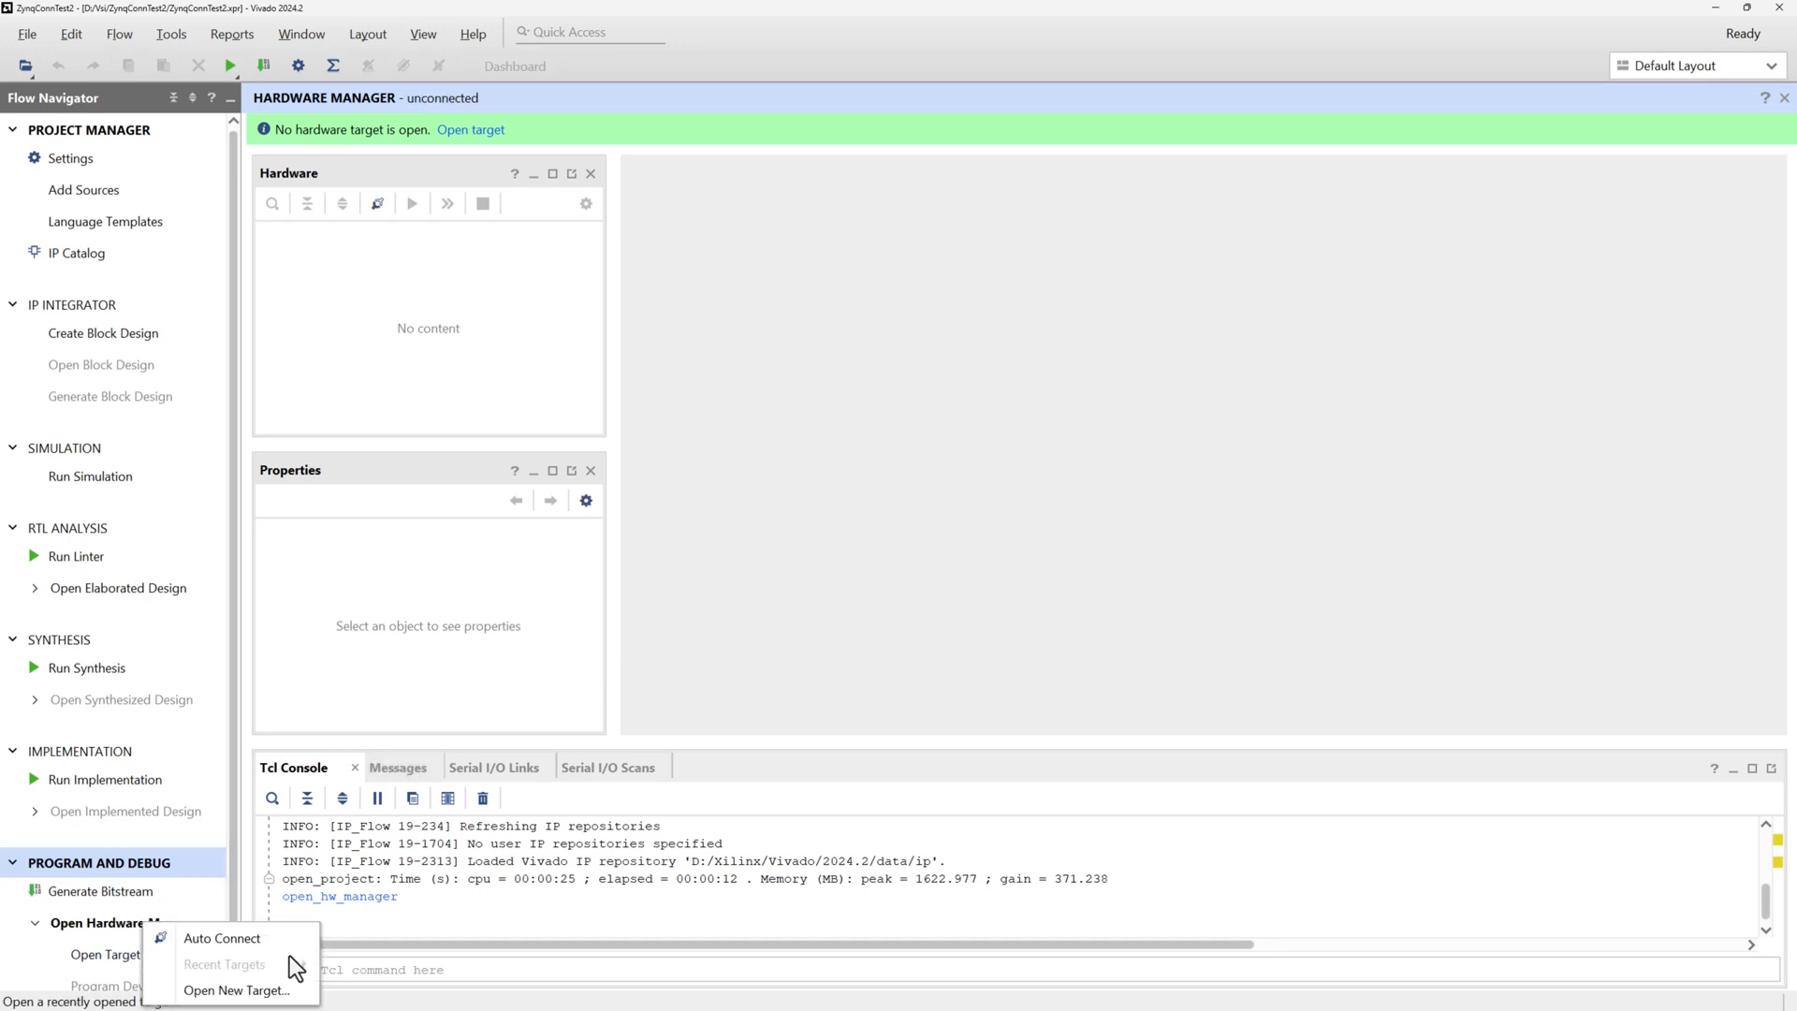
click(223, 938)
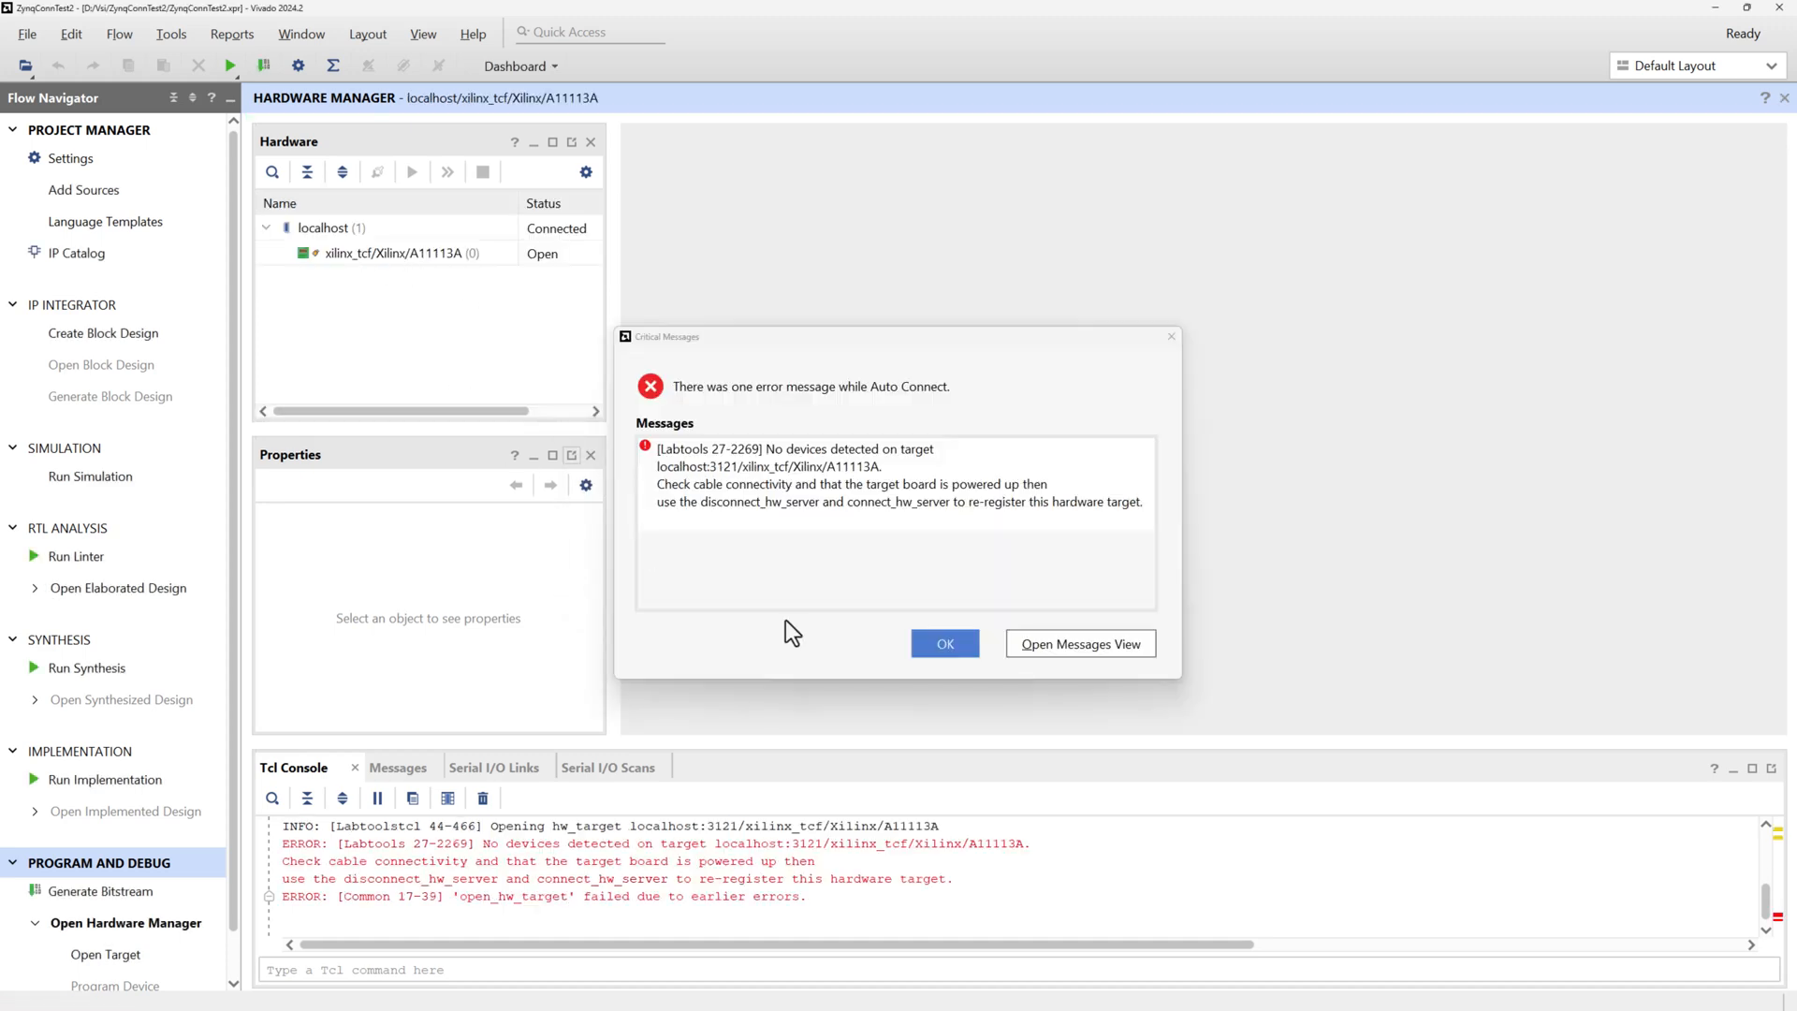
mouse_move(944, 642)
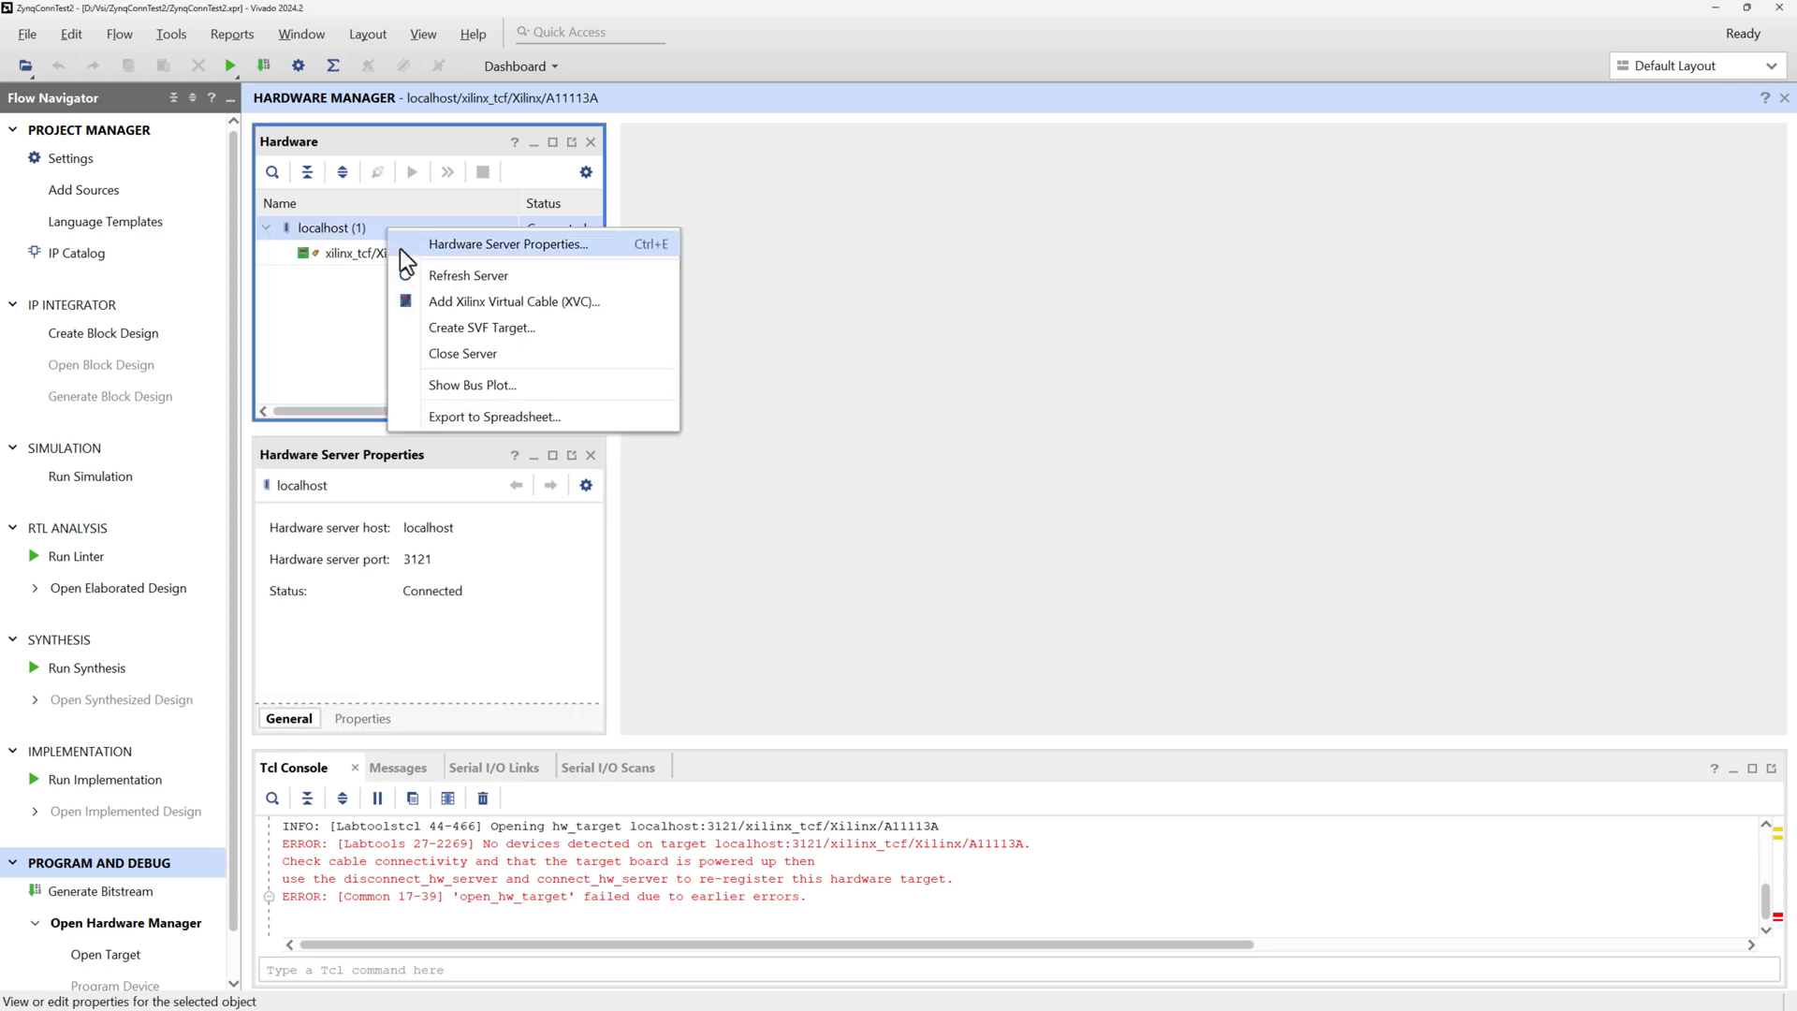
click(463, 354)
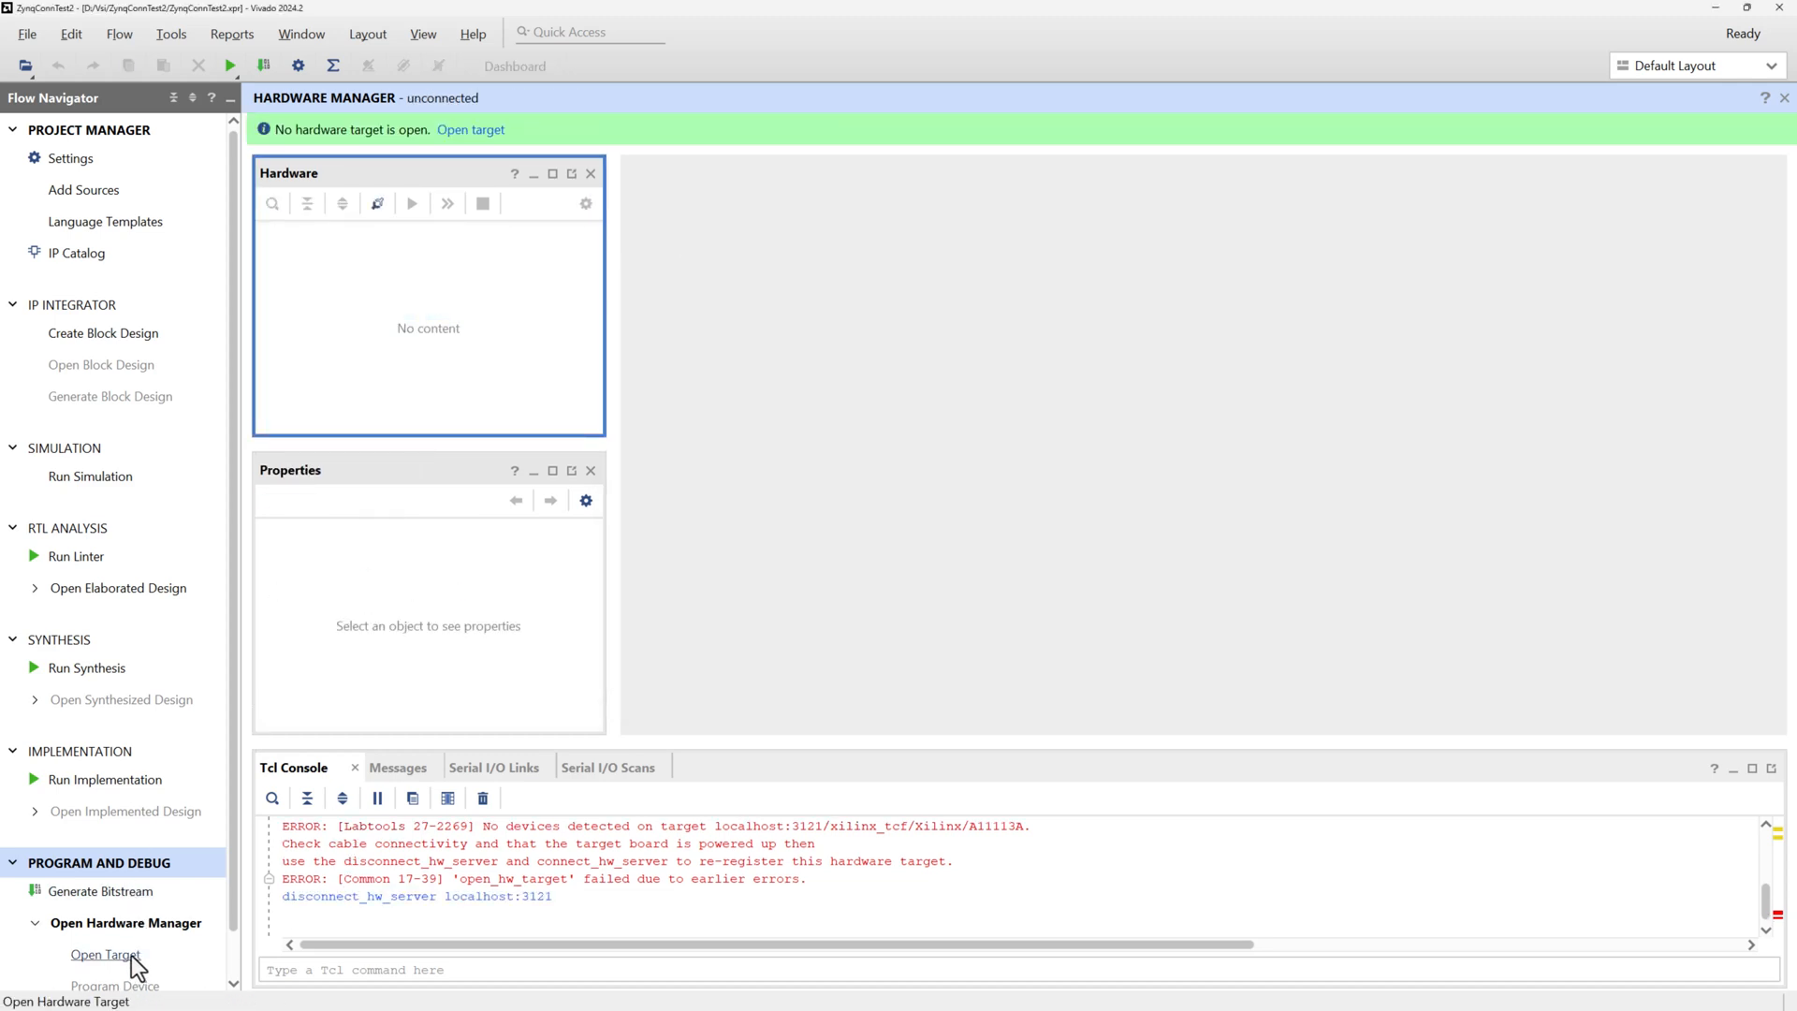
click(105, 953)
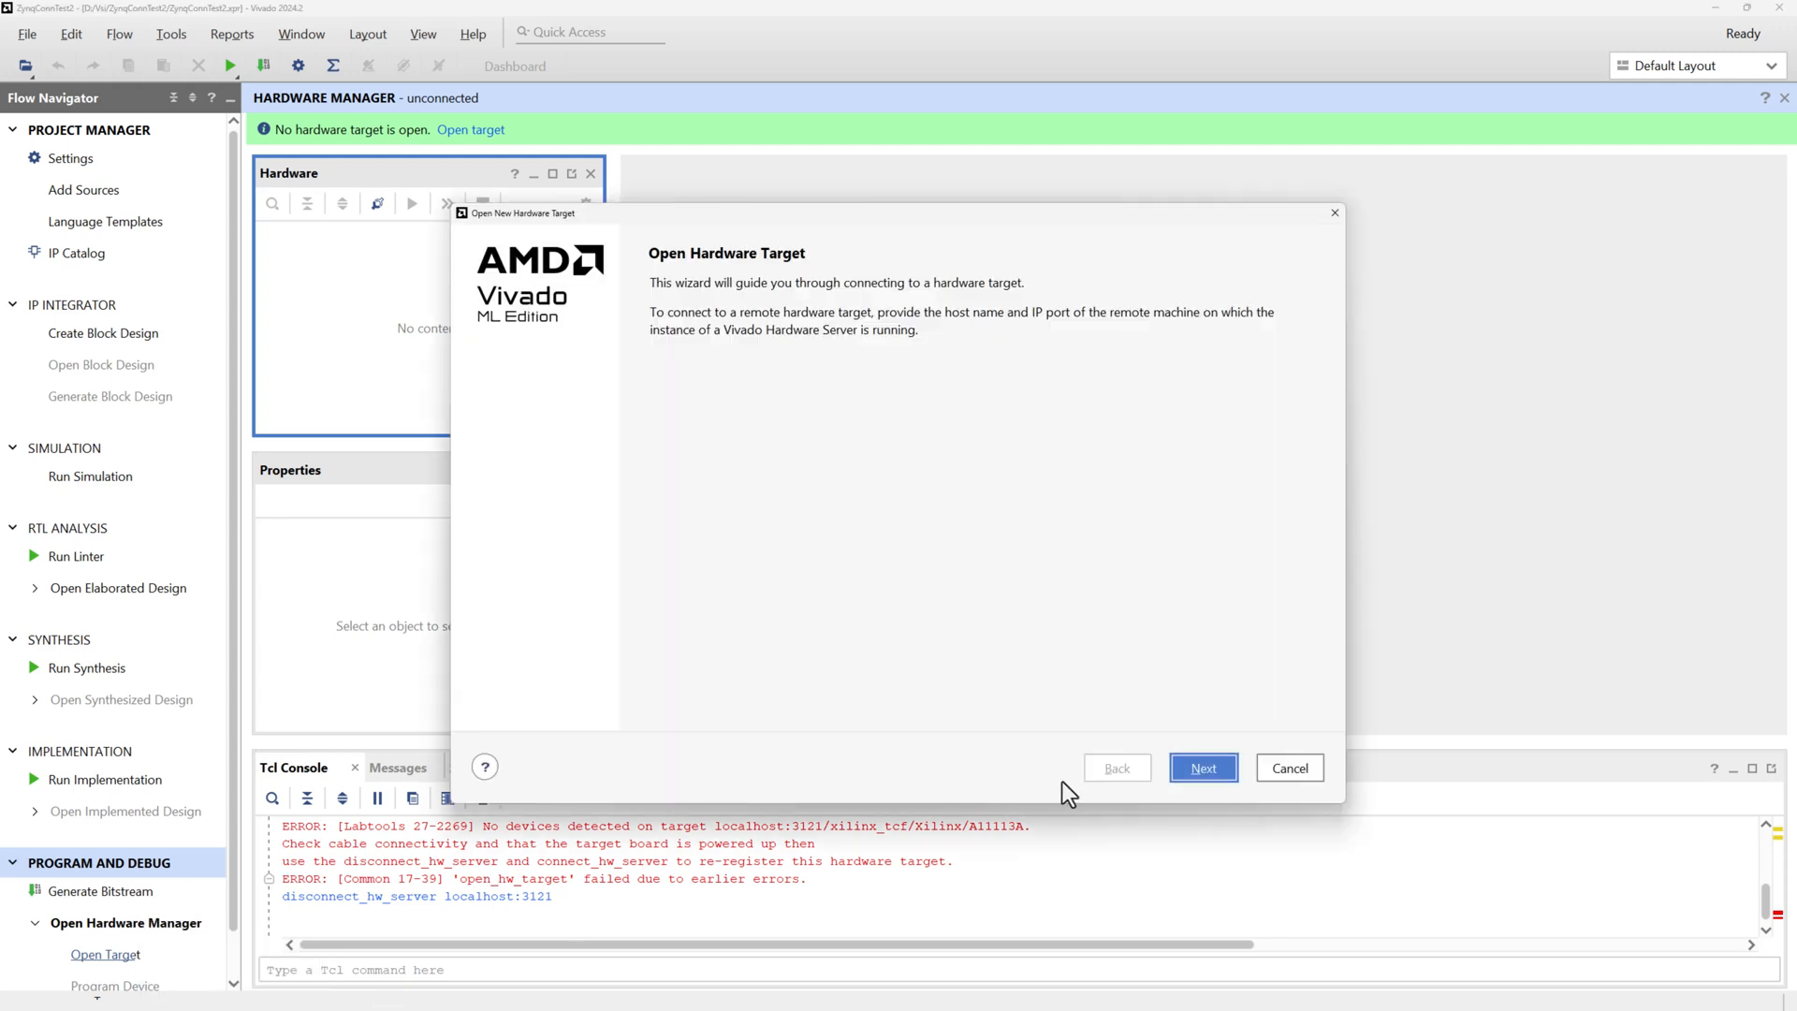
click(1202, 768)
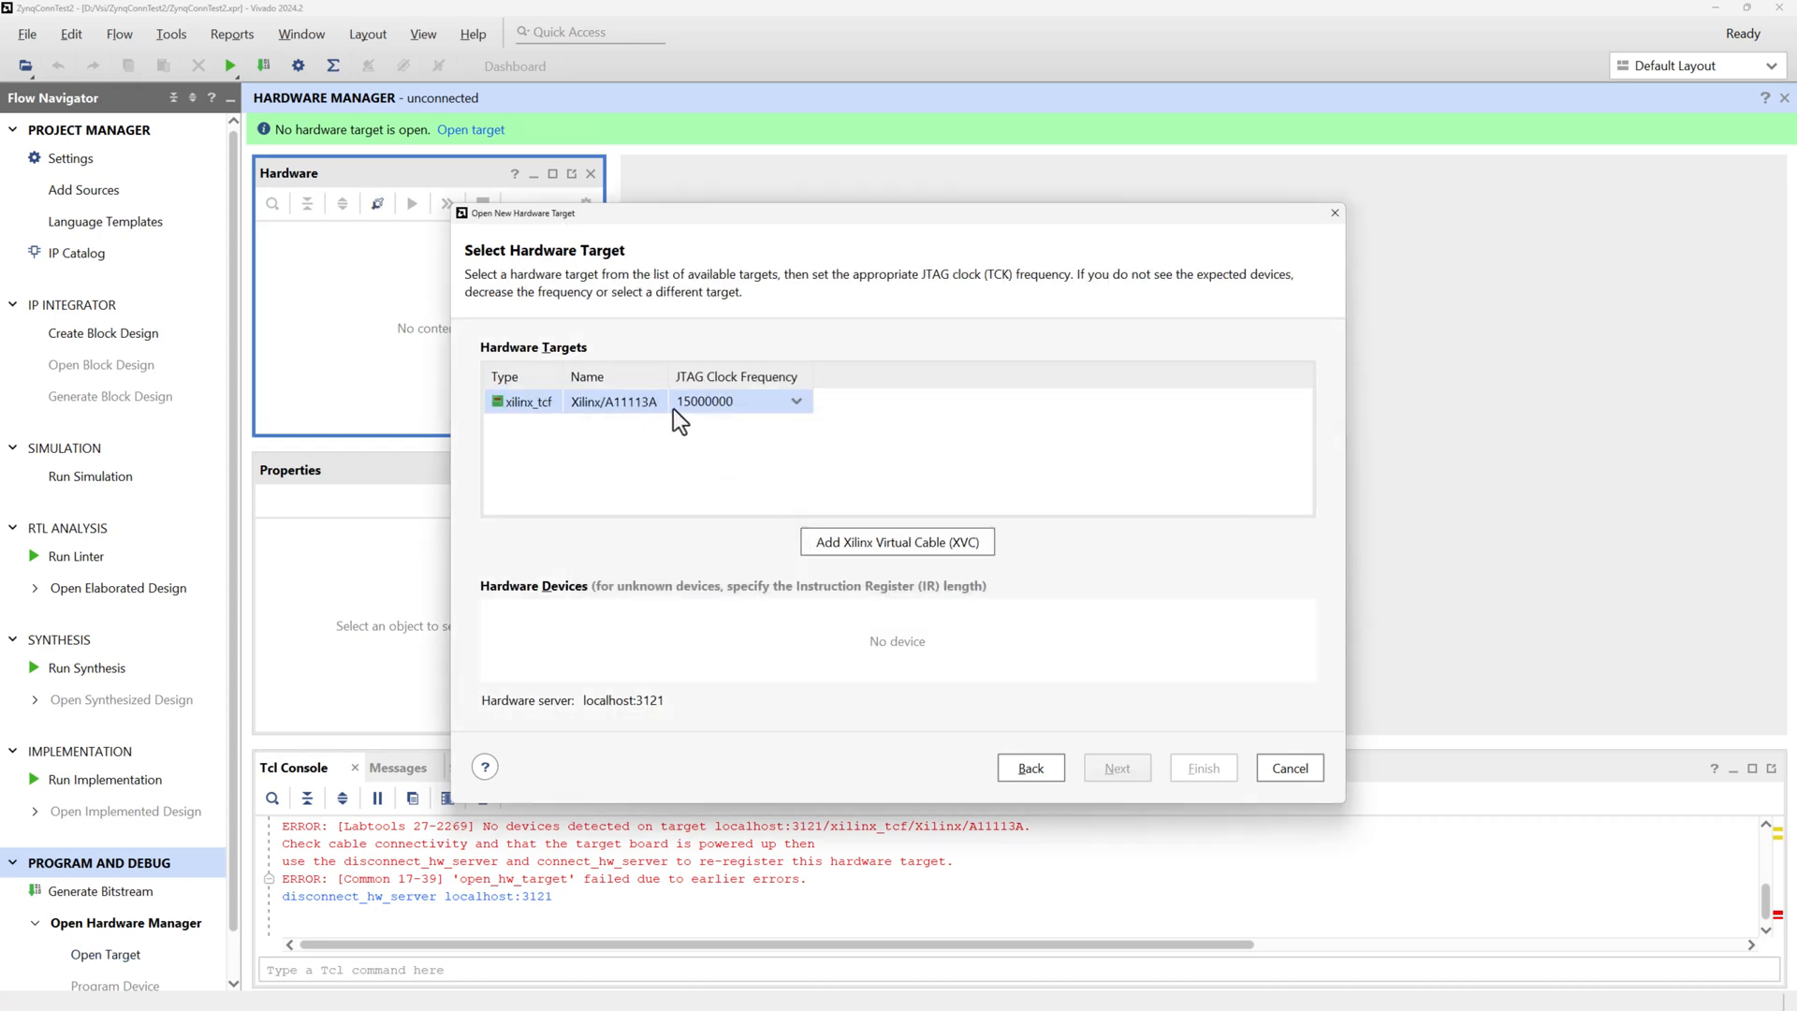
click(795, 400)
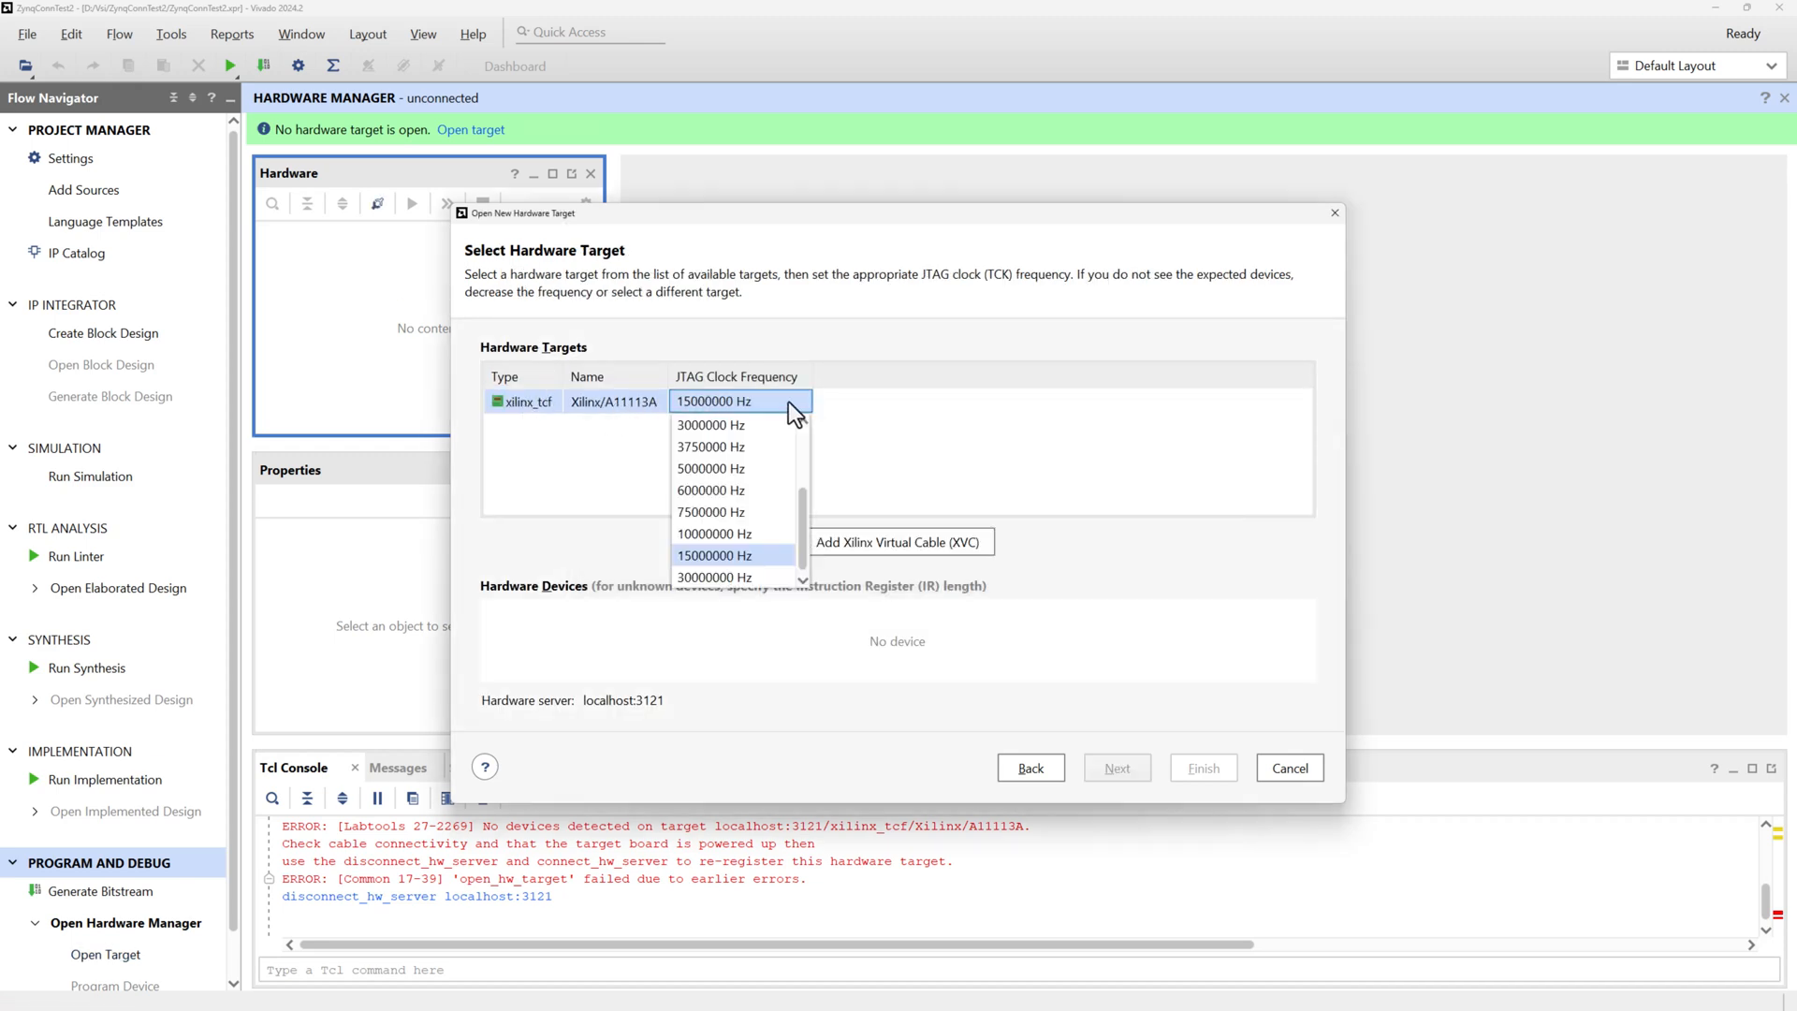
click(712, 555)
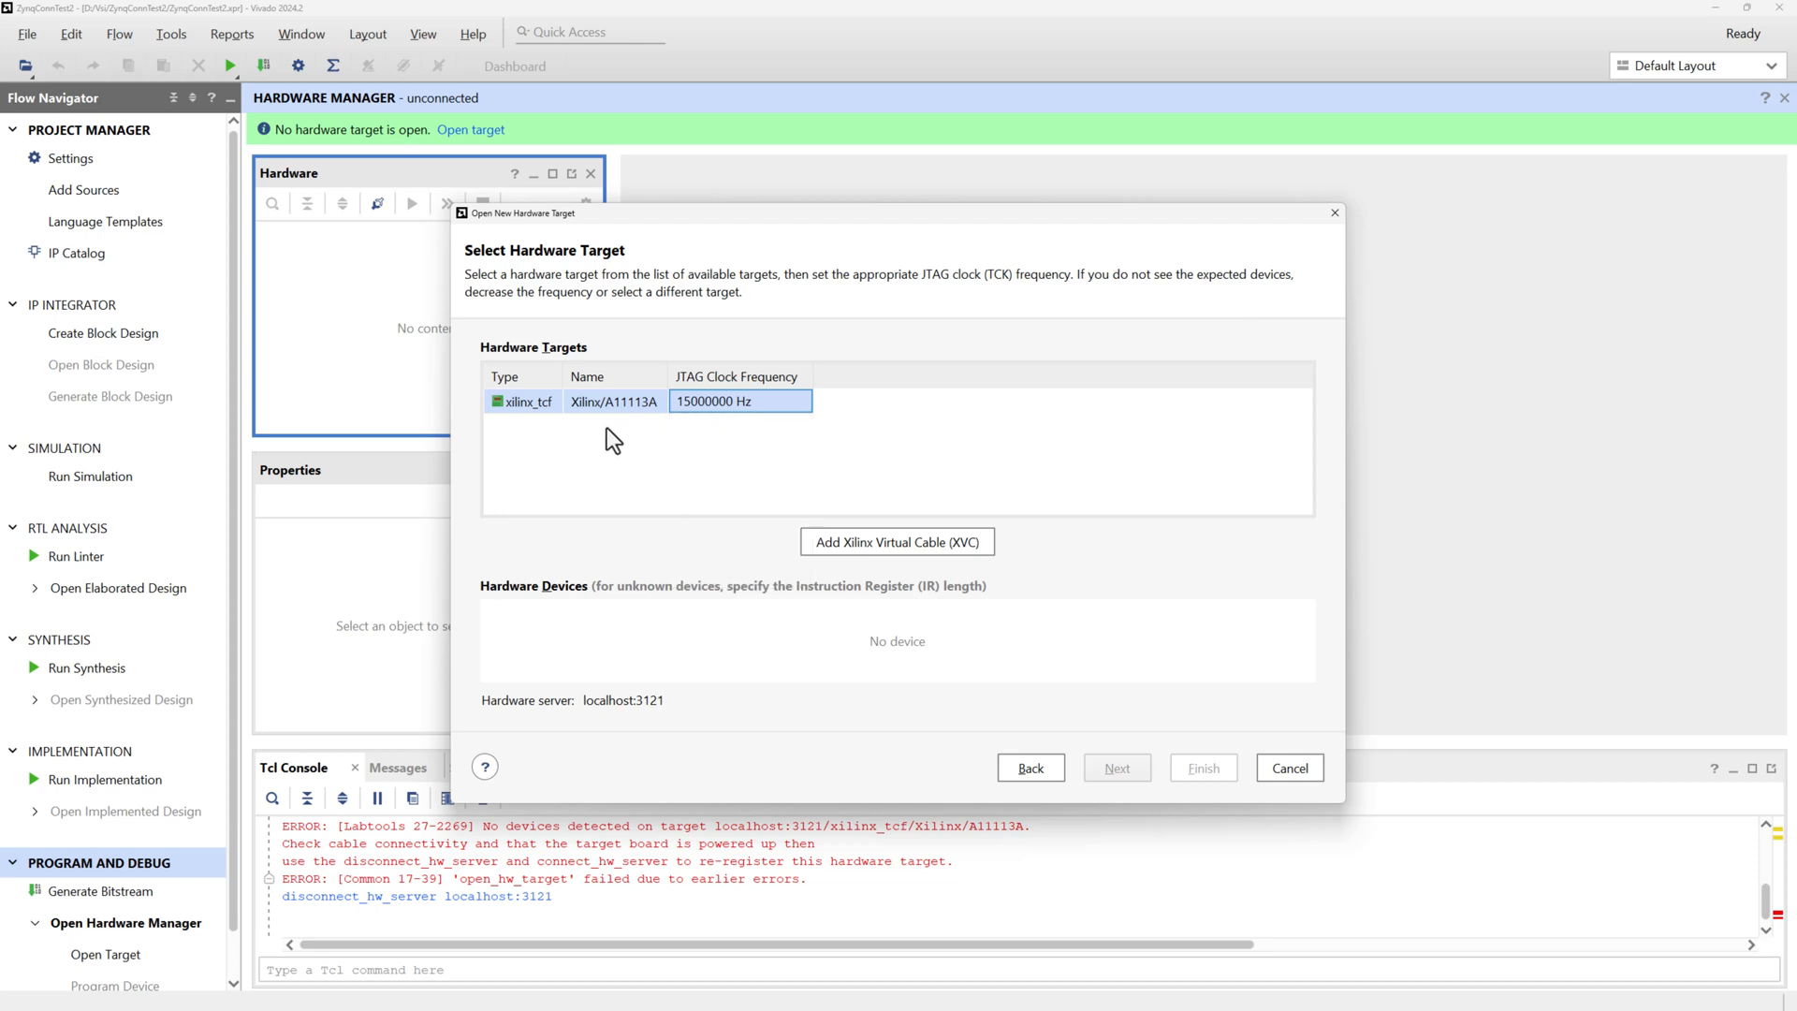
click(762, 401)
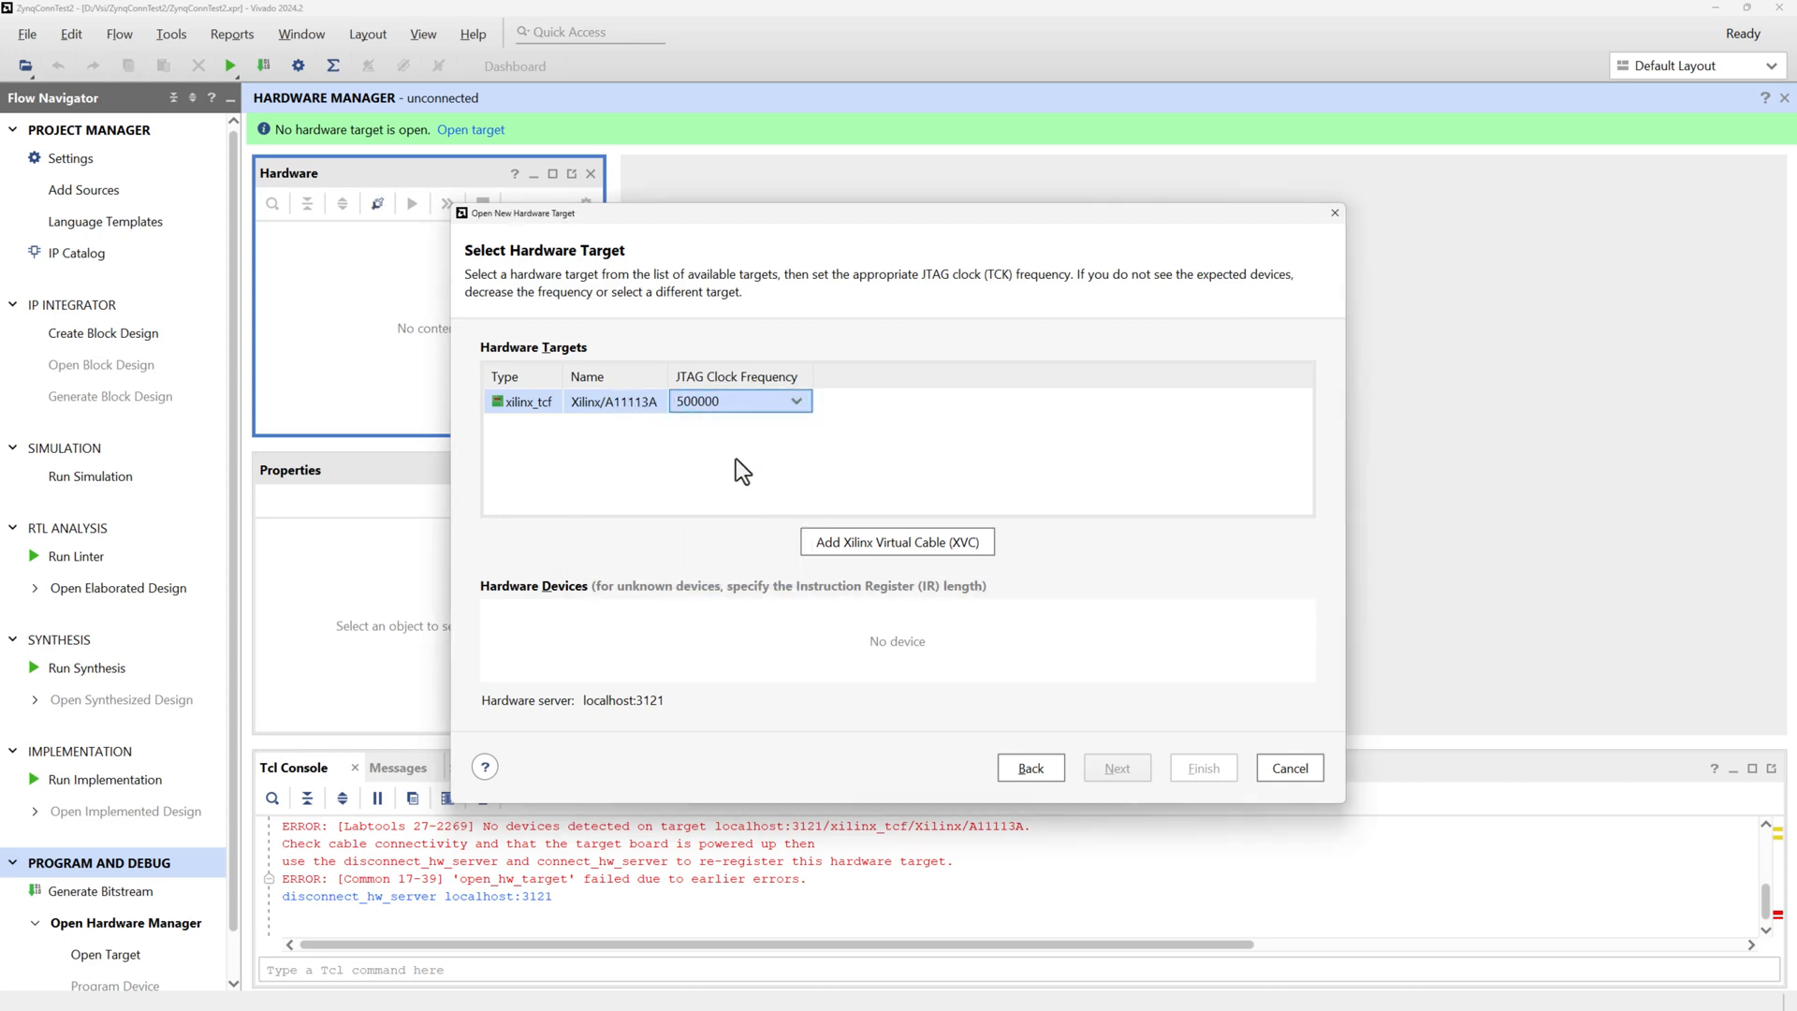
mouse_move(722, 436)
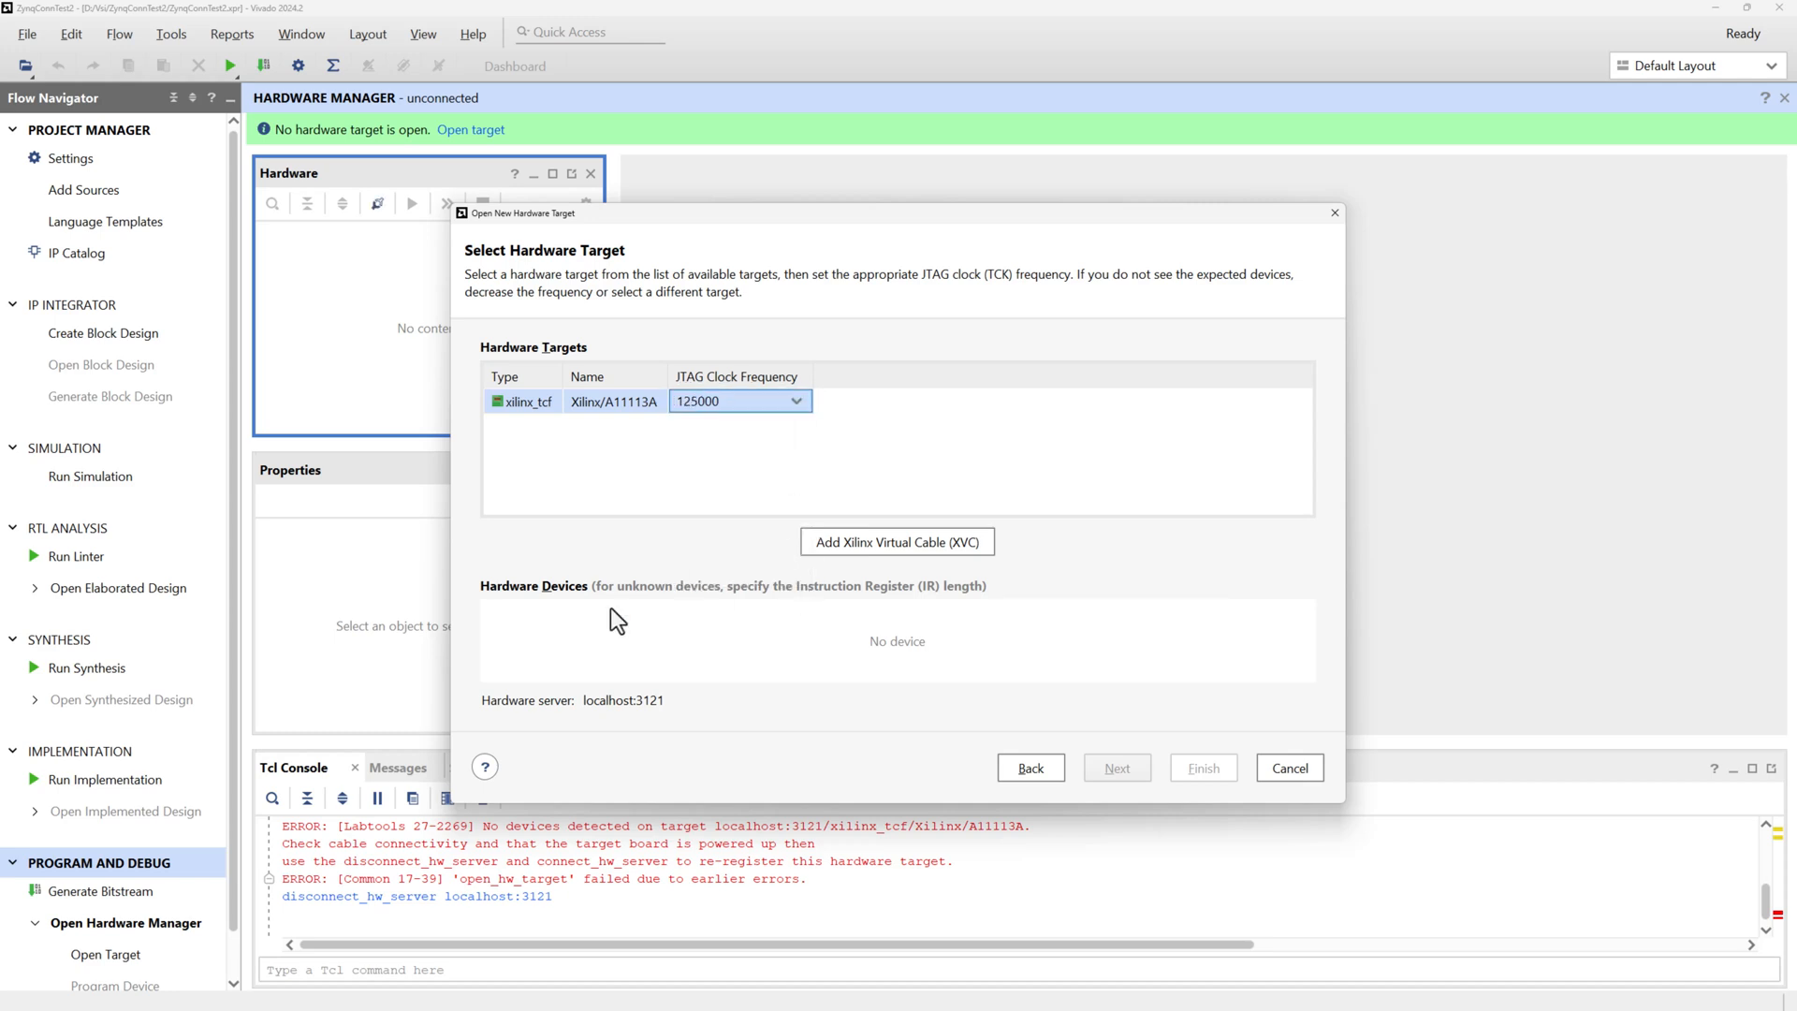
mouse_move(756, 738)
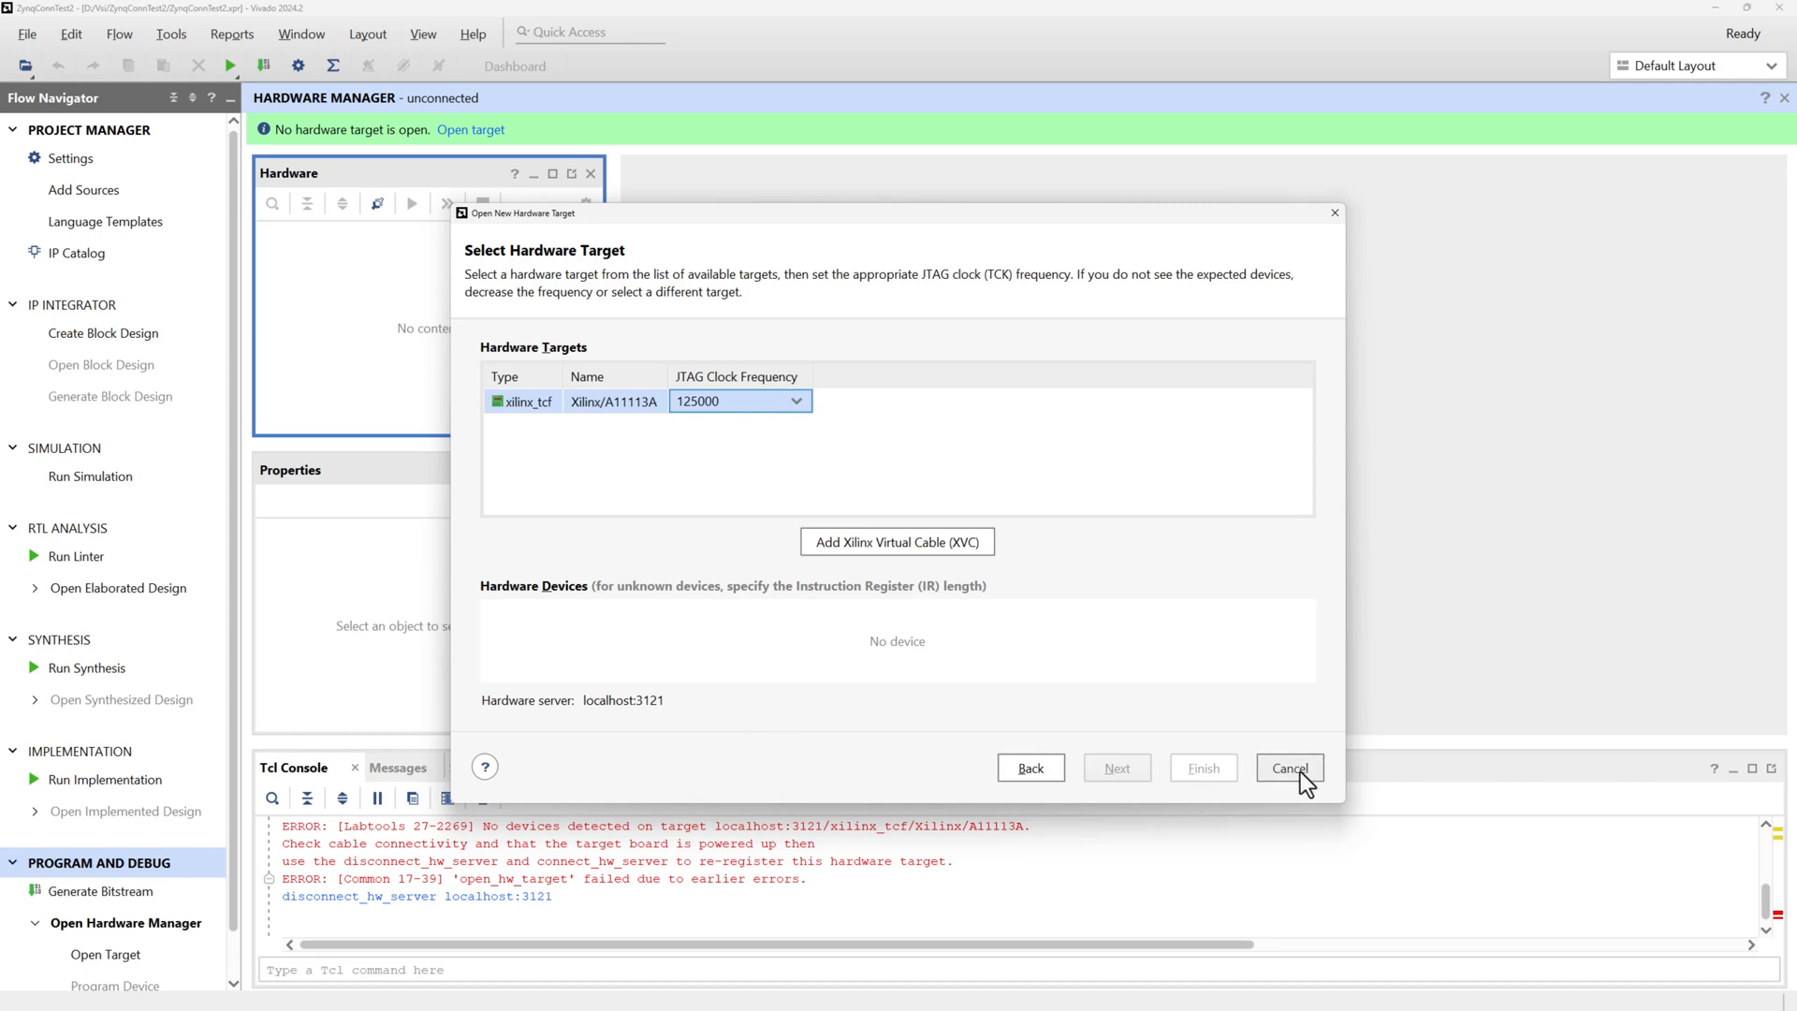
click(1288, 767)
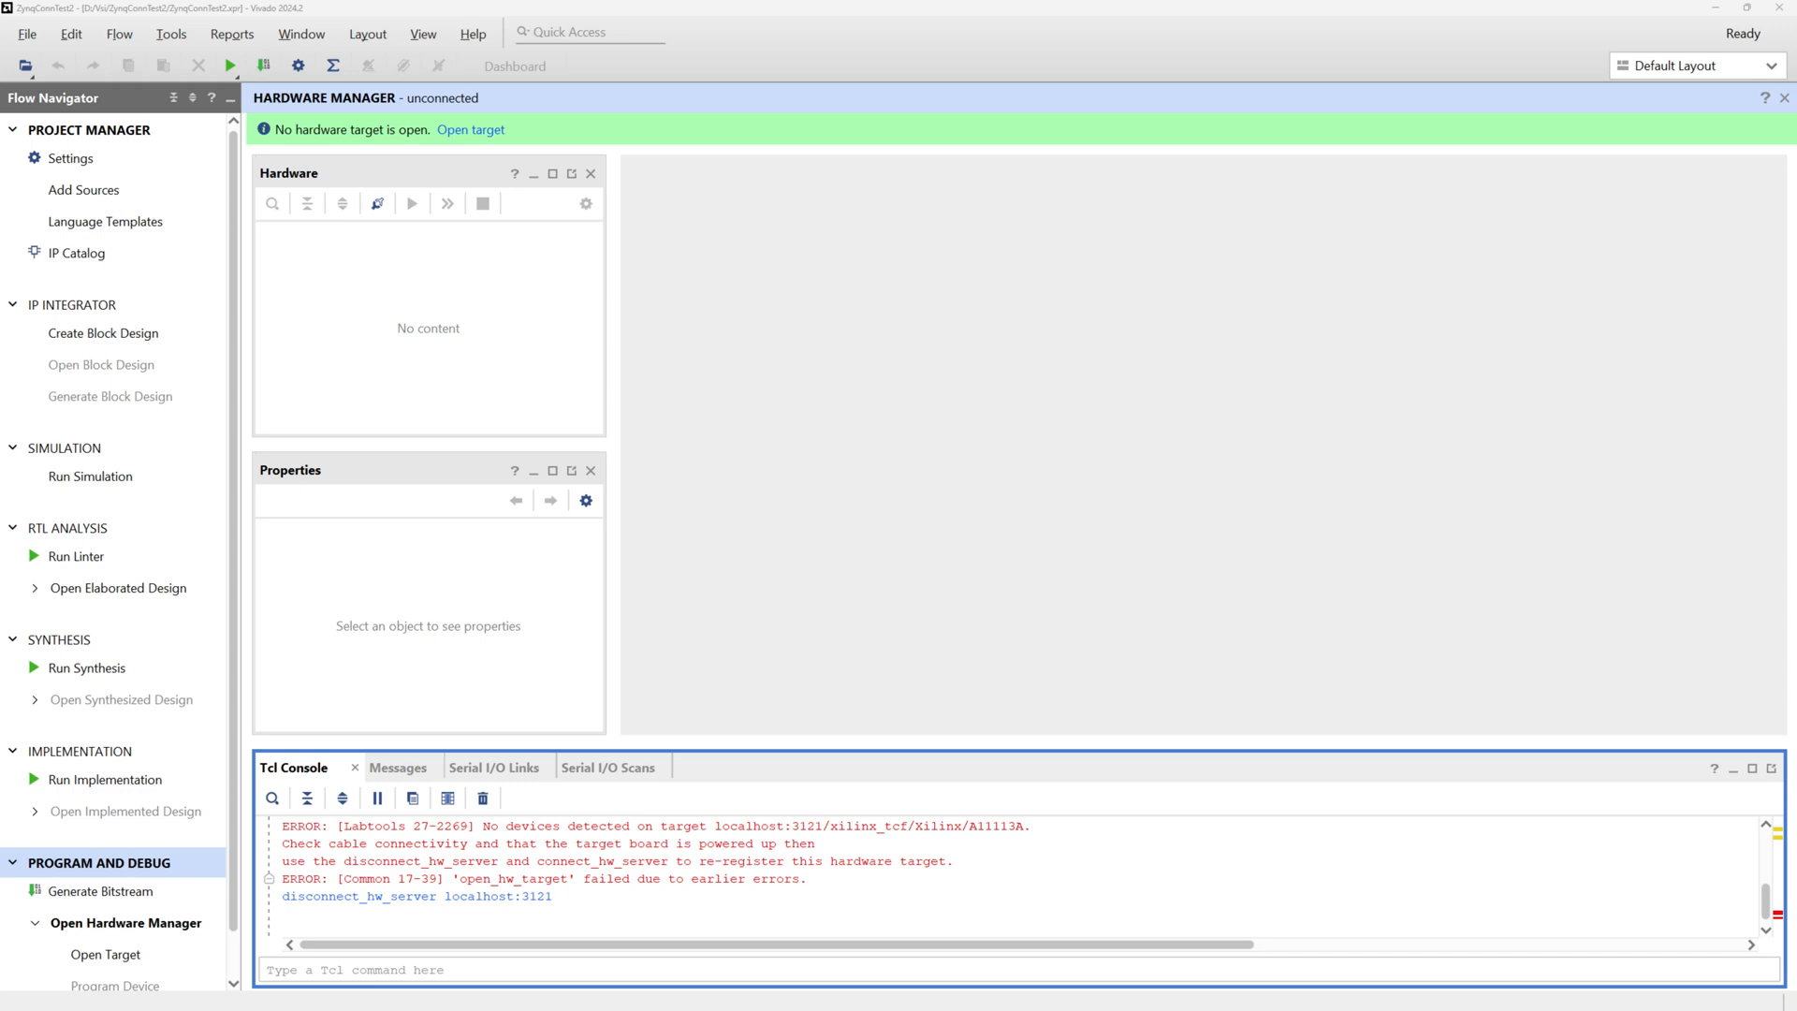
- Run 'exec program_ftdi -read' to show serial A11113, vendor rehsd, board zynq7000
text(exec program_ftdi -read)
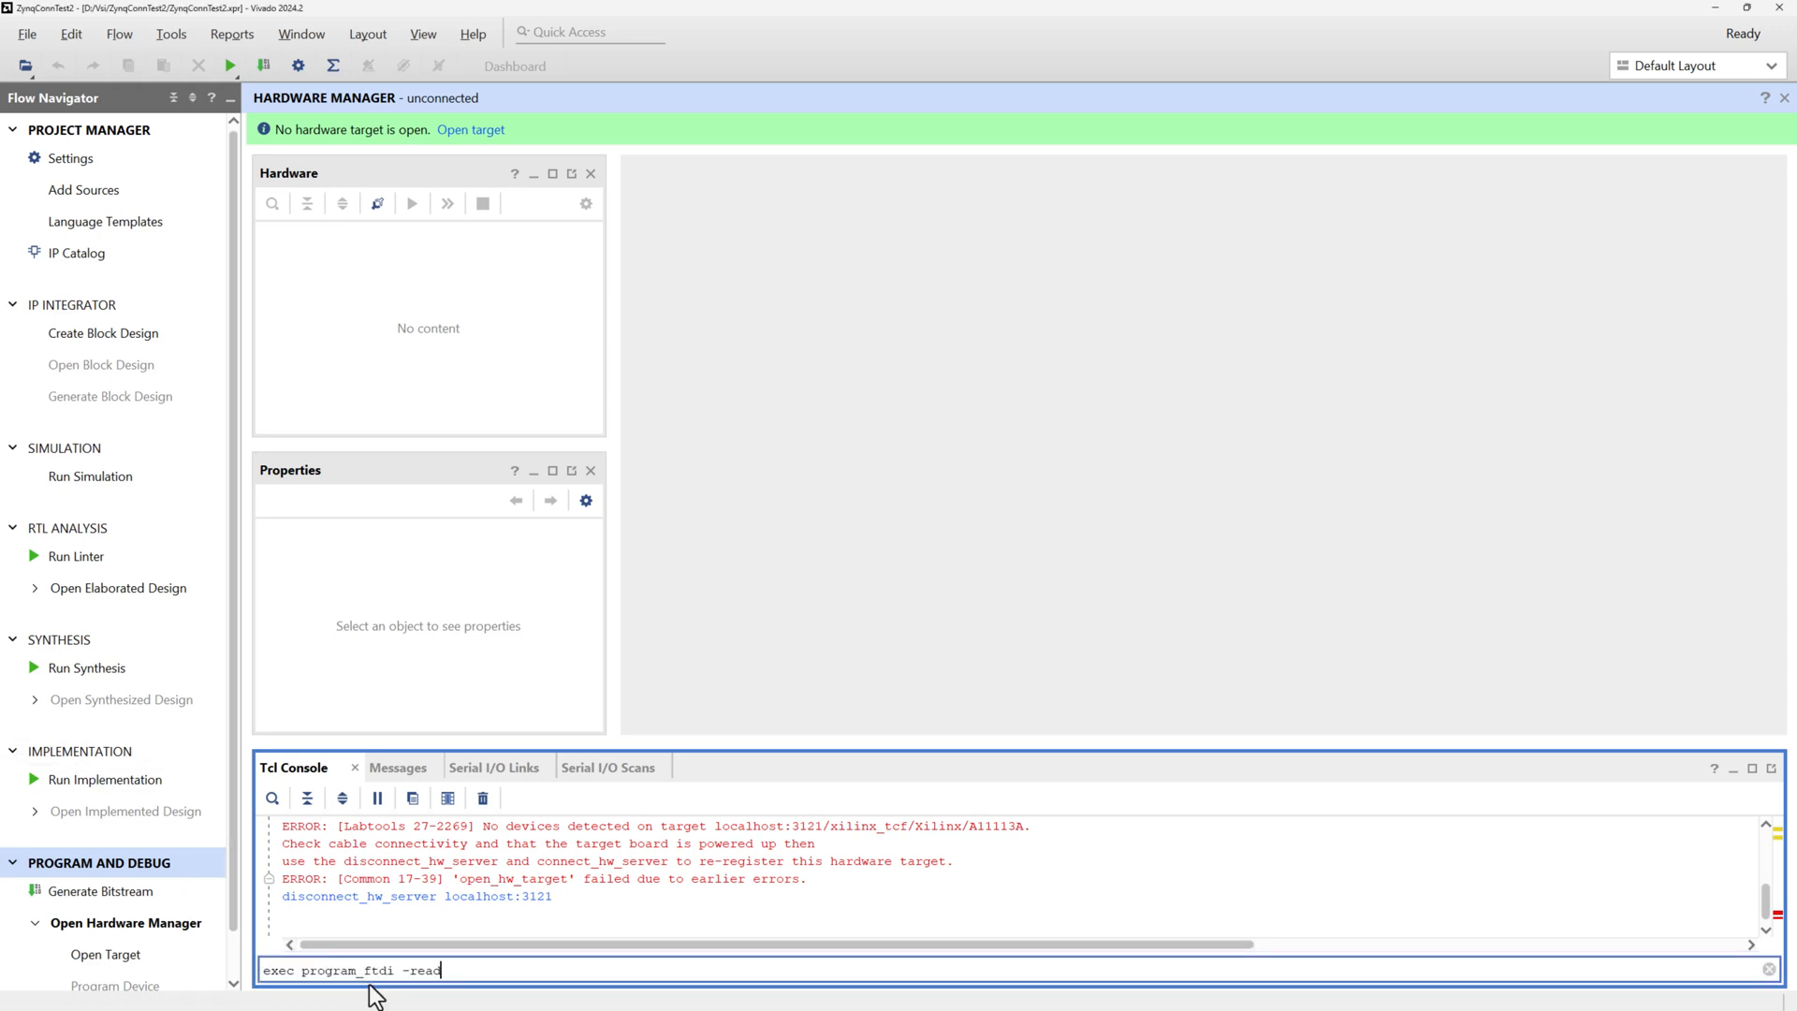
key(Return)
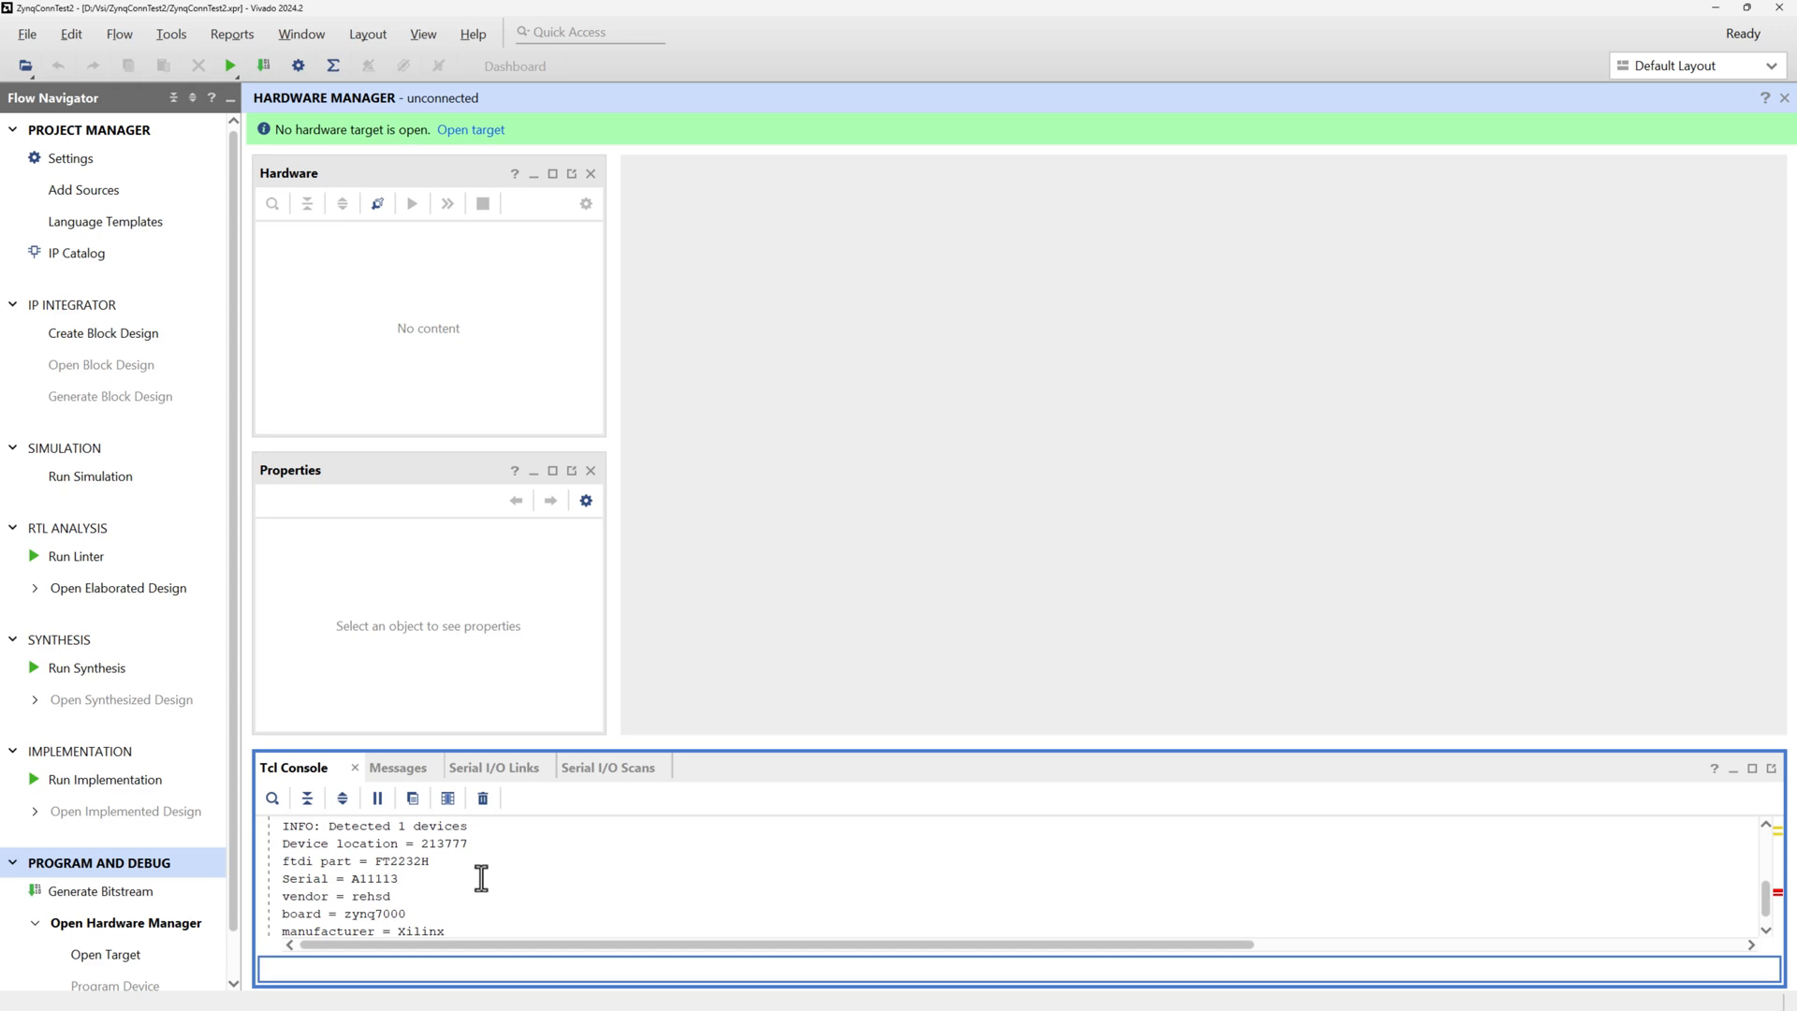
mouse_move(420, 871)
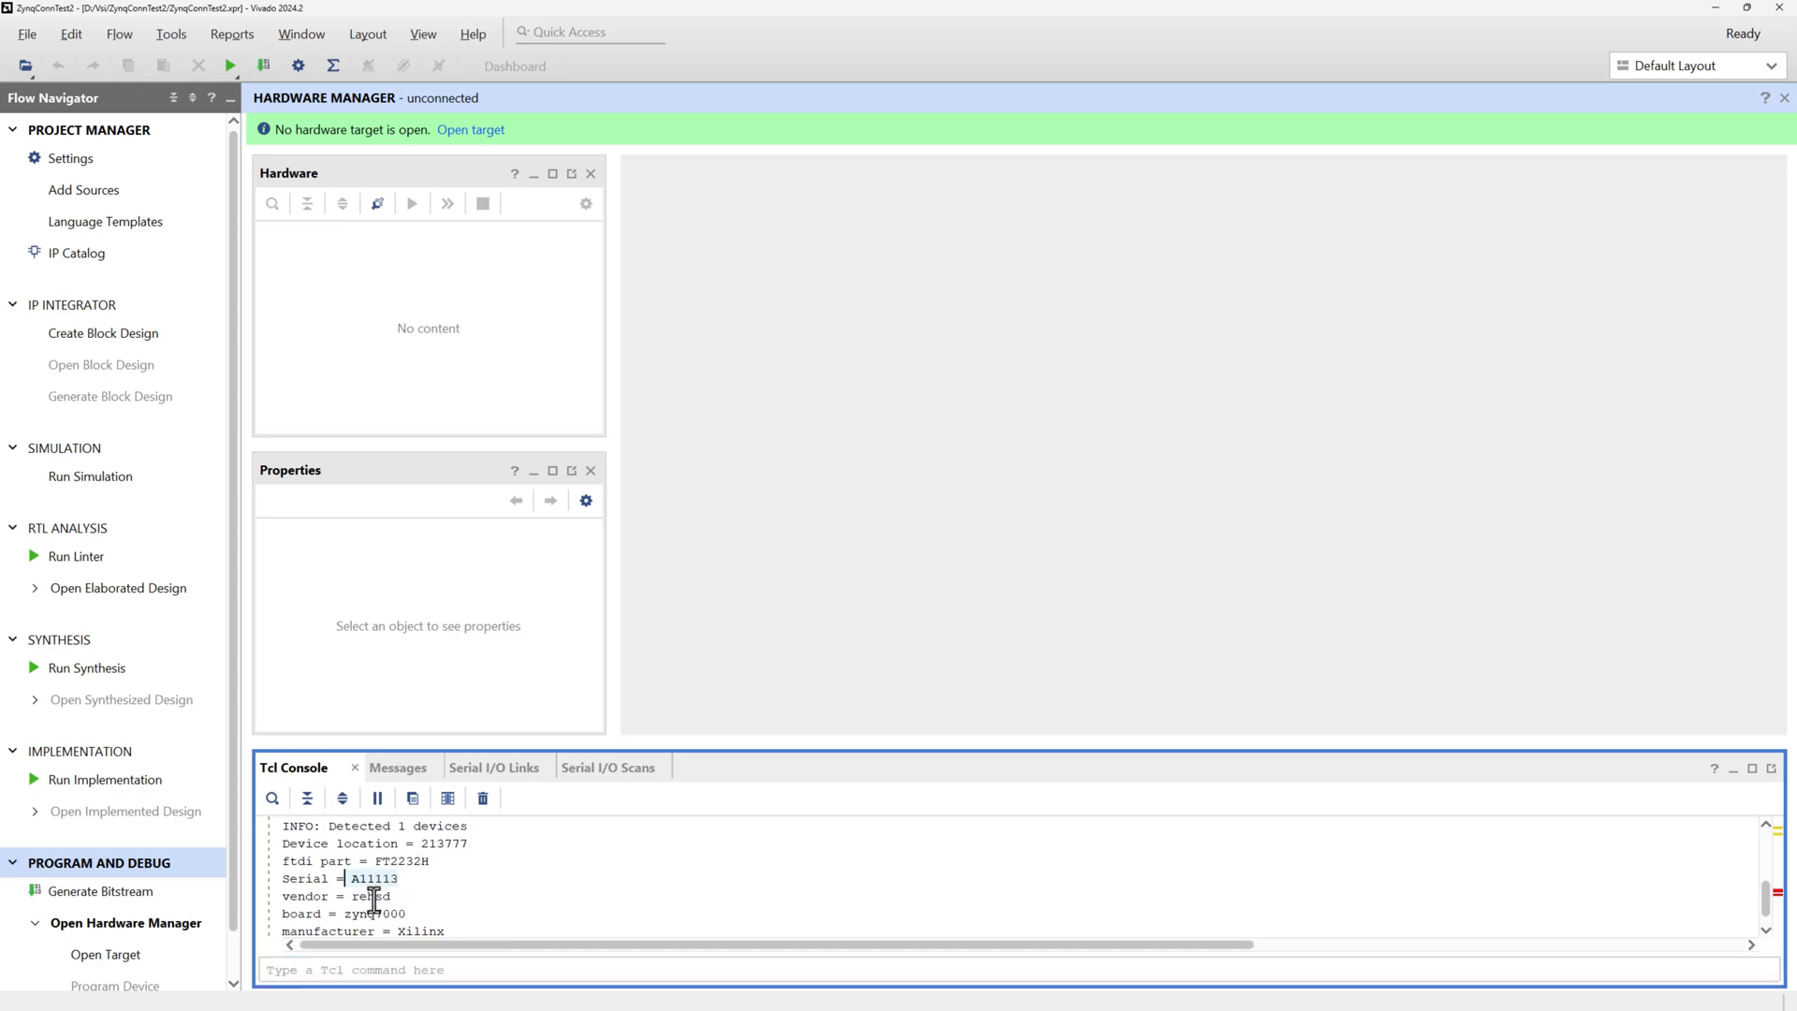
scroll(down, 3)
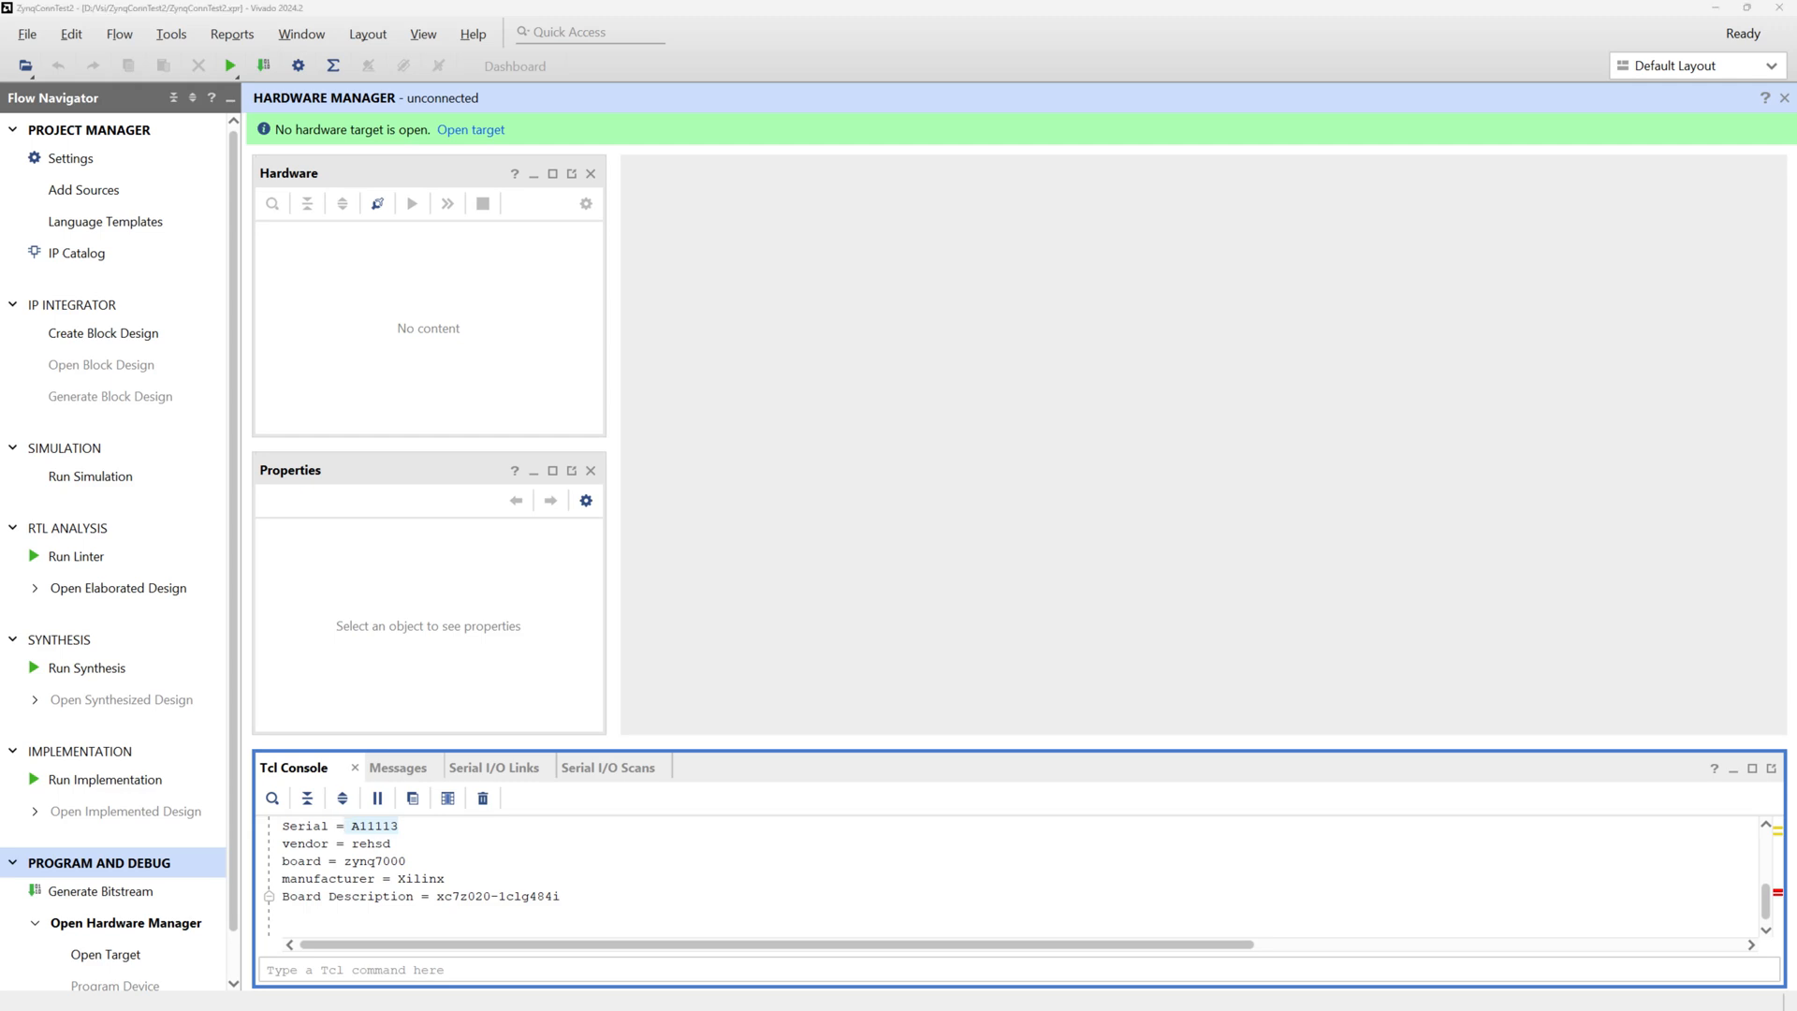
mouse_move(305, 977)
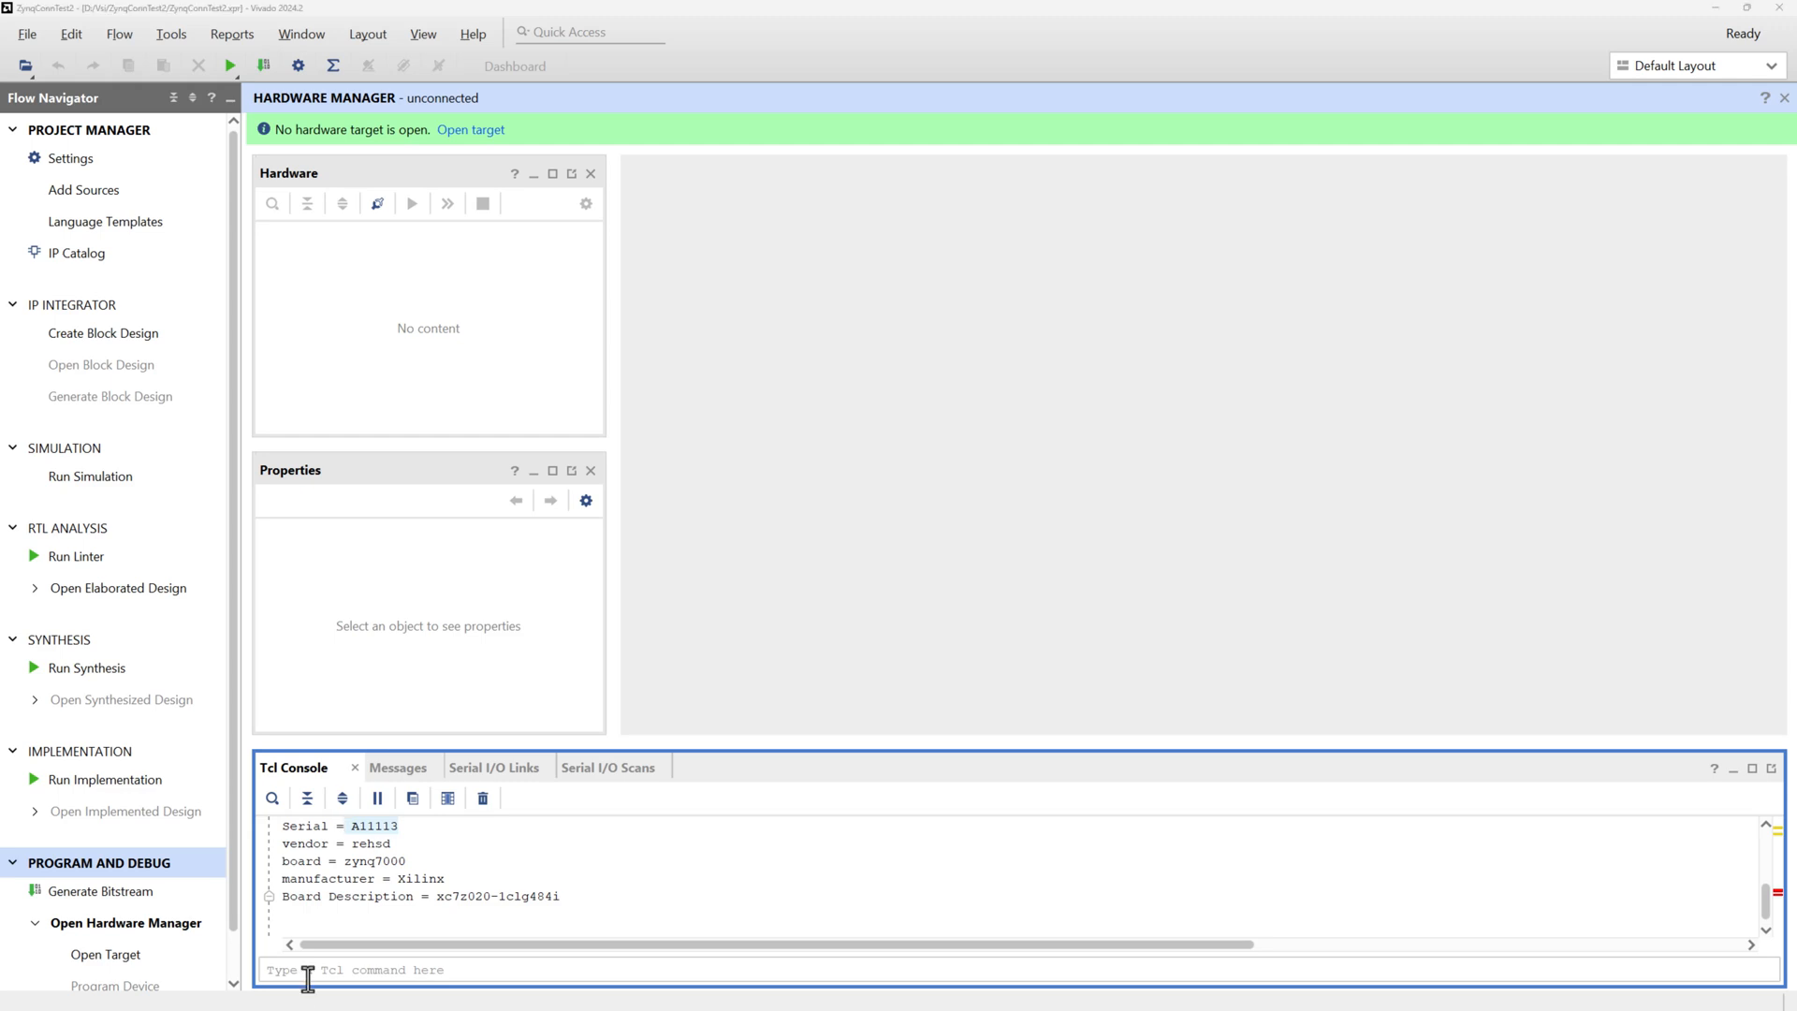
- Run program_ftdi -write for FT2232H with the new serial, vendor rehsd and board zynq7000
text(exec program_ftdi -write -ftdi FT2232H -serial A11111 -vendor "rehsd" -board "zynq7000" -desc "xc7z020-1clg484i")
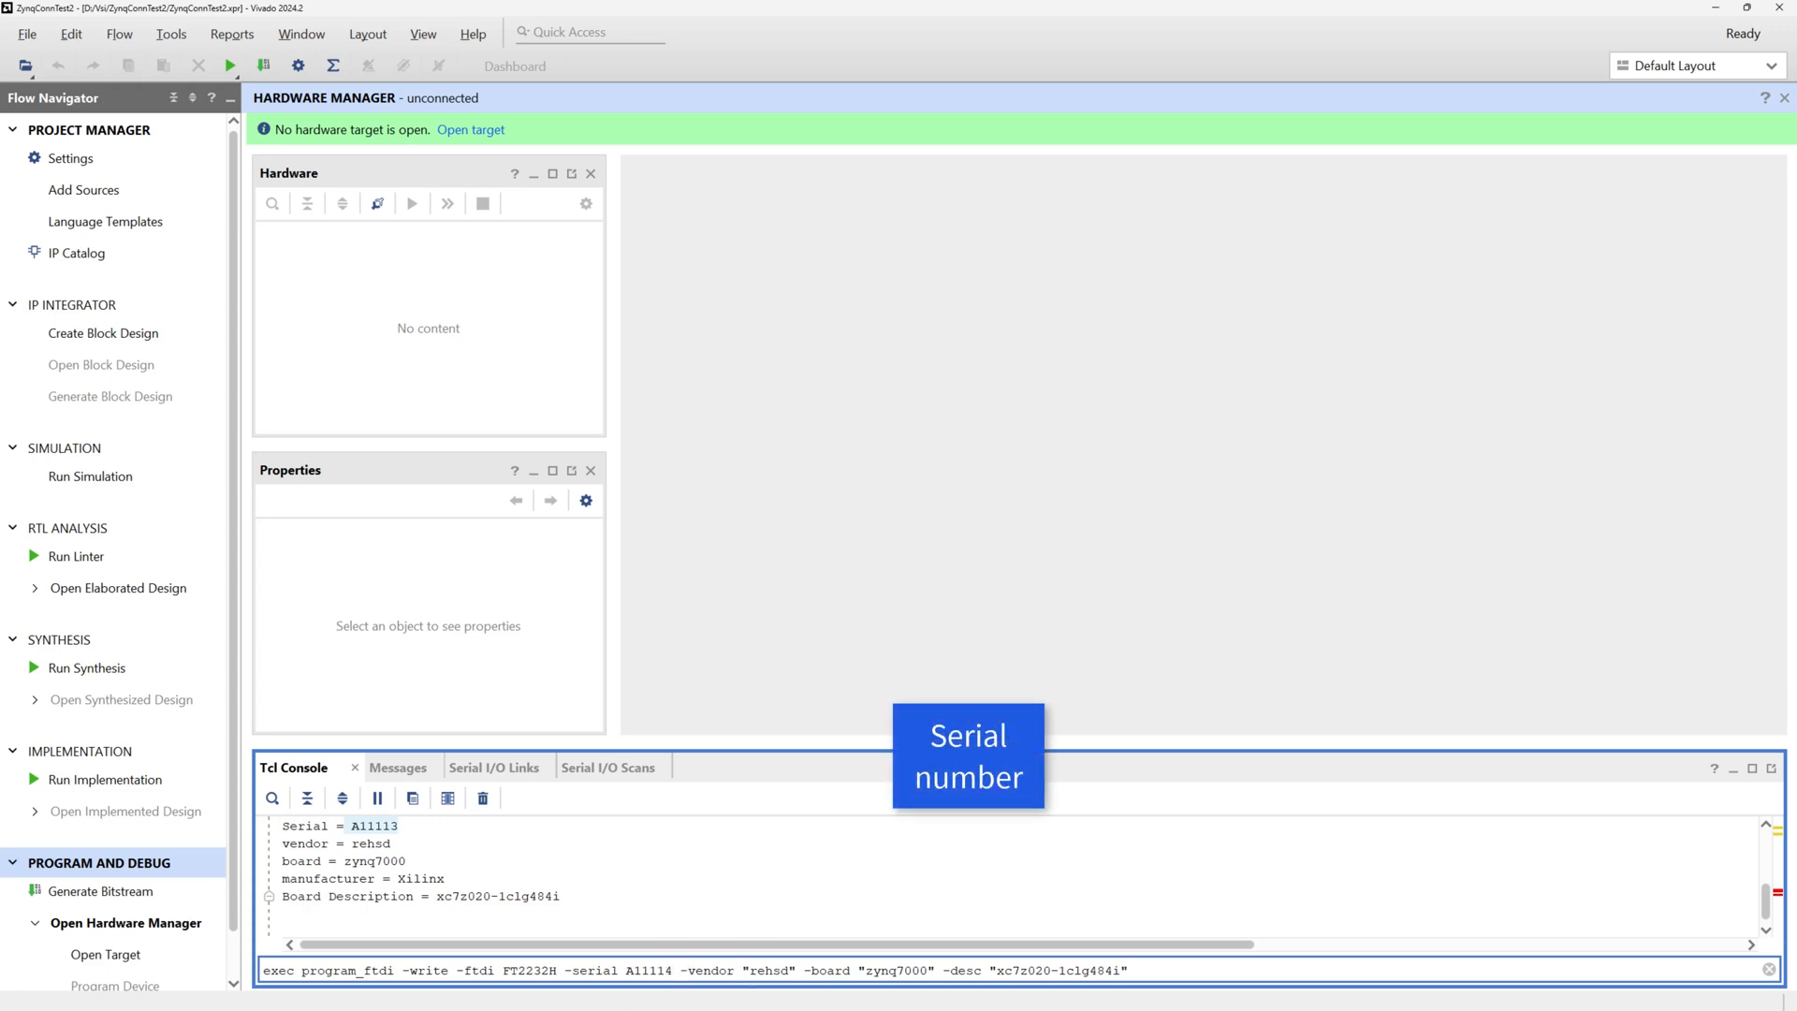
key(Return)
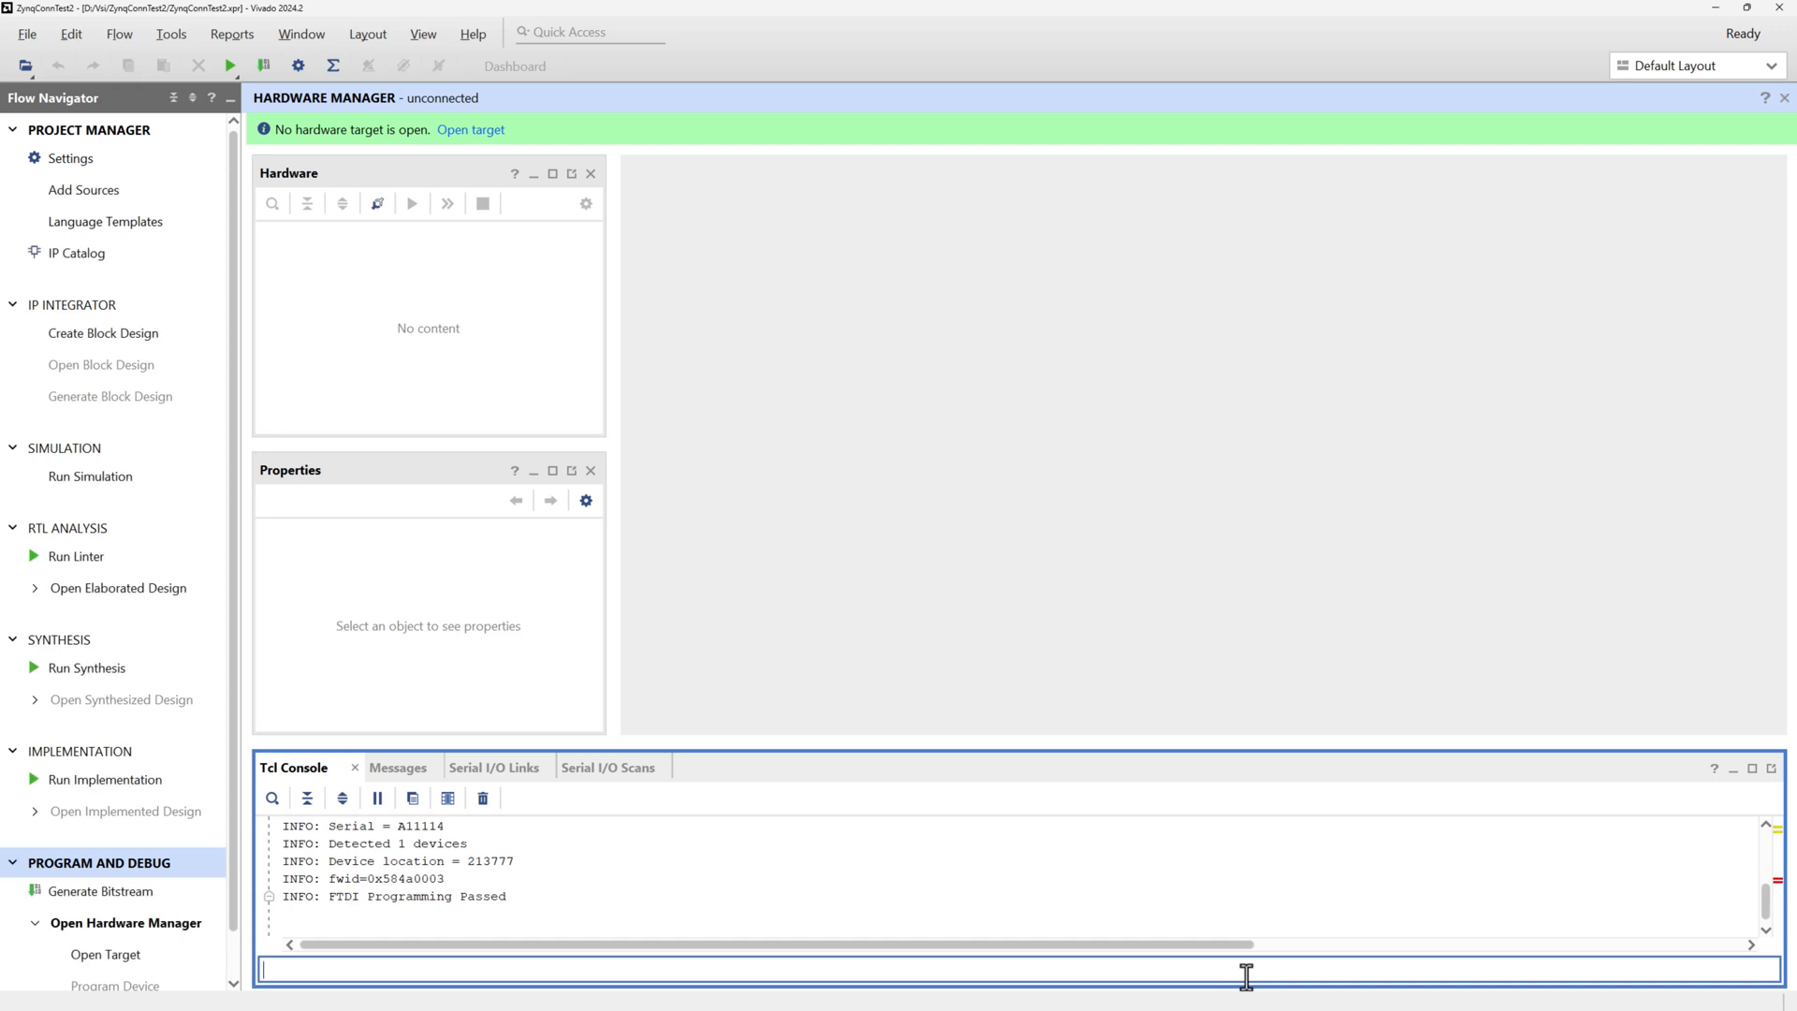
mouse_move(593, 917)
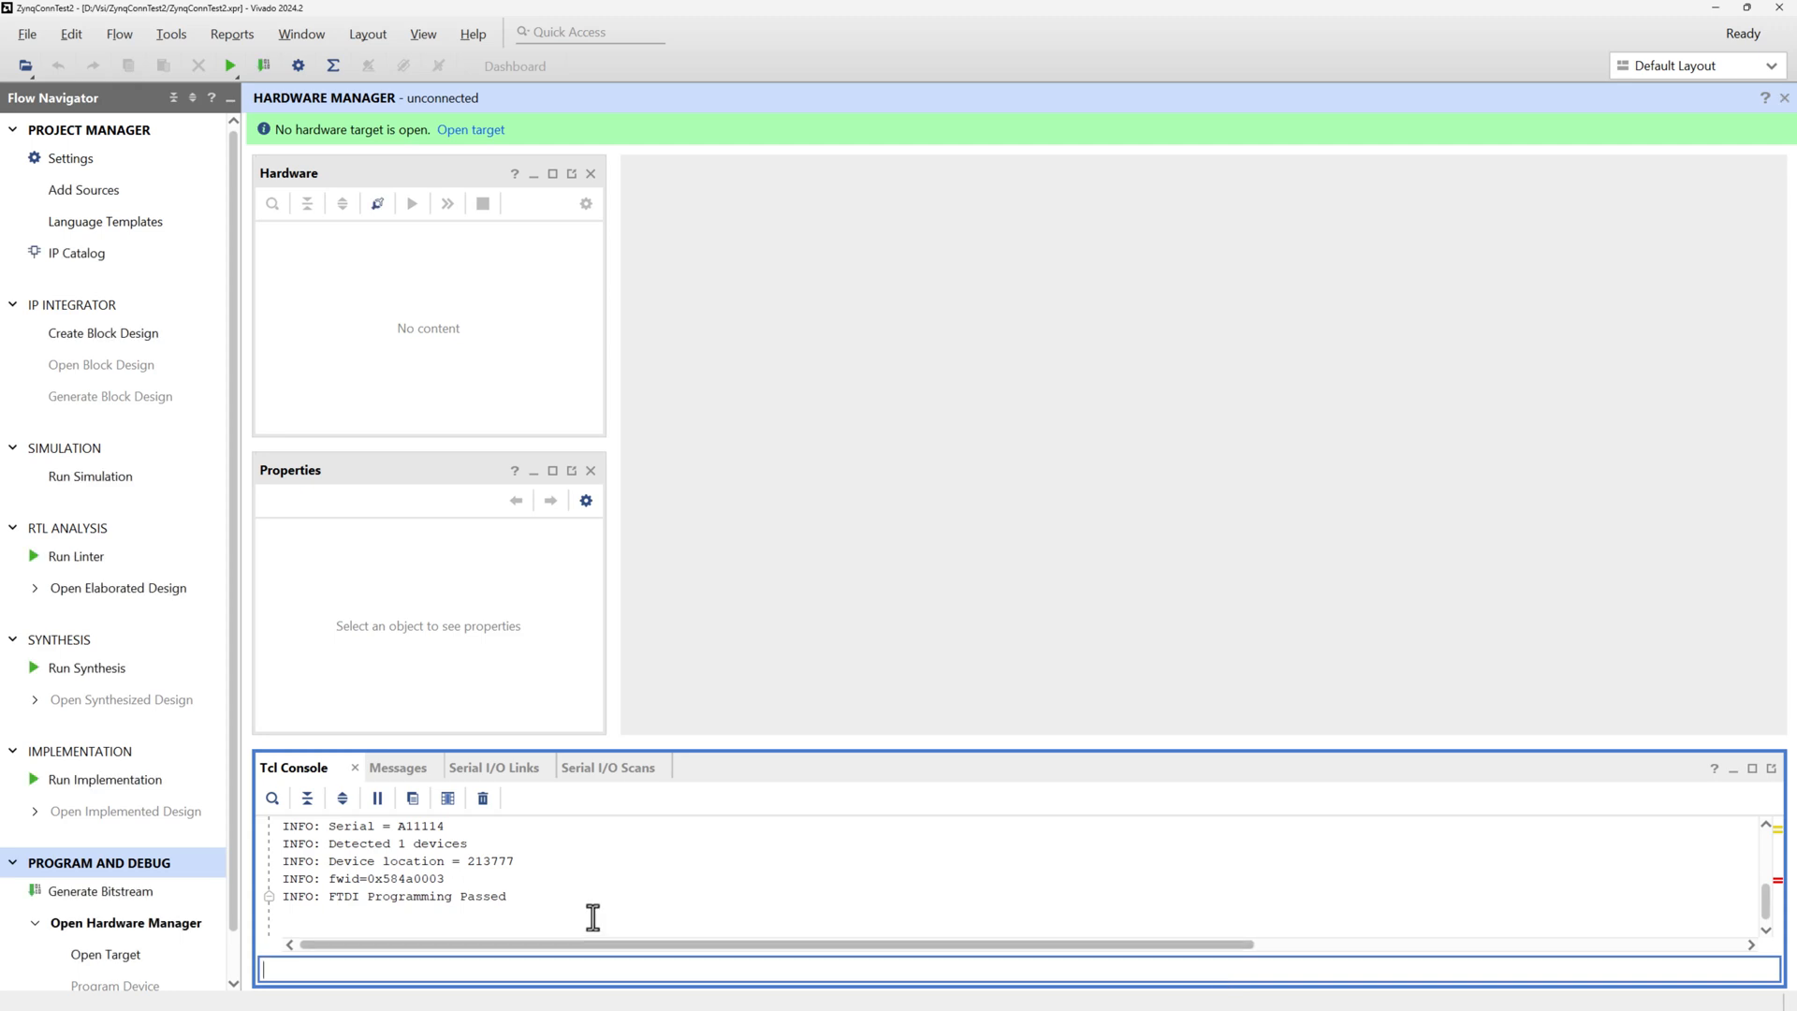
mouse_move(453, 960)
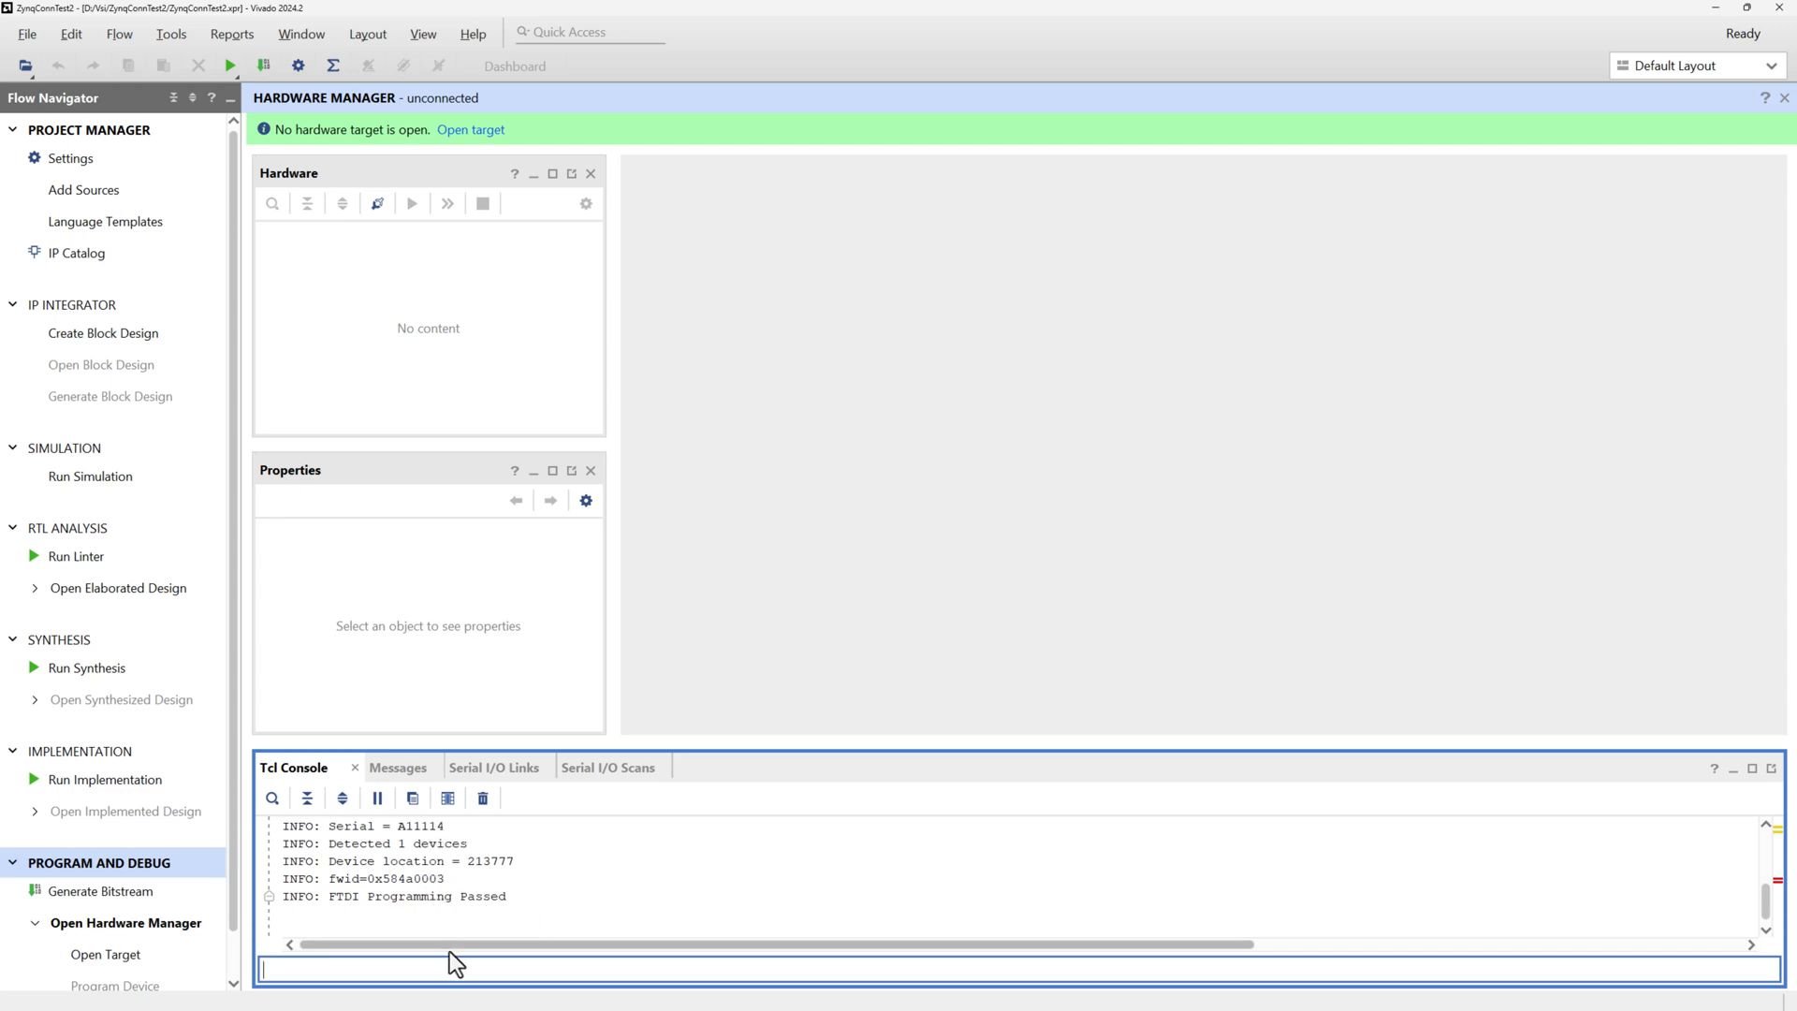
- Run 'exec program_ftdi -read' to confirm the EEPROM now reports serial A11114
text(exec program_ftdi -read)
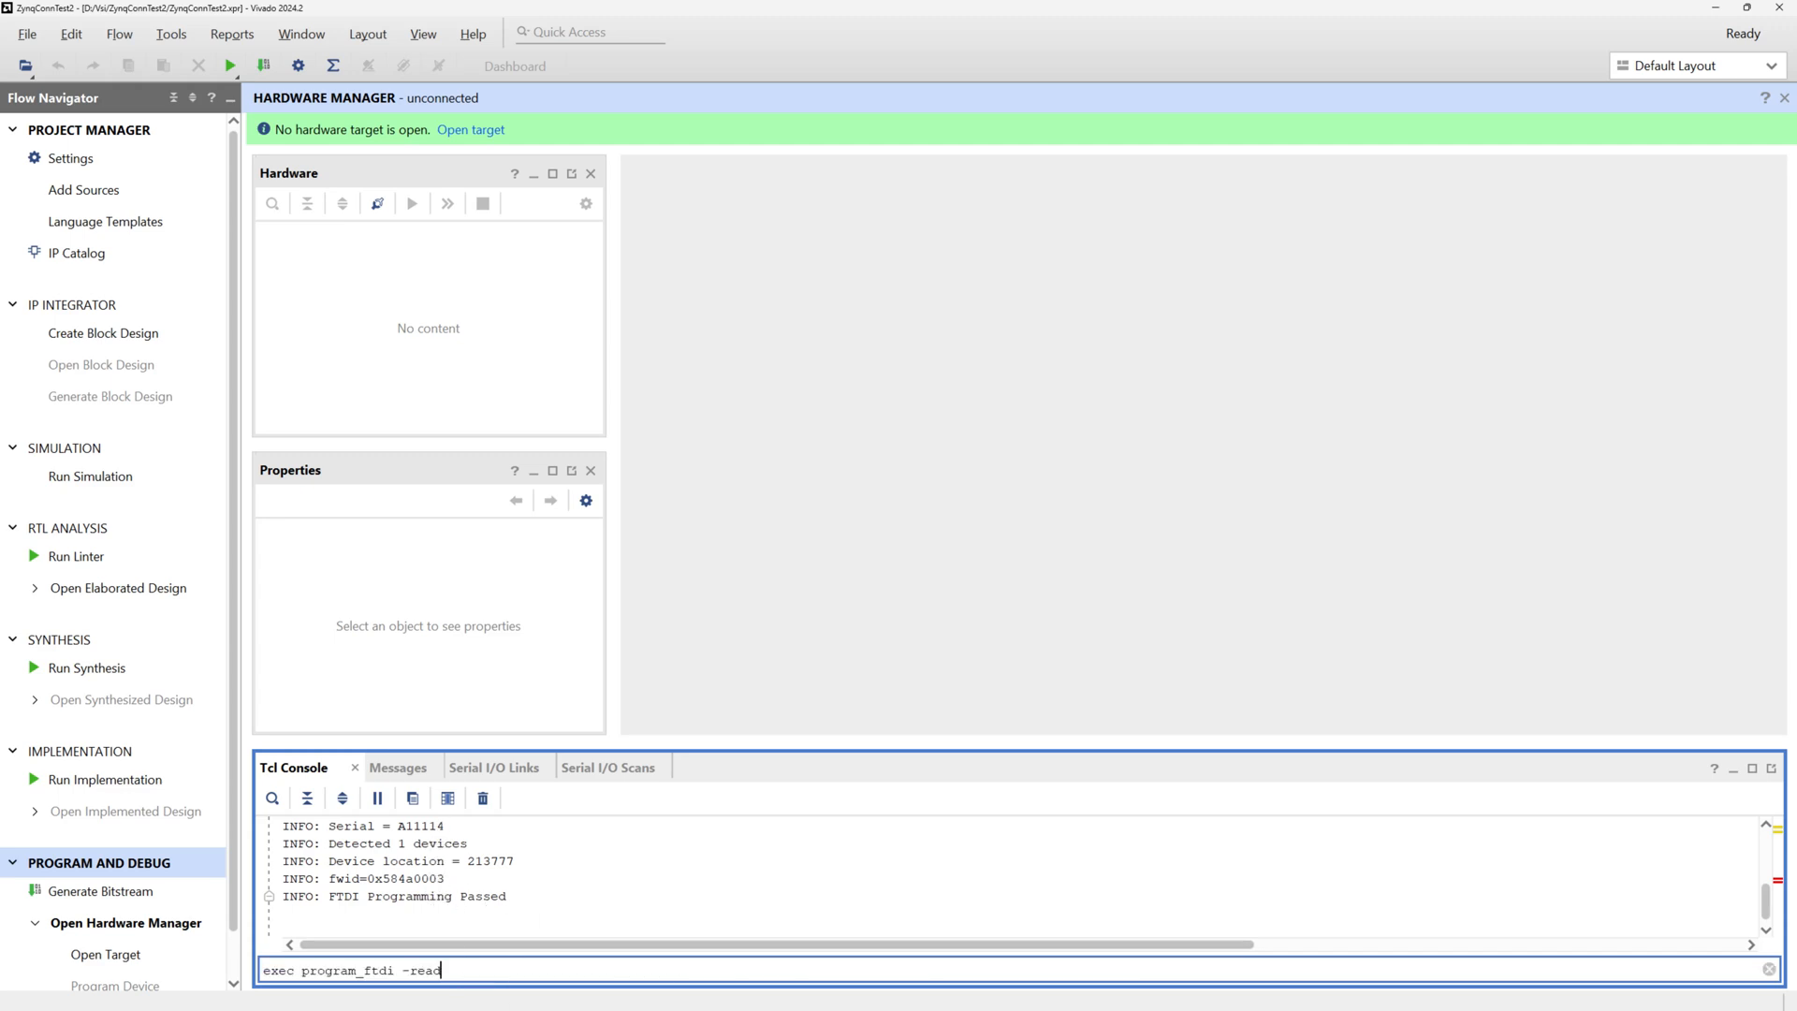
key(Return)
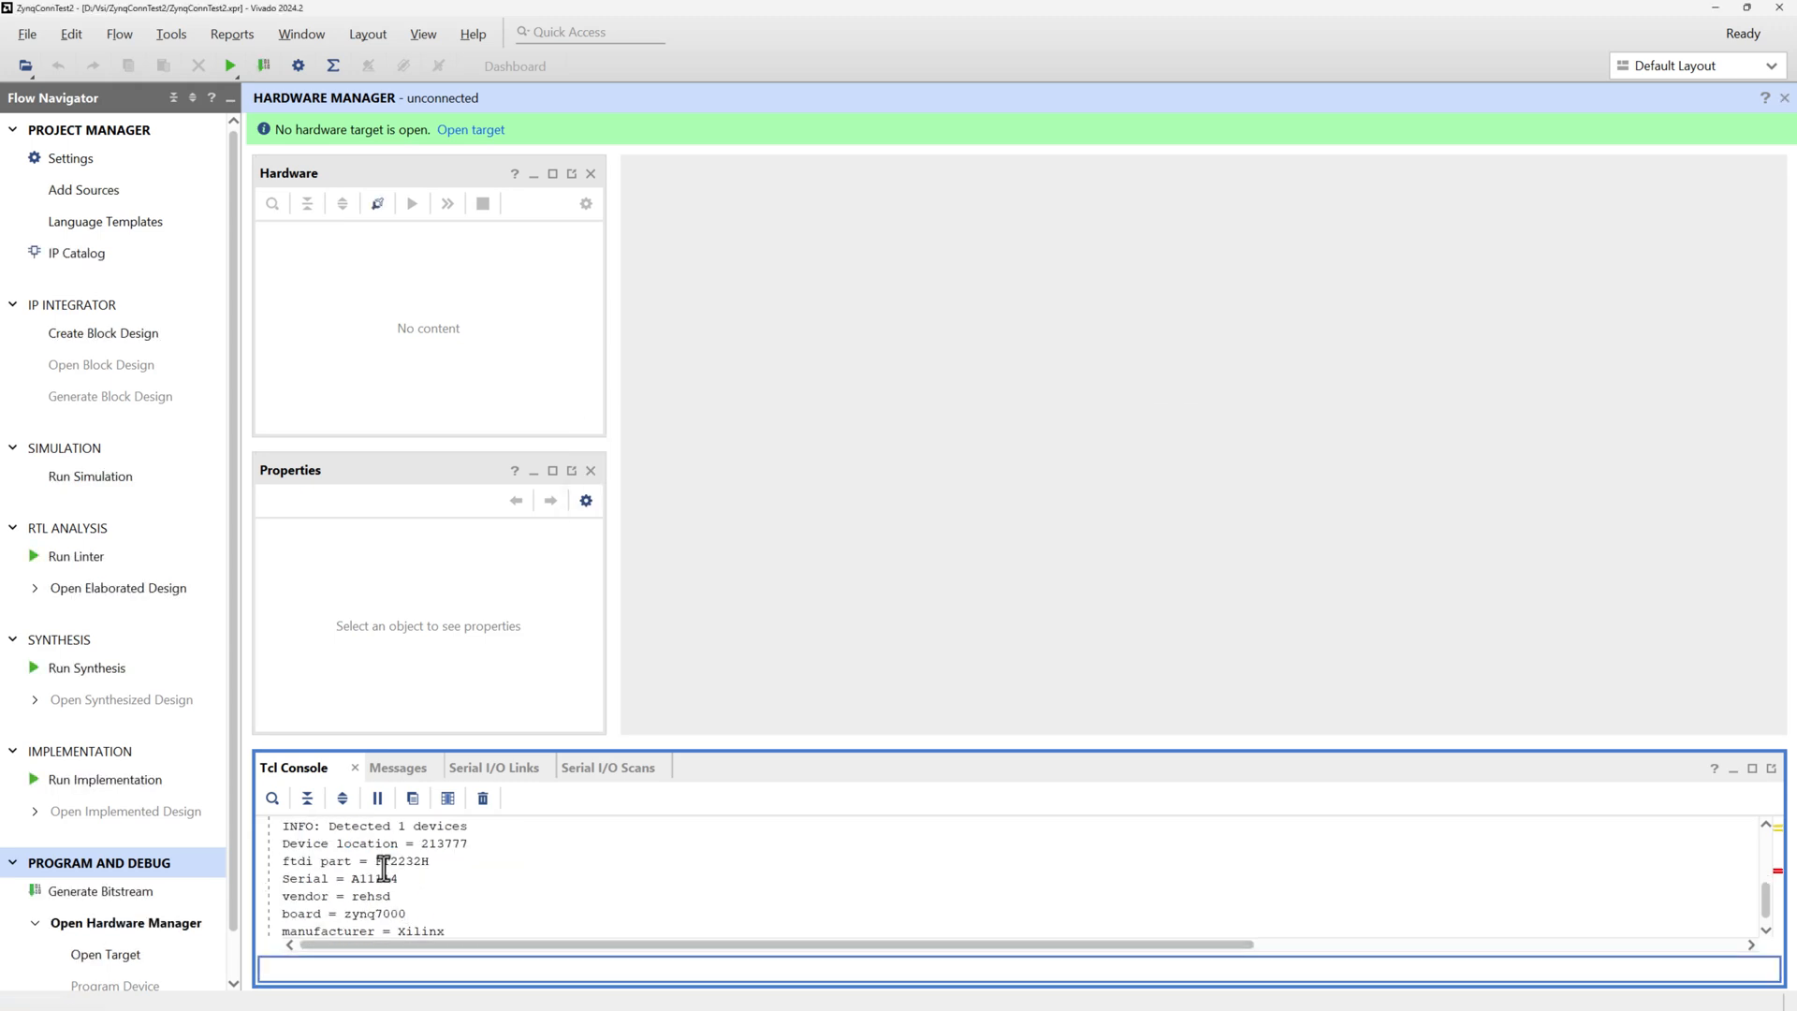
mouse_move(412, 895)
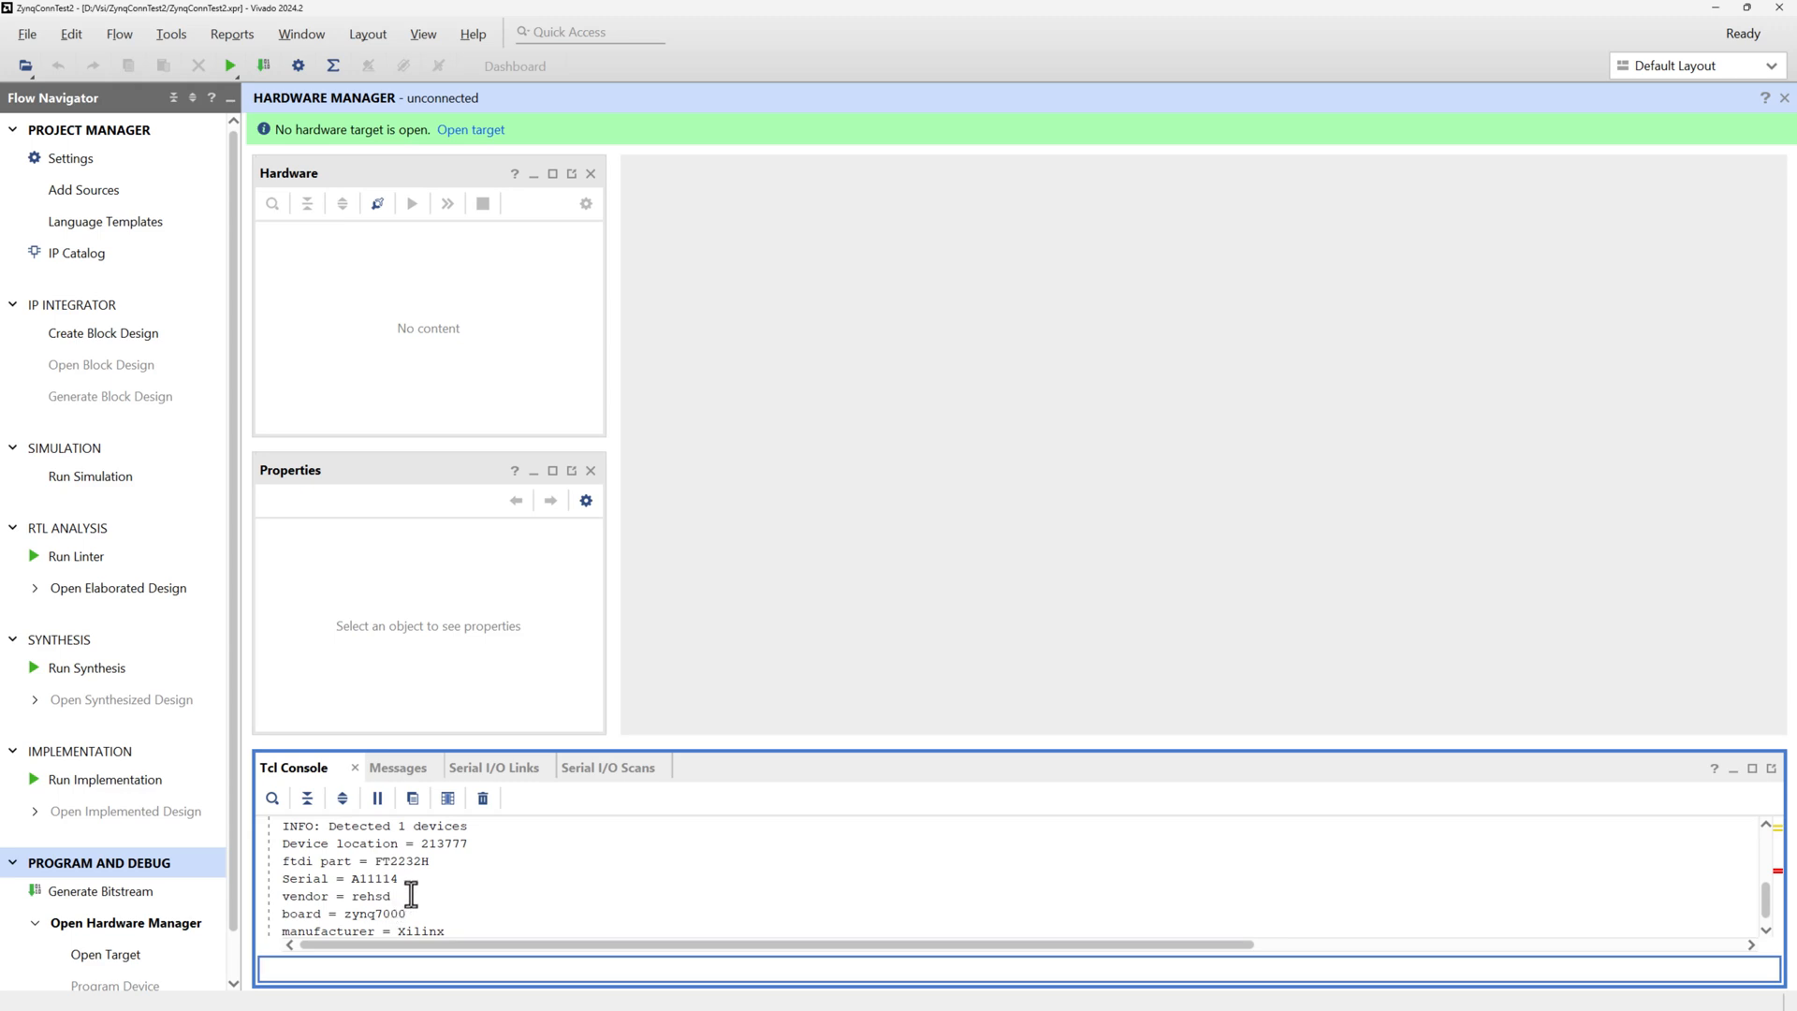
scroll(down, 3)
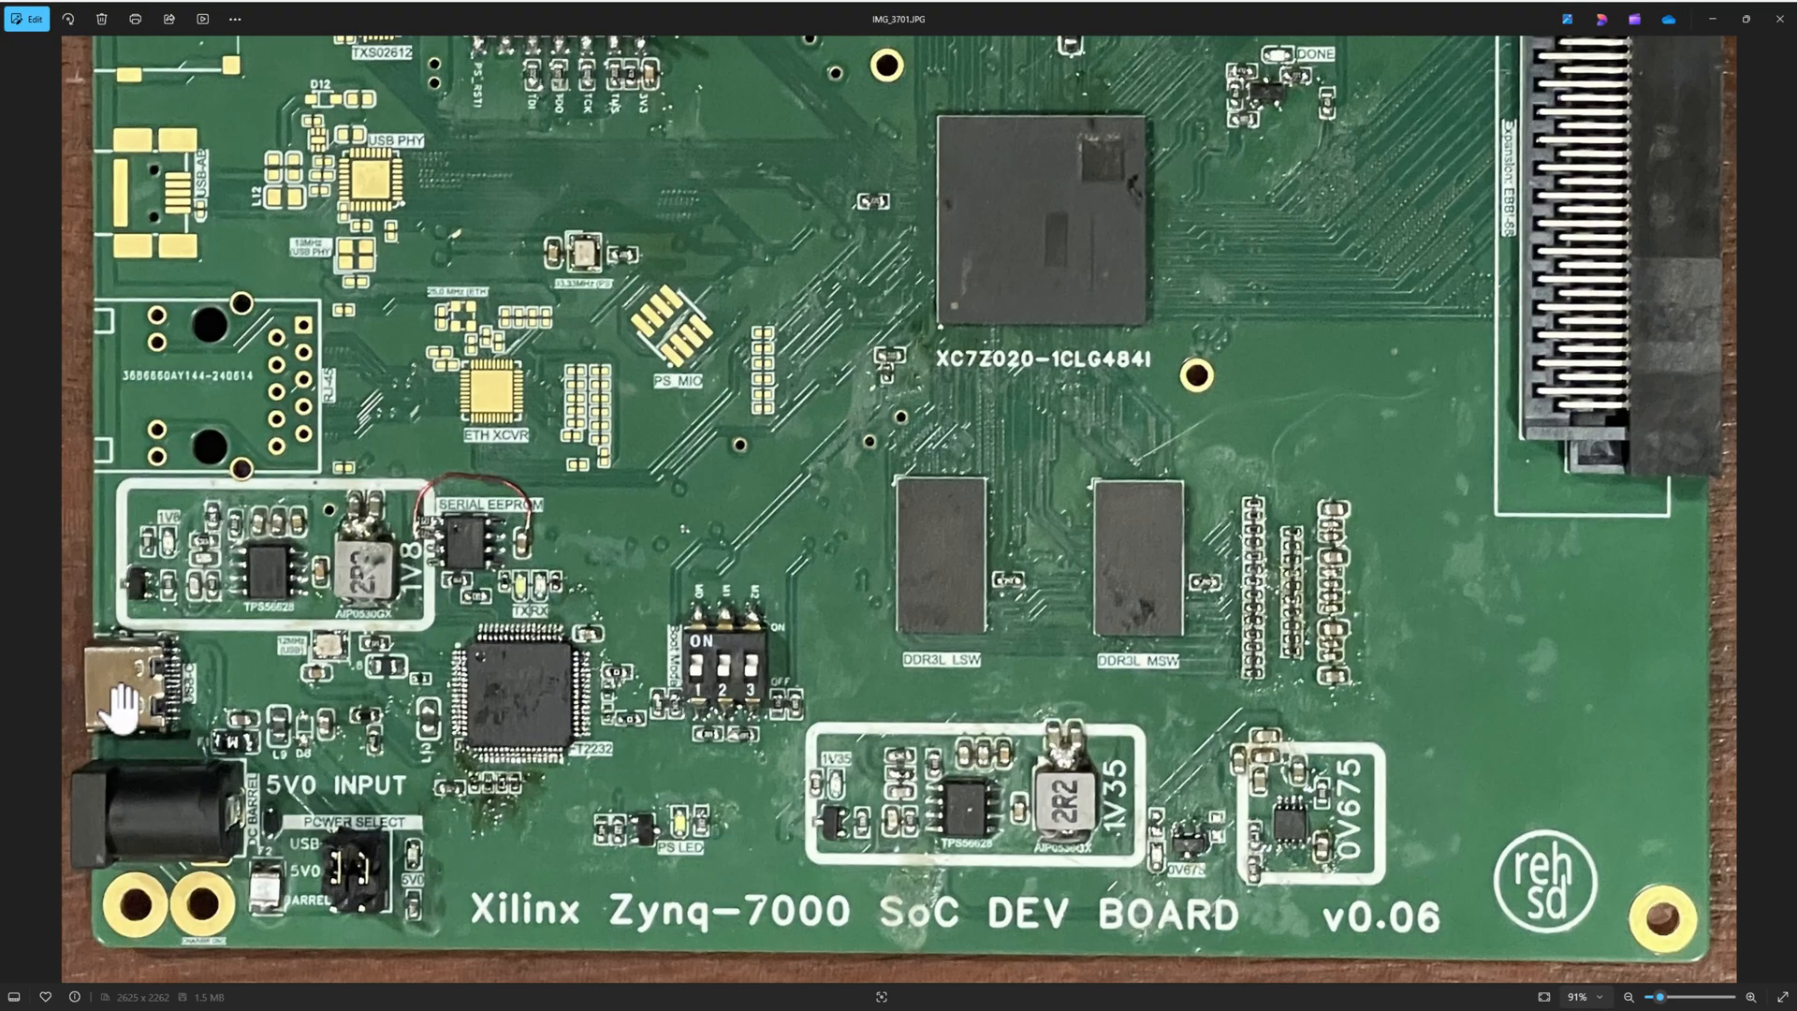
mouse_move(504, 692)
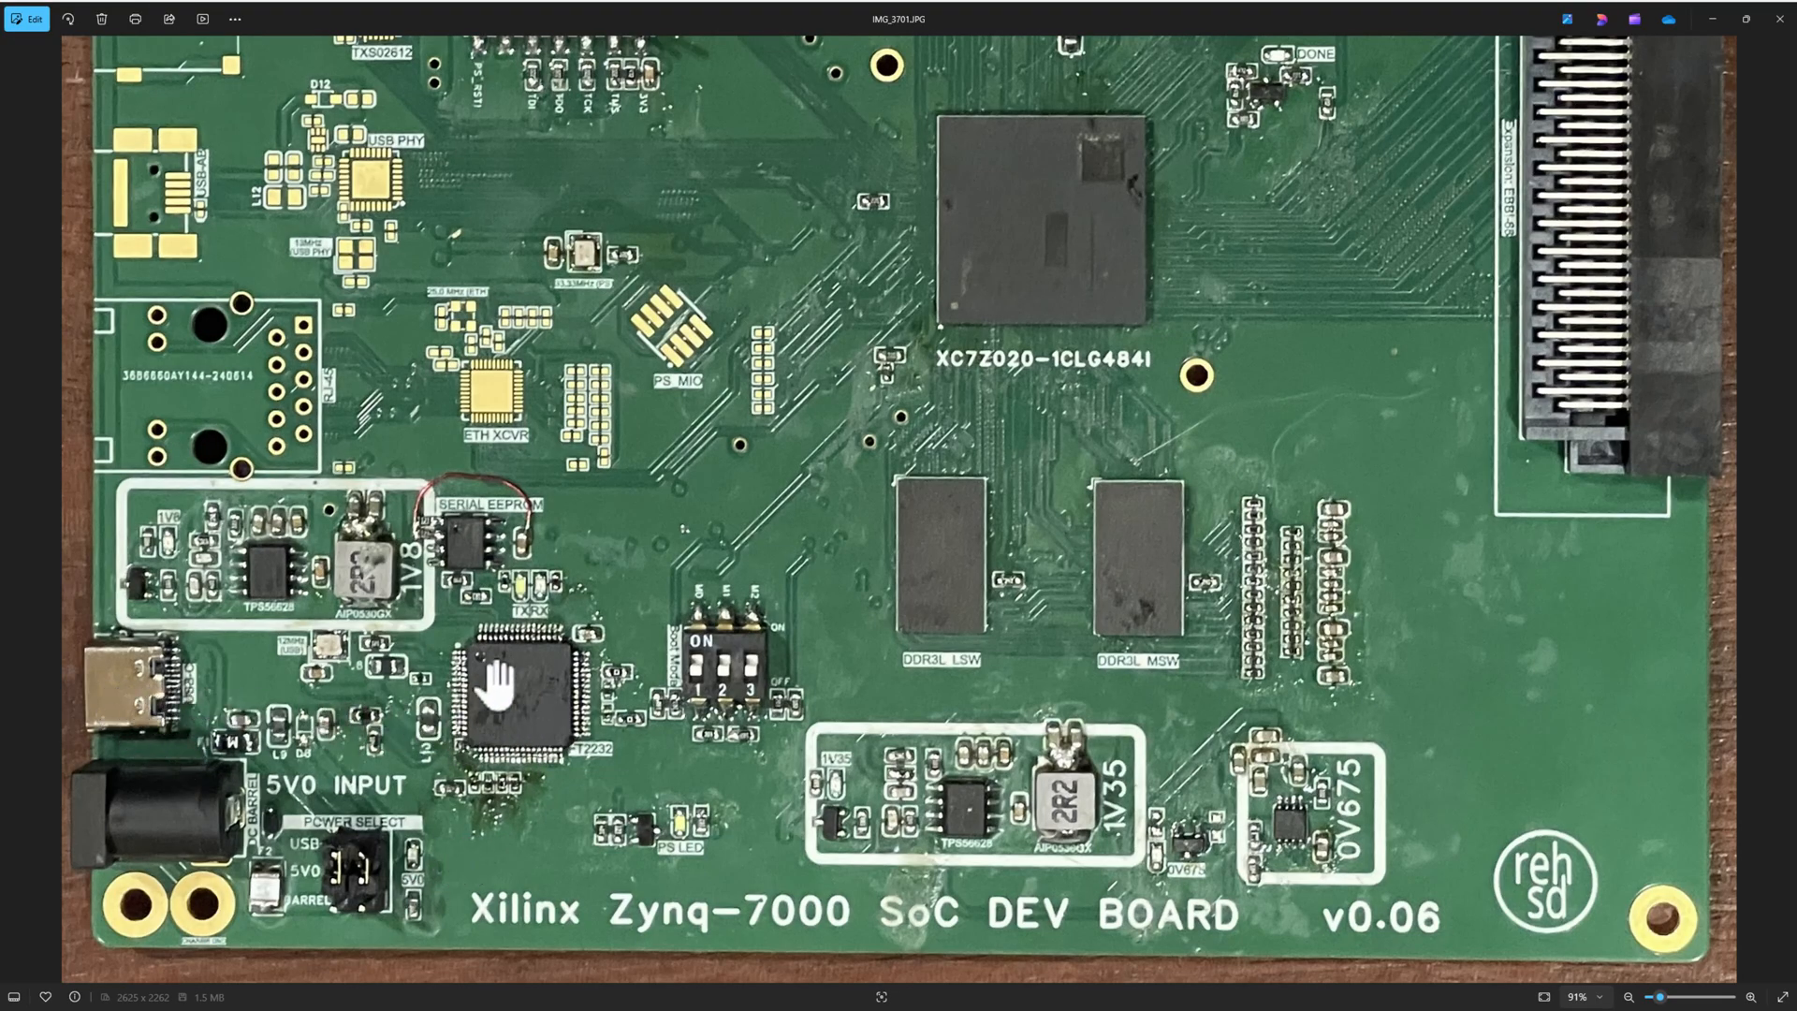
mouse_move(464, 550)
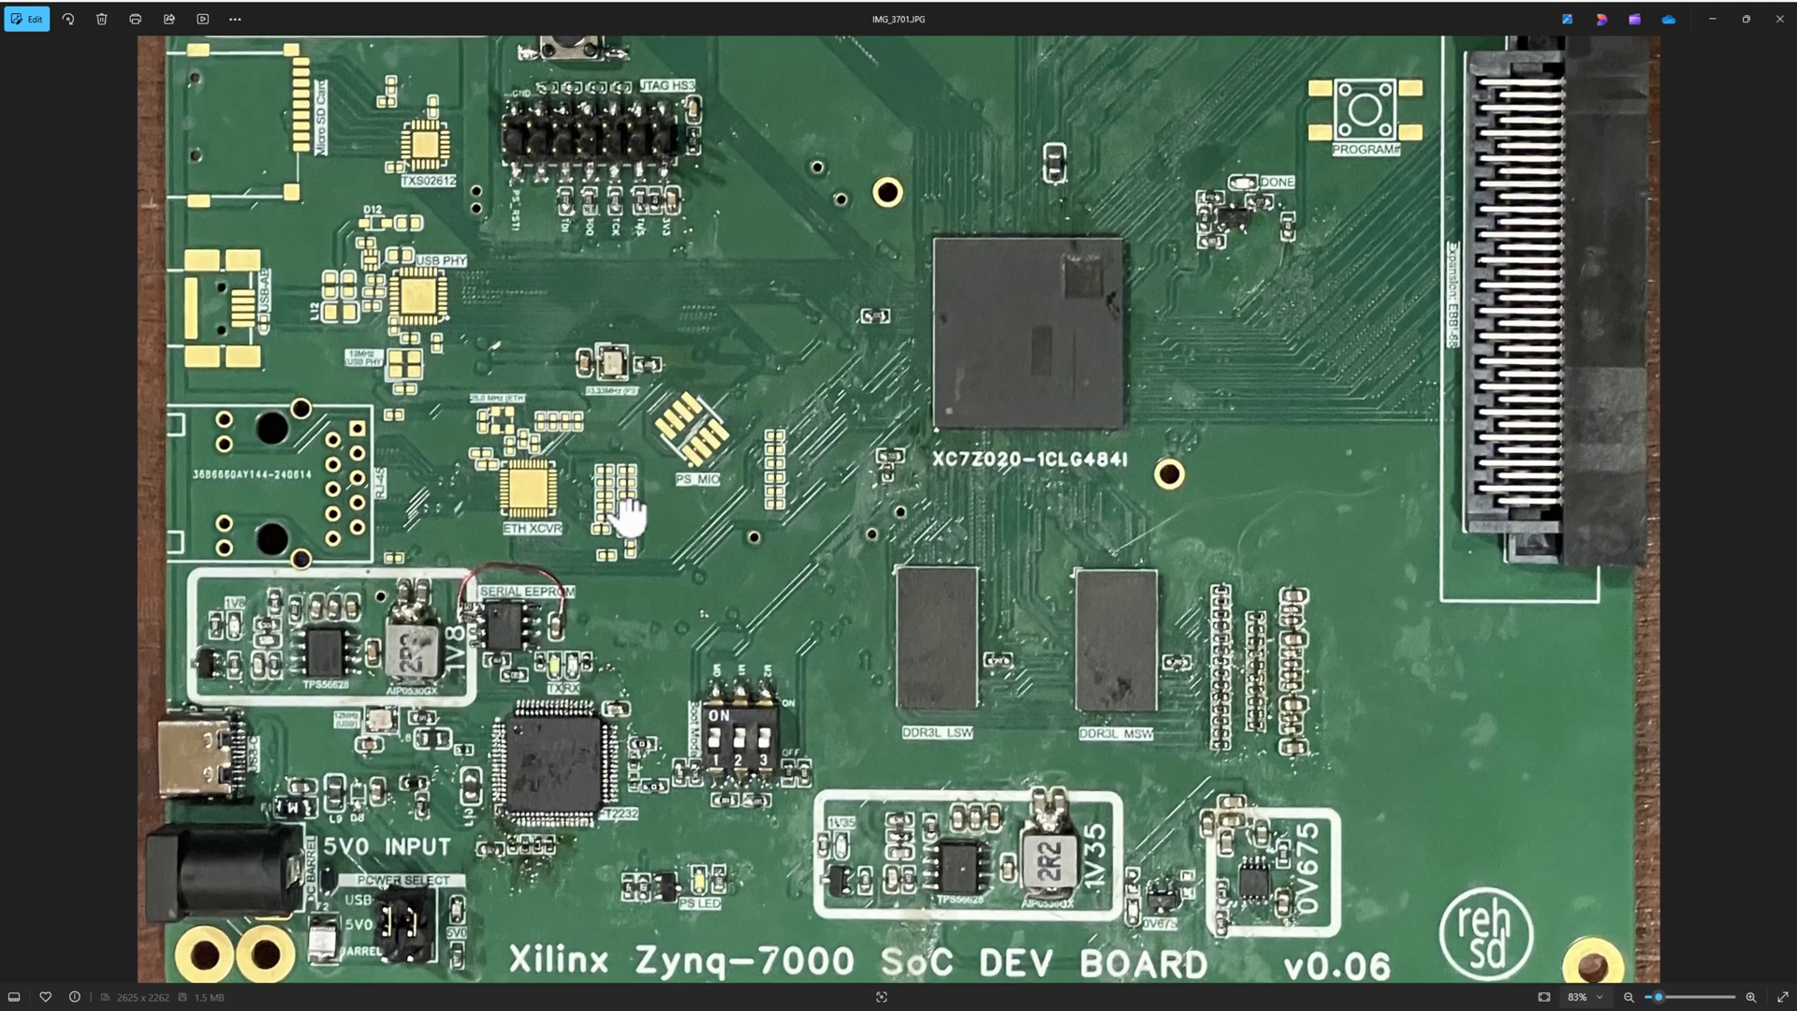
mouse_move(550, 824)
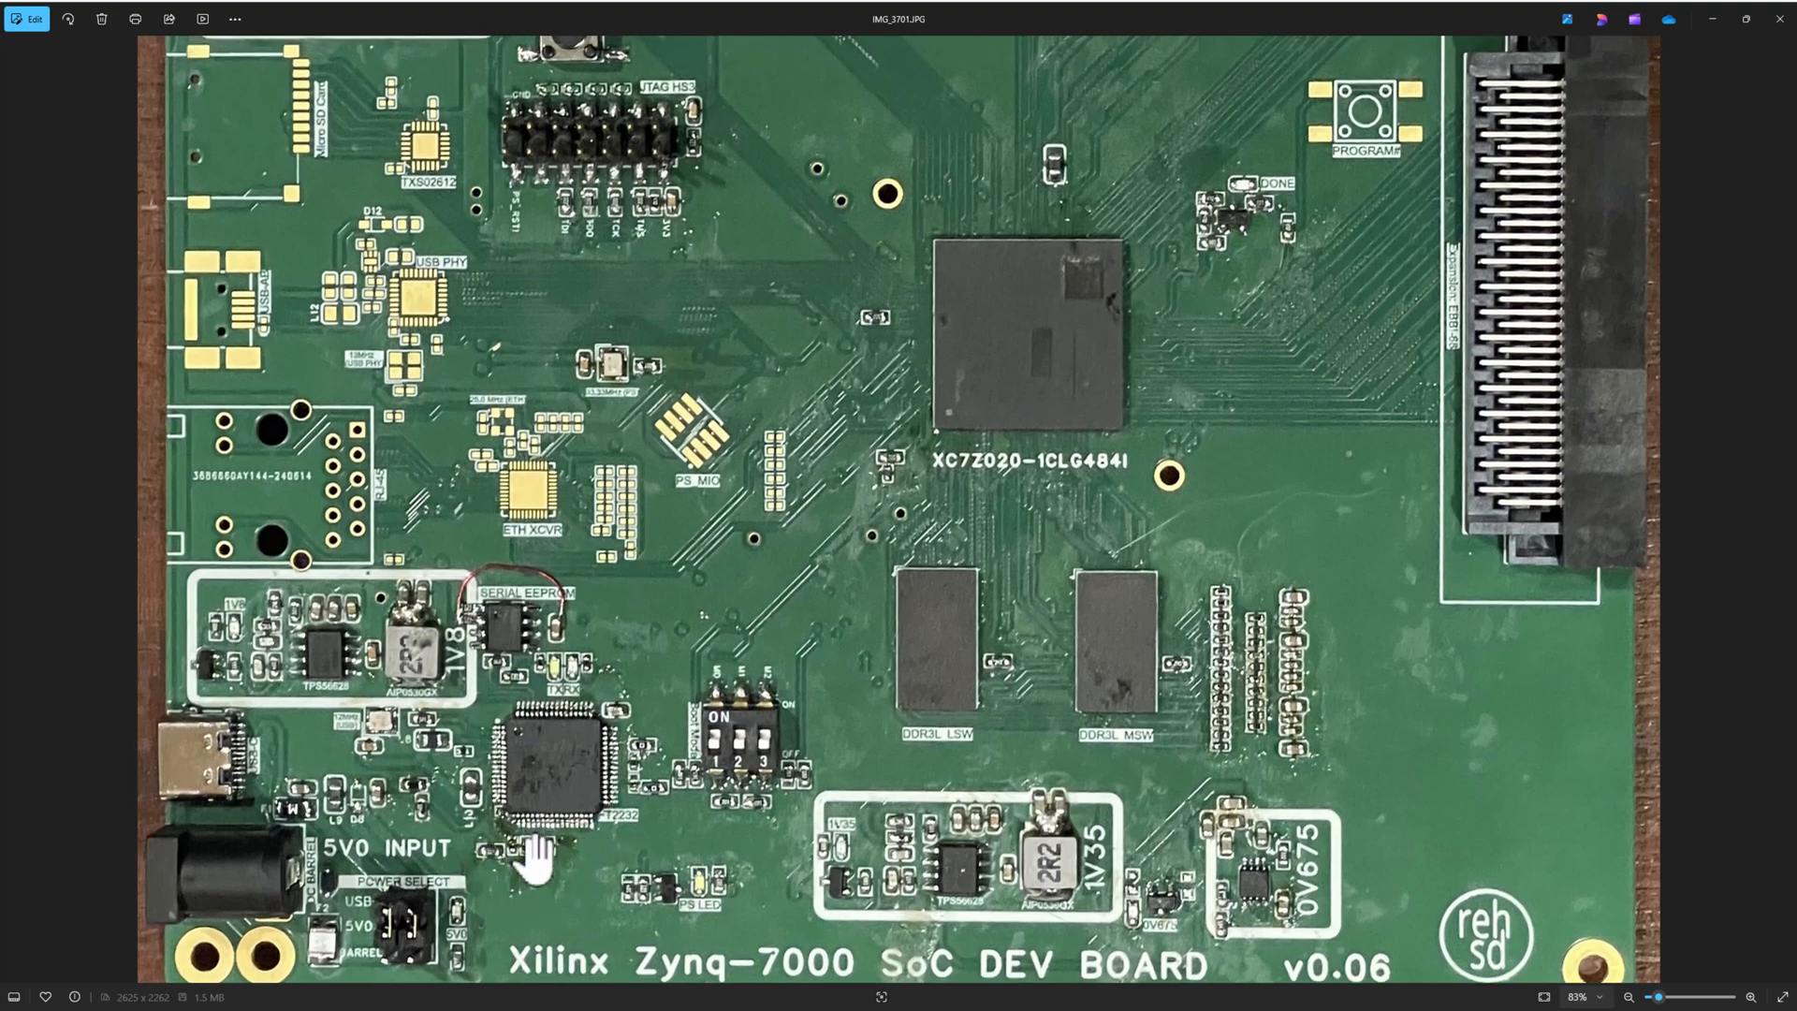
mouse_move(472, 446)
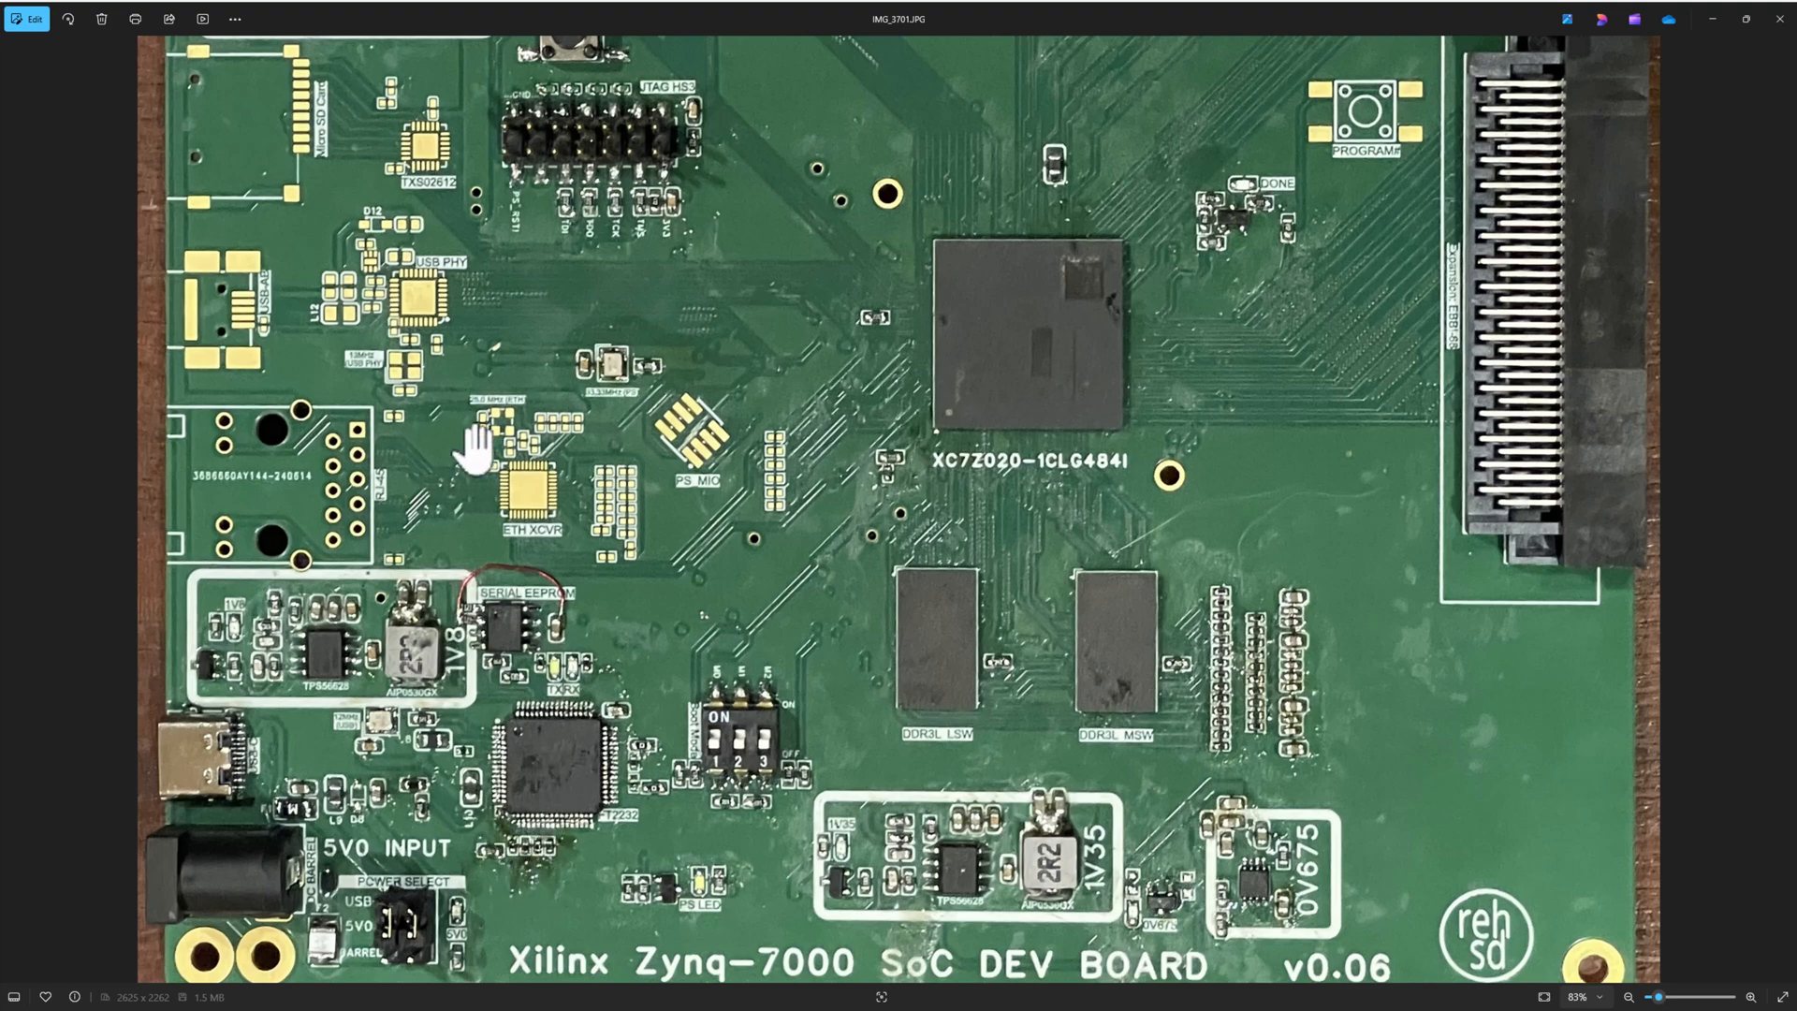
mouse_move(562, 252)
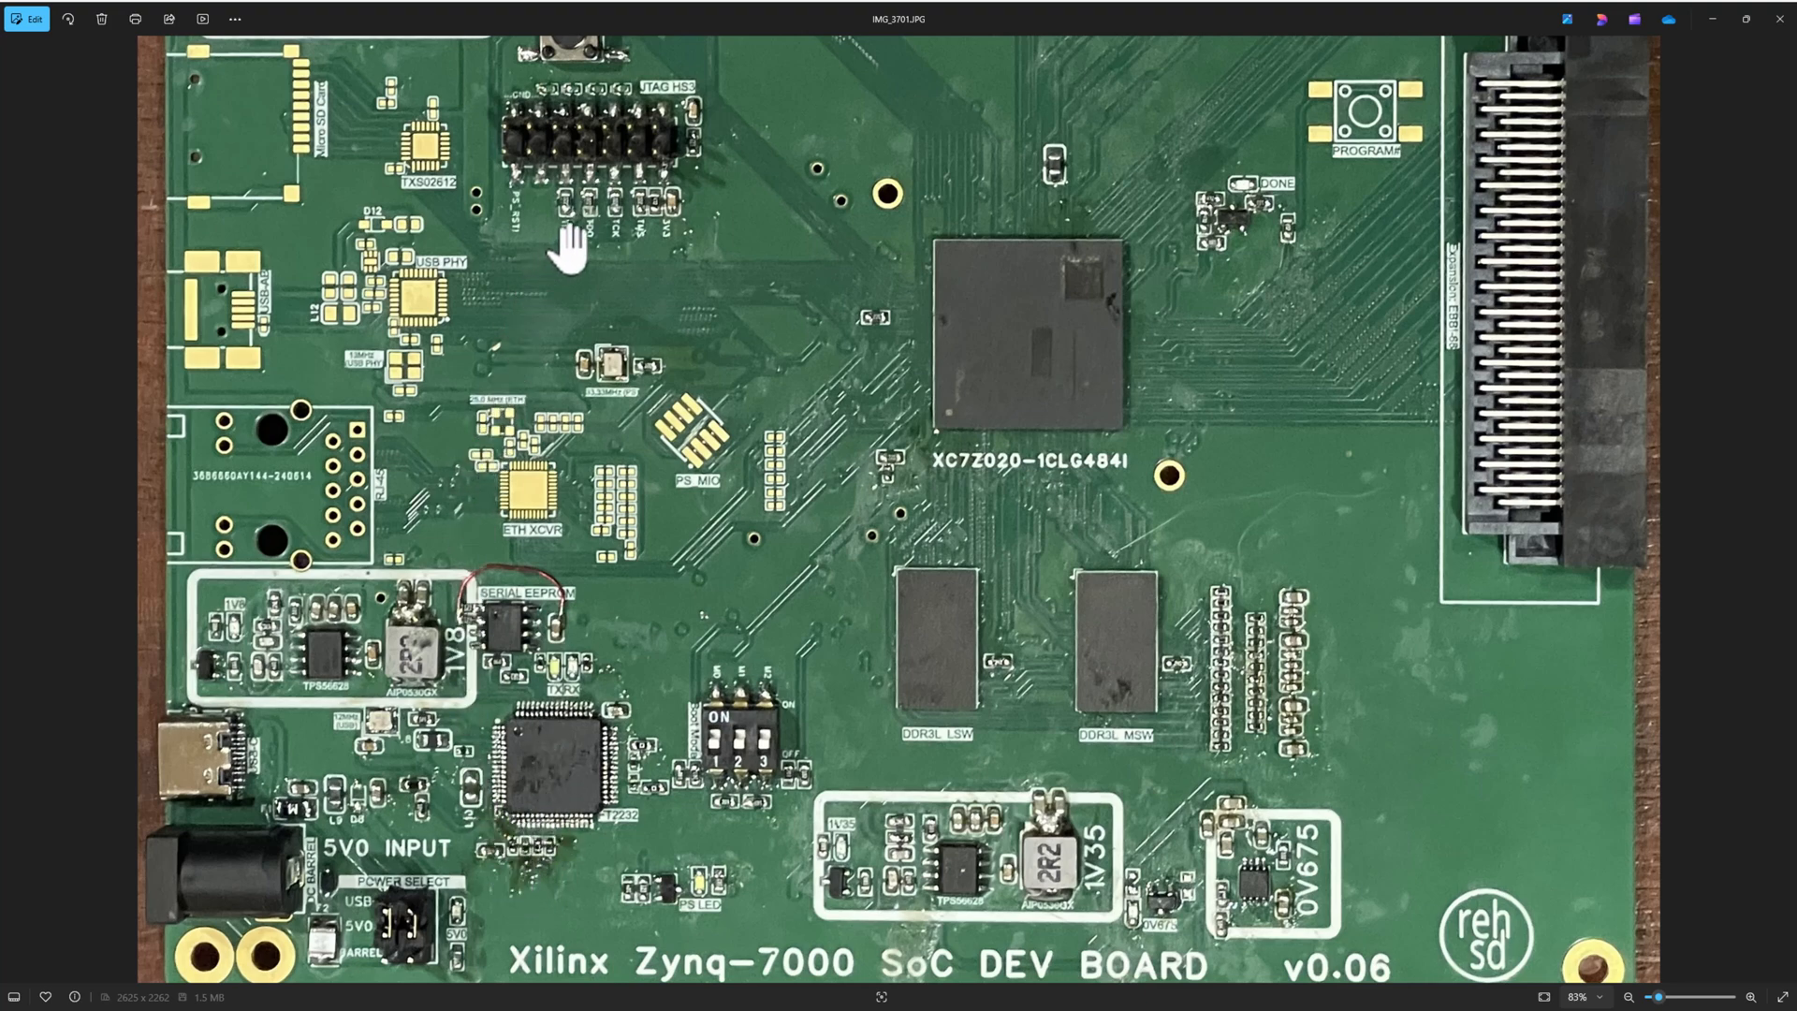
mouse_move(1015, 360)
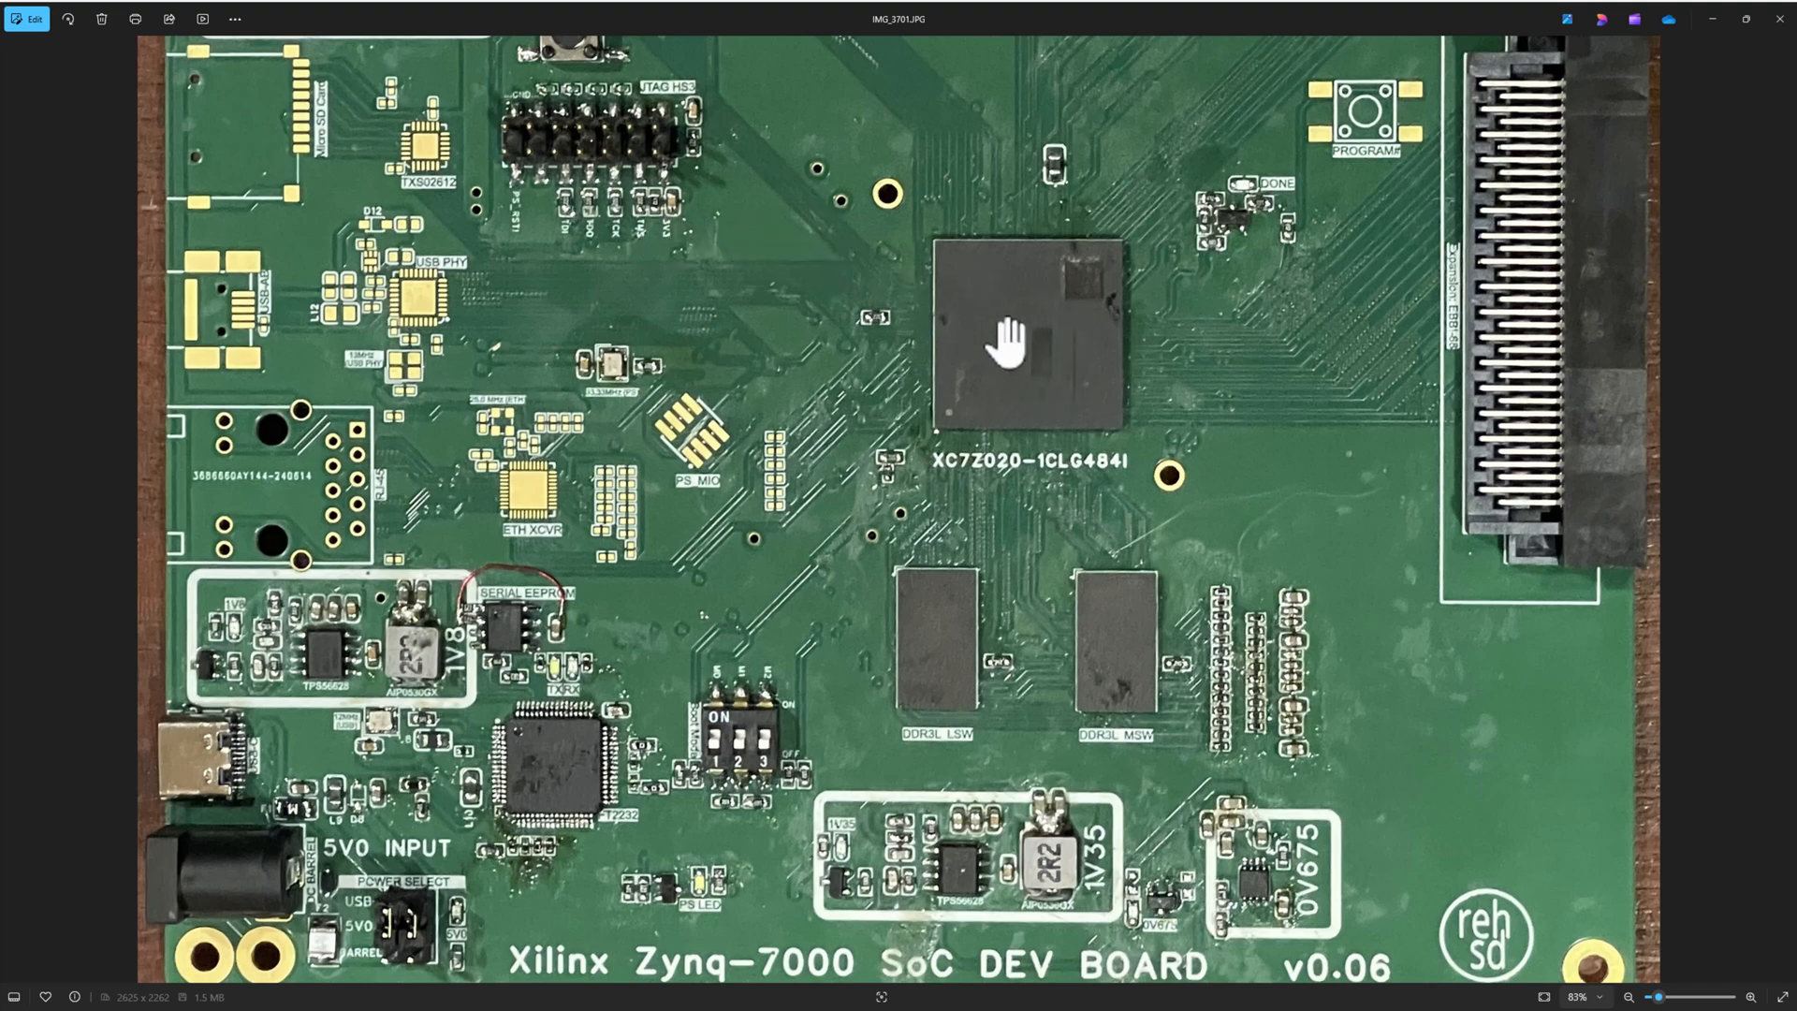
mouse_move(586, 232)
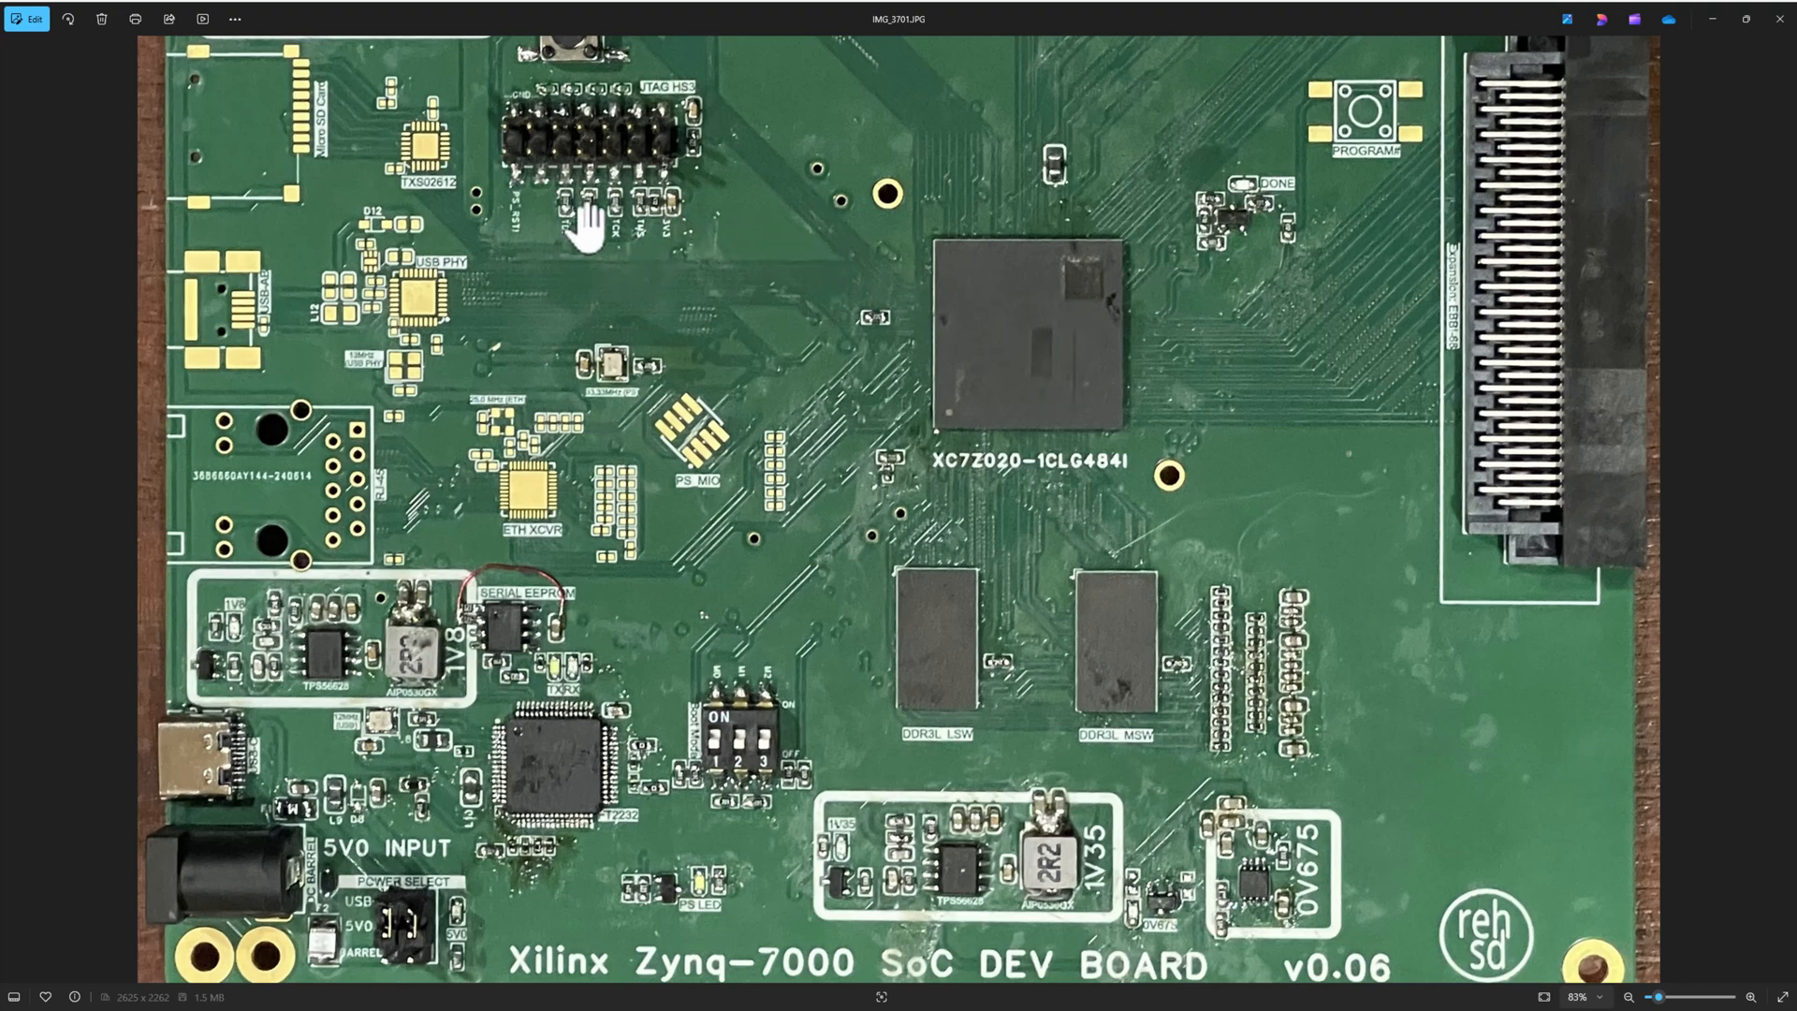
- Scroll the board photo to the JTAG HS3 header, 3V3/1V0 regulators and XC7Z020 chip
scroll(down, 3)
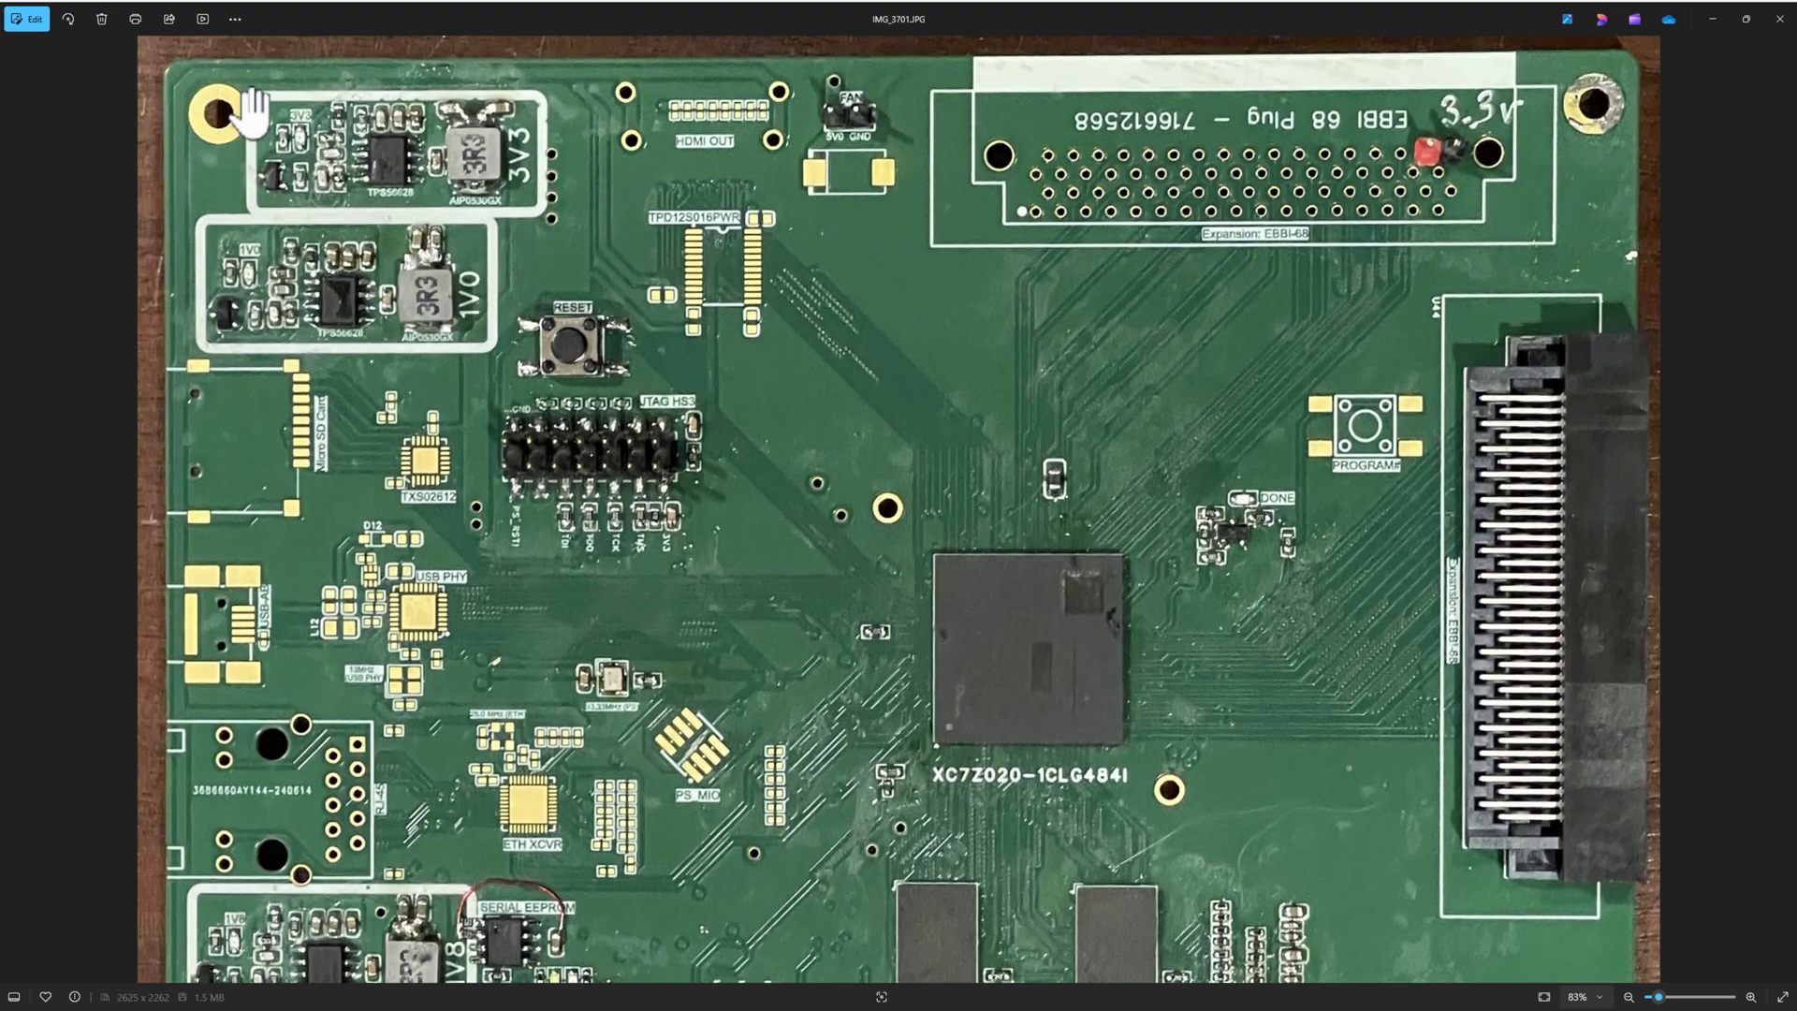
mouse_move(555, 579)
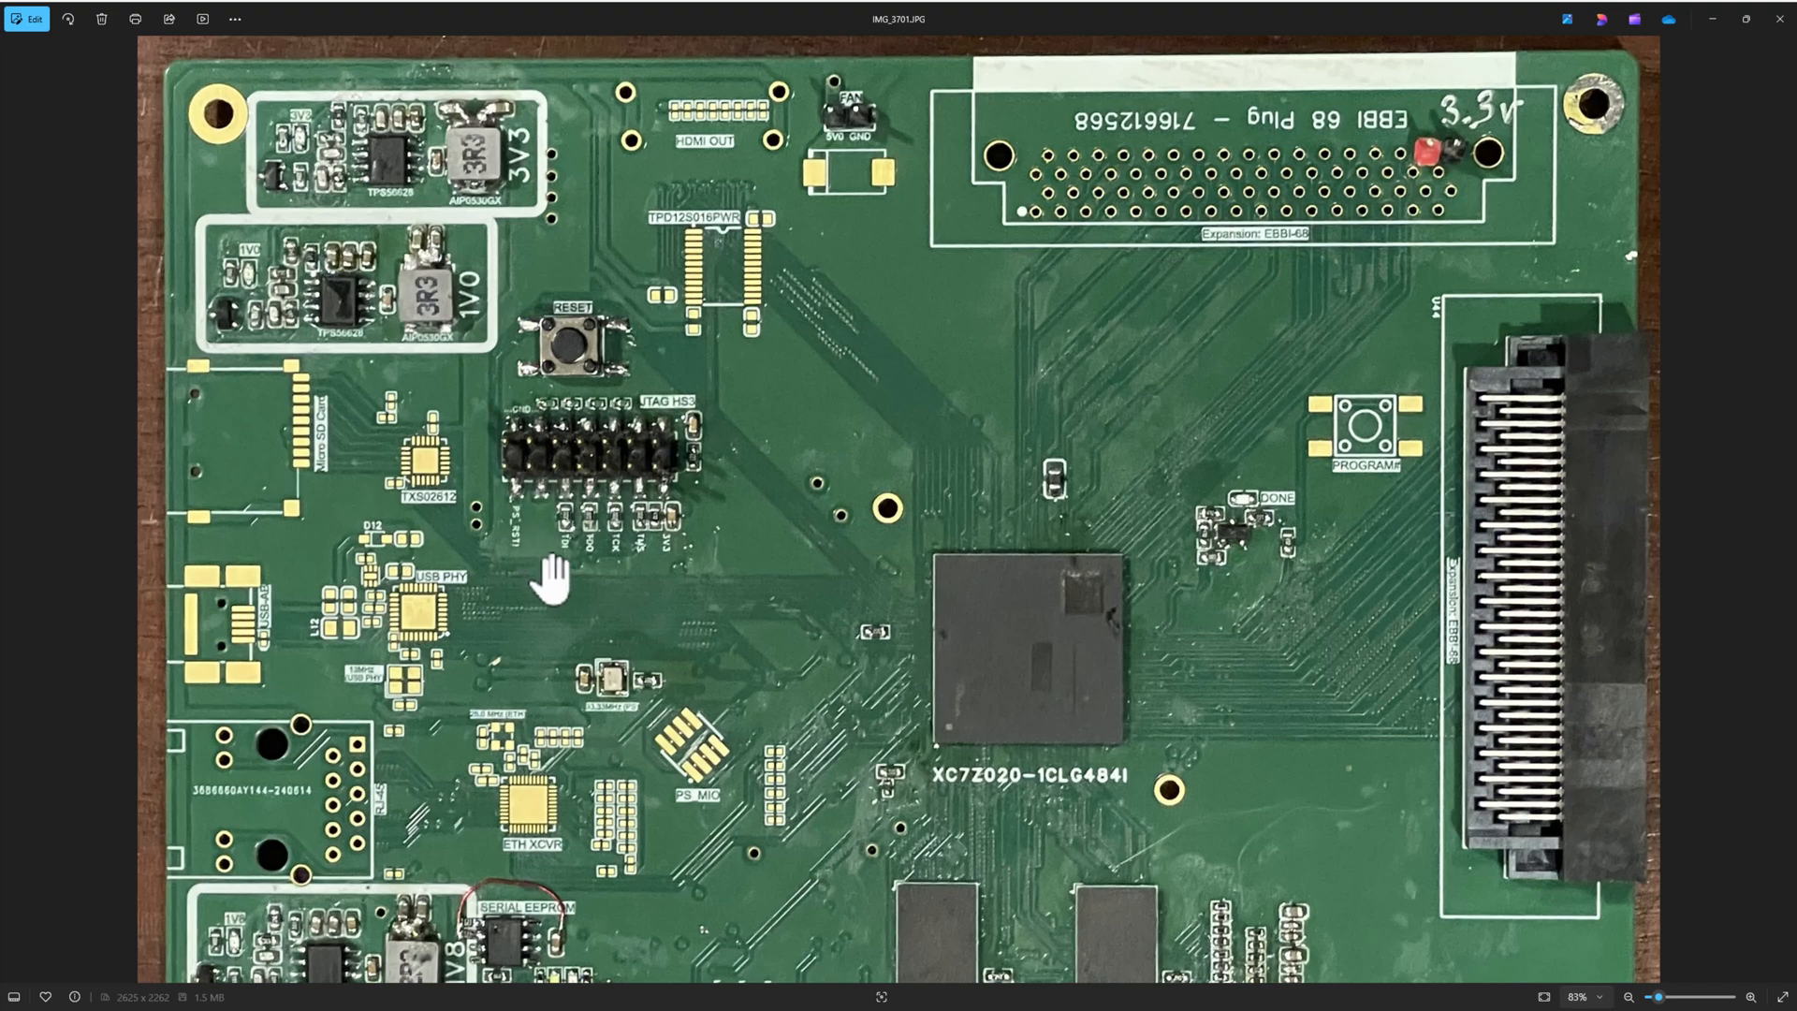
mouse_move(657, 556)
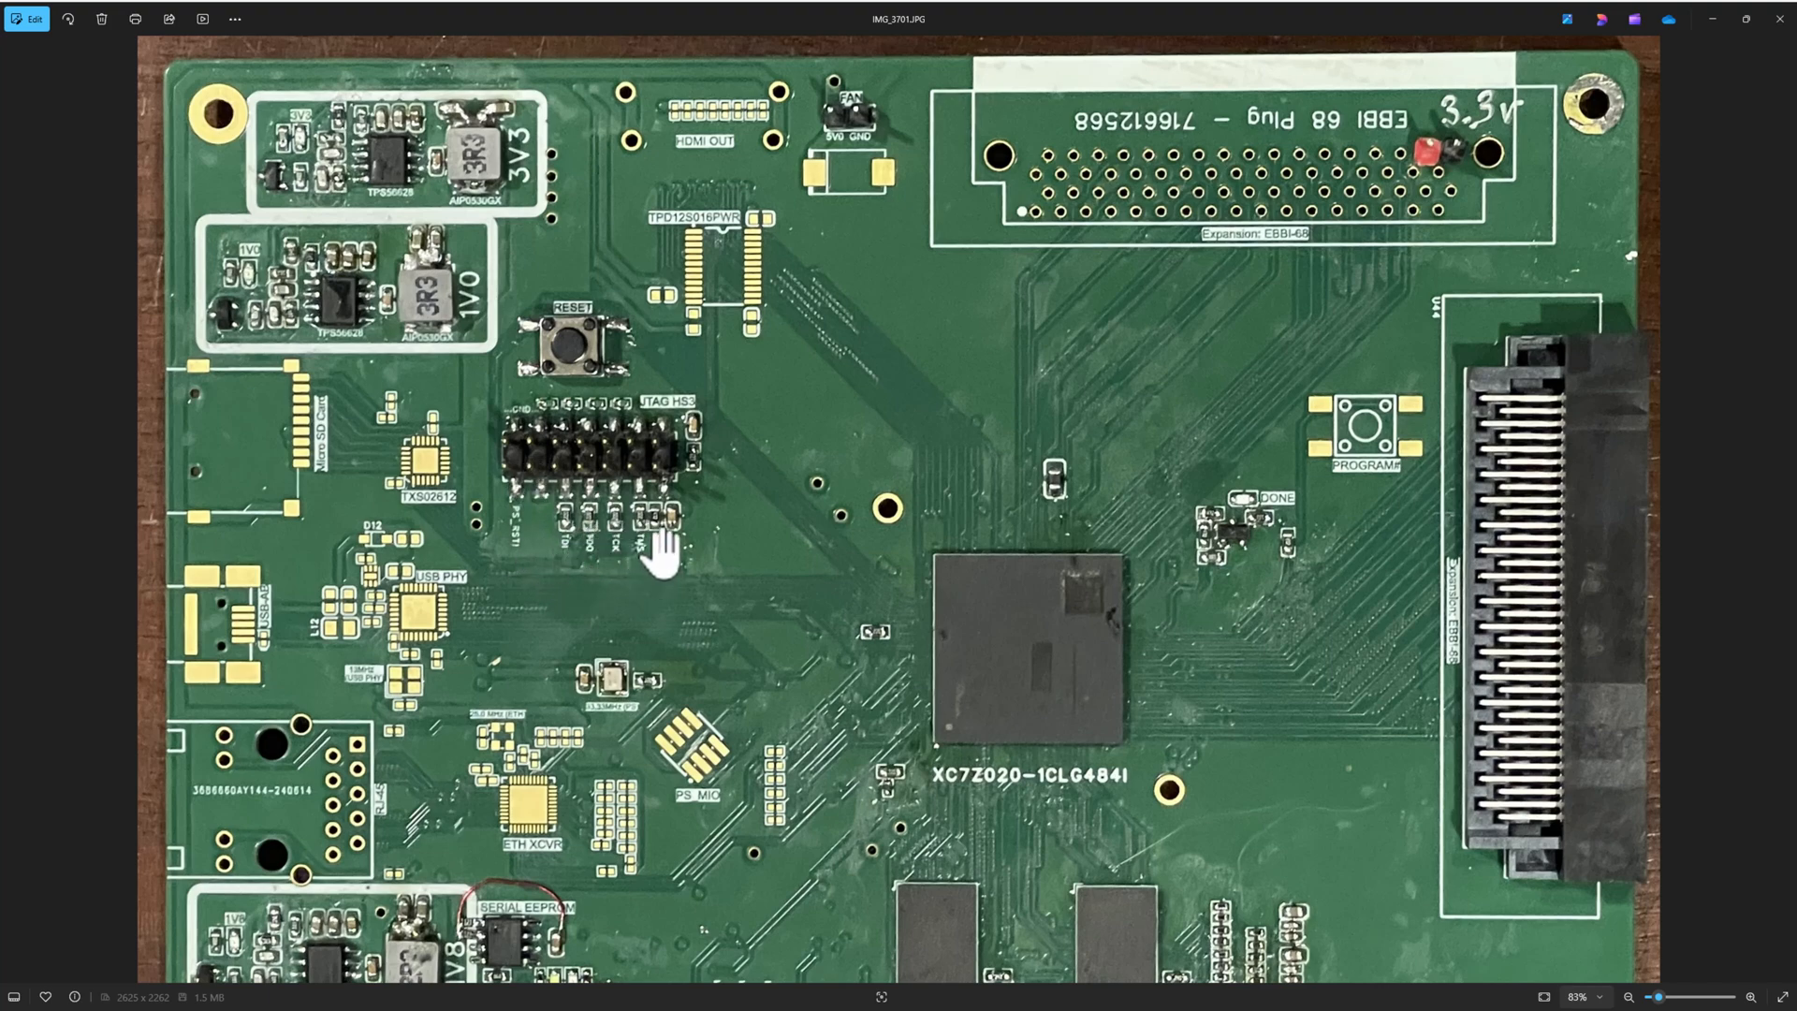
mouse_move(657, 578)
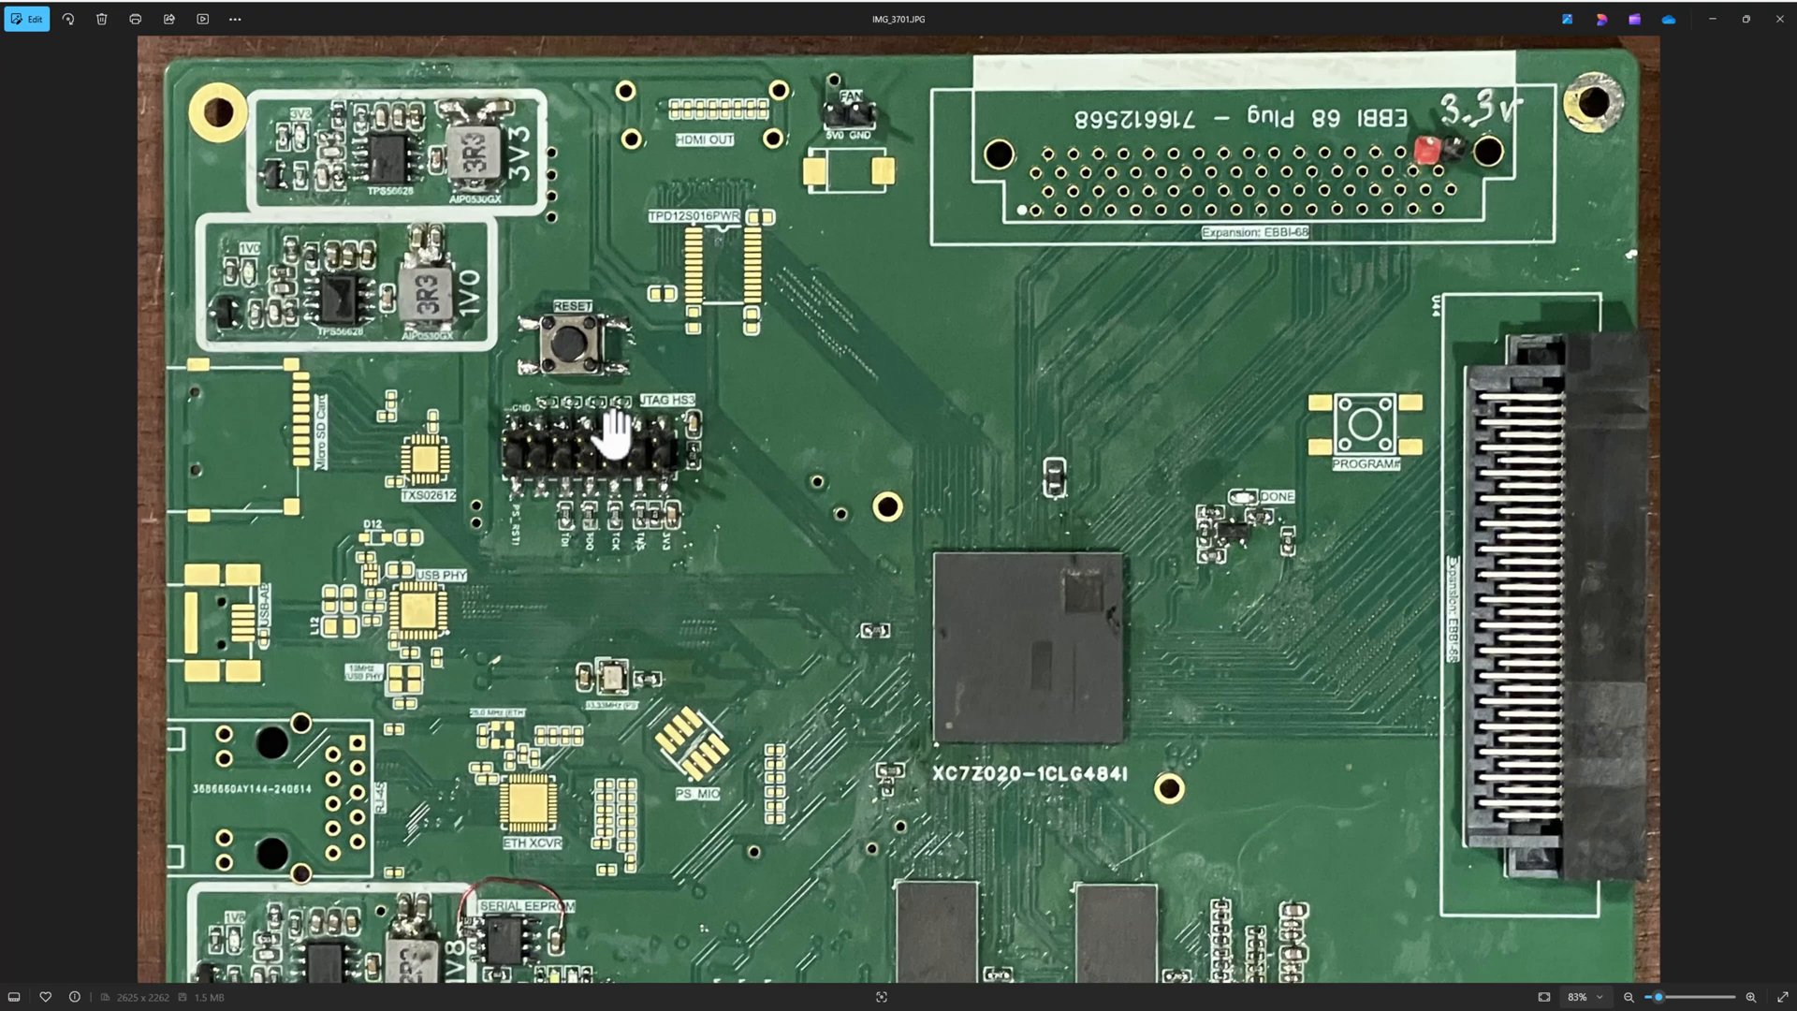
mouse_move(1006, 719)
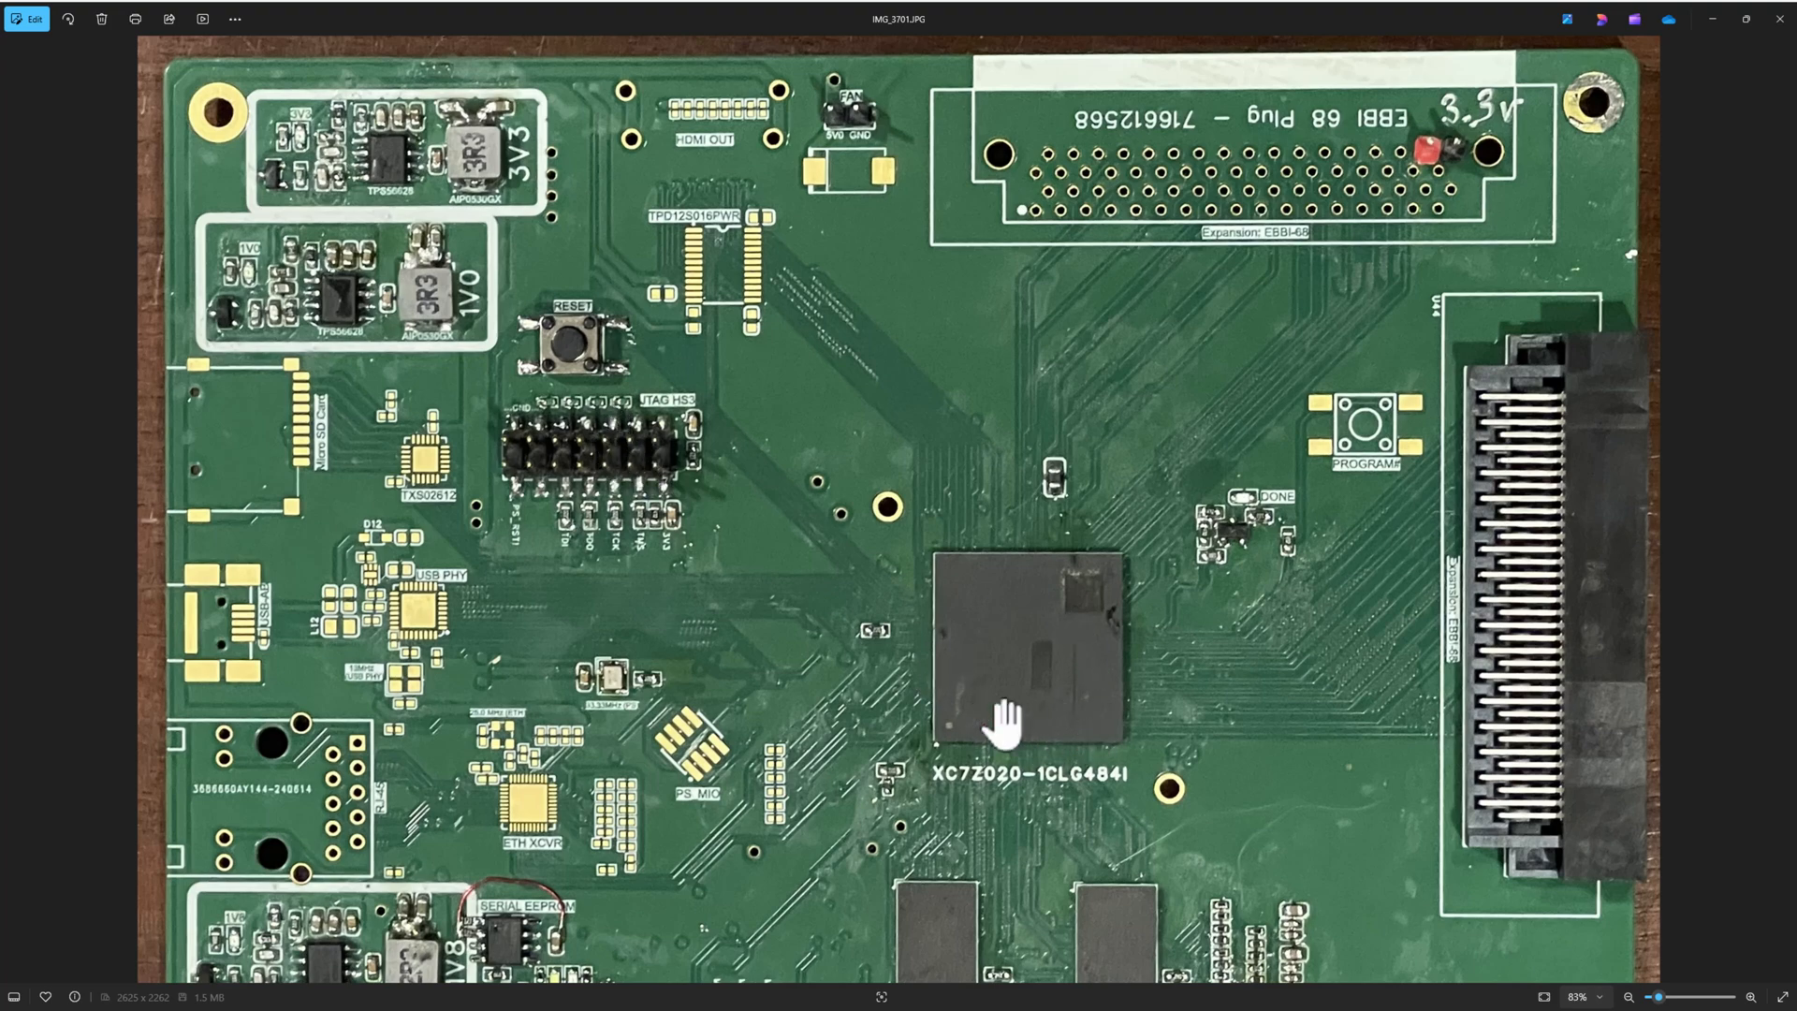
mouse_move(1000, 740)
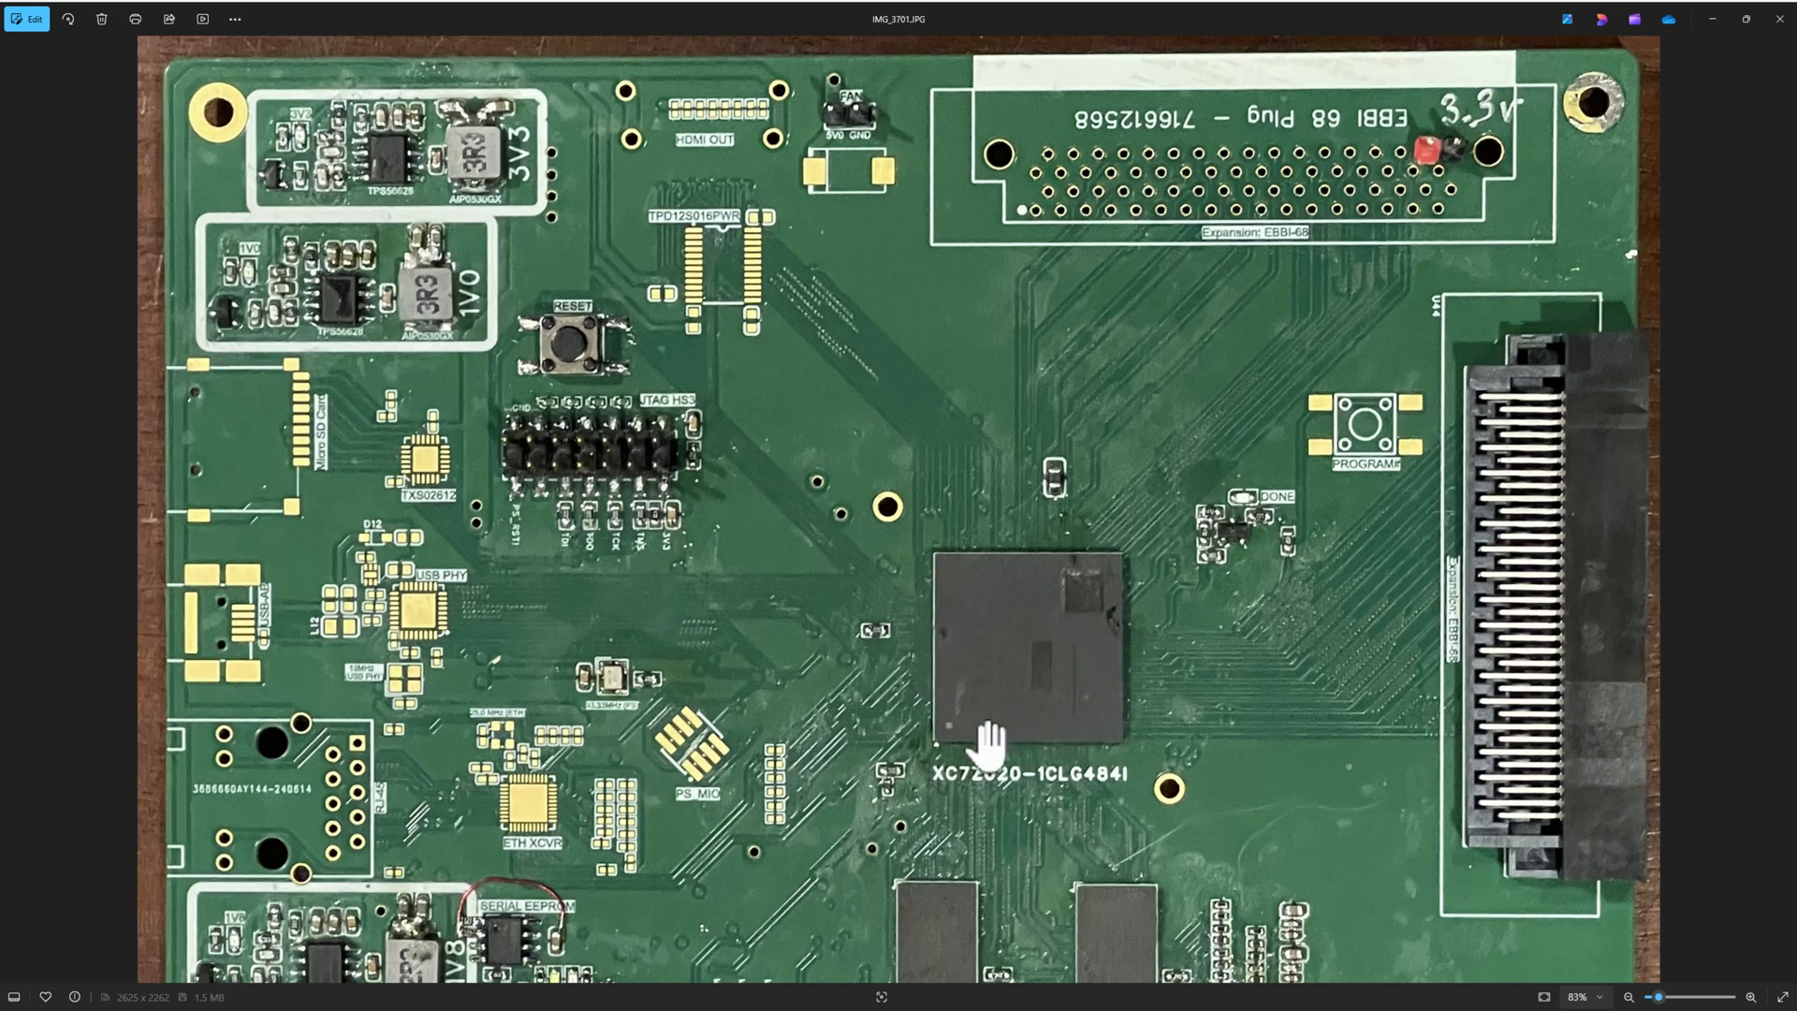
mouse_move(675, 481)
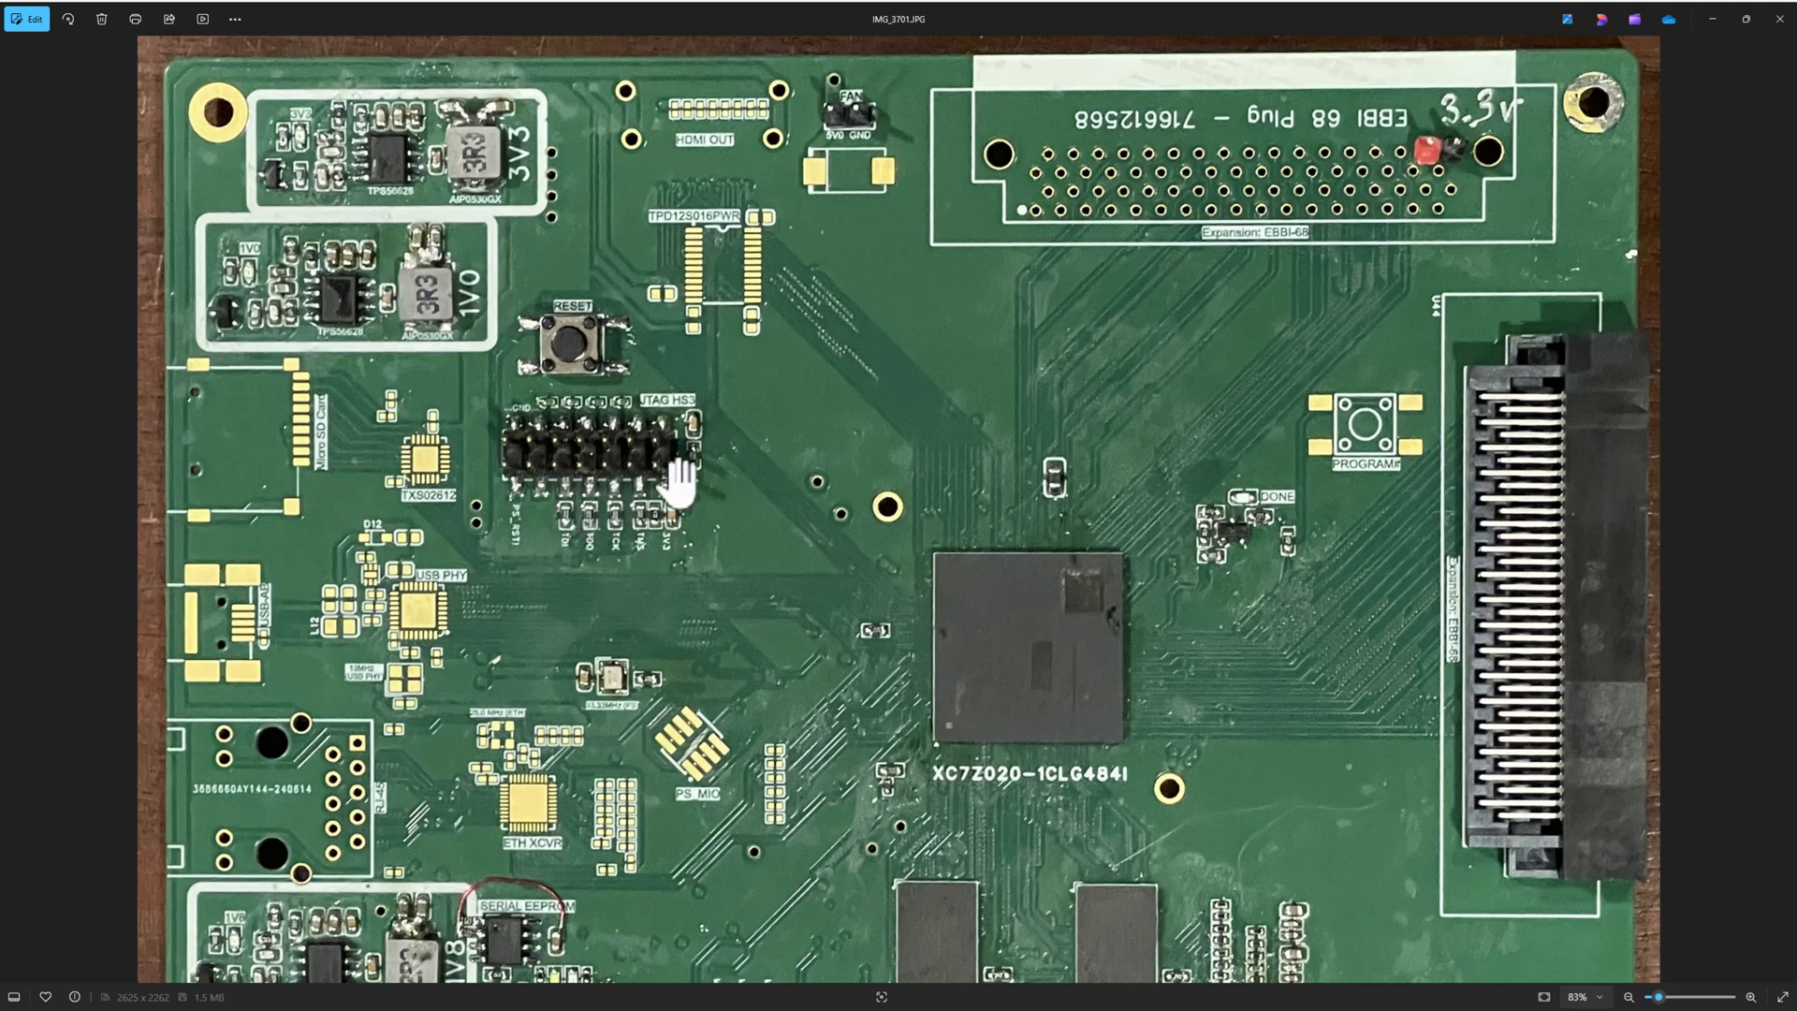
mouse_move(729, 688)
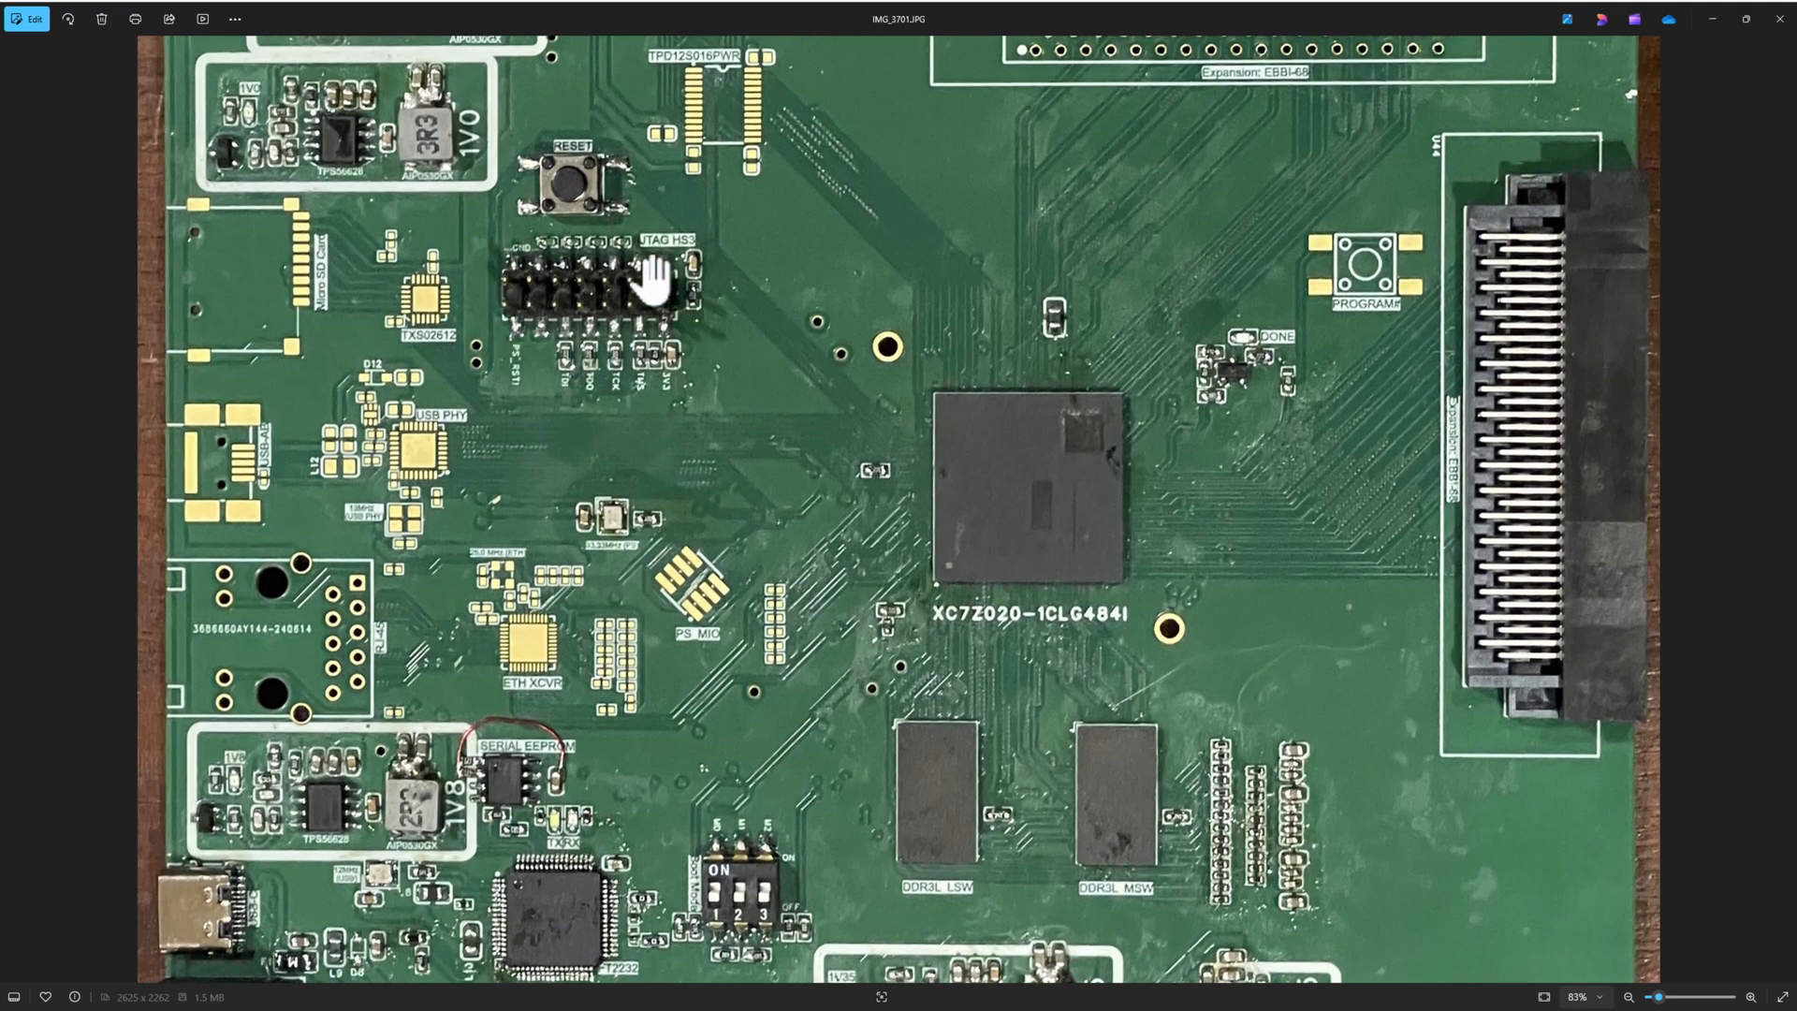
mouse_move(803, 561)
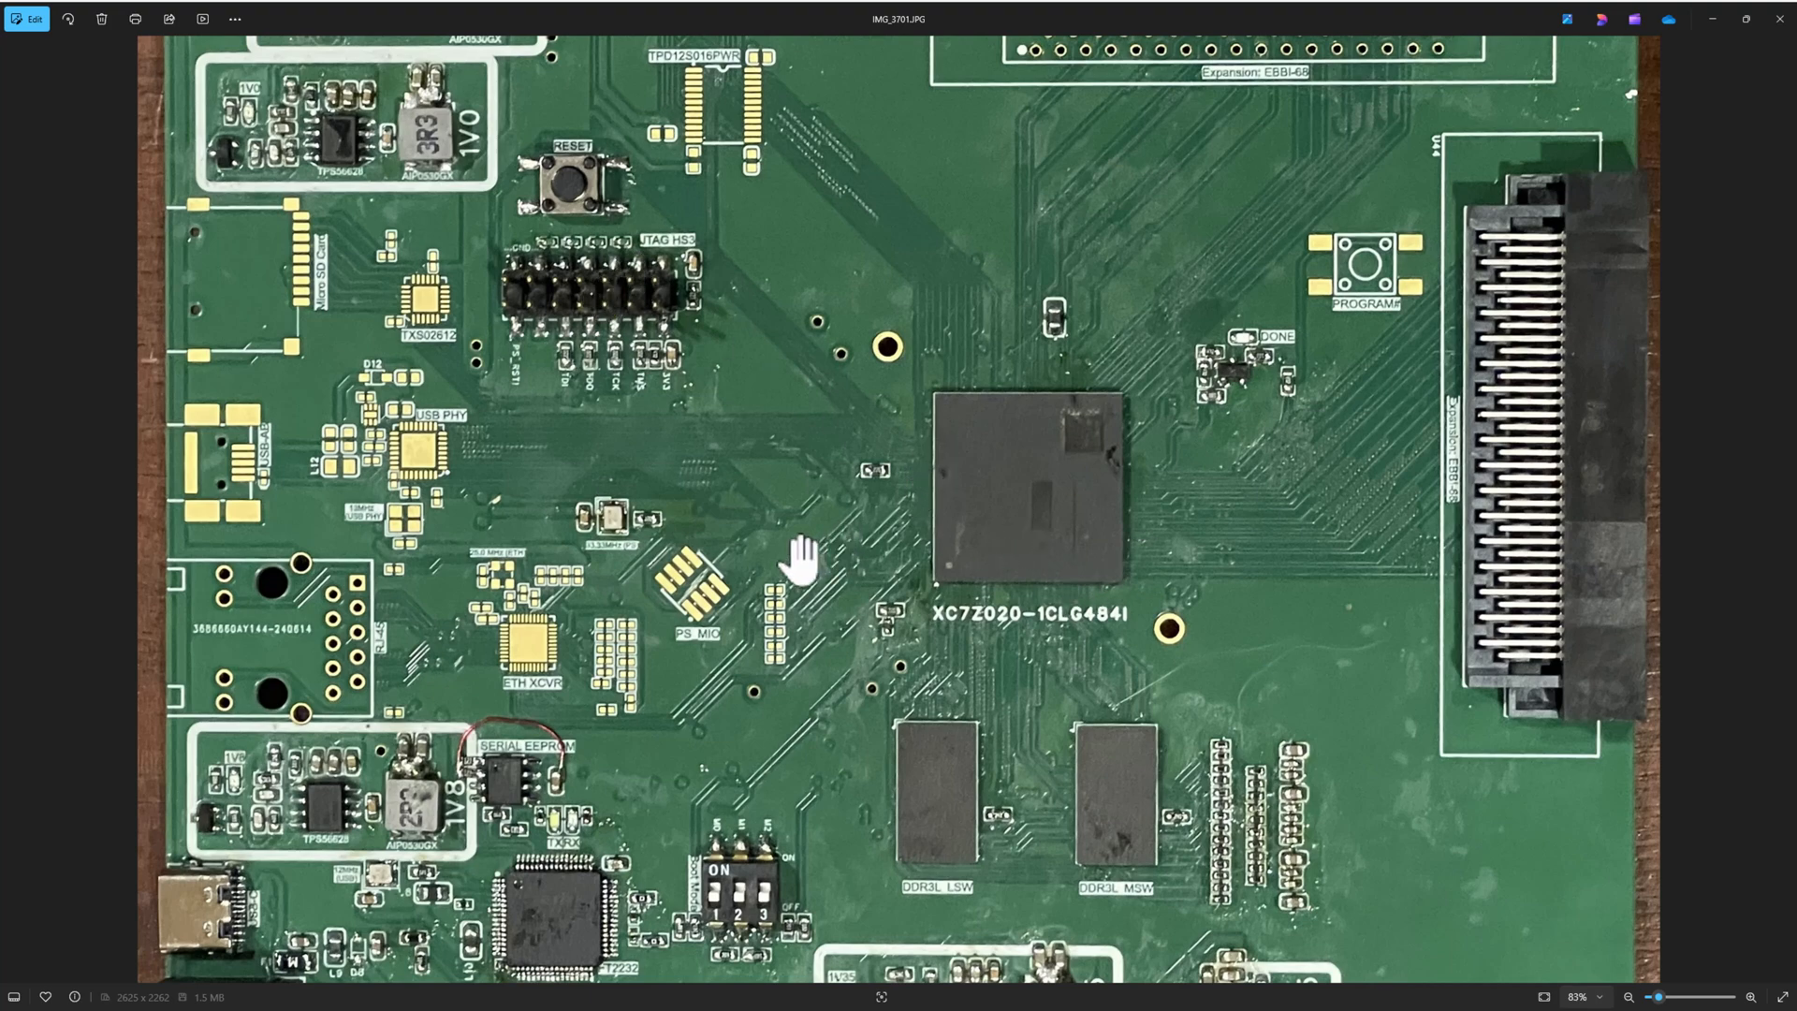
mouse_move(137, 850)
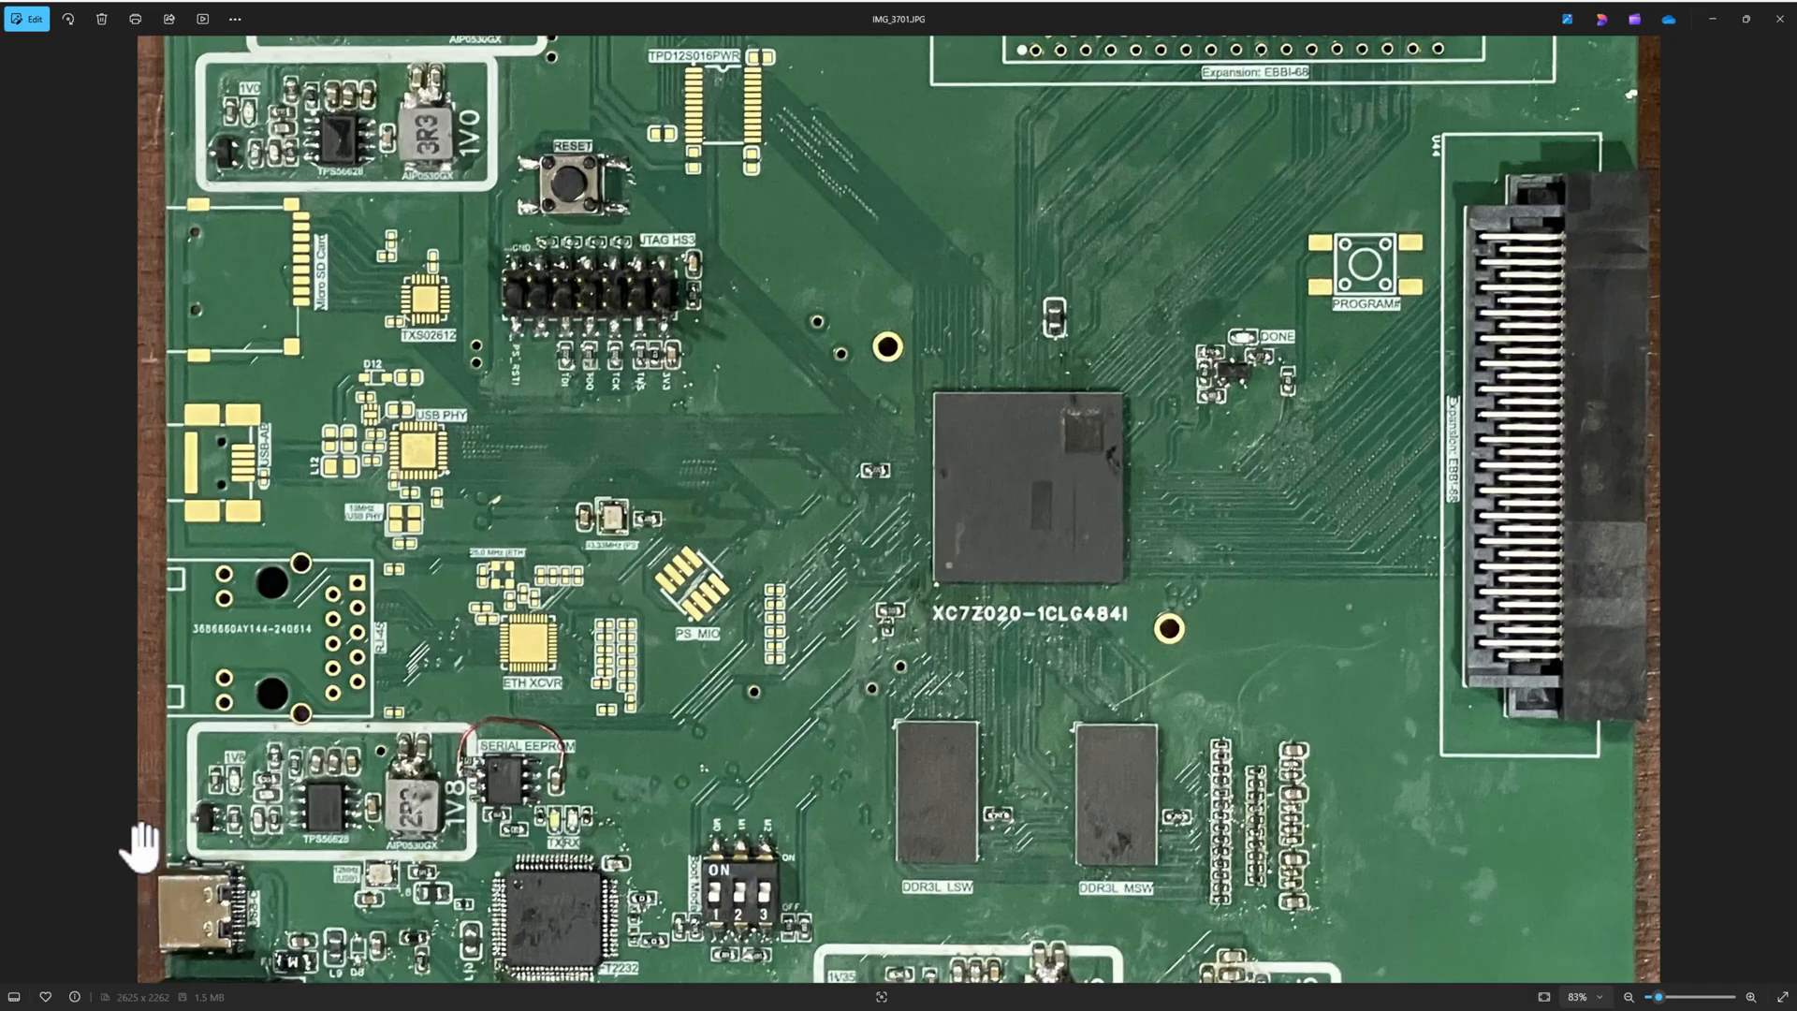
scroll(down, 3)
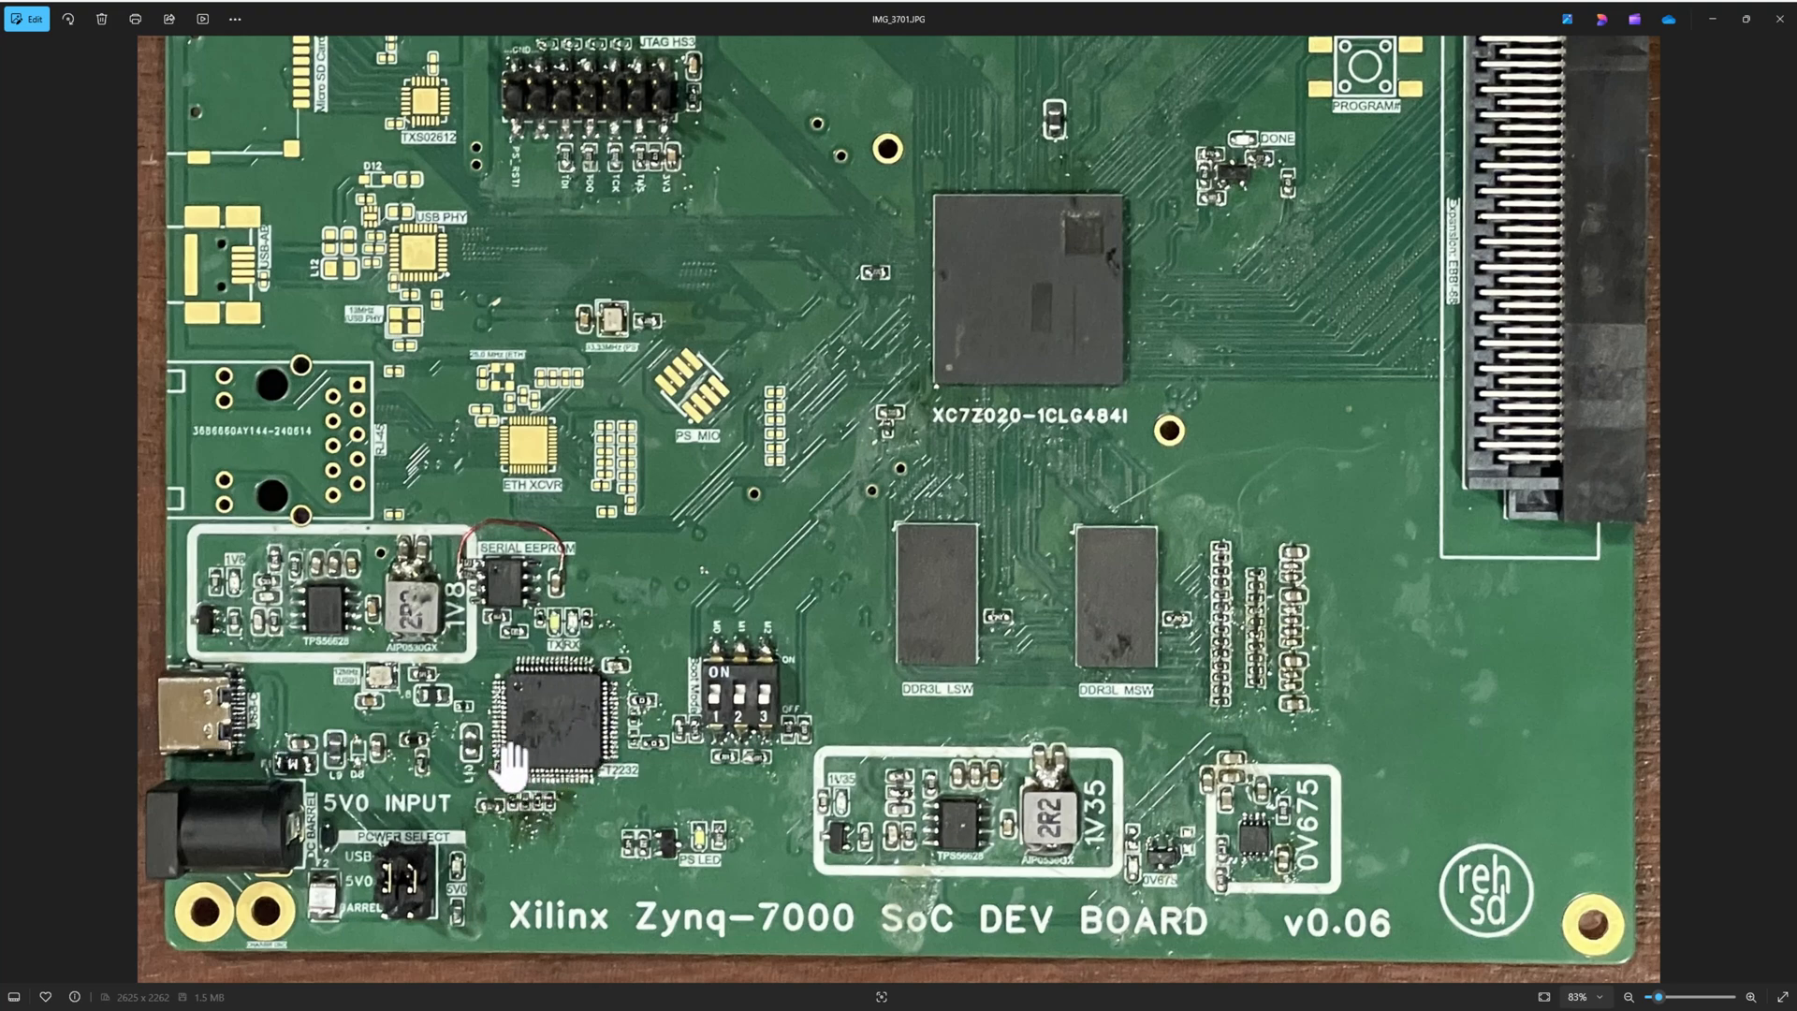
mouse_move(406, 762)
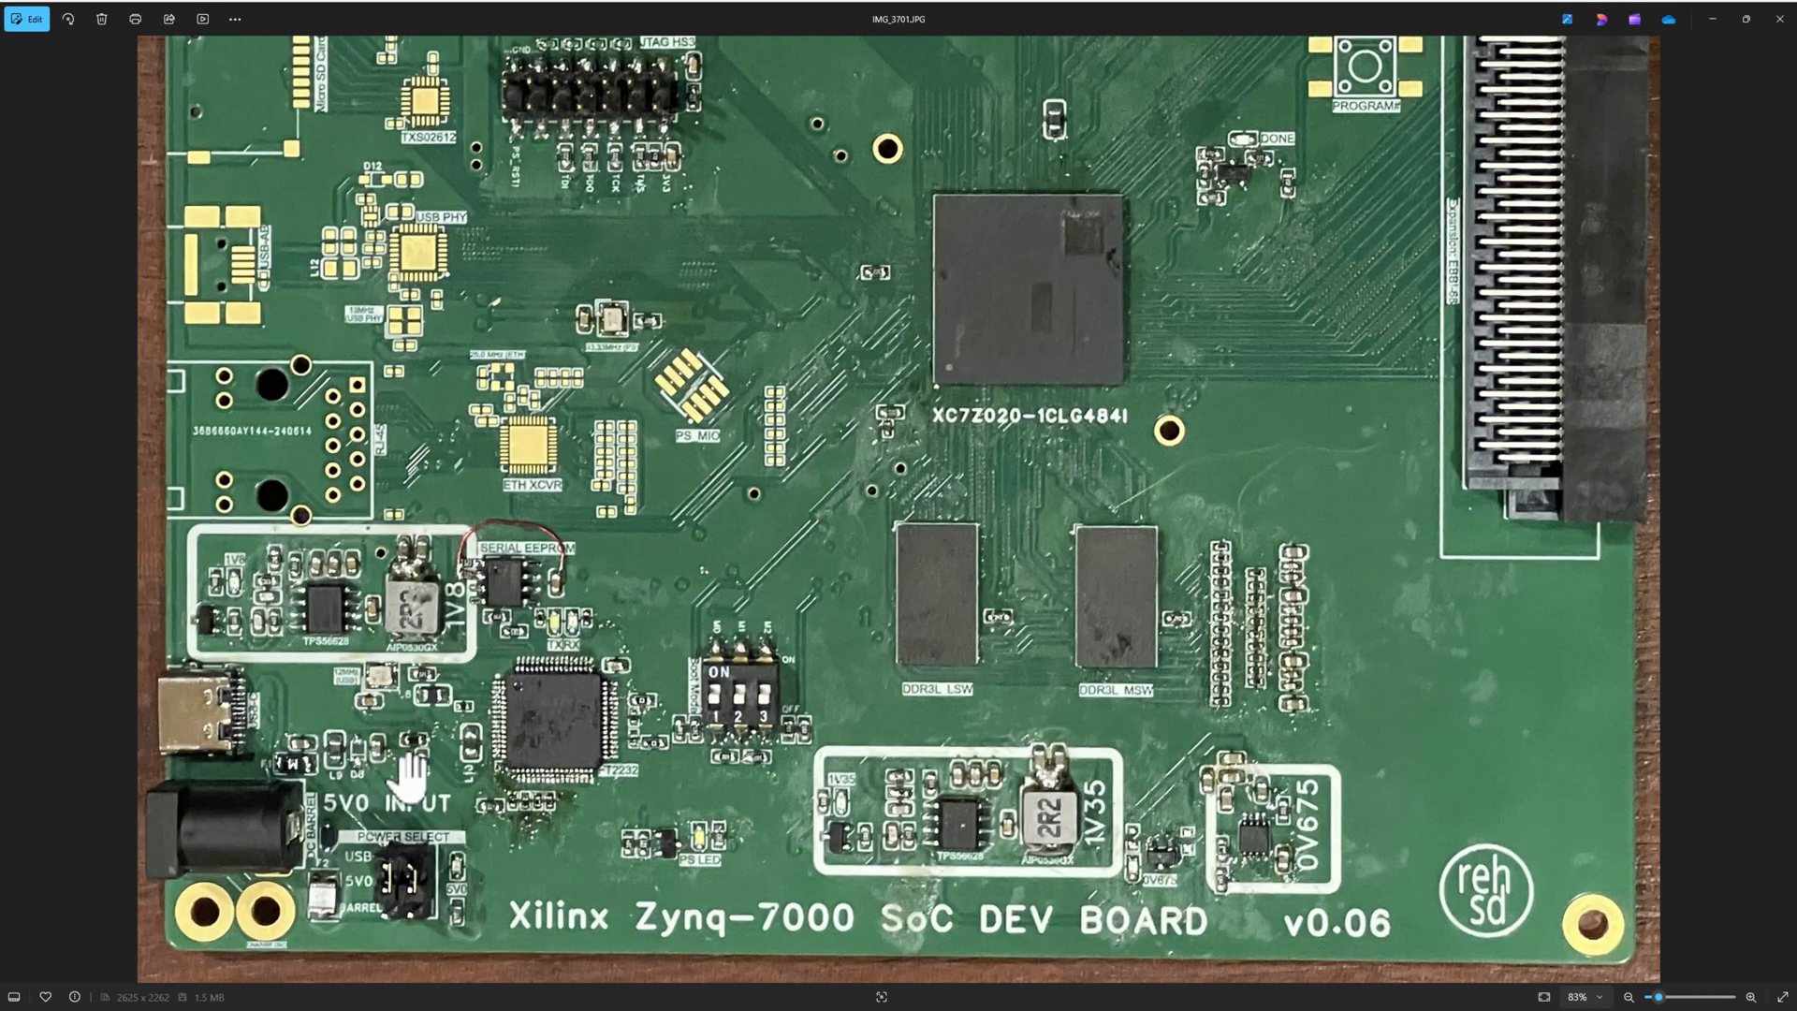
mouse_move(482, 595)
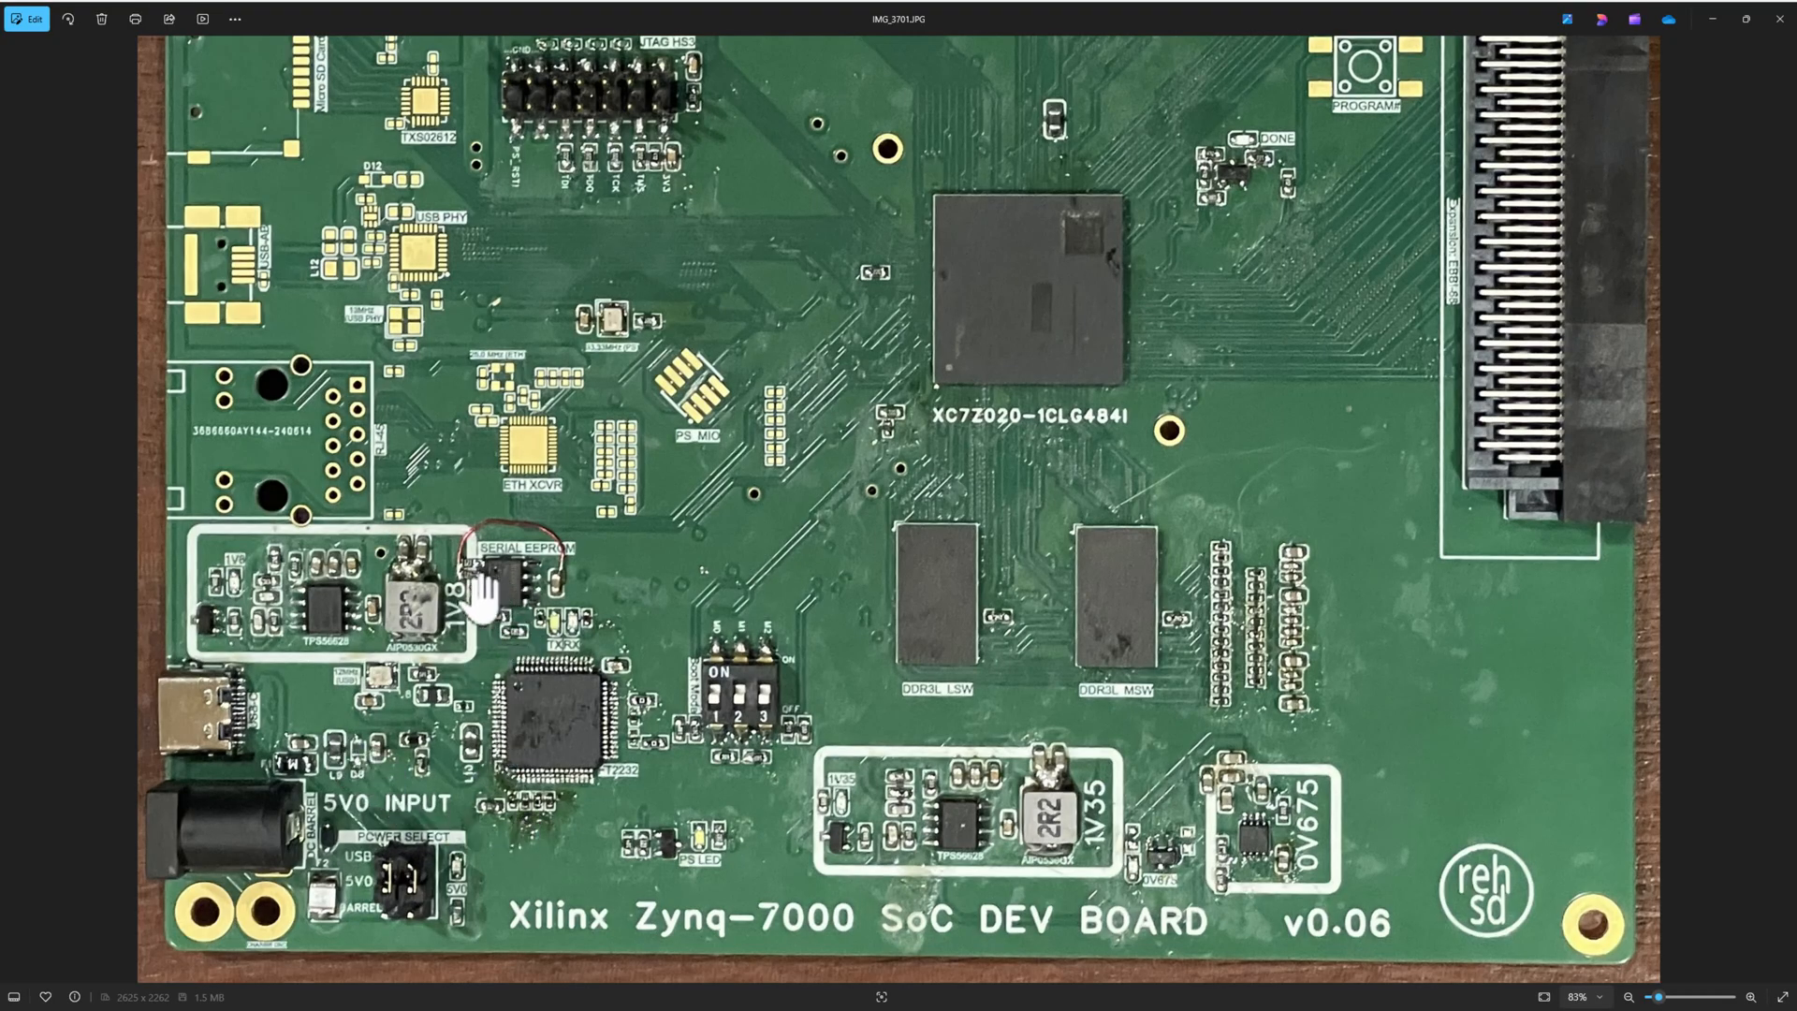
mouse_move(217, 767)
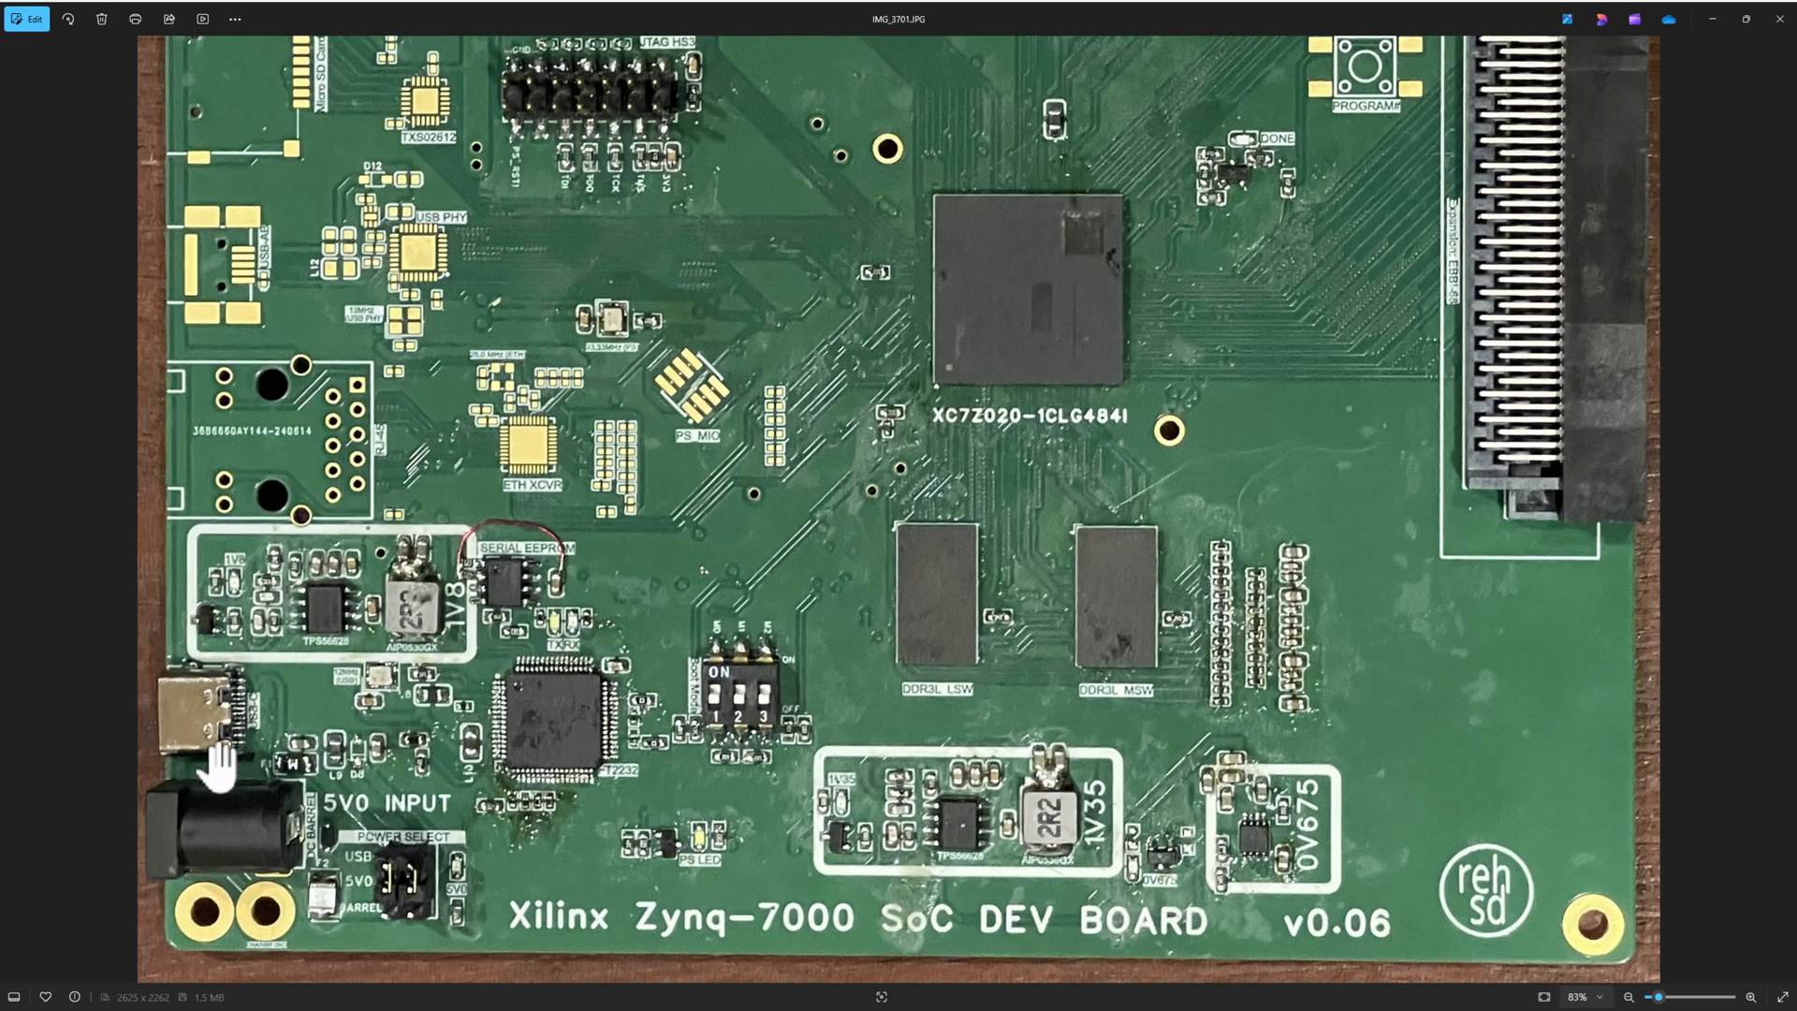
mouse_move(570, 734)
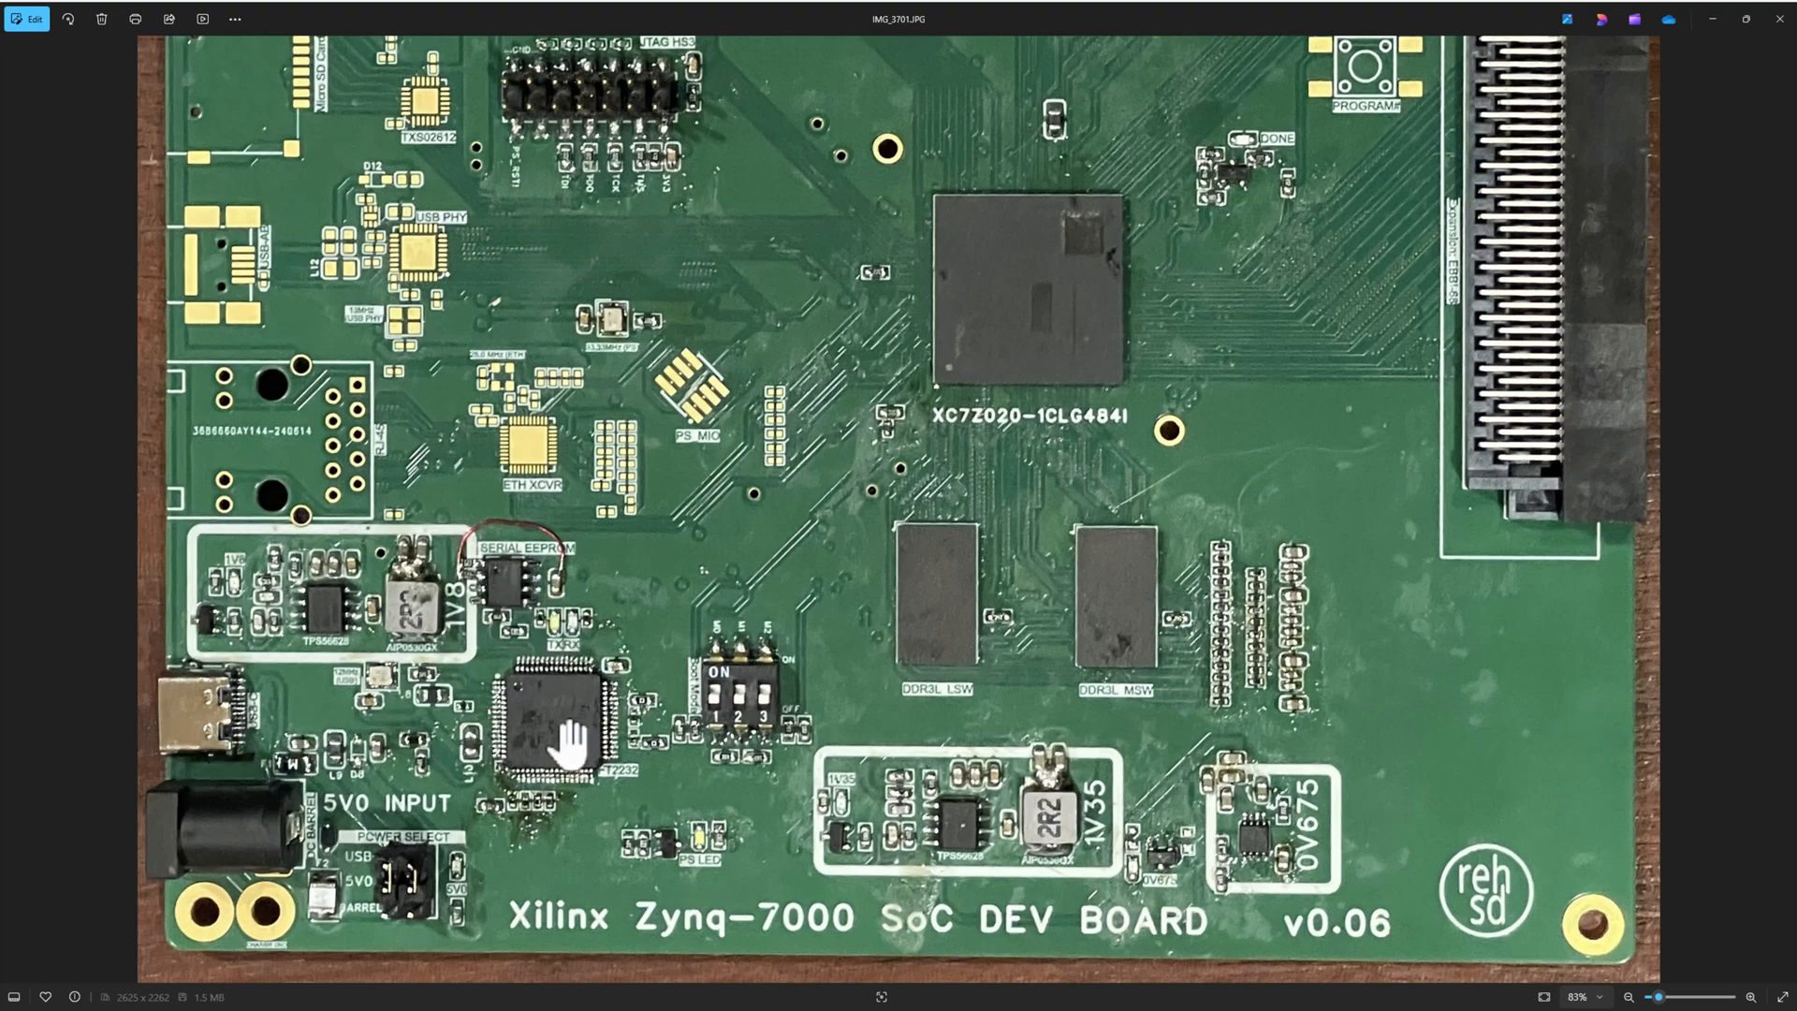
mouse_move(212, 740)
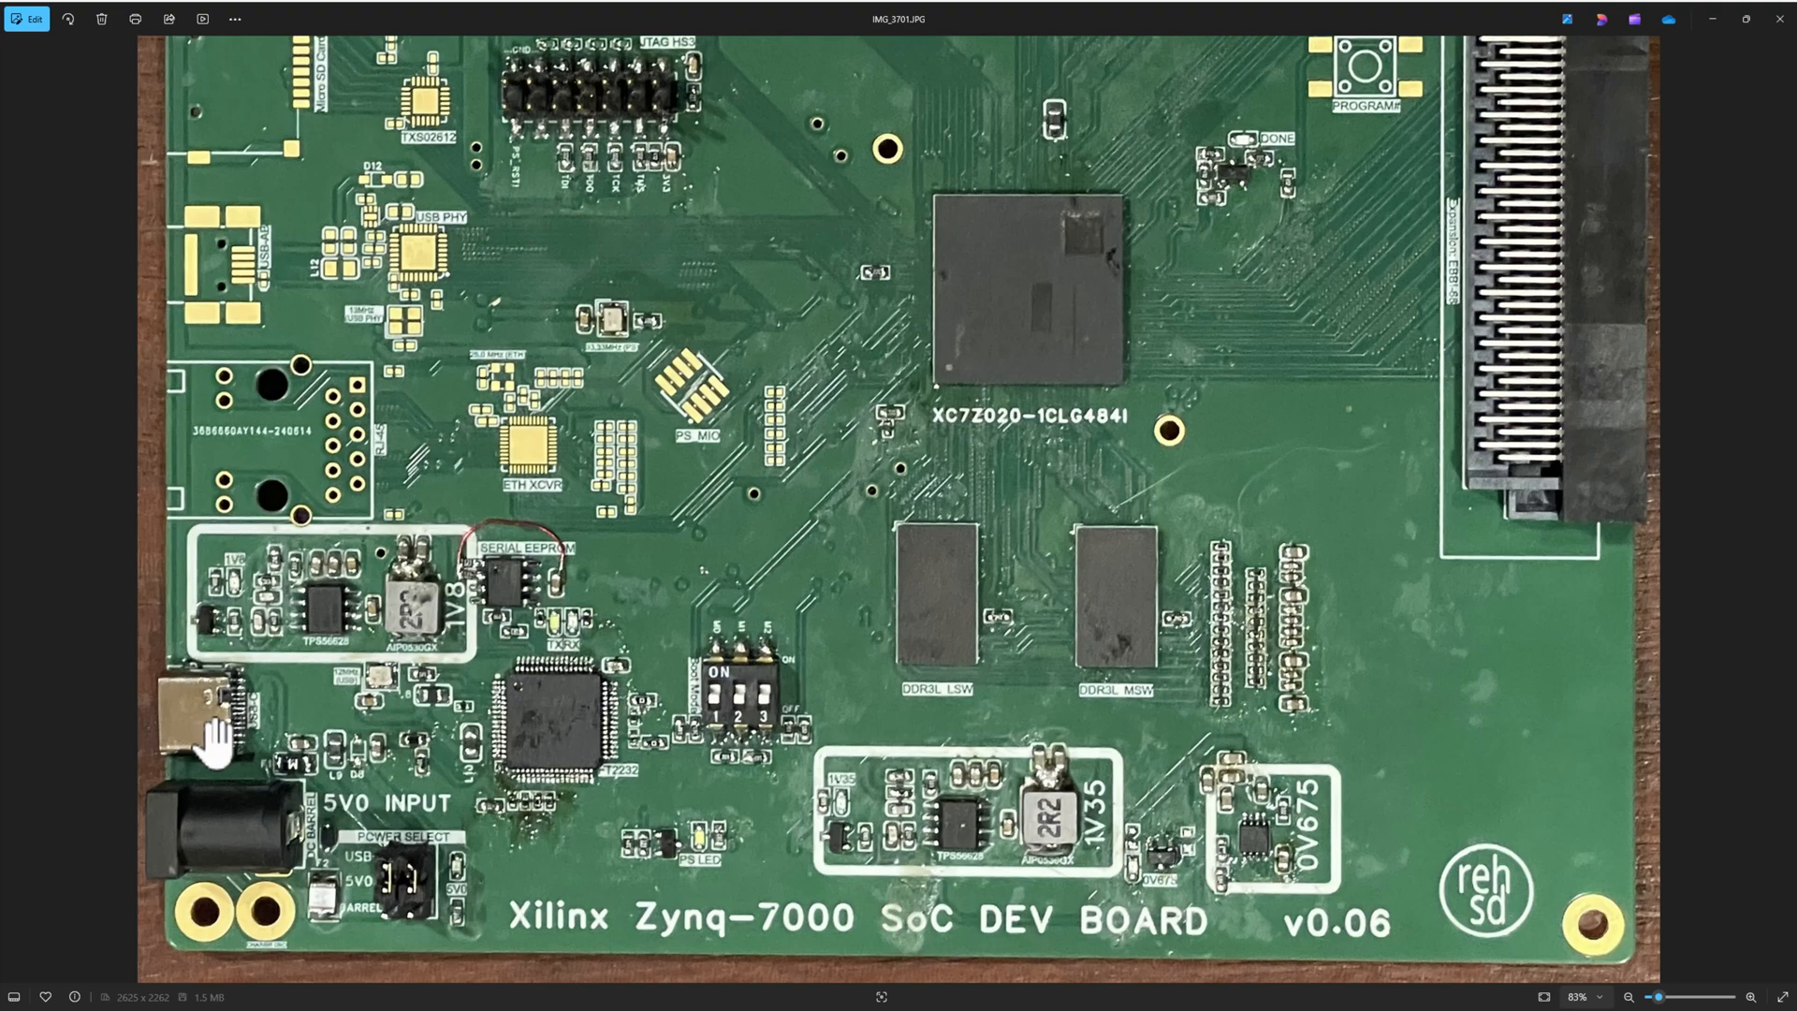
mouse_move(441, 717)
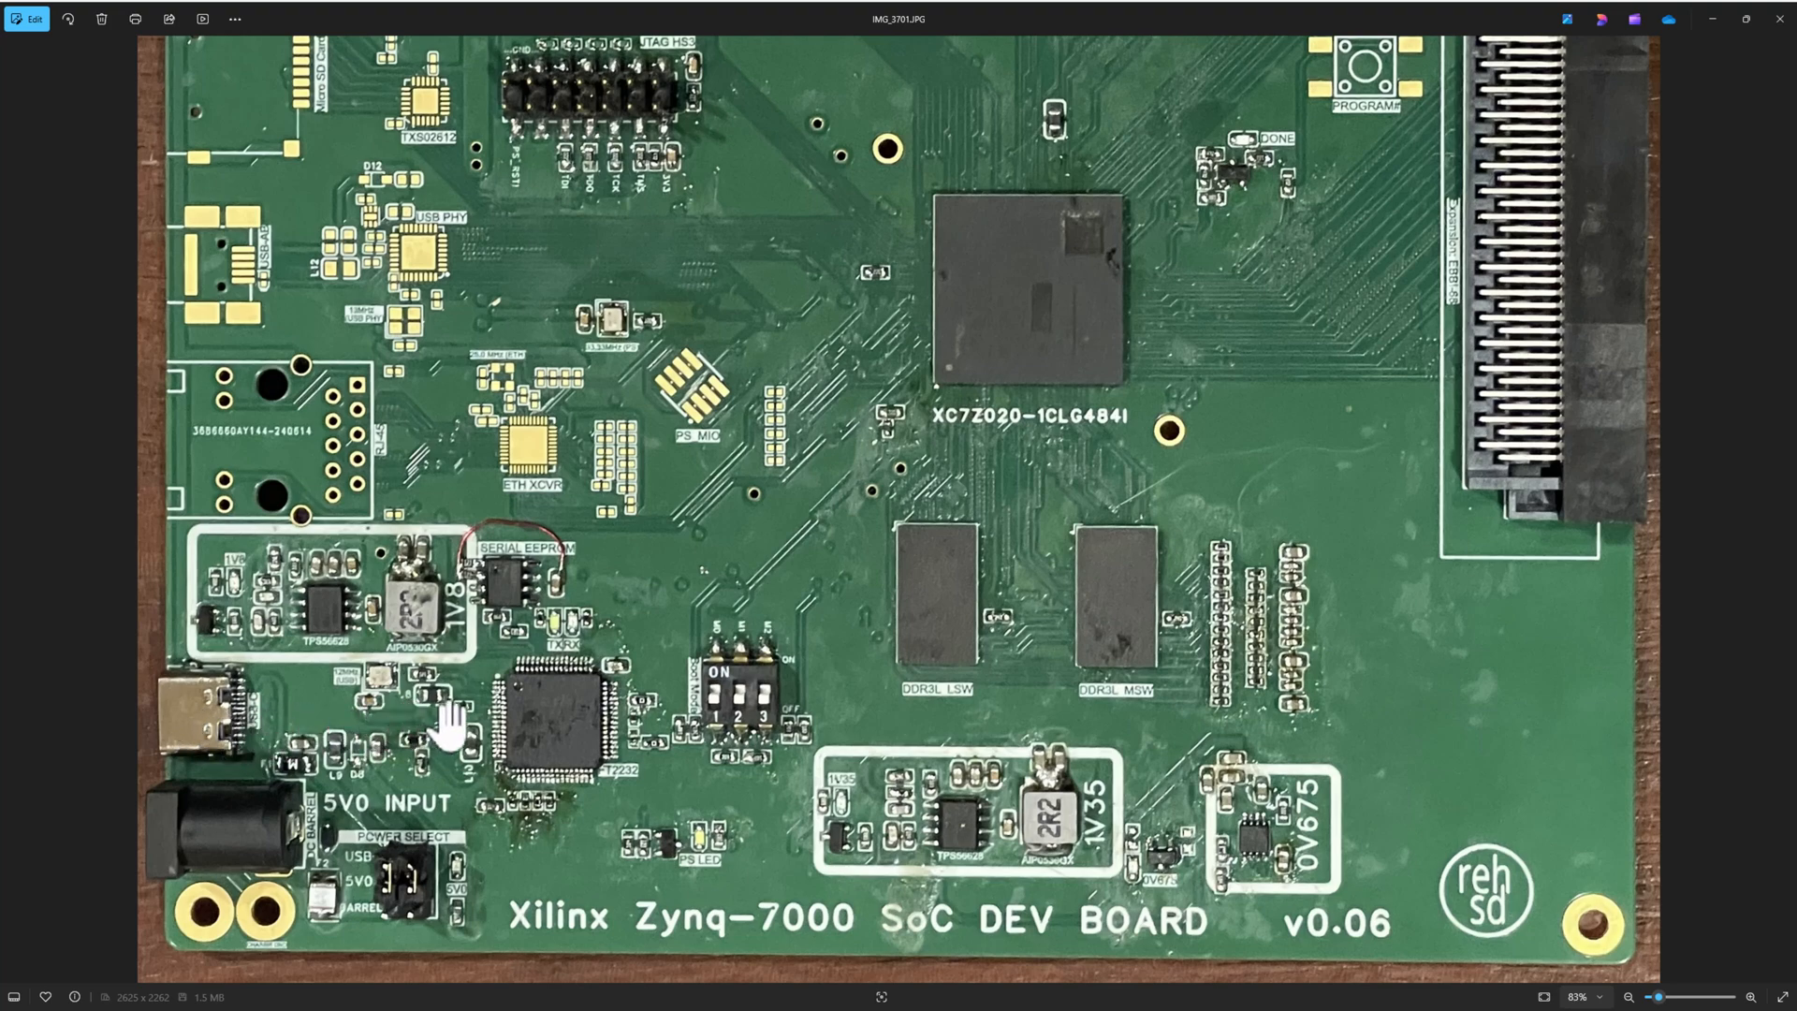
mouse_move(562, 751)
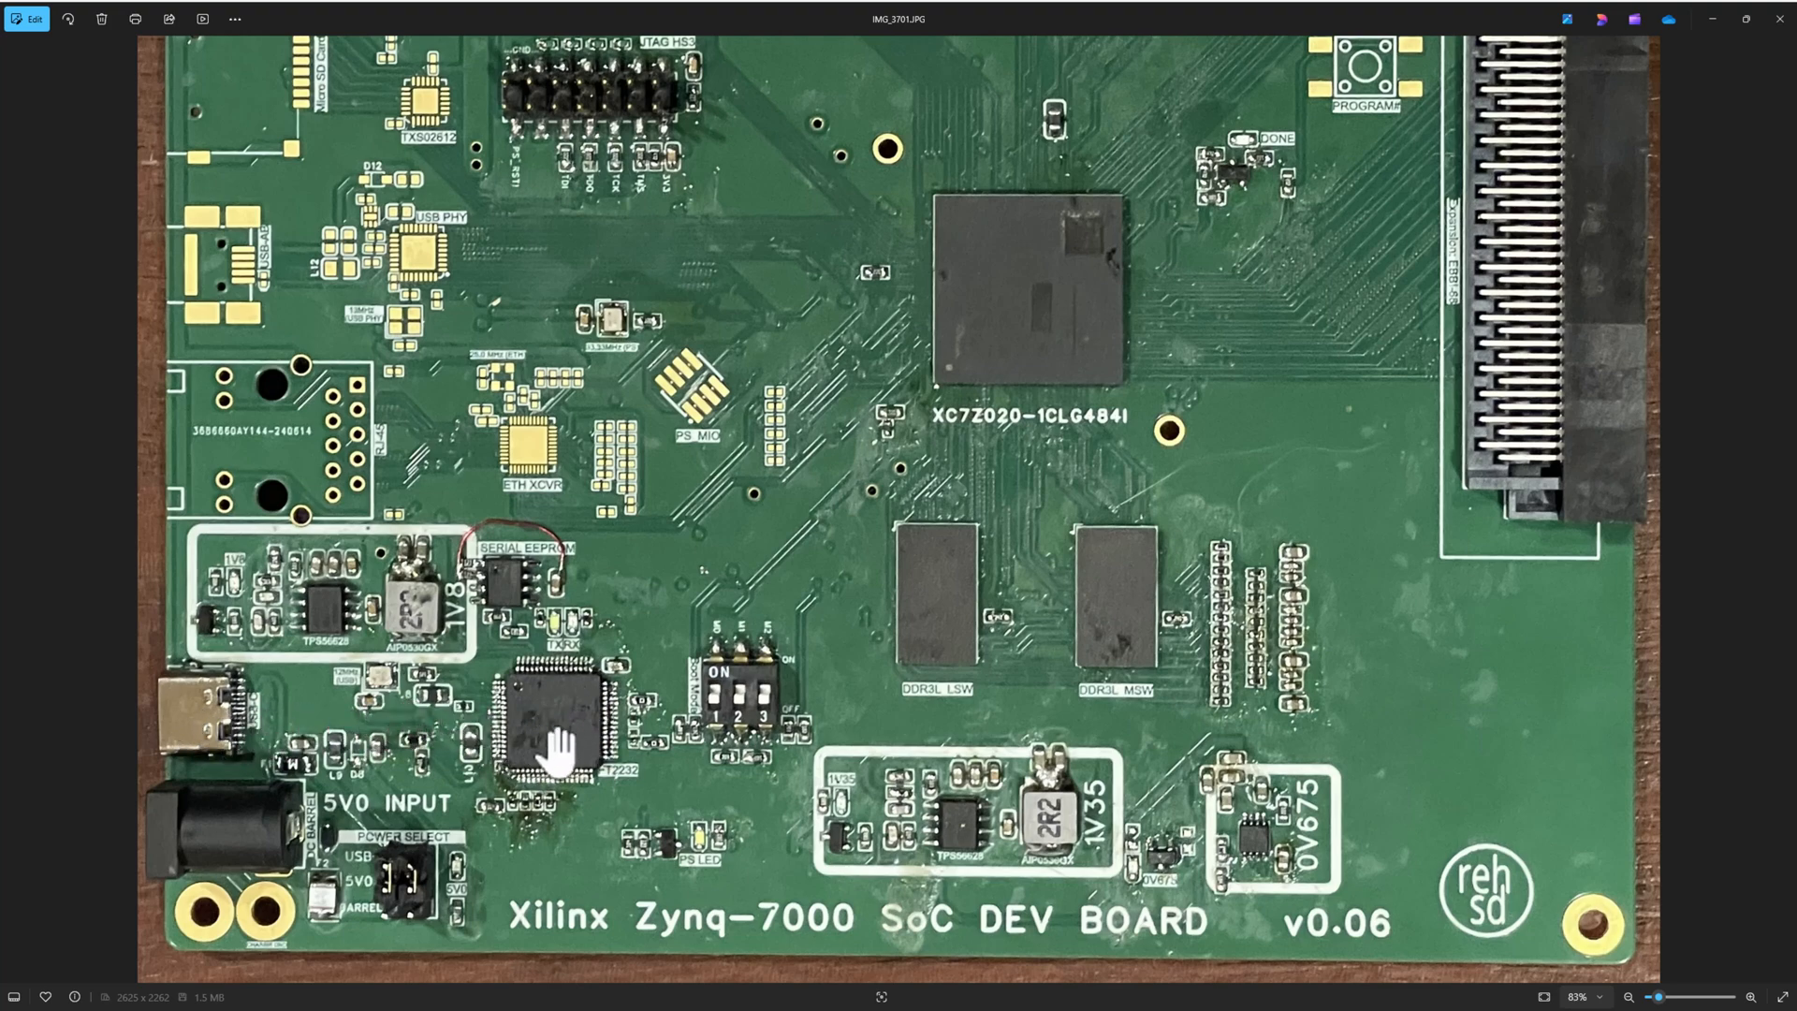
mouse_move(504, 584)
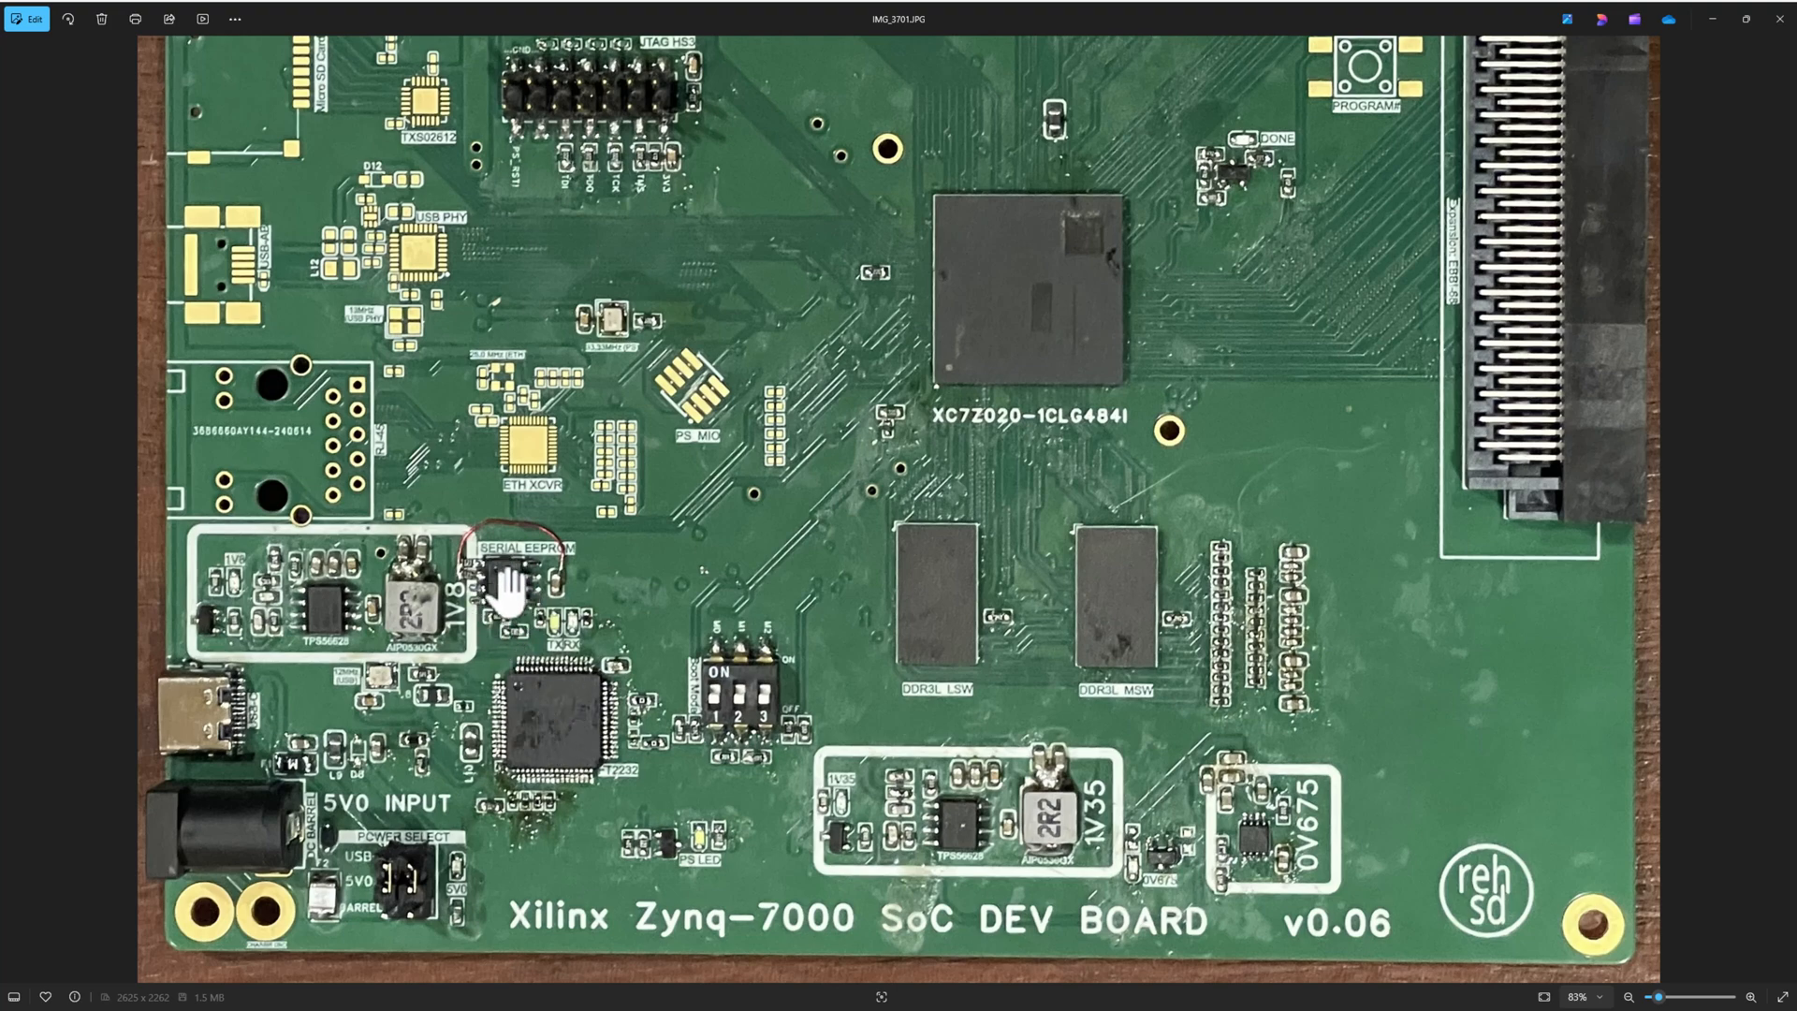
scroll(down, 3)
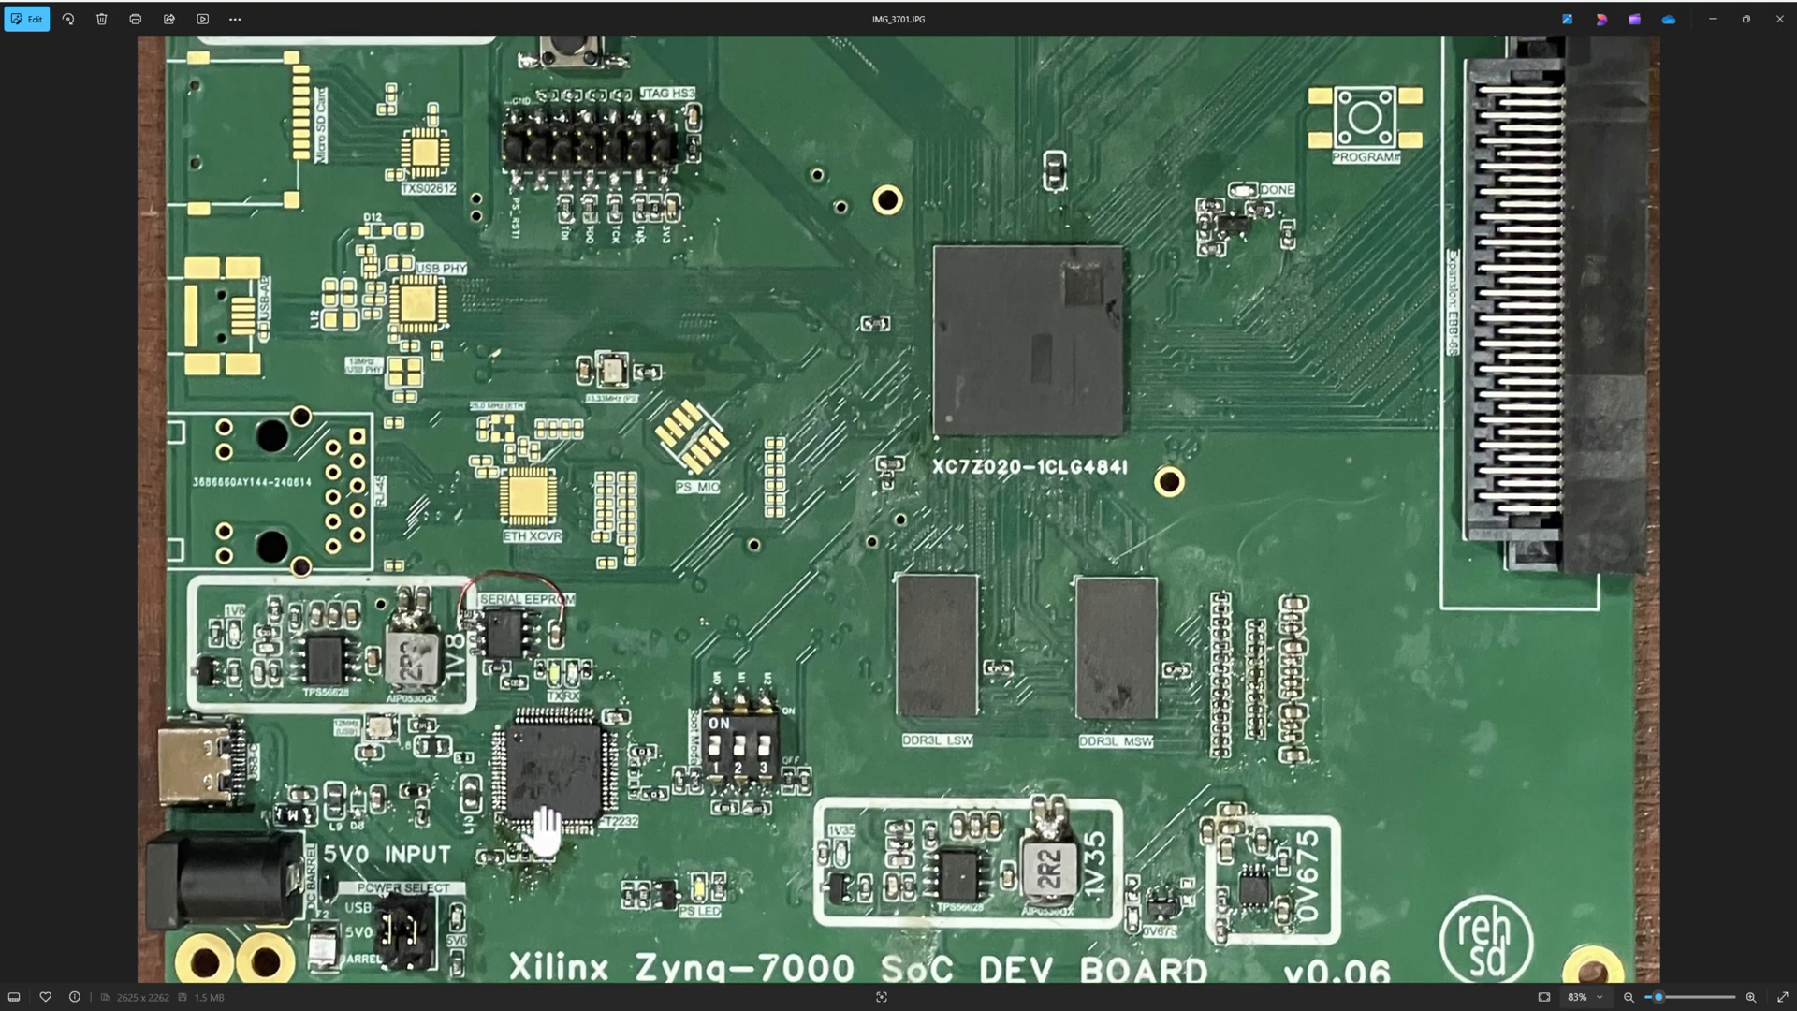
mouse_move(487, 870)
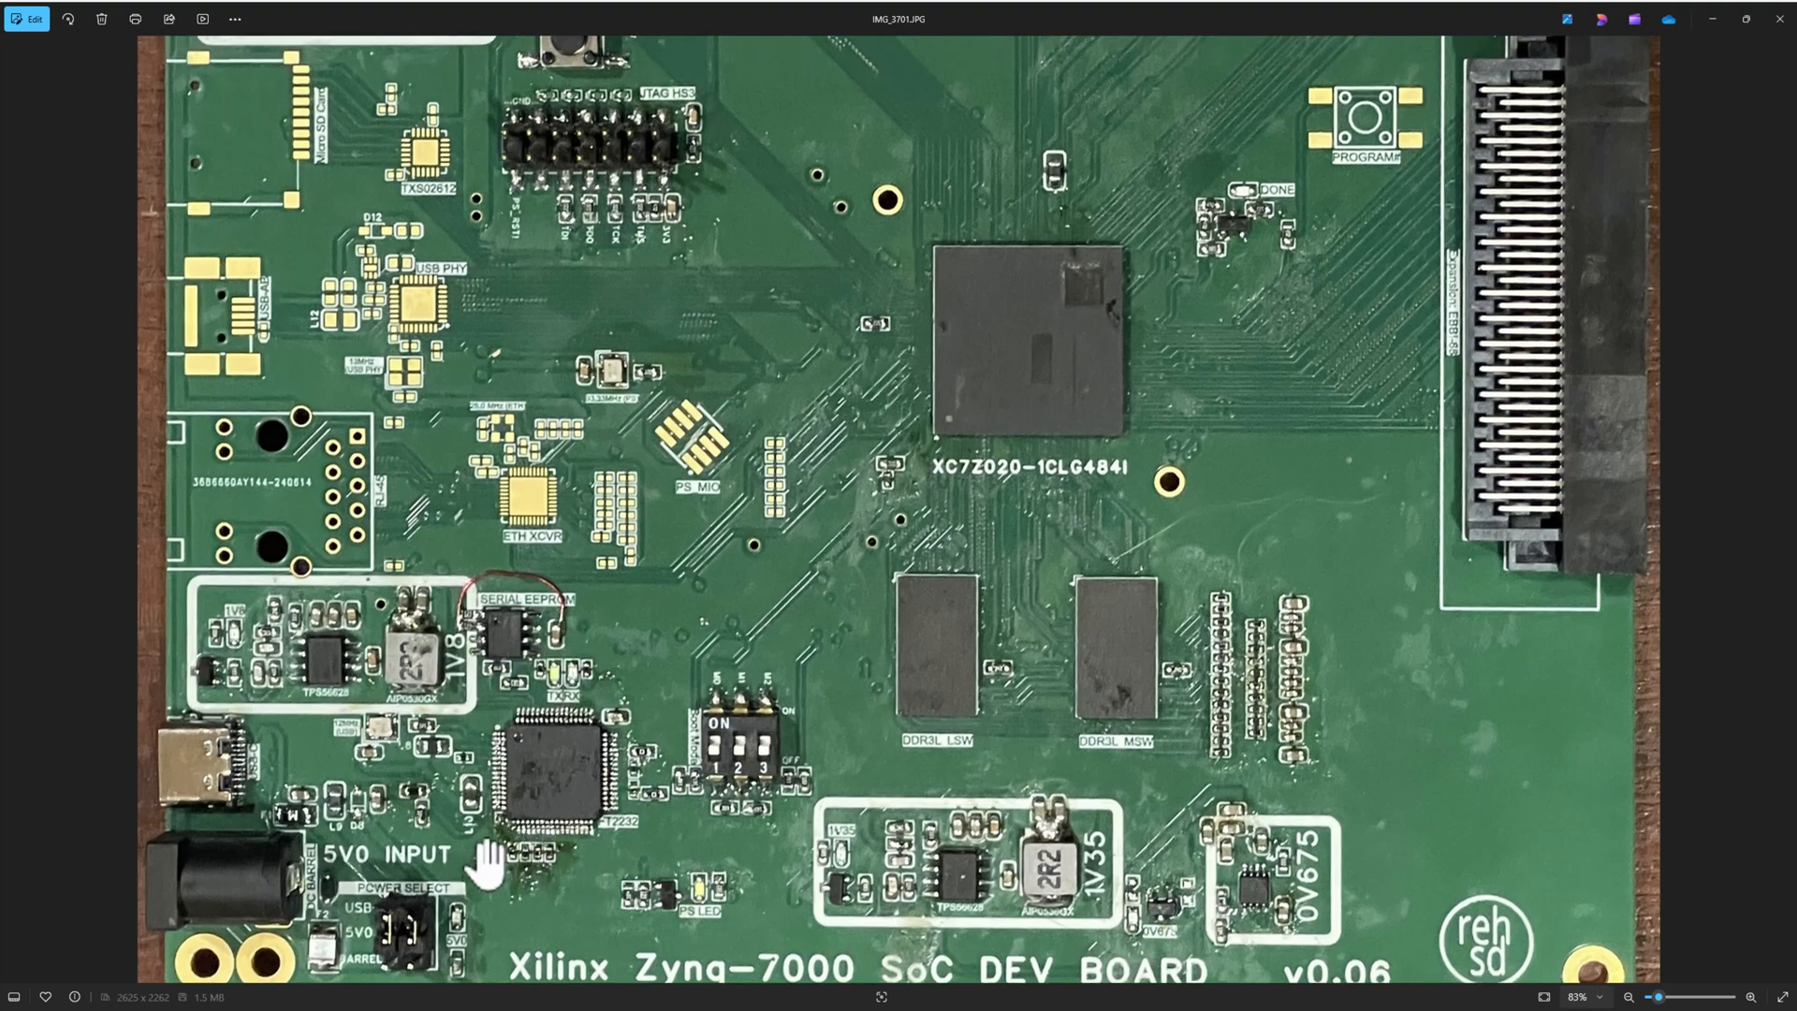
mouse_move(636, 195)
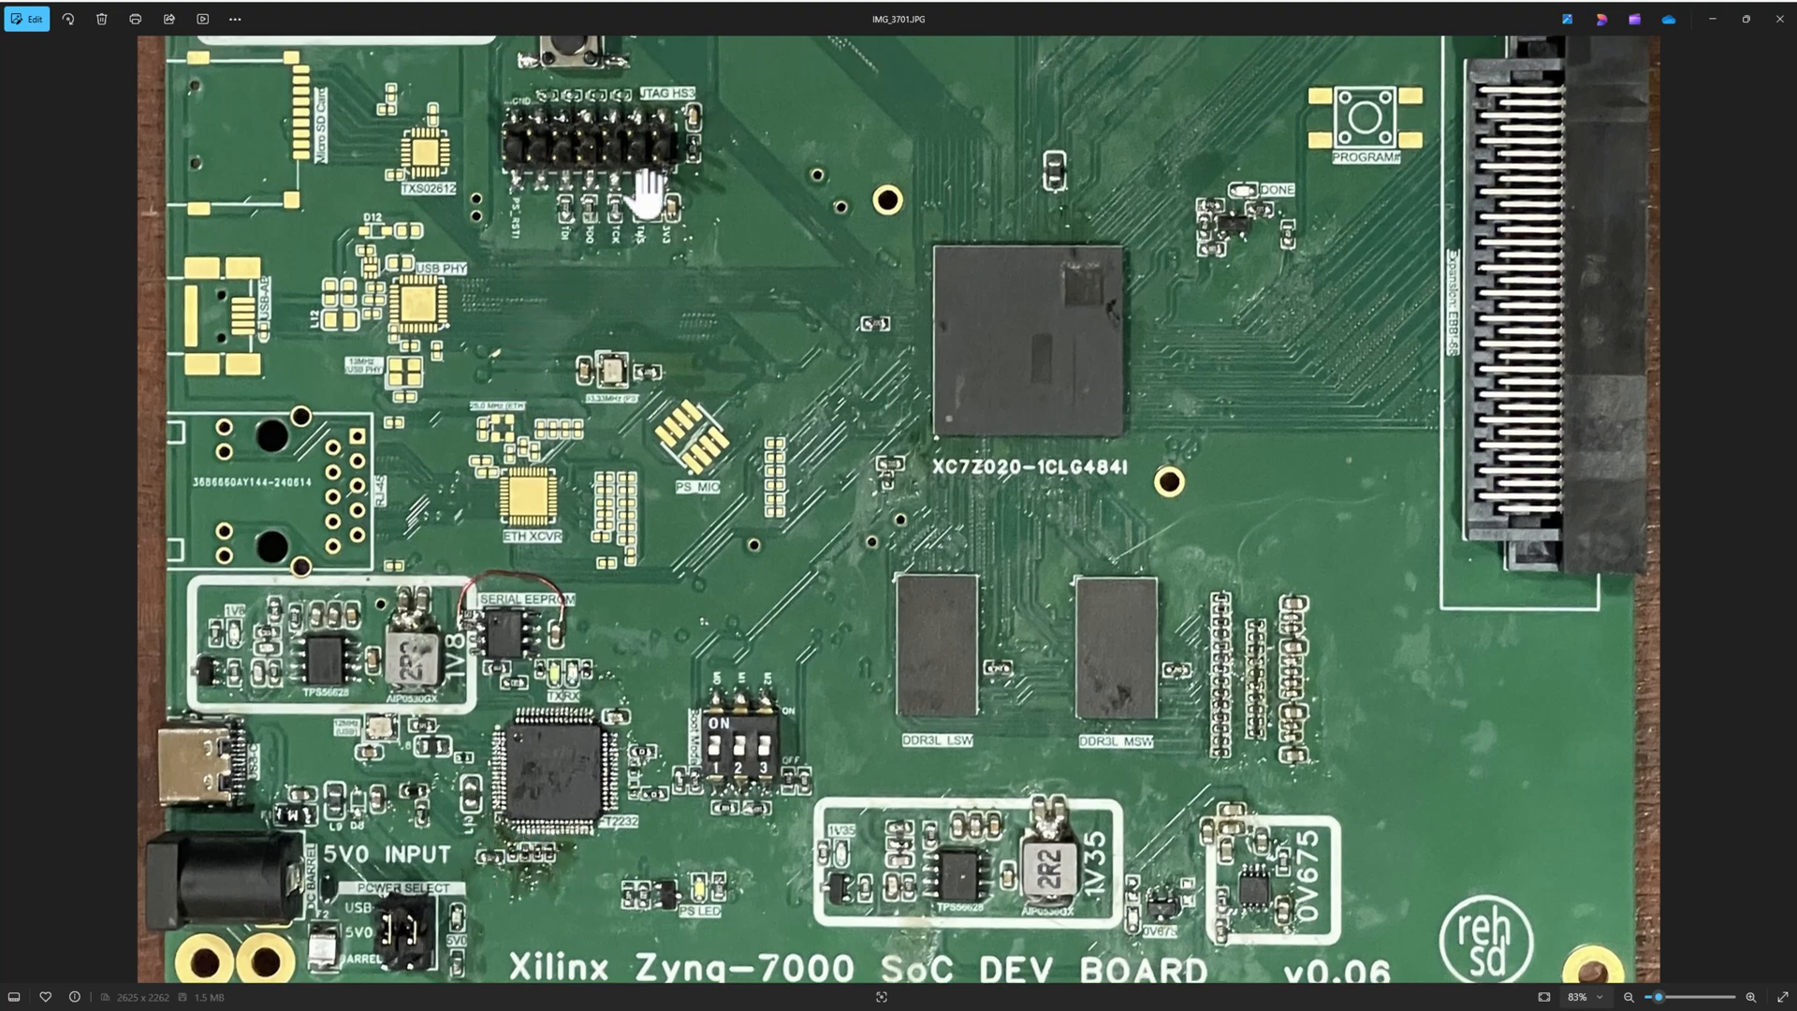
mouse_move(972, 498)
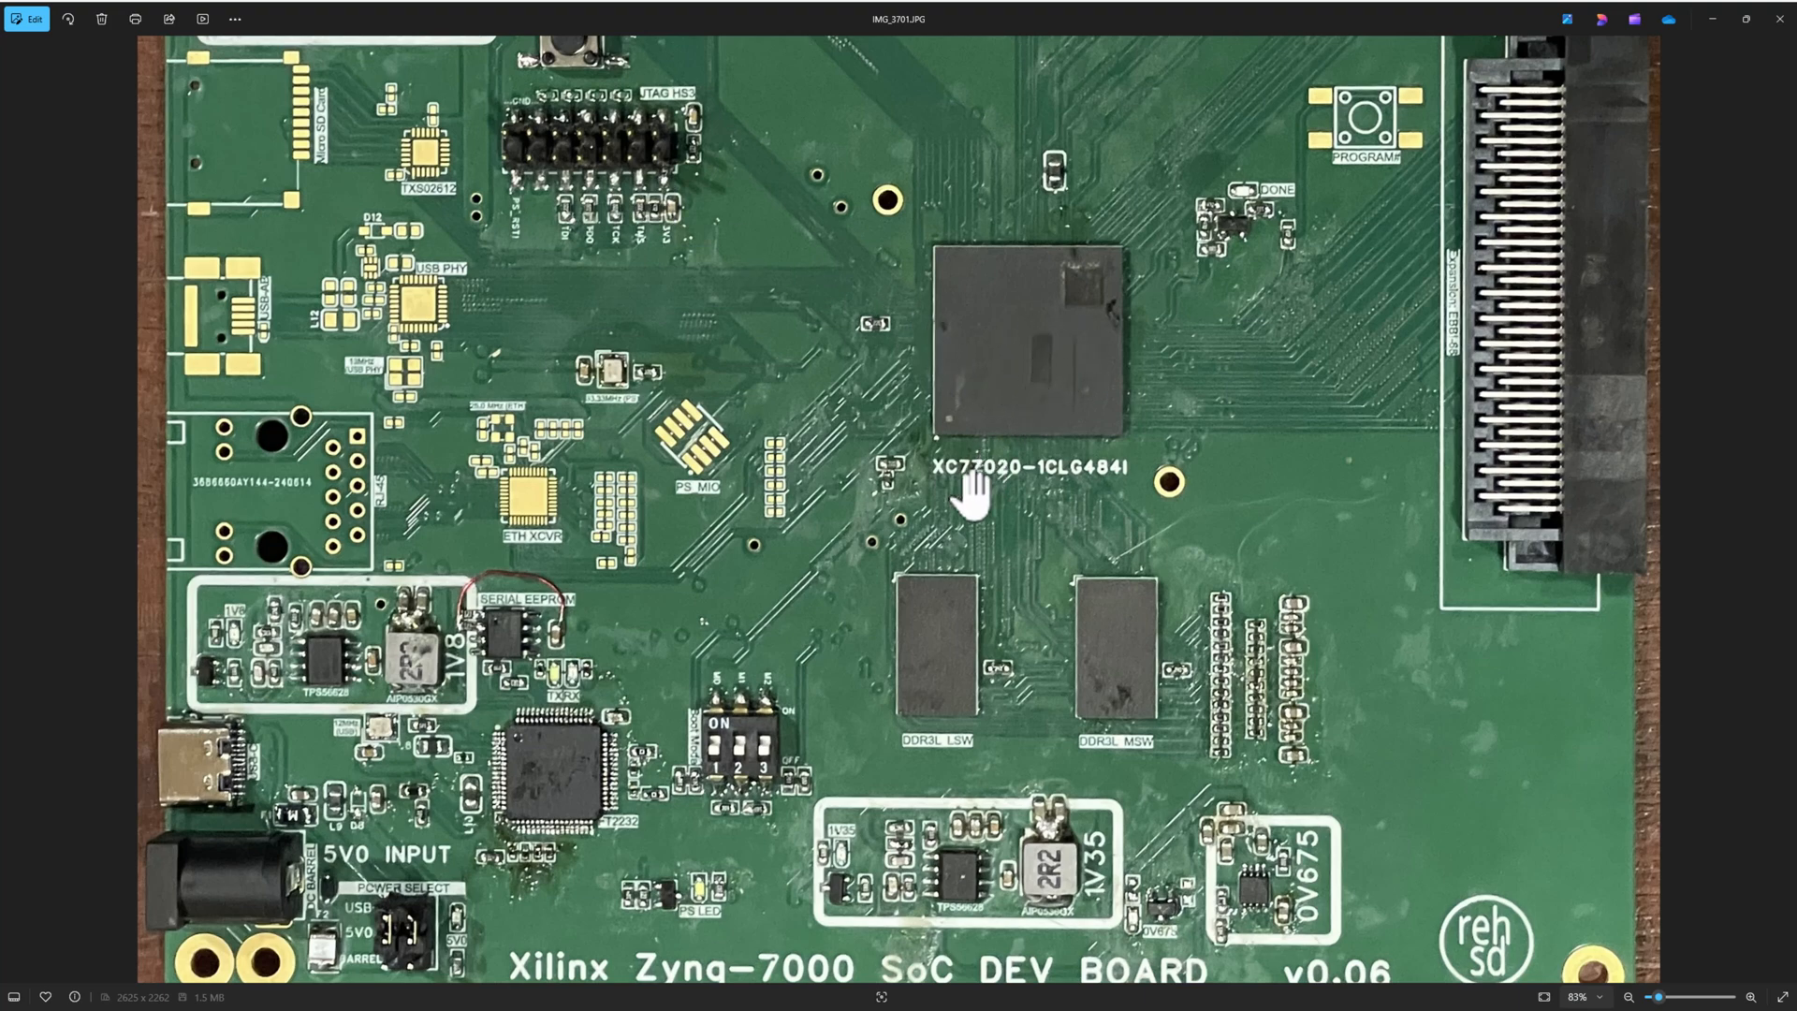
mouse_move(559, 788)
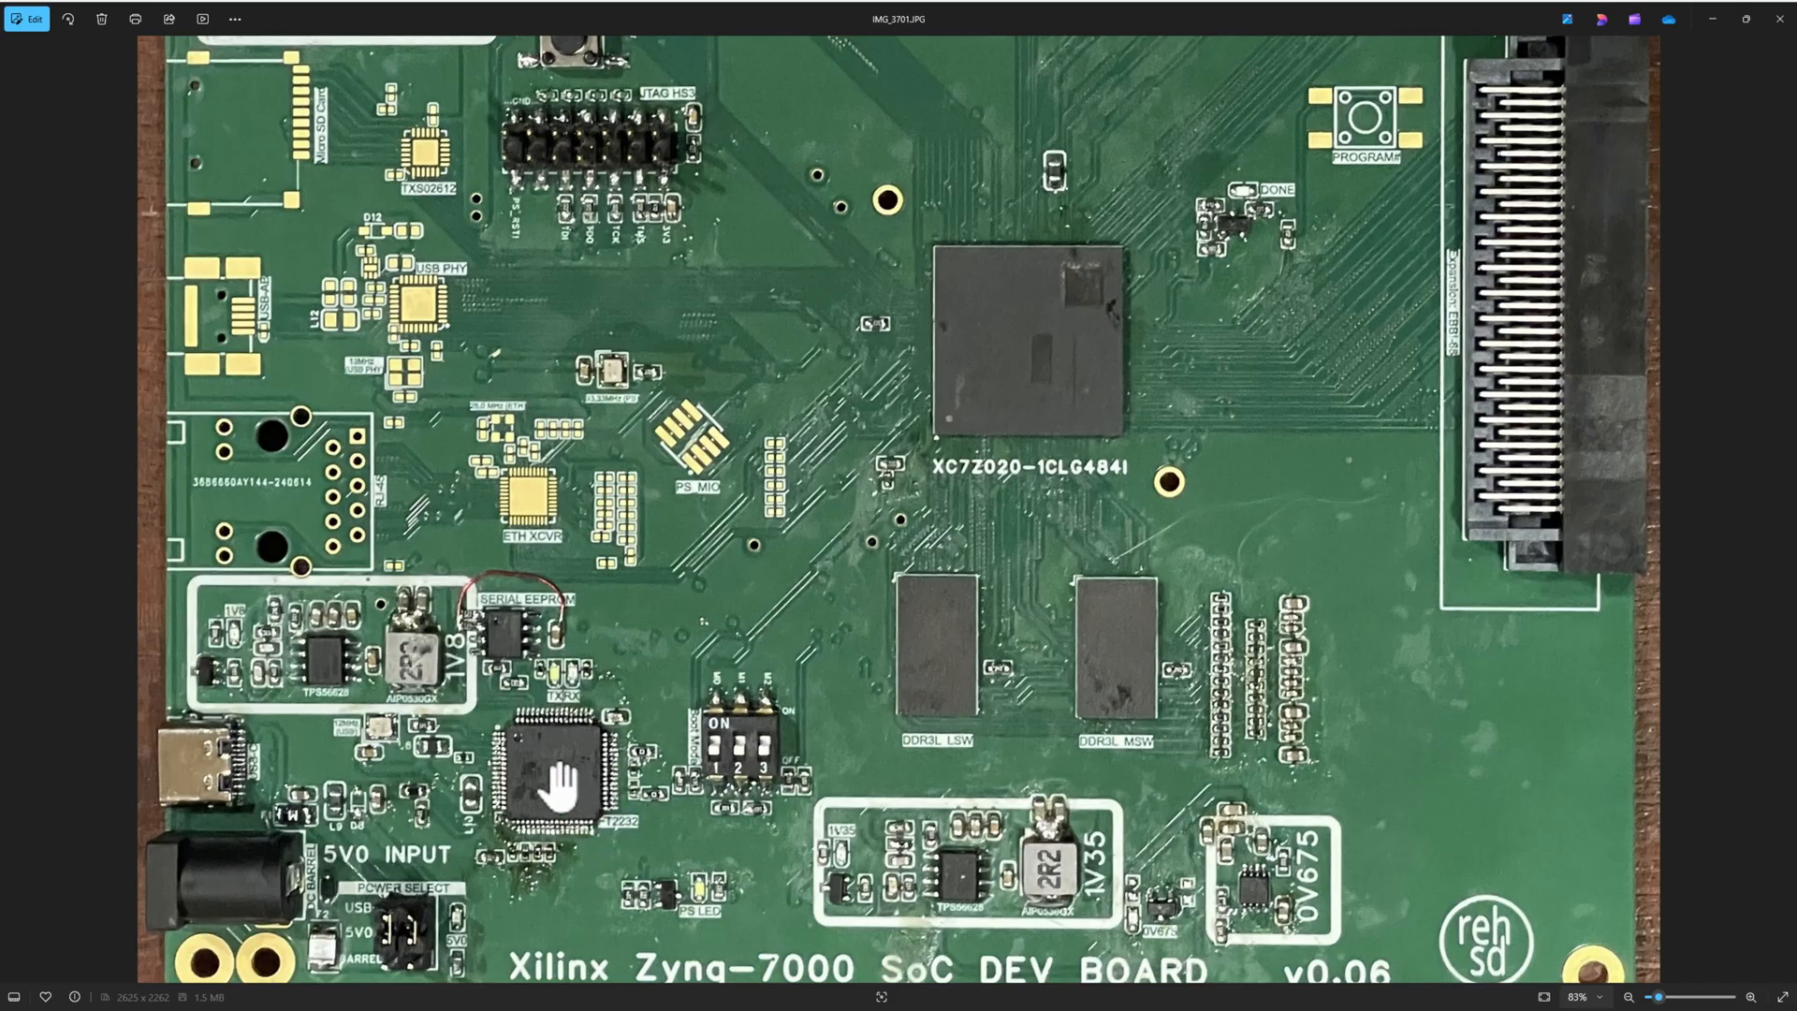
mouse_move(998, 336)
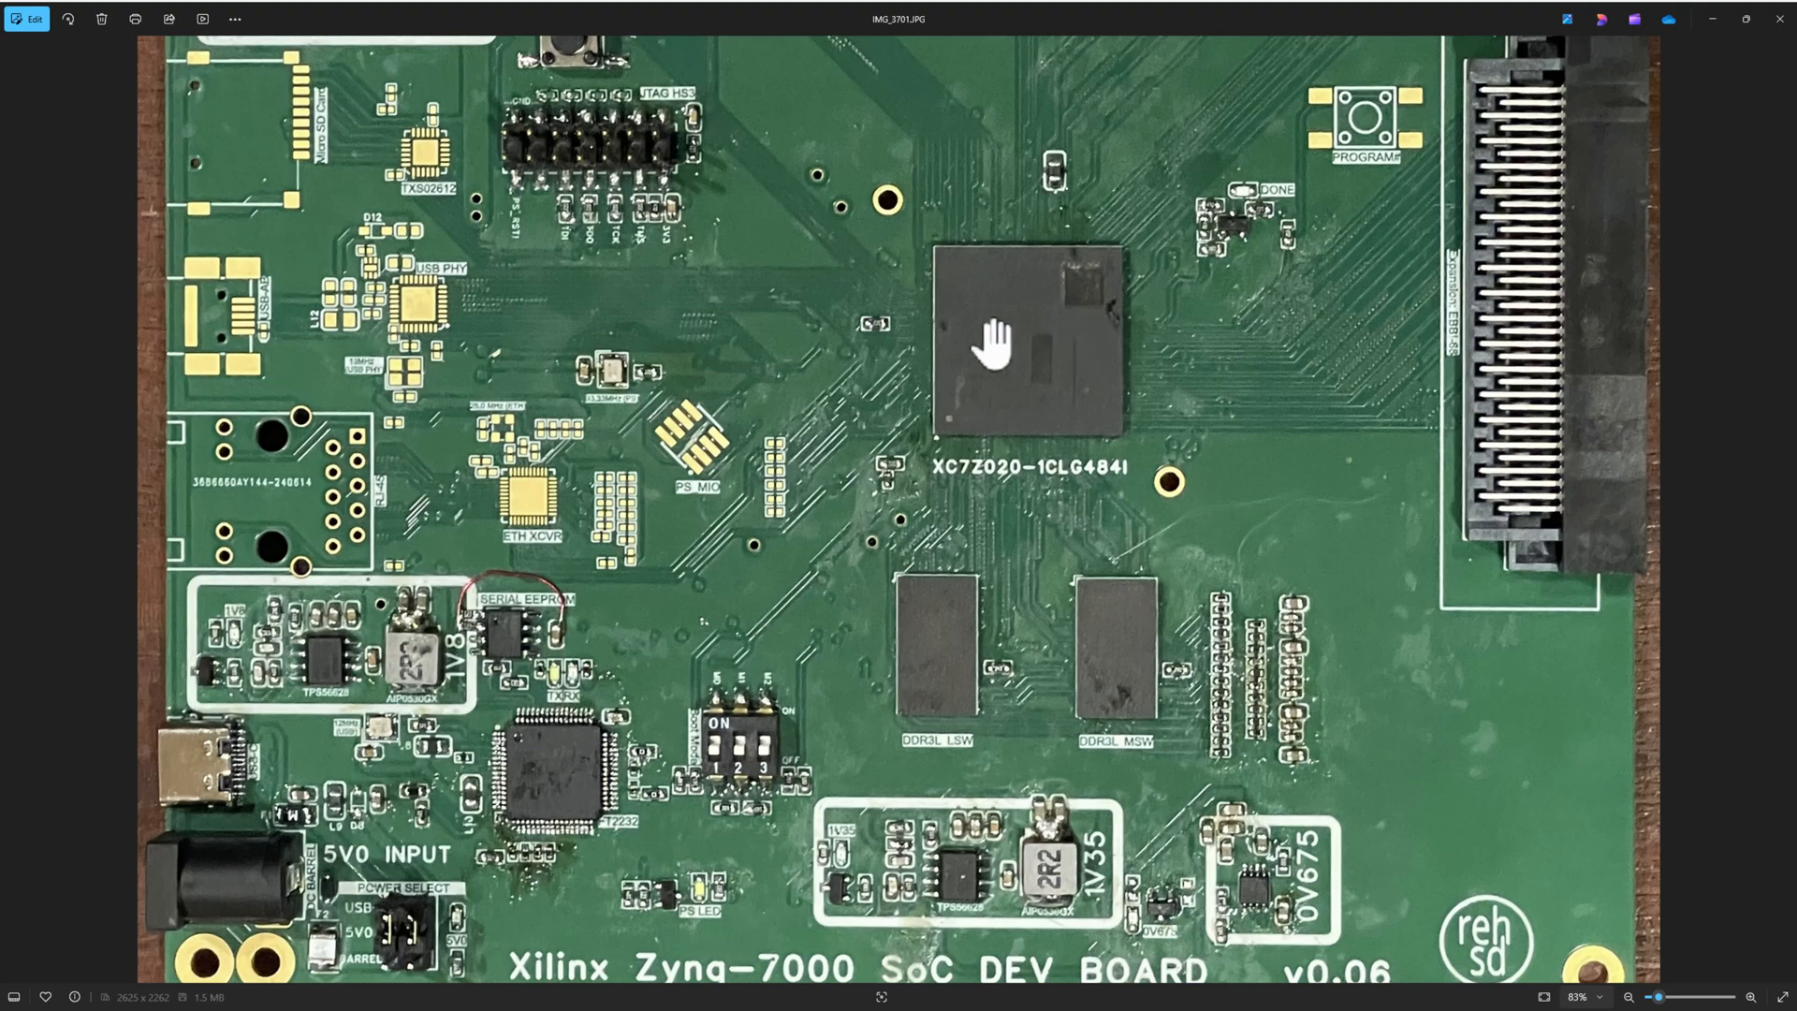
mouse_move(861, 287)
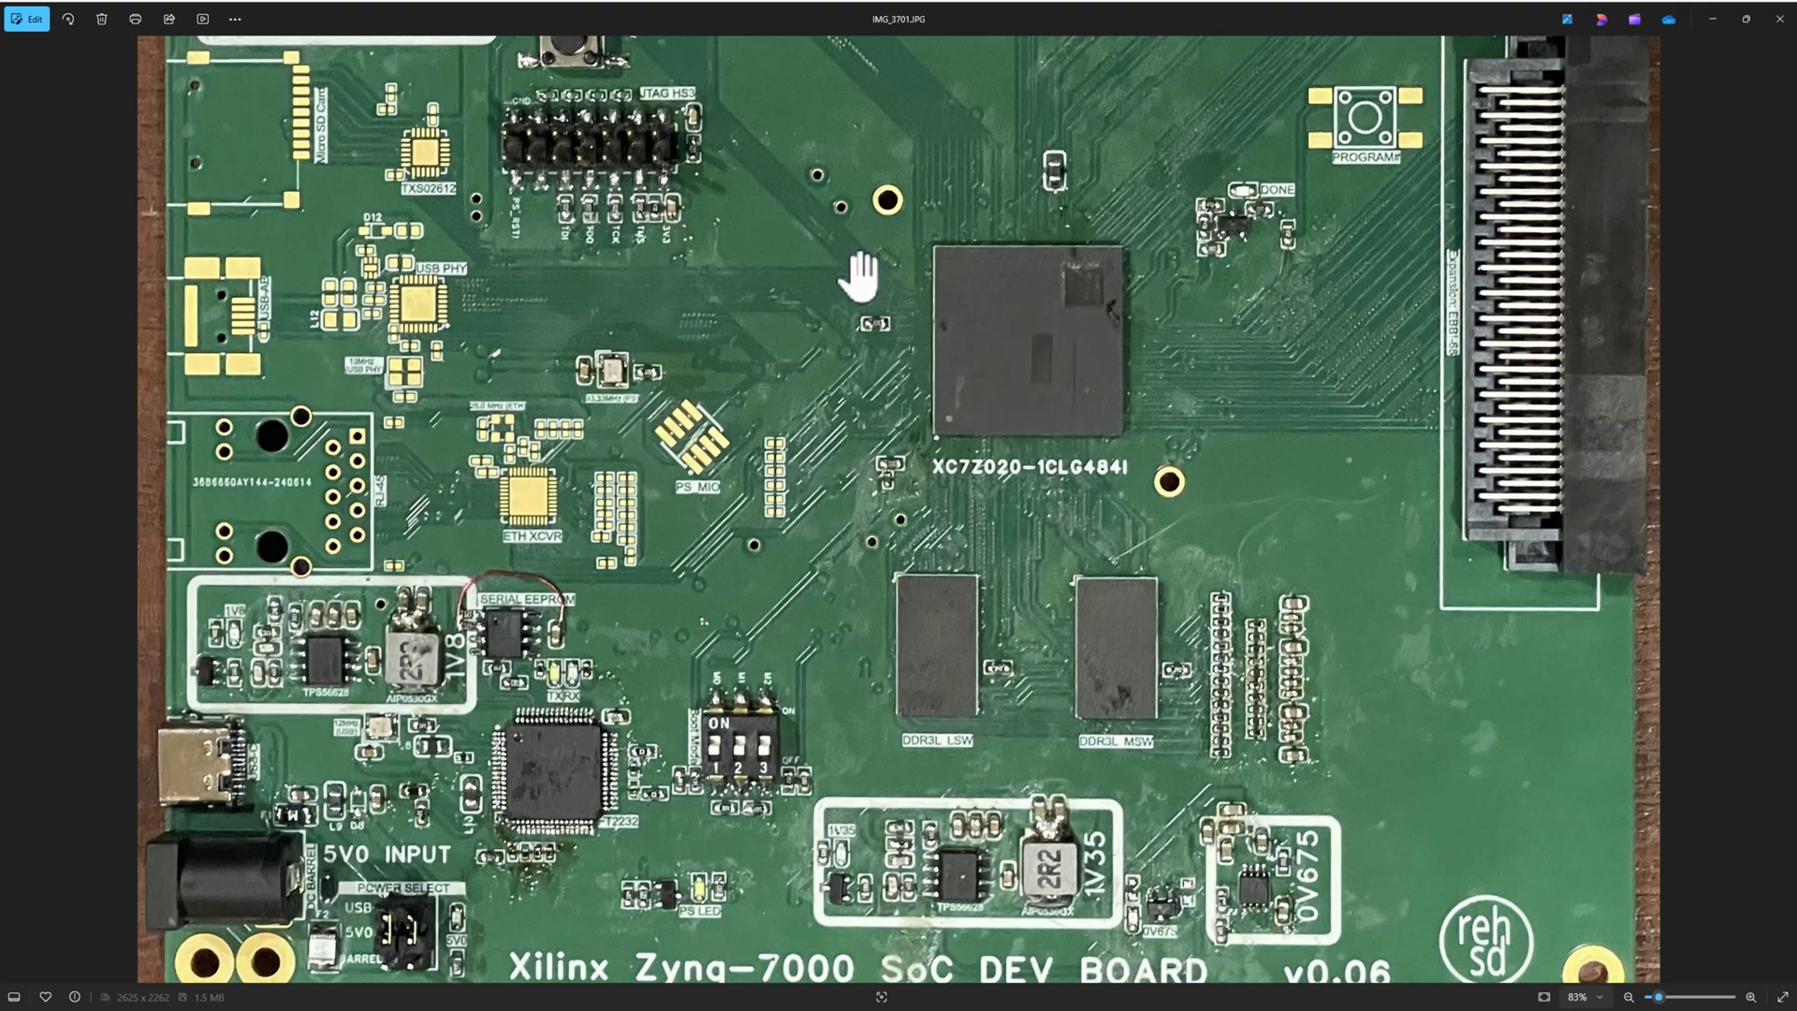
mouse_move(475, 859)
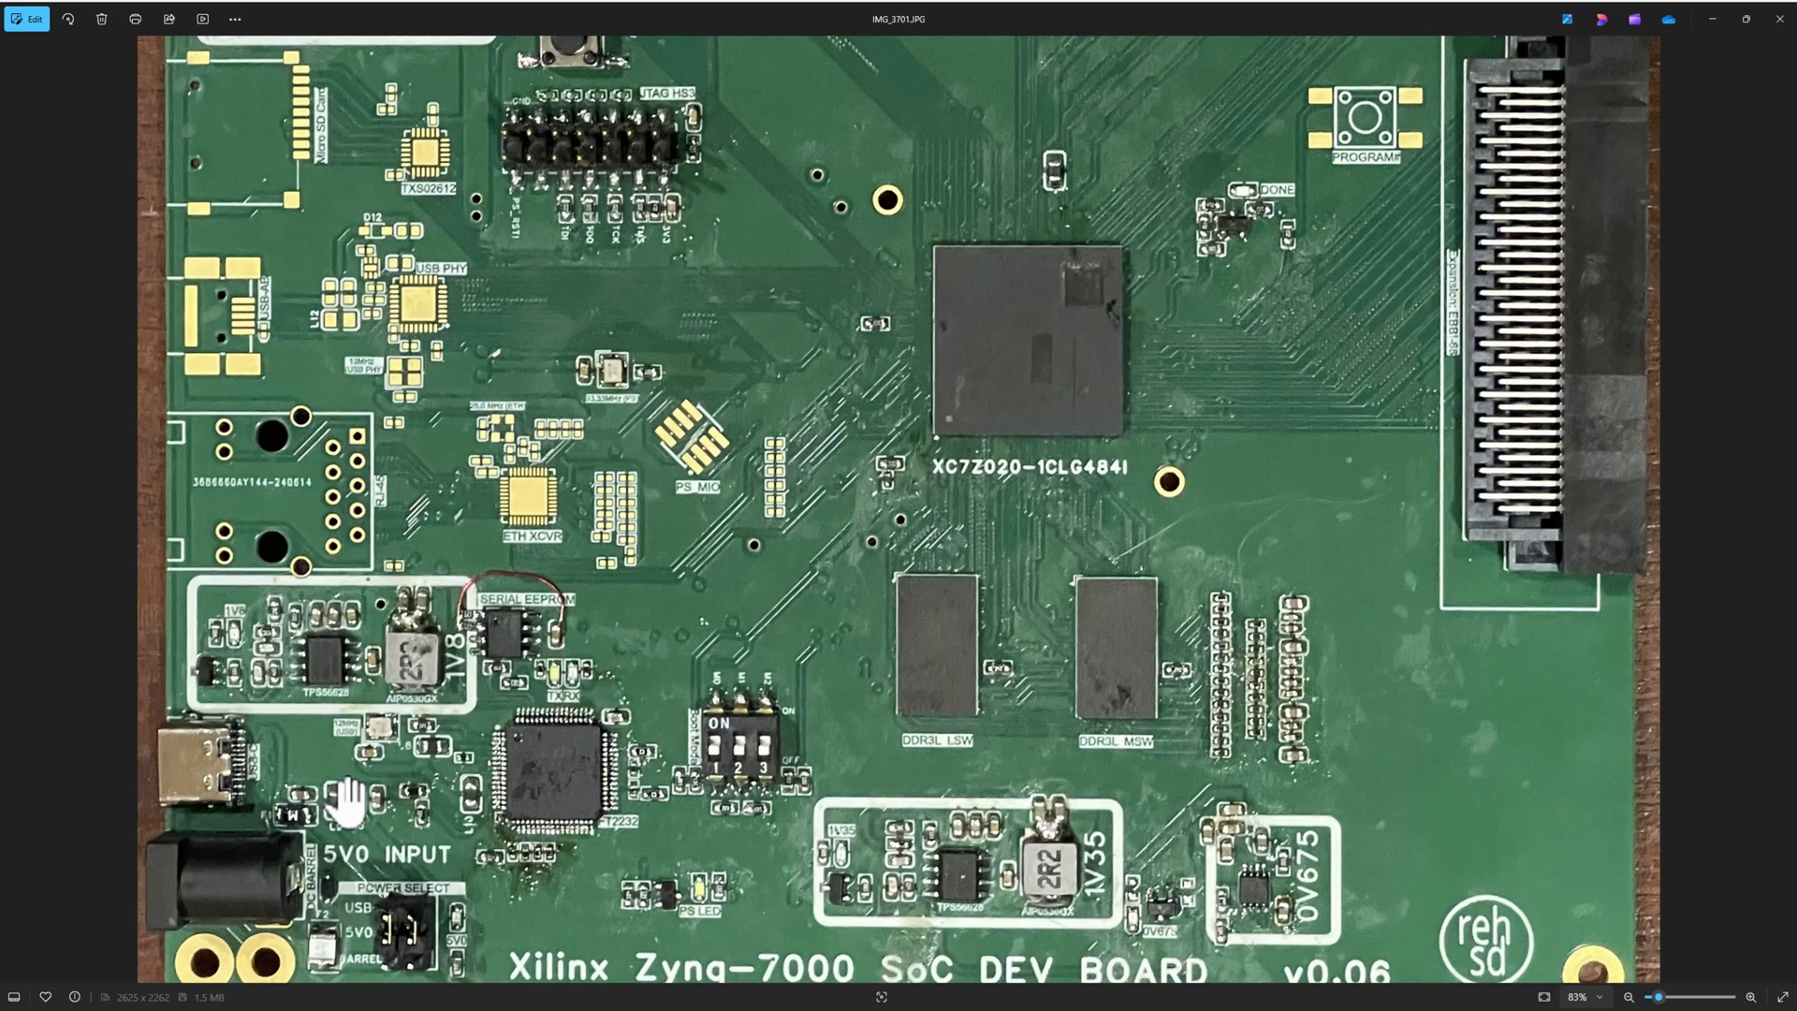
mouse_move(1241, 492)
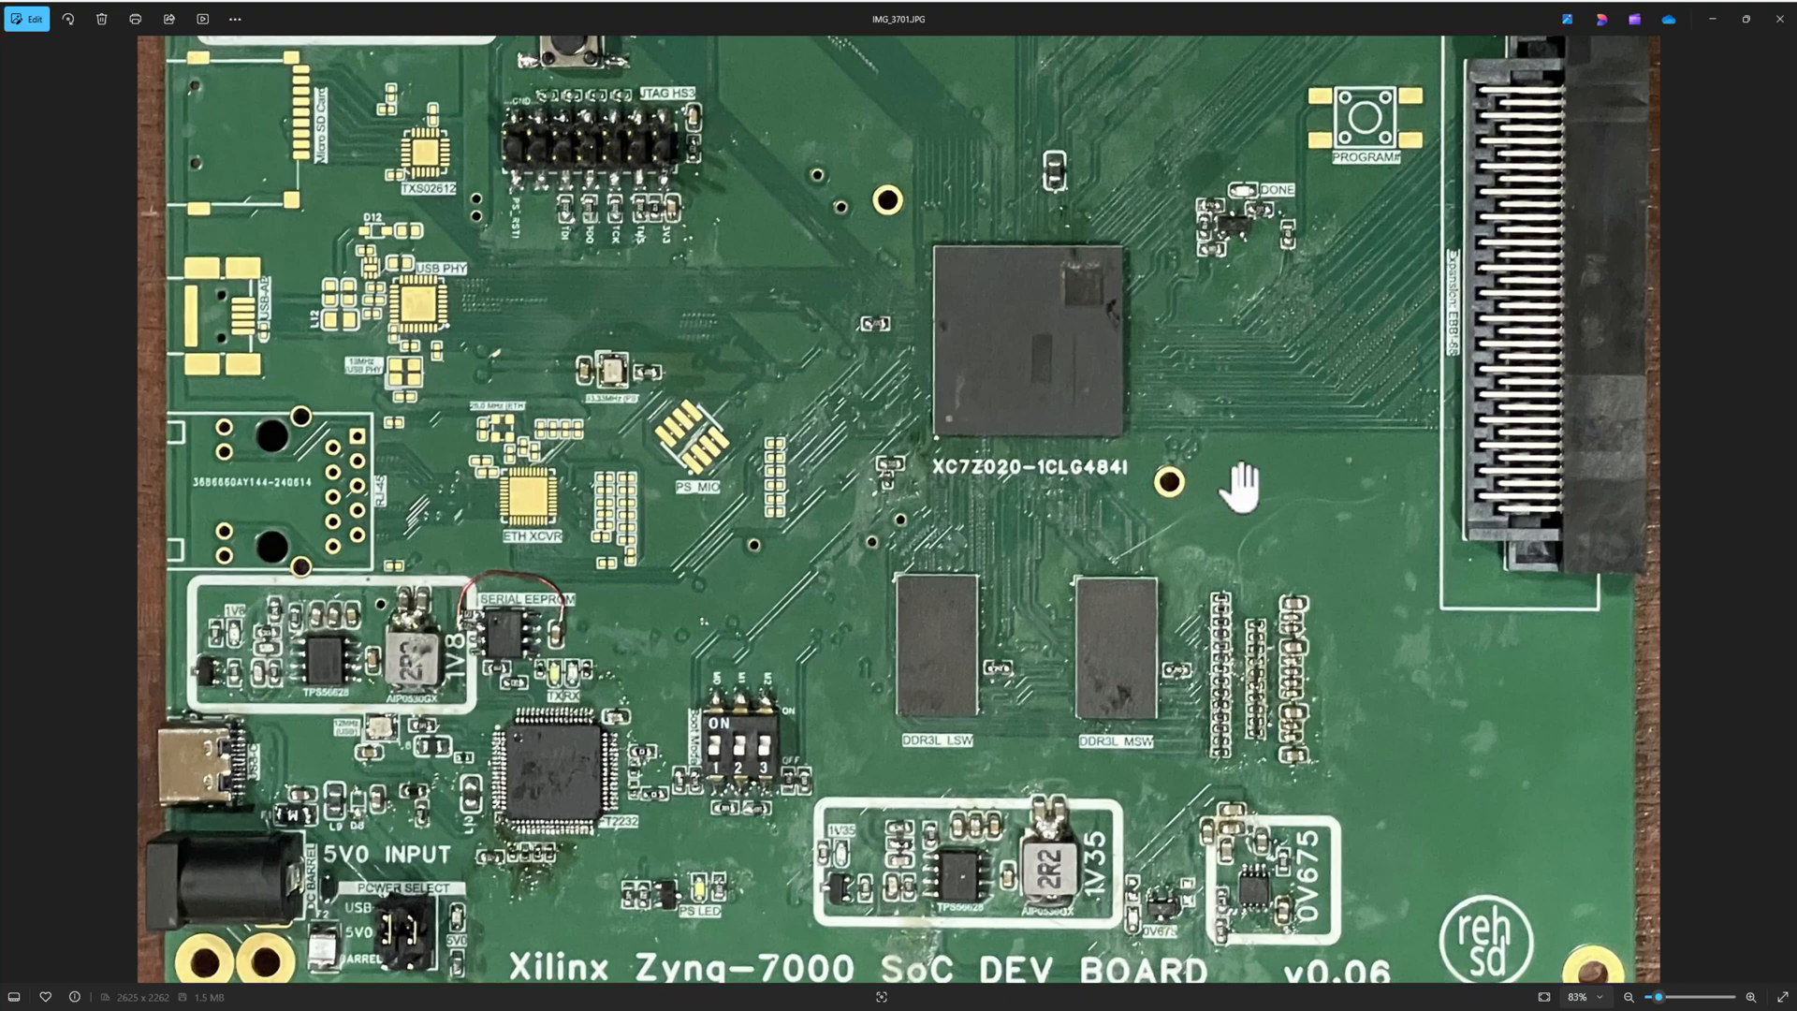
mouse_move(1009, 406)
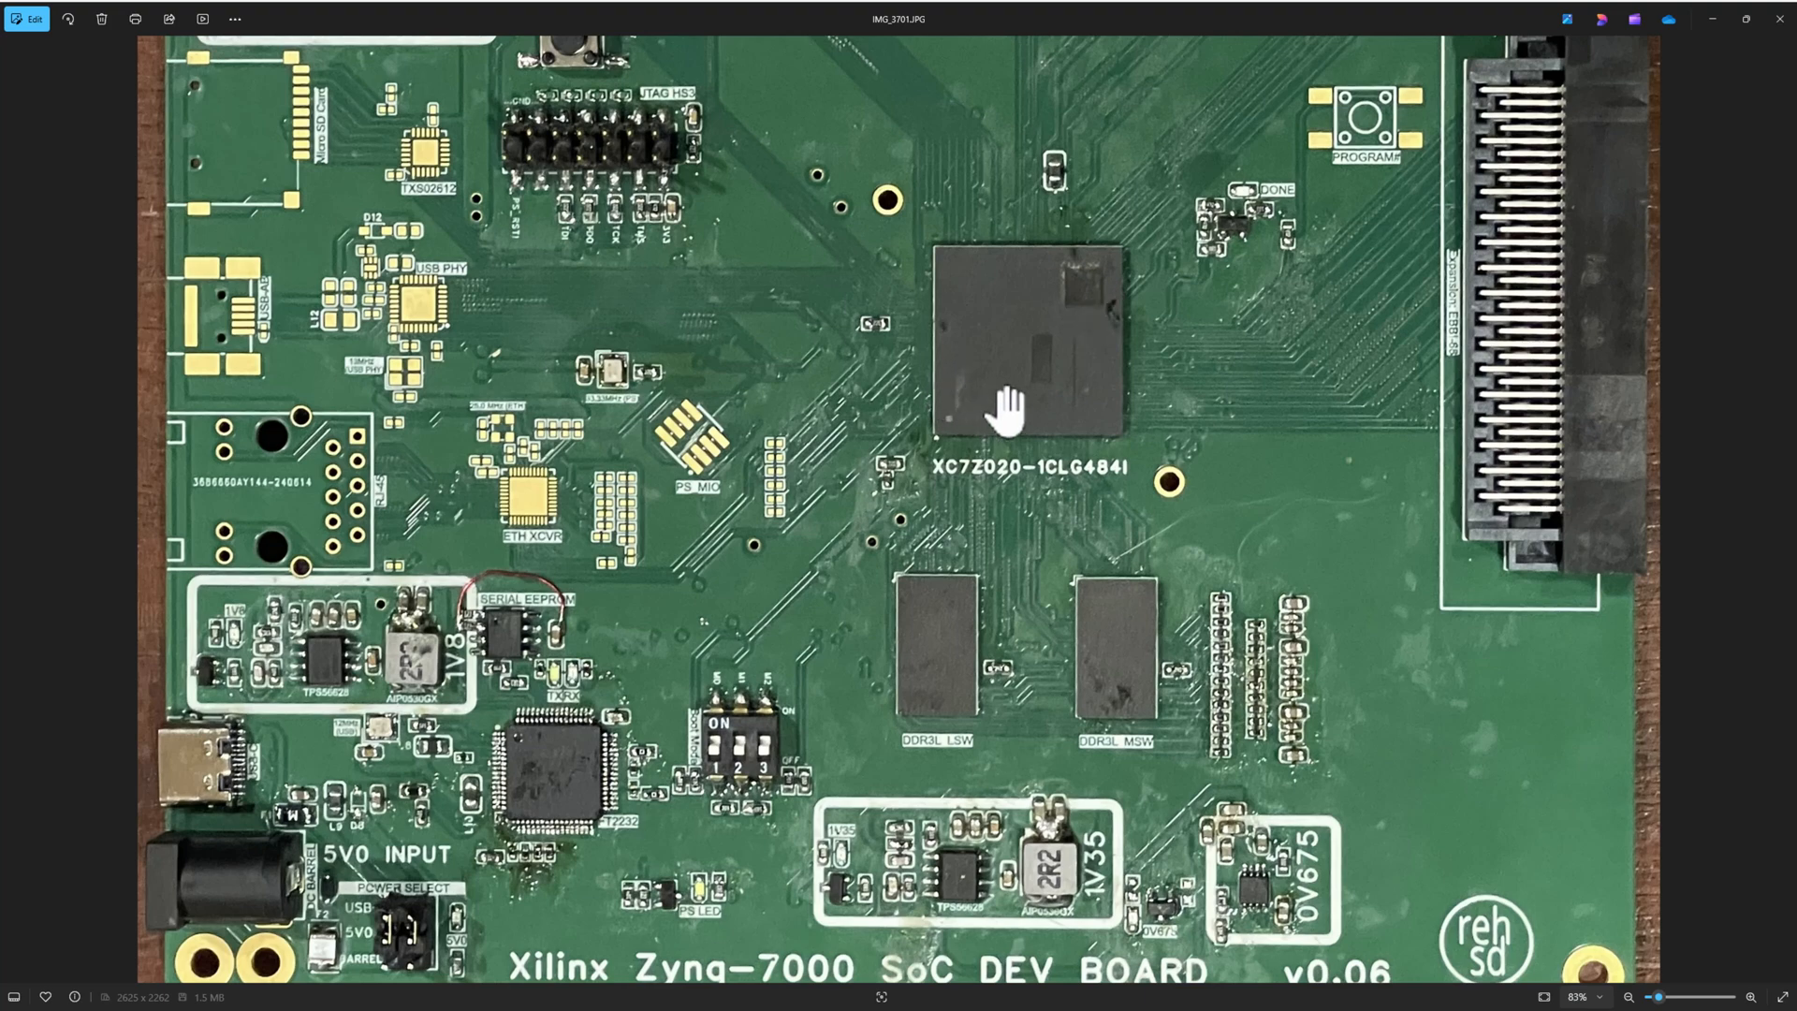
mouse_move(1010, 406)
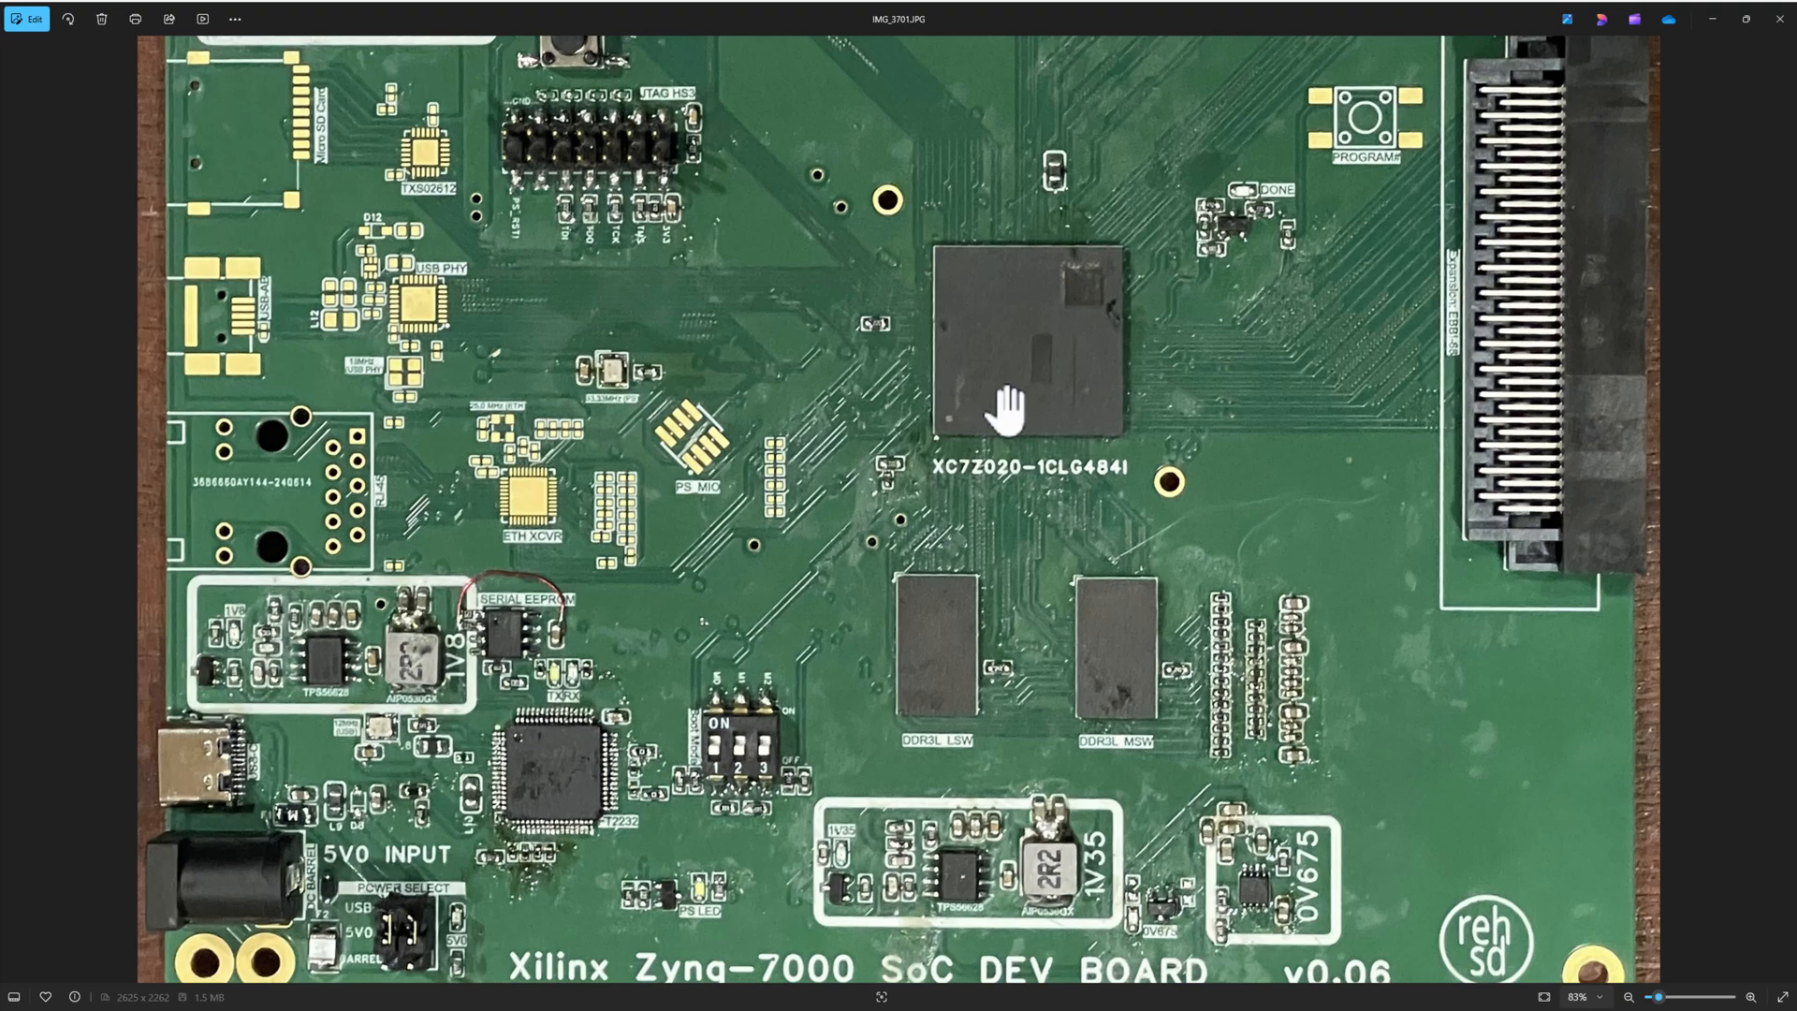
mouse_move(860, 447)
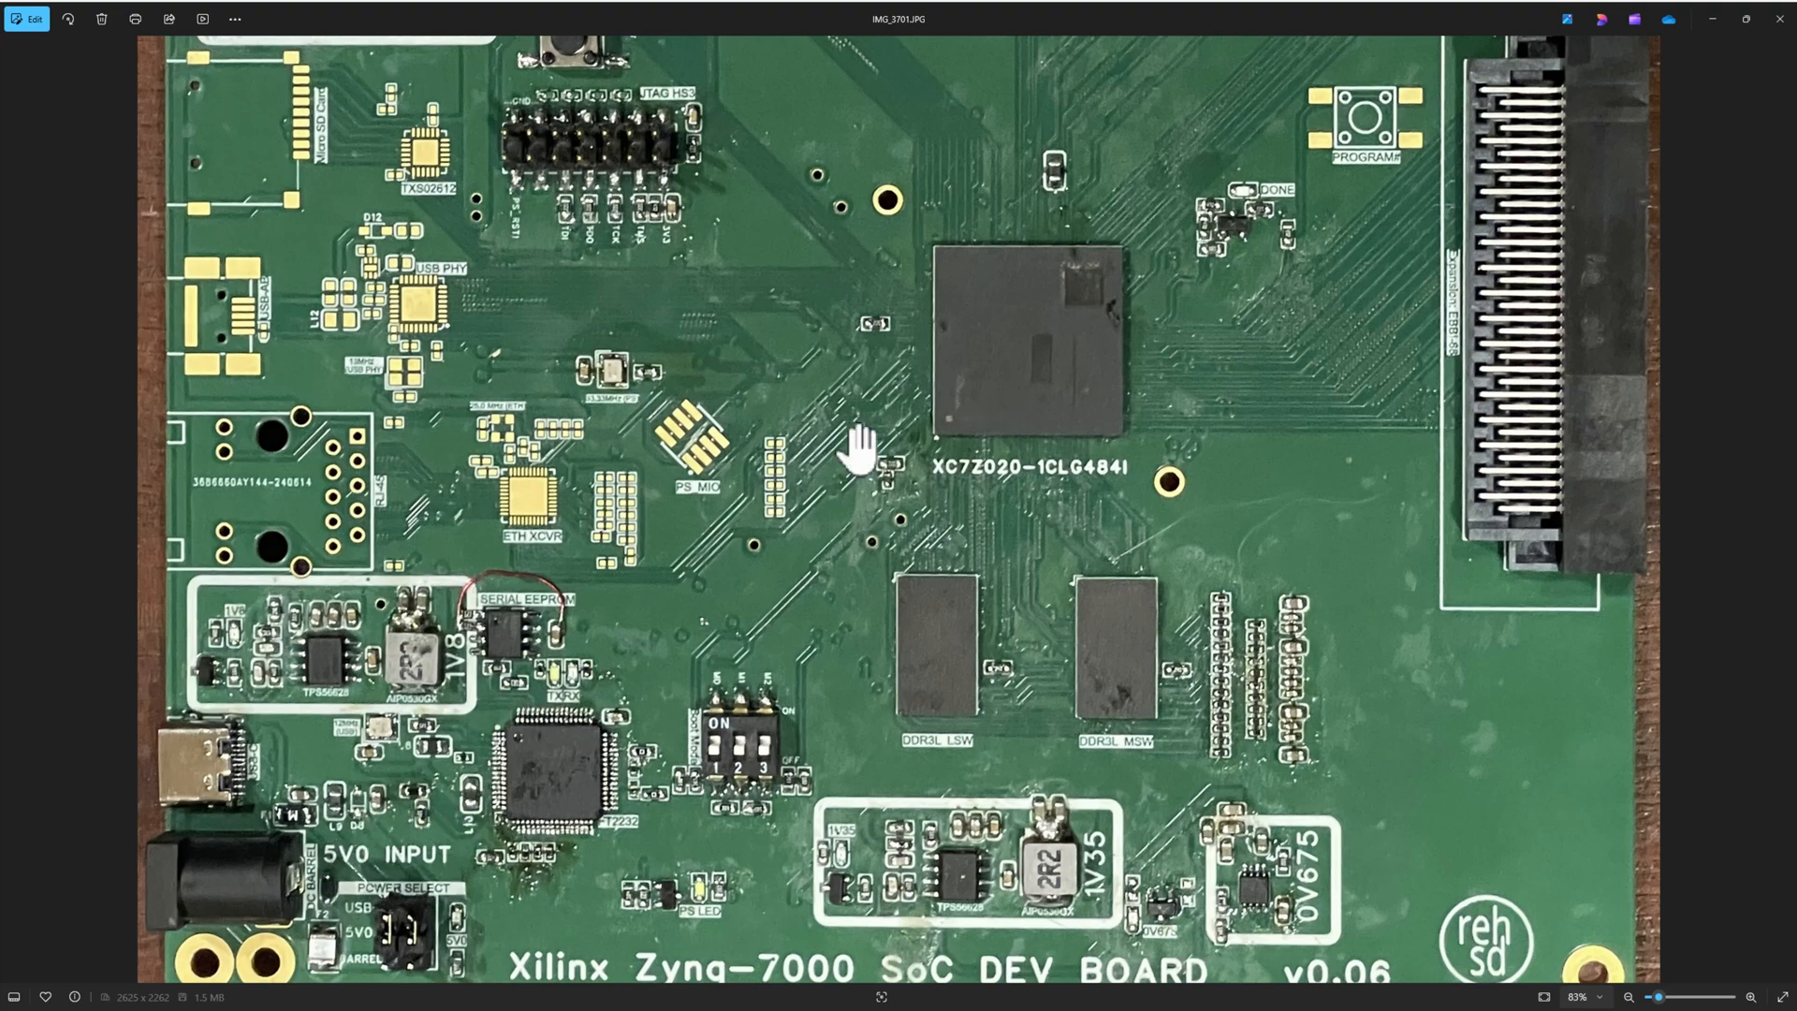
mouse_move(1148, 708)
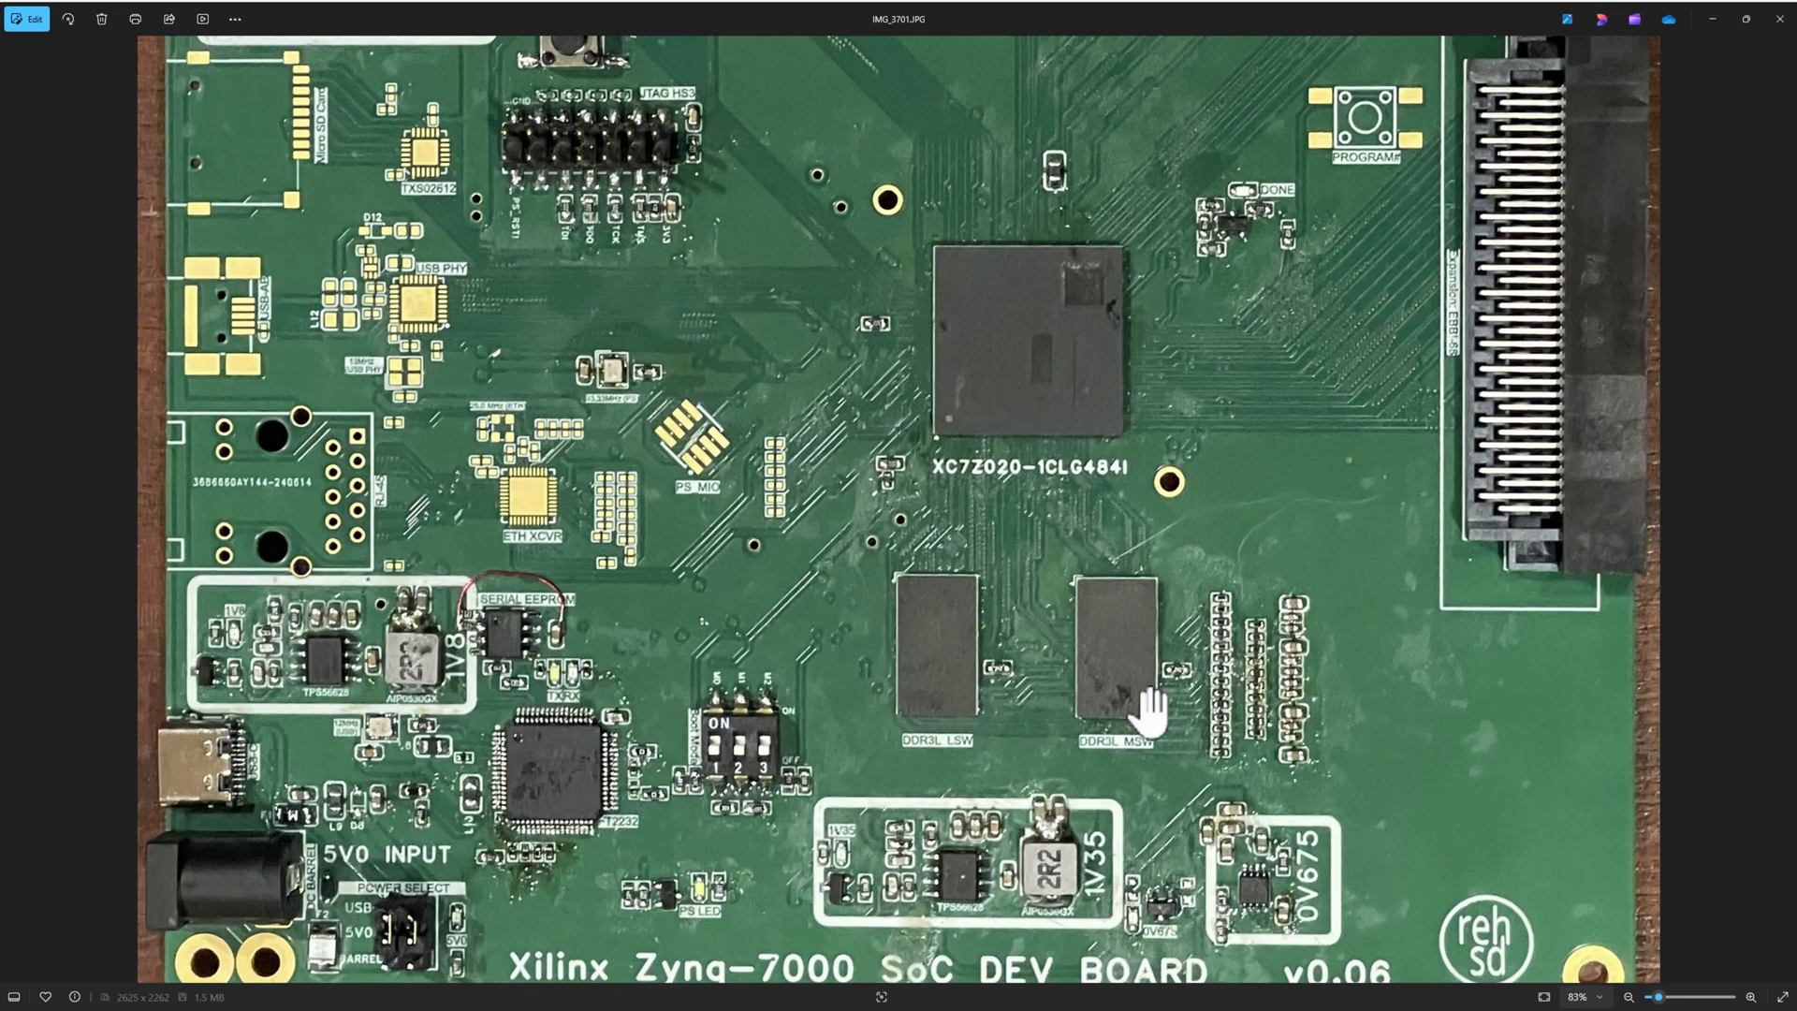
mouse_move(1118, 837)
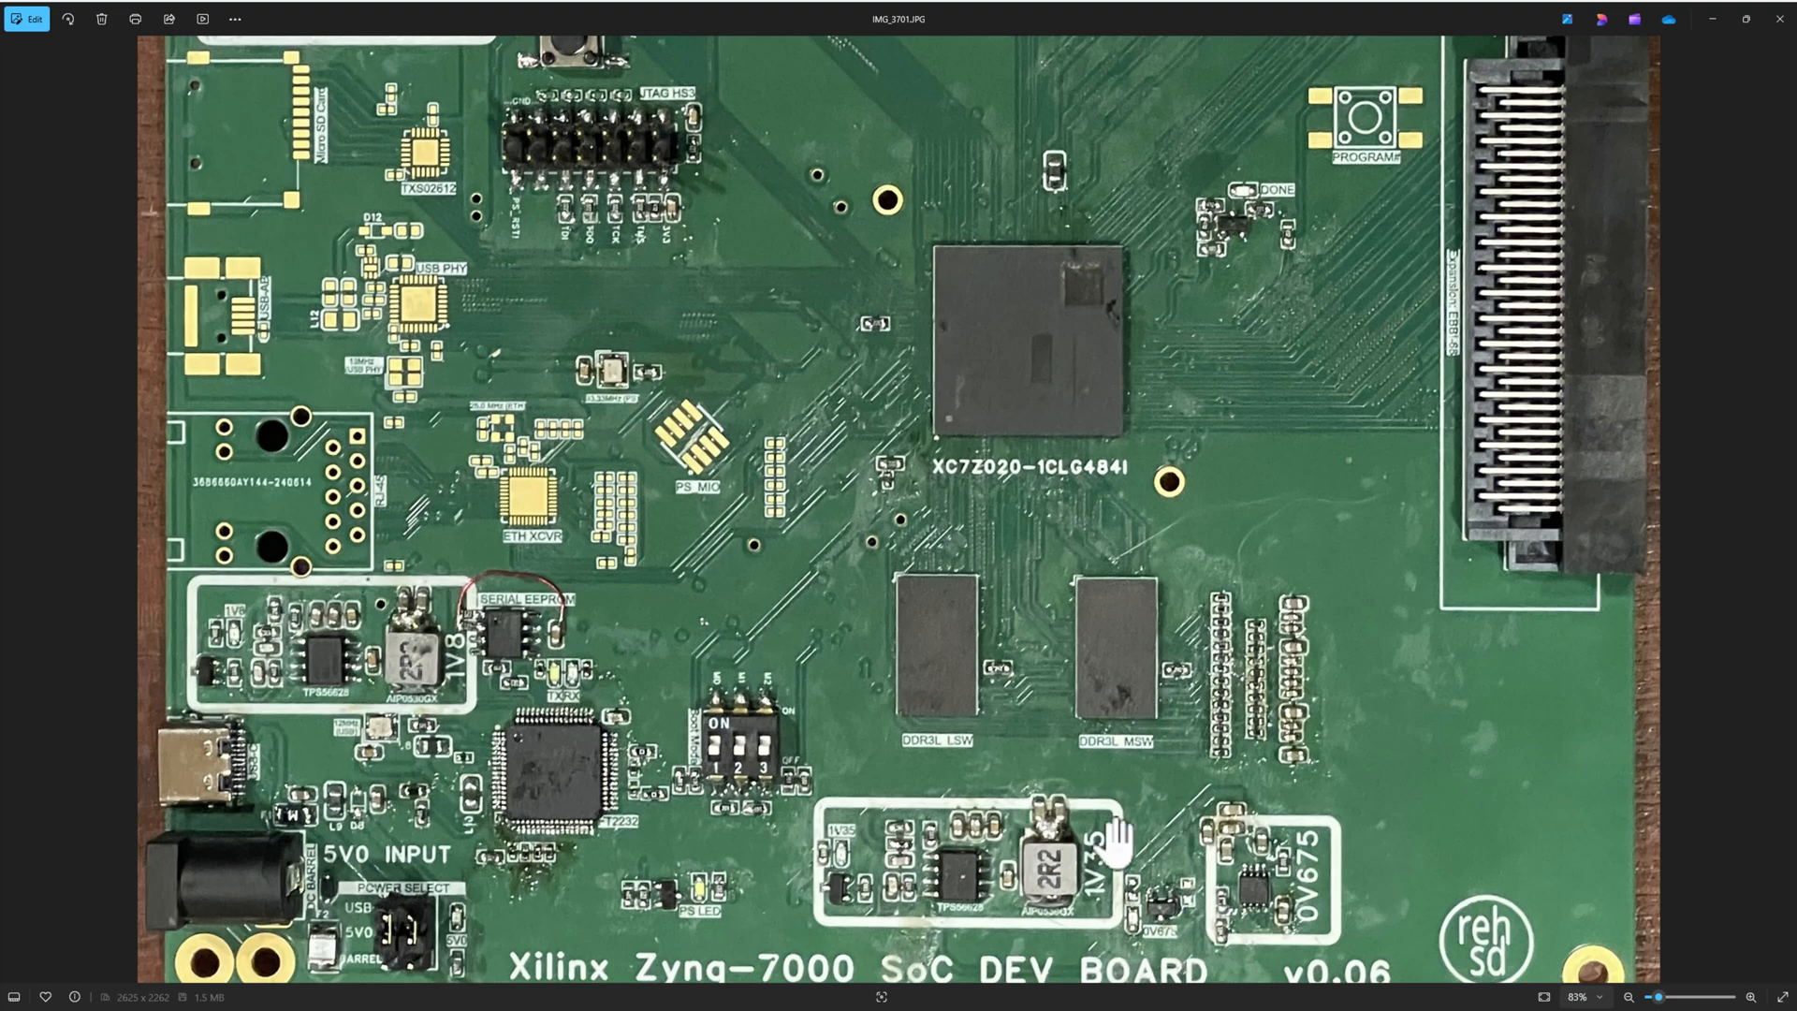
mouse_move(557, 826)
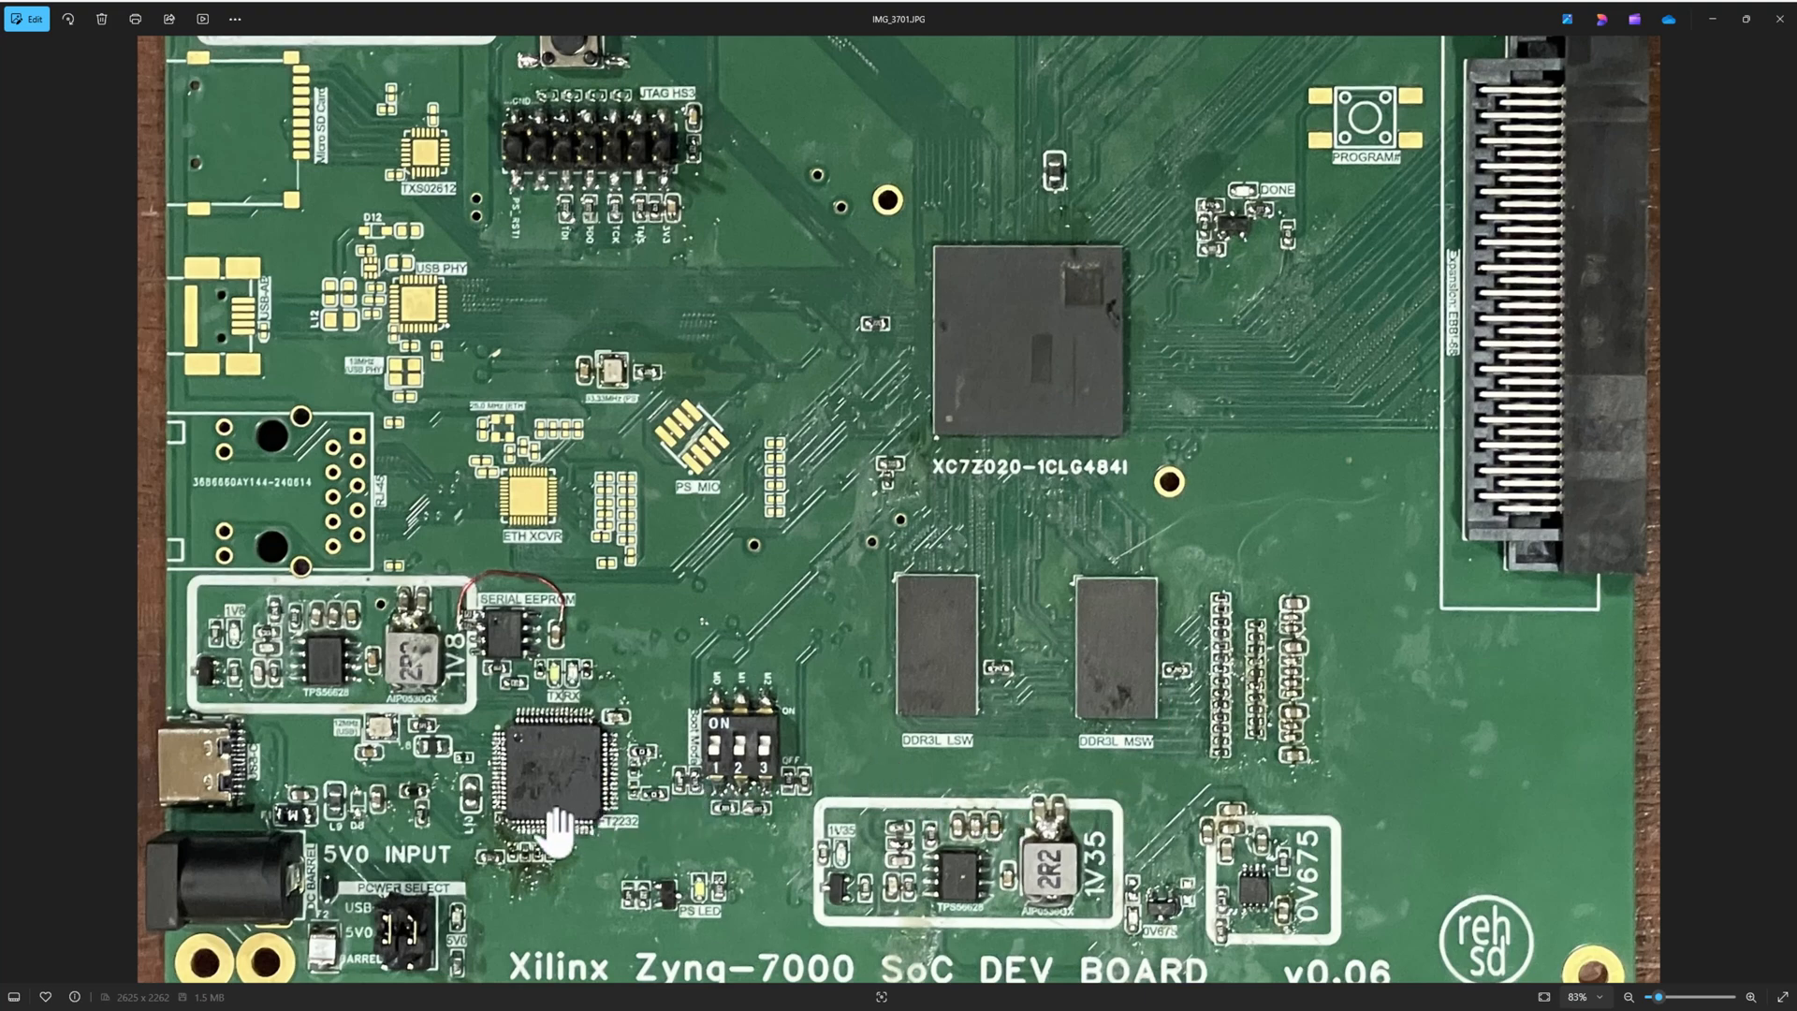
mouse_move(146, 758)
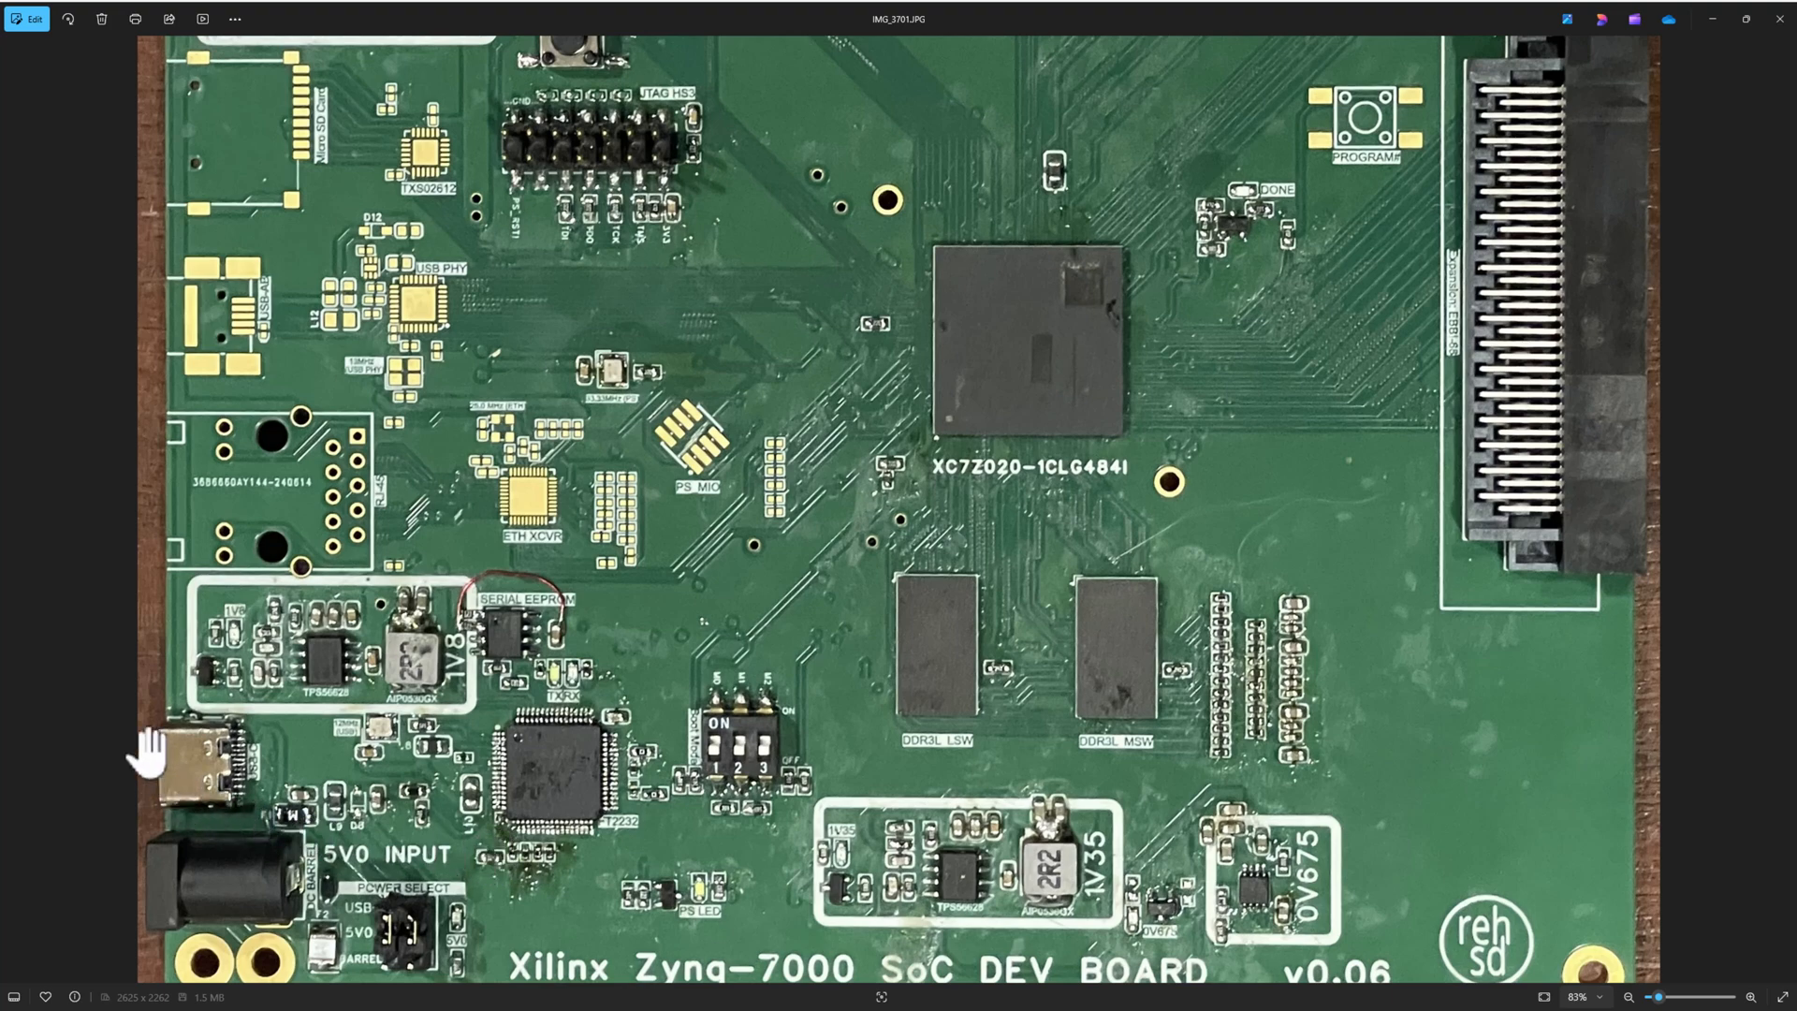
mouse_move(221, 788)
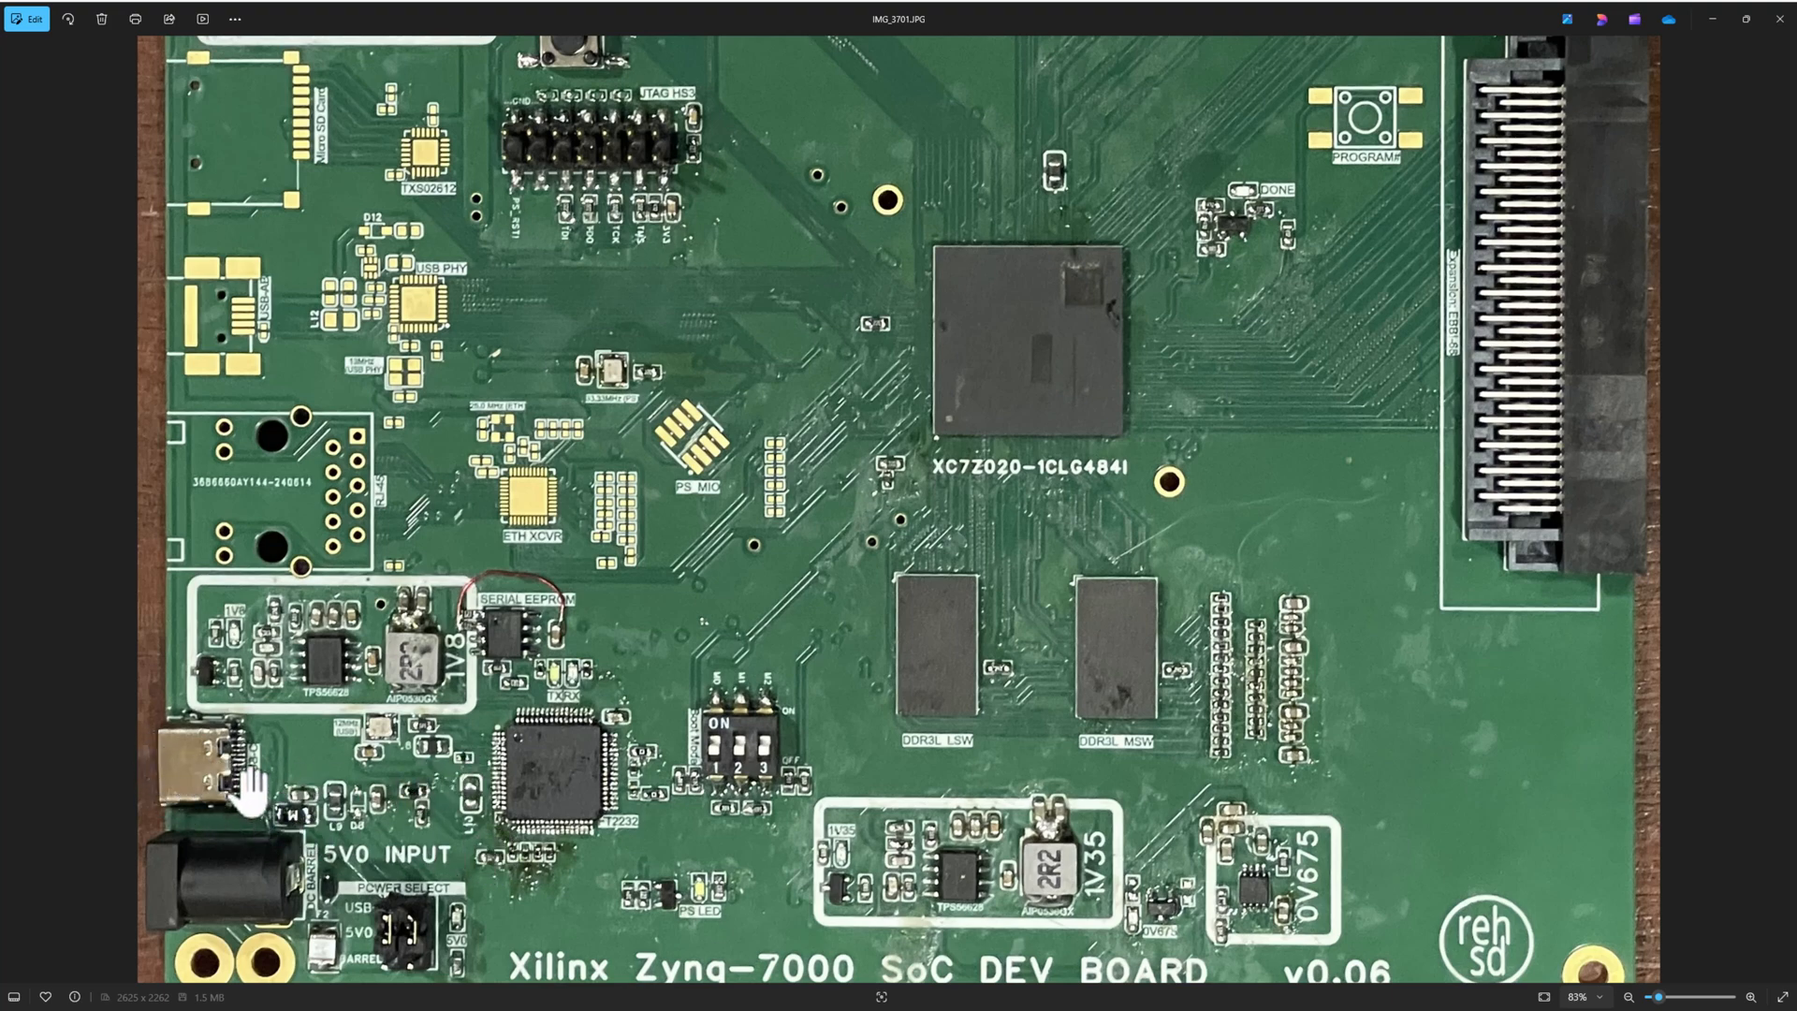
mouse_move(481, 803)
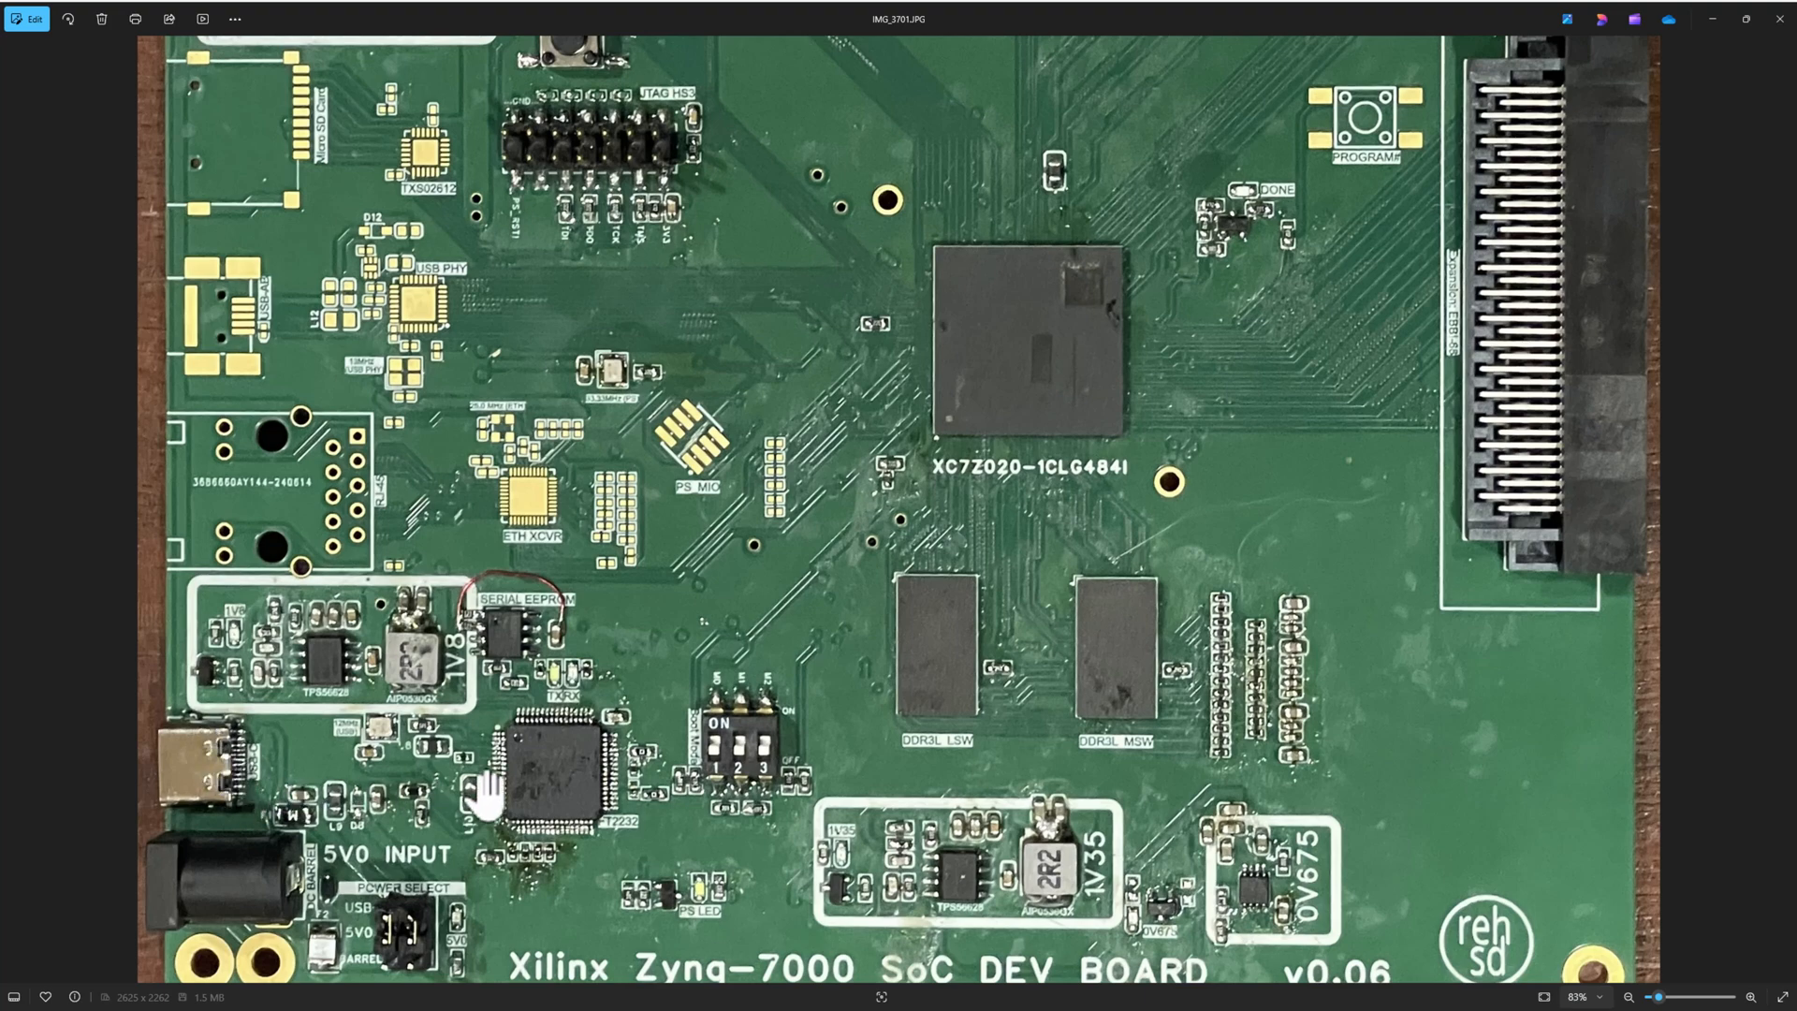
mouse_move(522, 637)
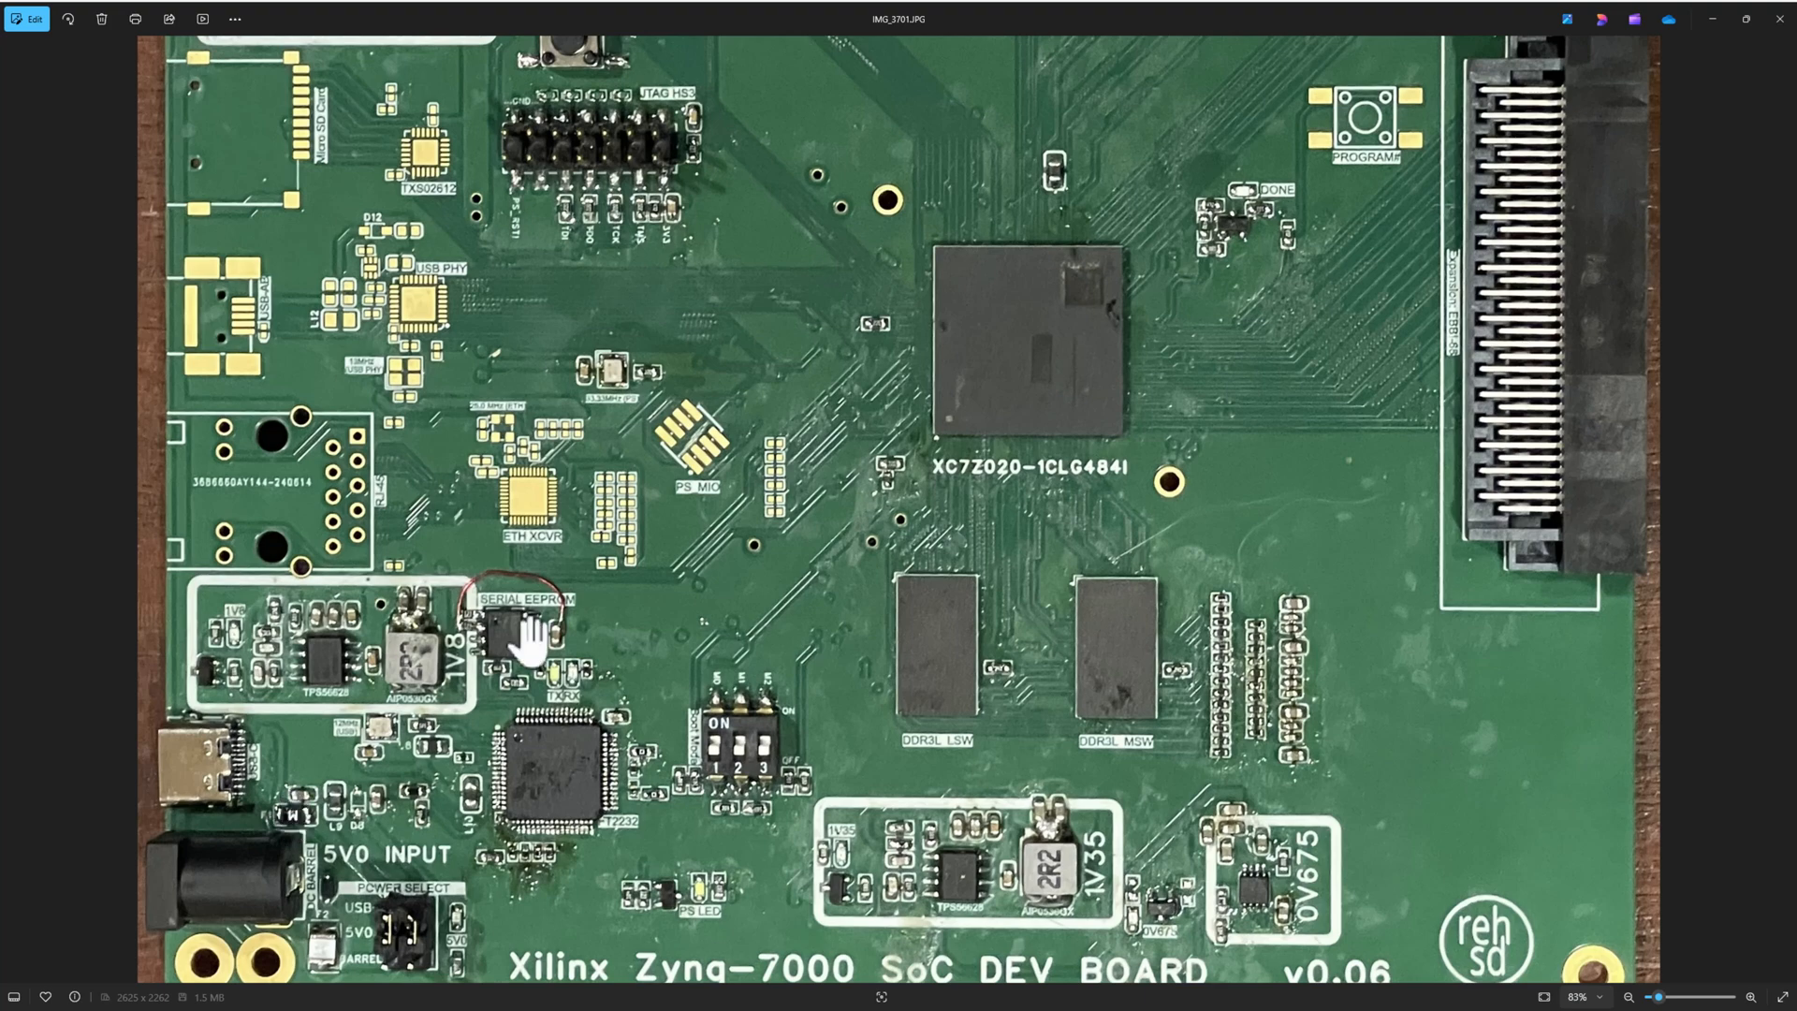
mouse_move(614, 411)
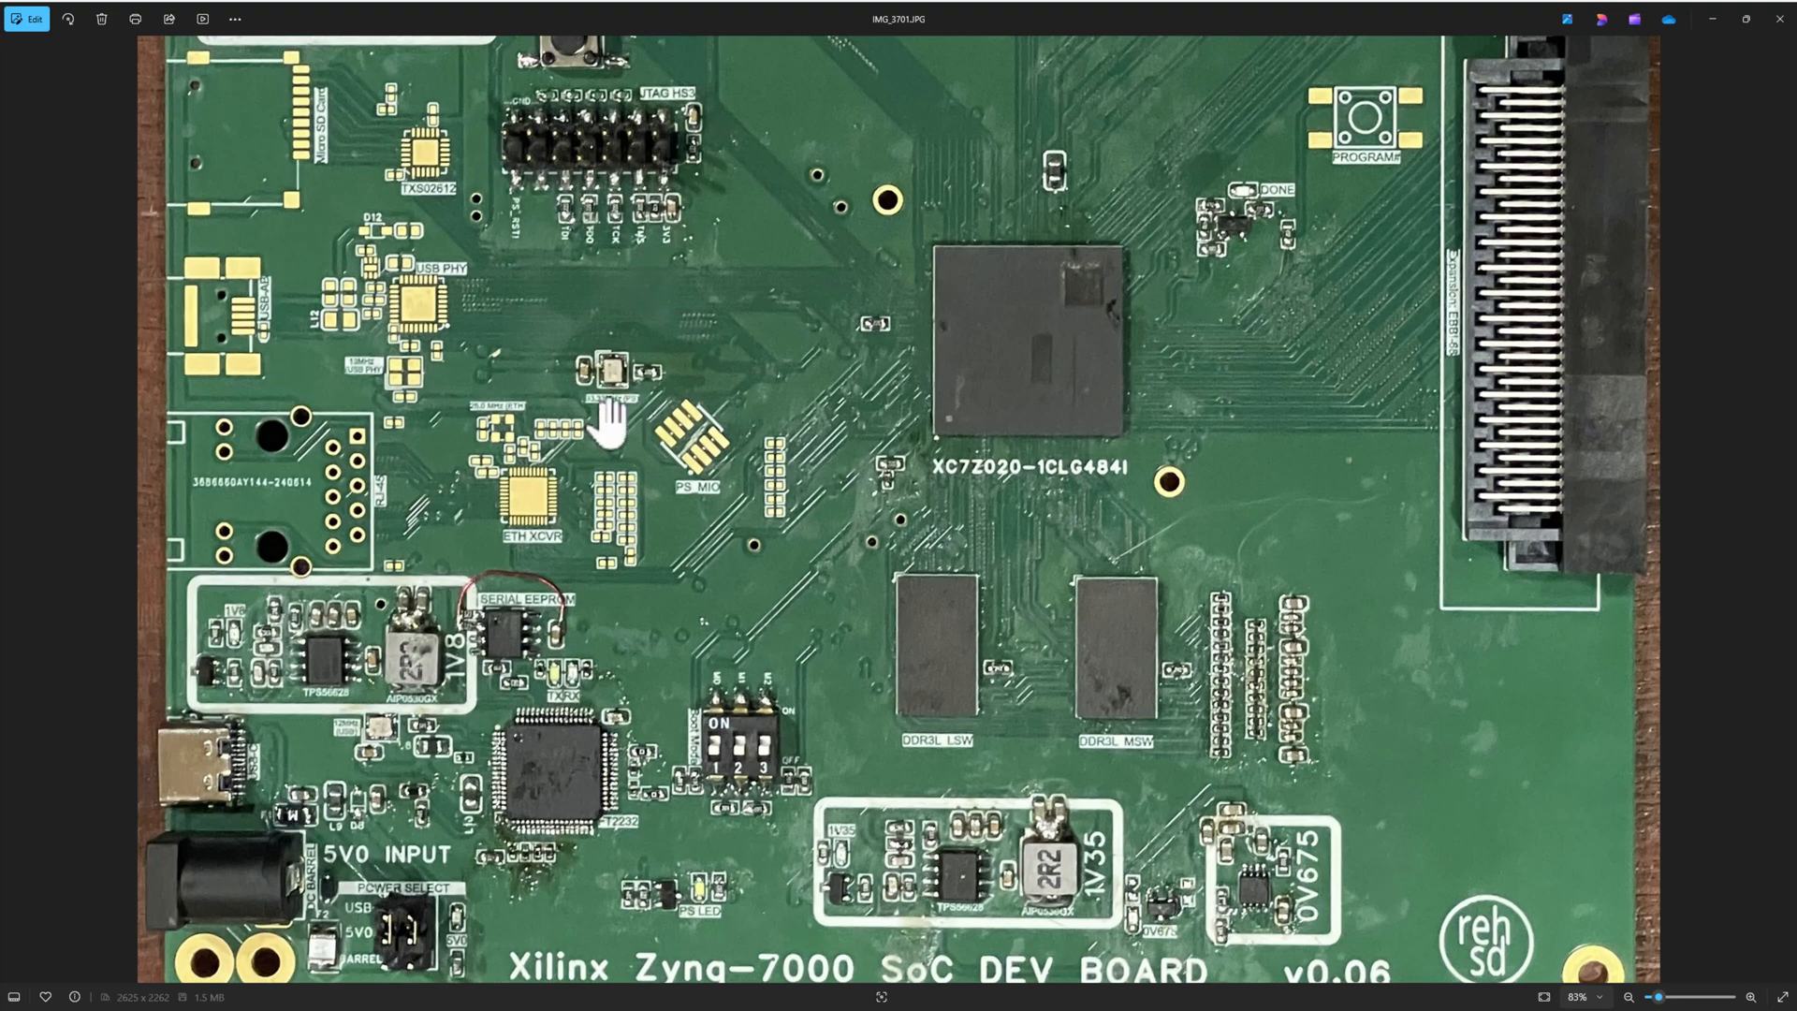
mouse_move(567, 859)
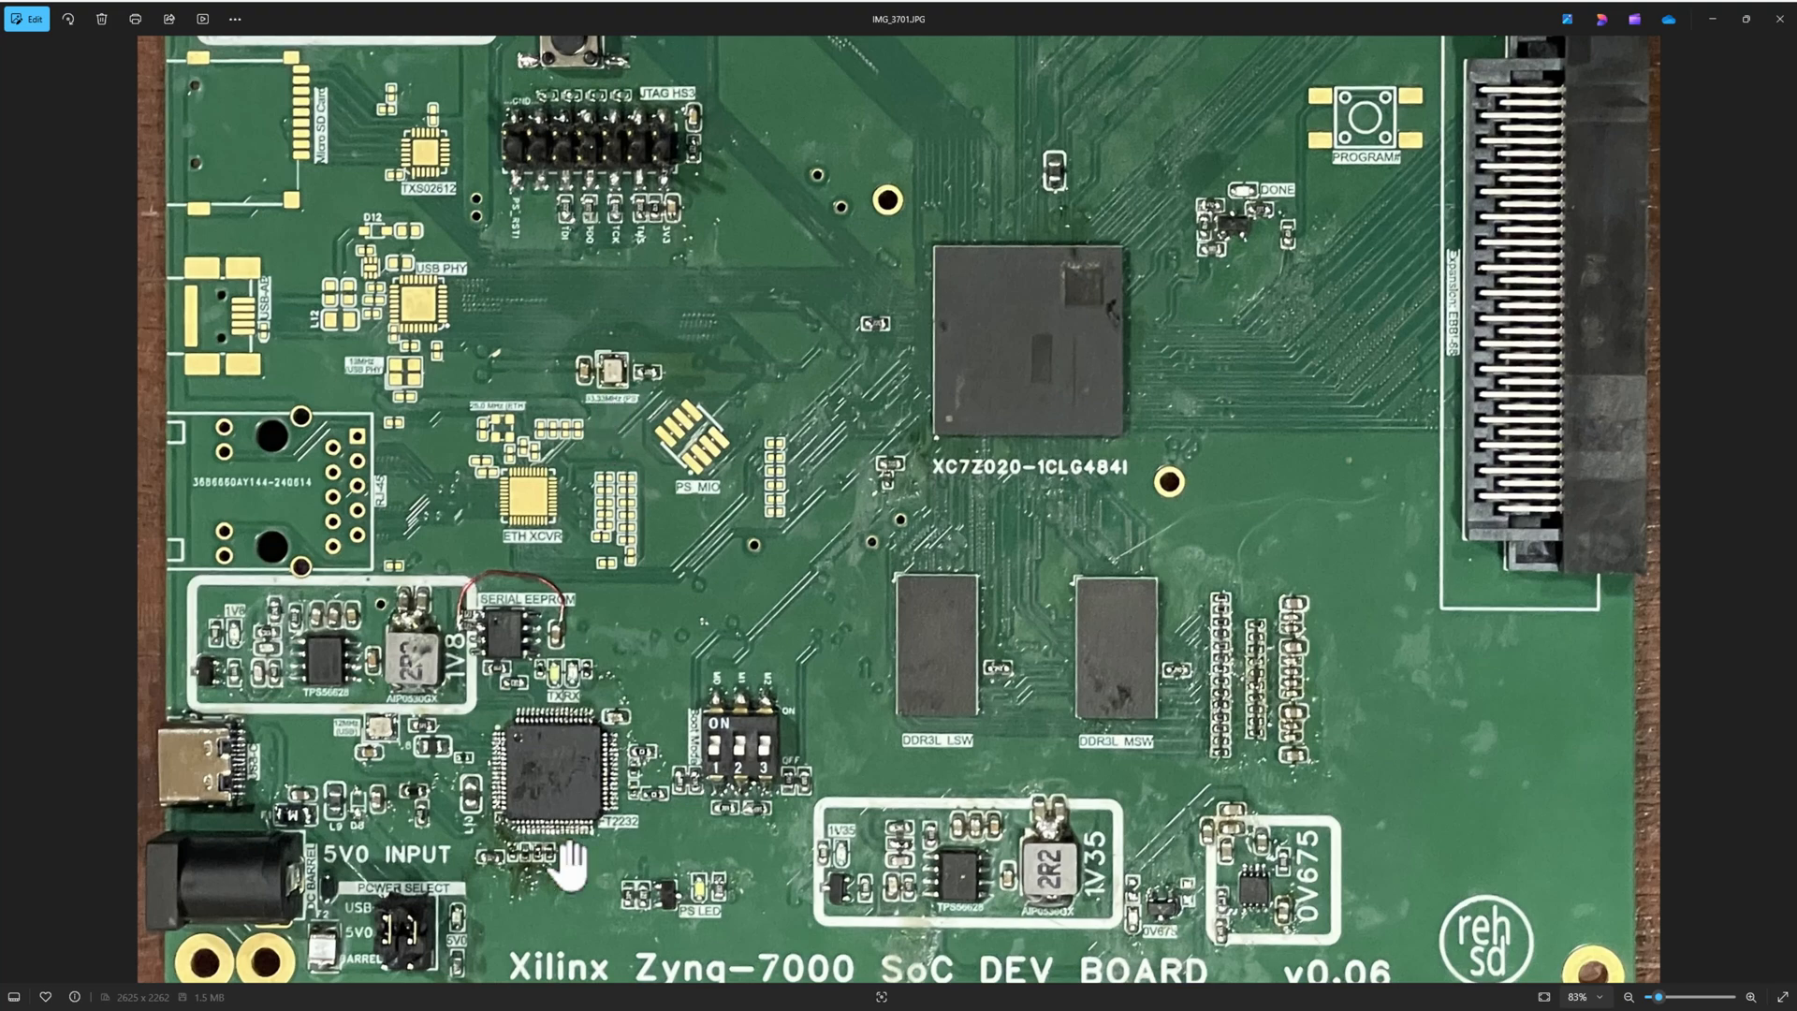
mouse_move(573, 861)
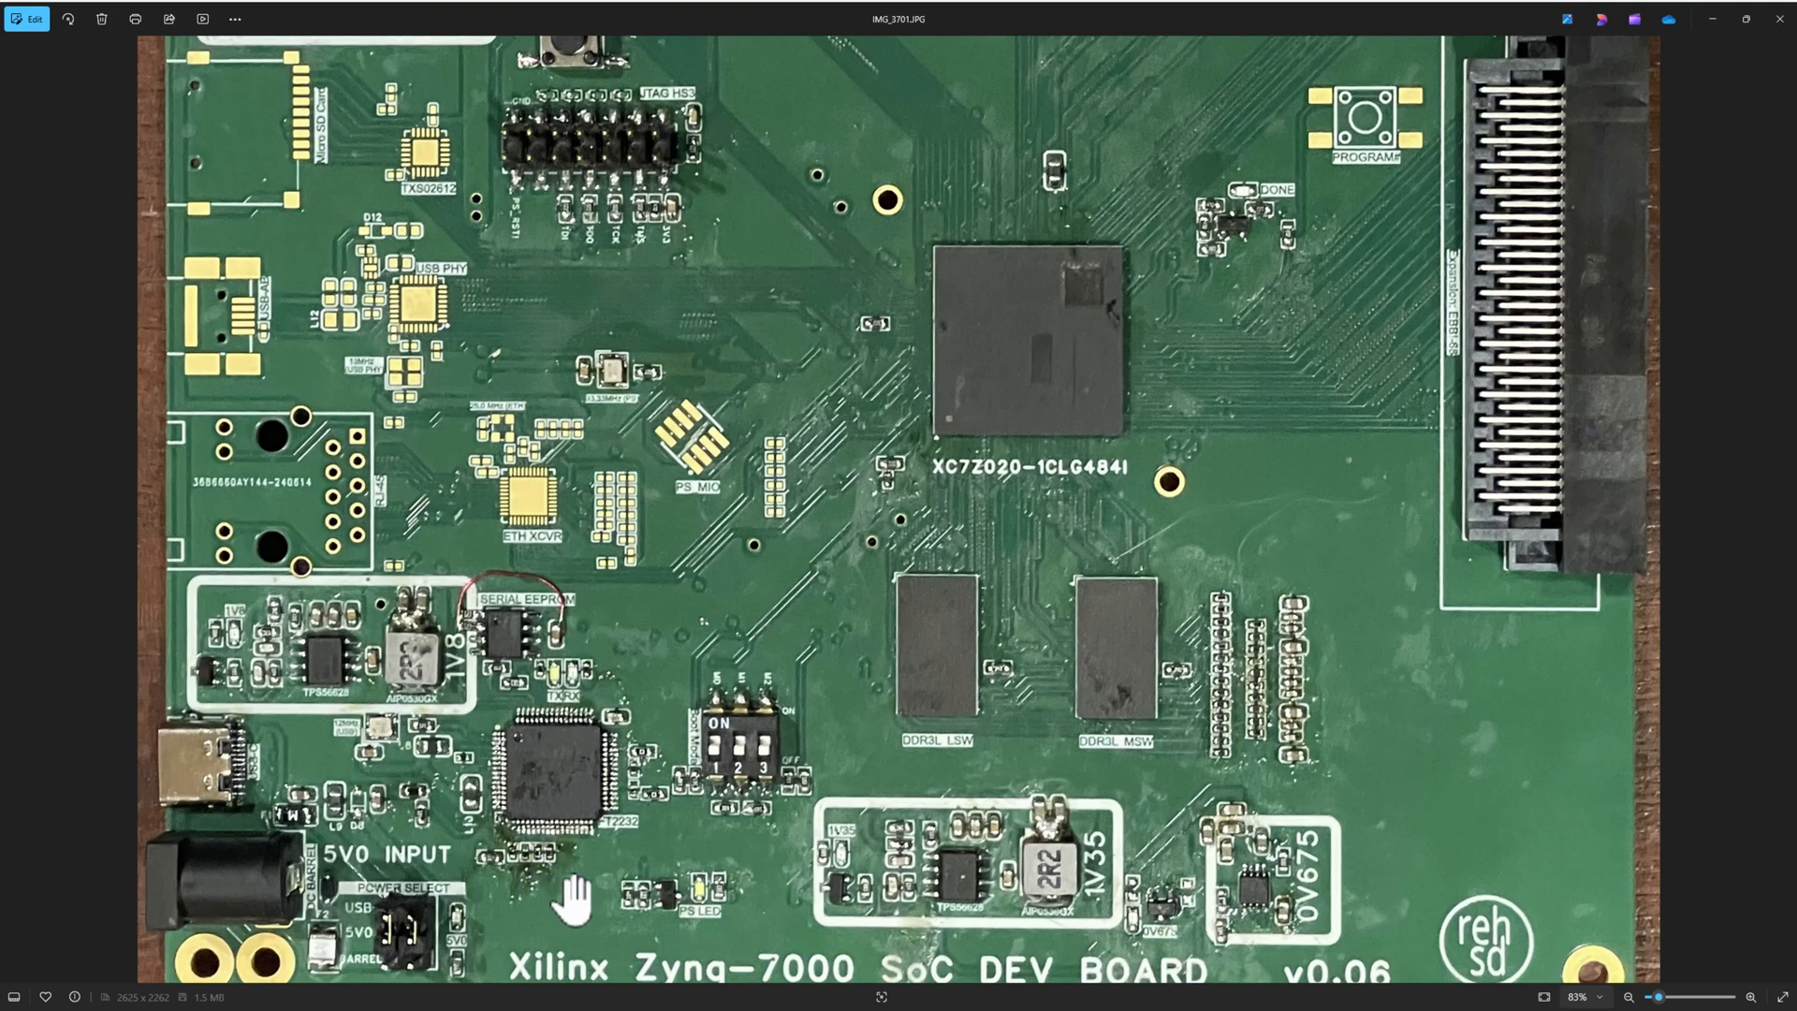
mouse_move(560, 906)
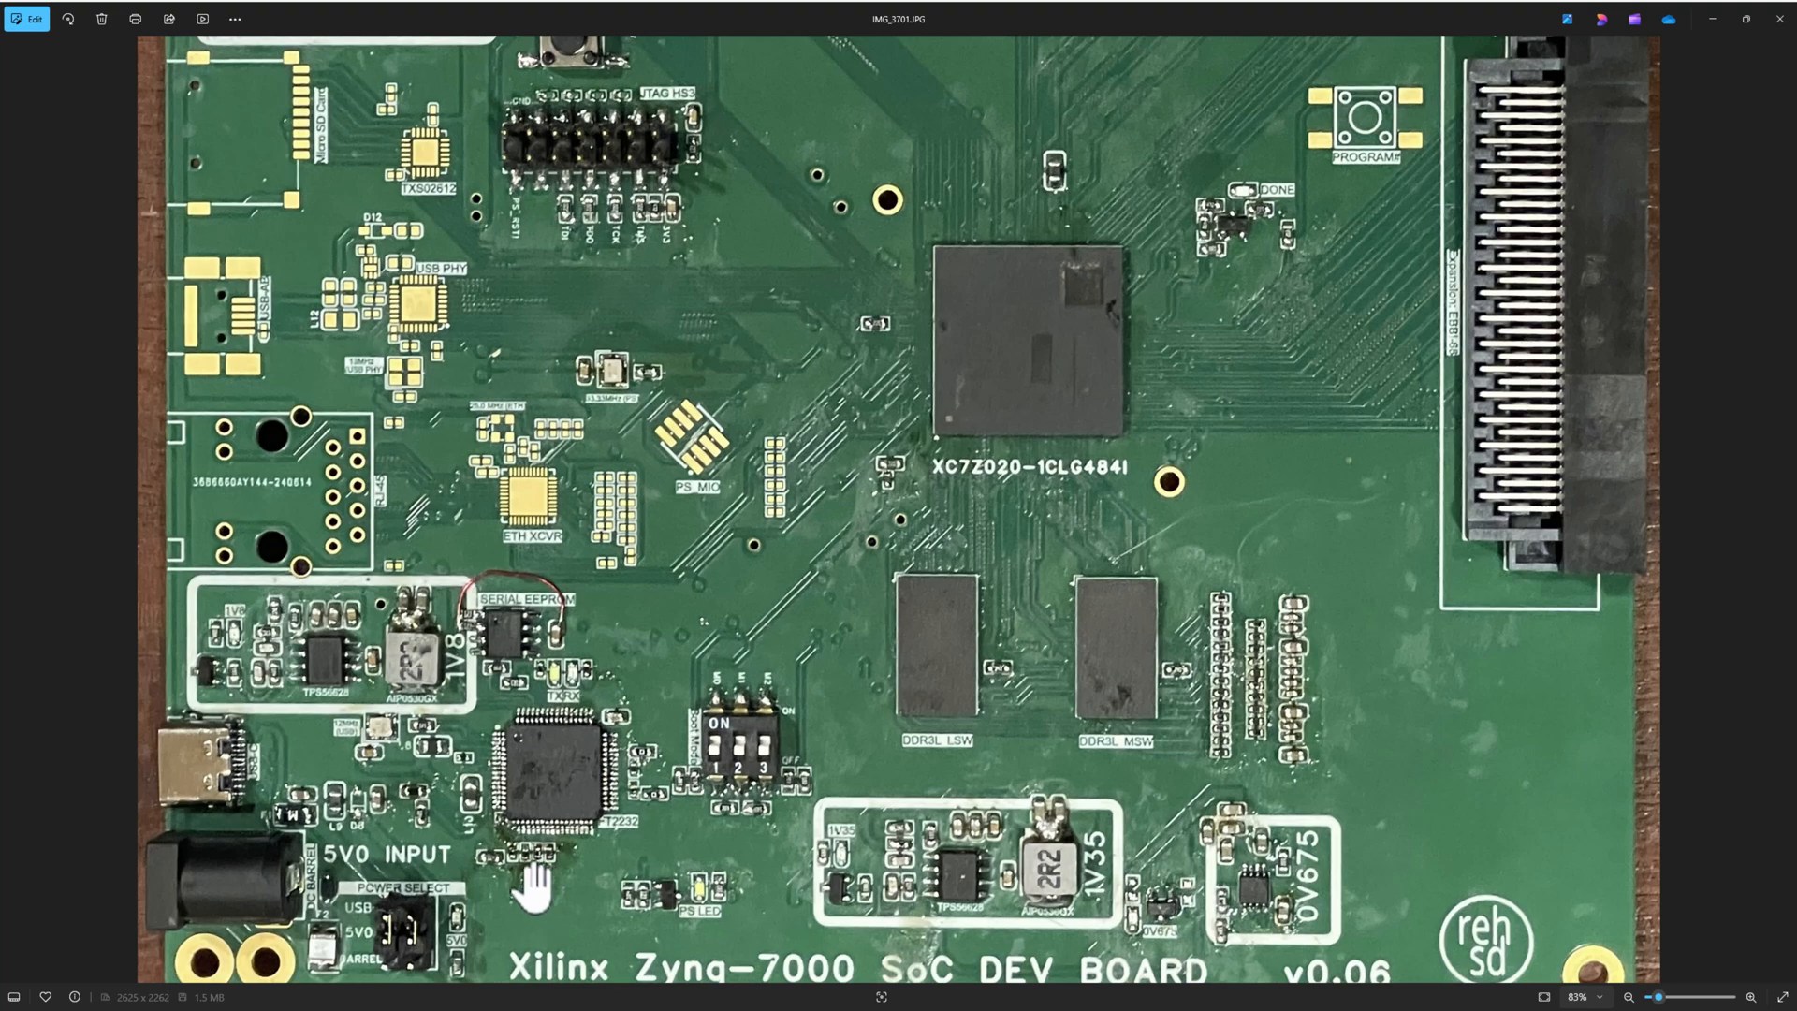
mouse_move(541, 899)
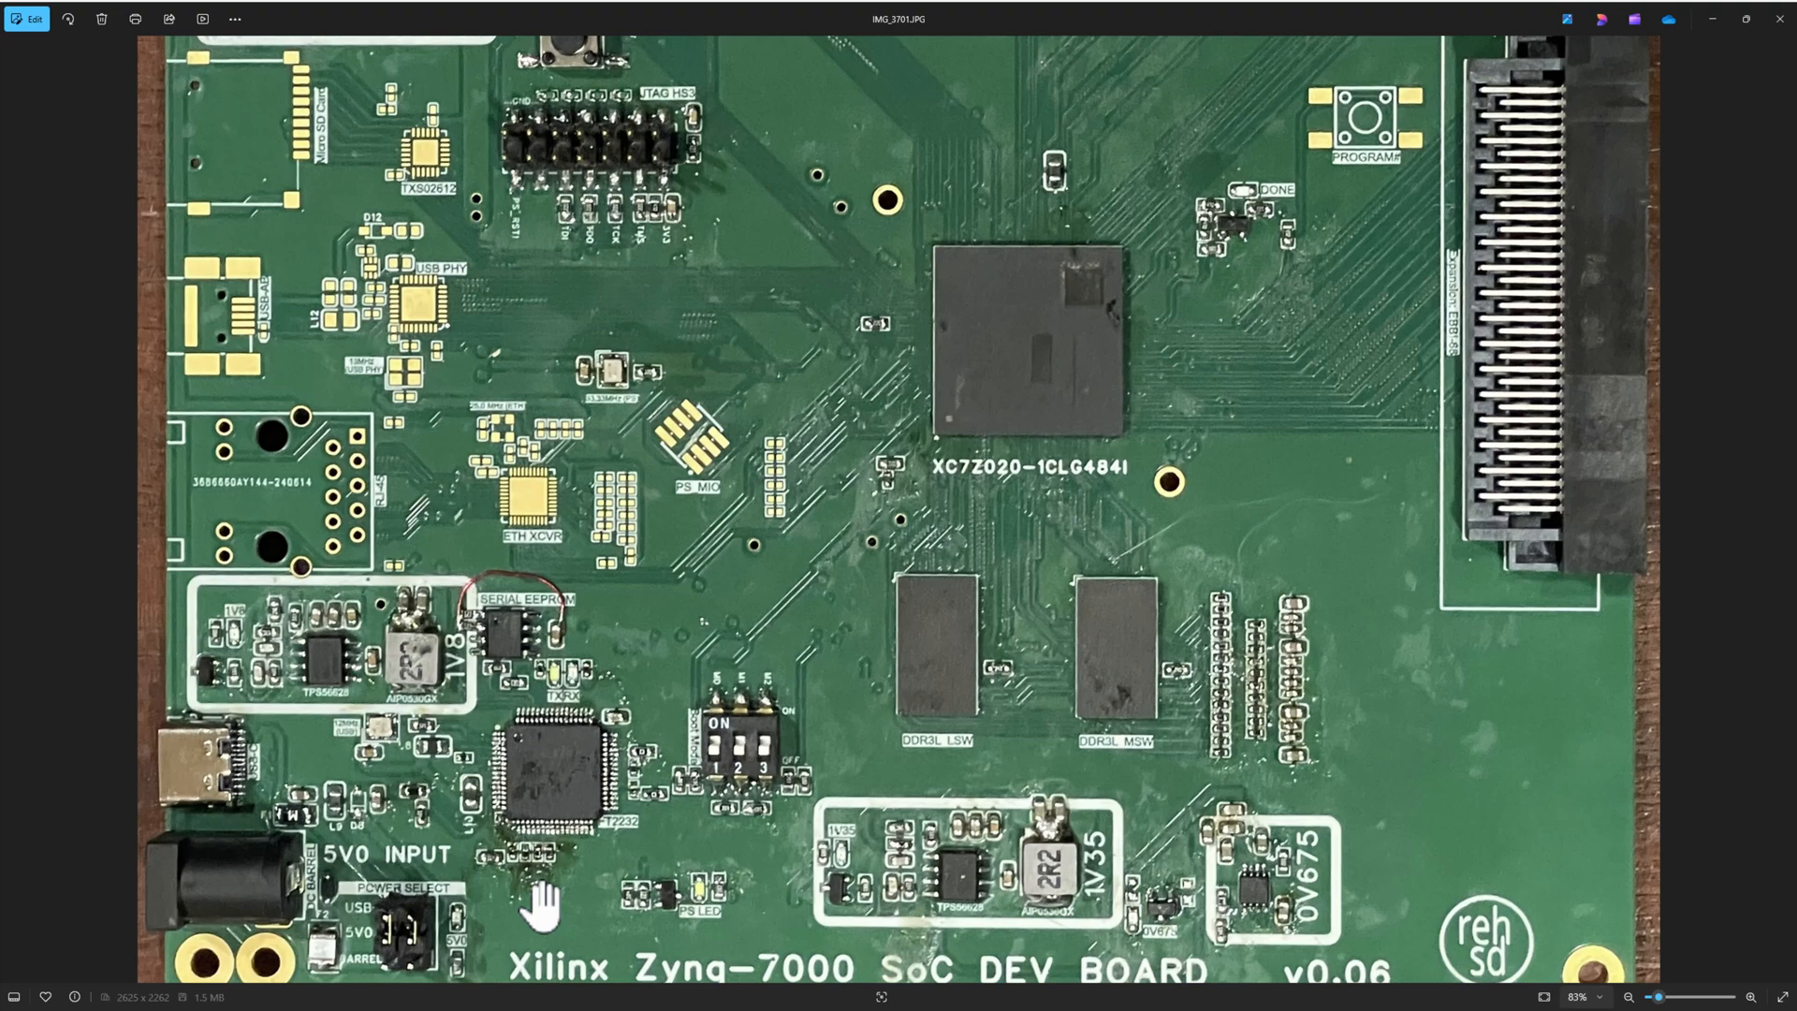